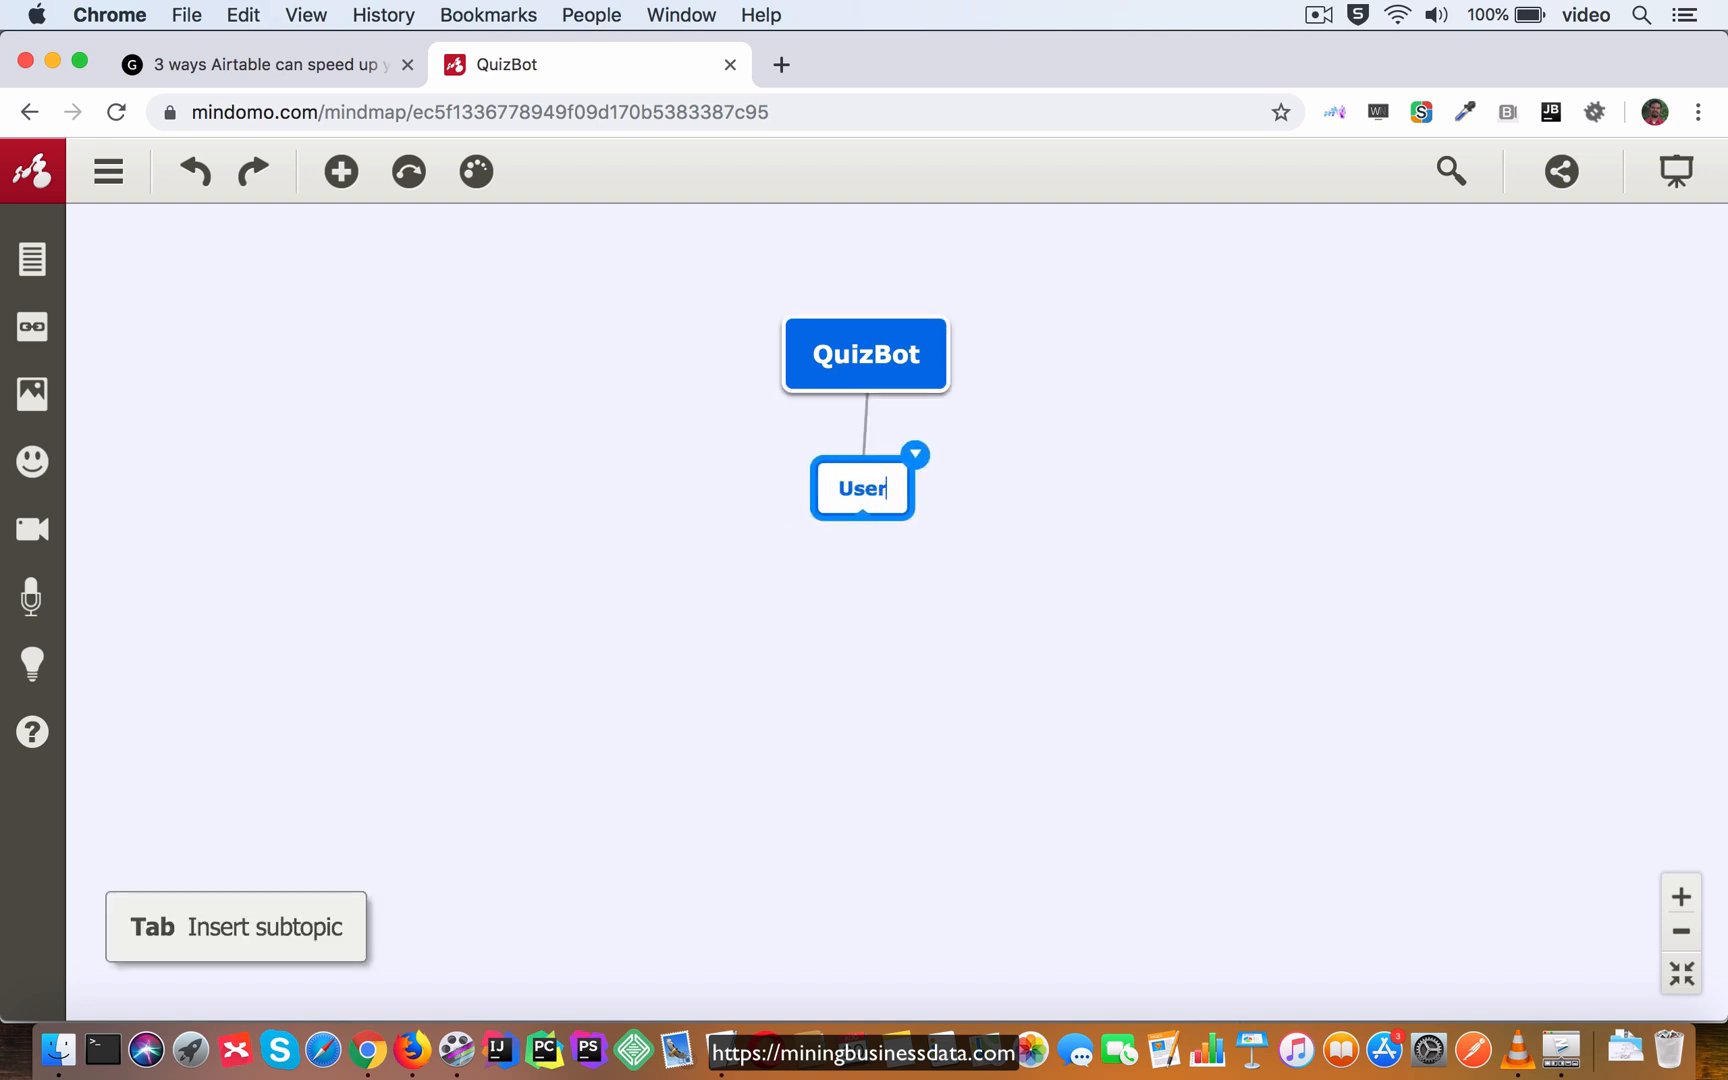
Write the welcome-intent User trigger and paste the Dialogflow conversation-state question after 'Bot:'.
text(: <trigger)
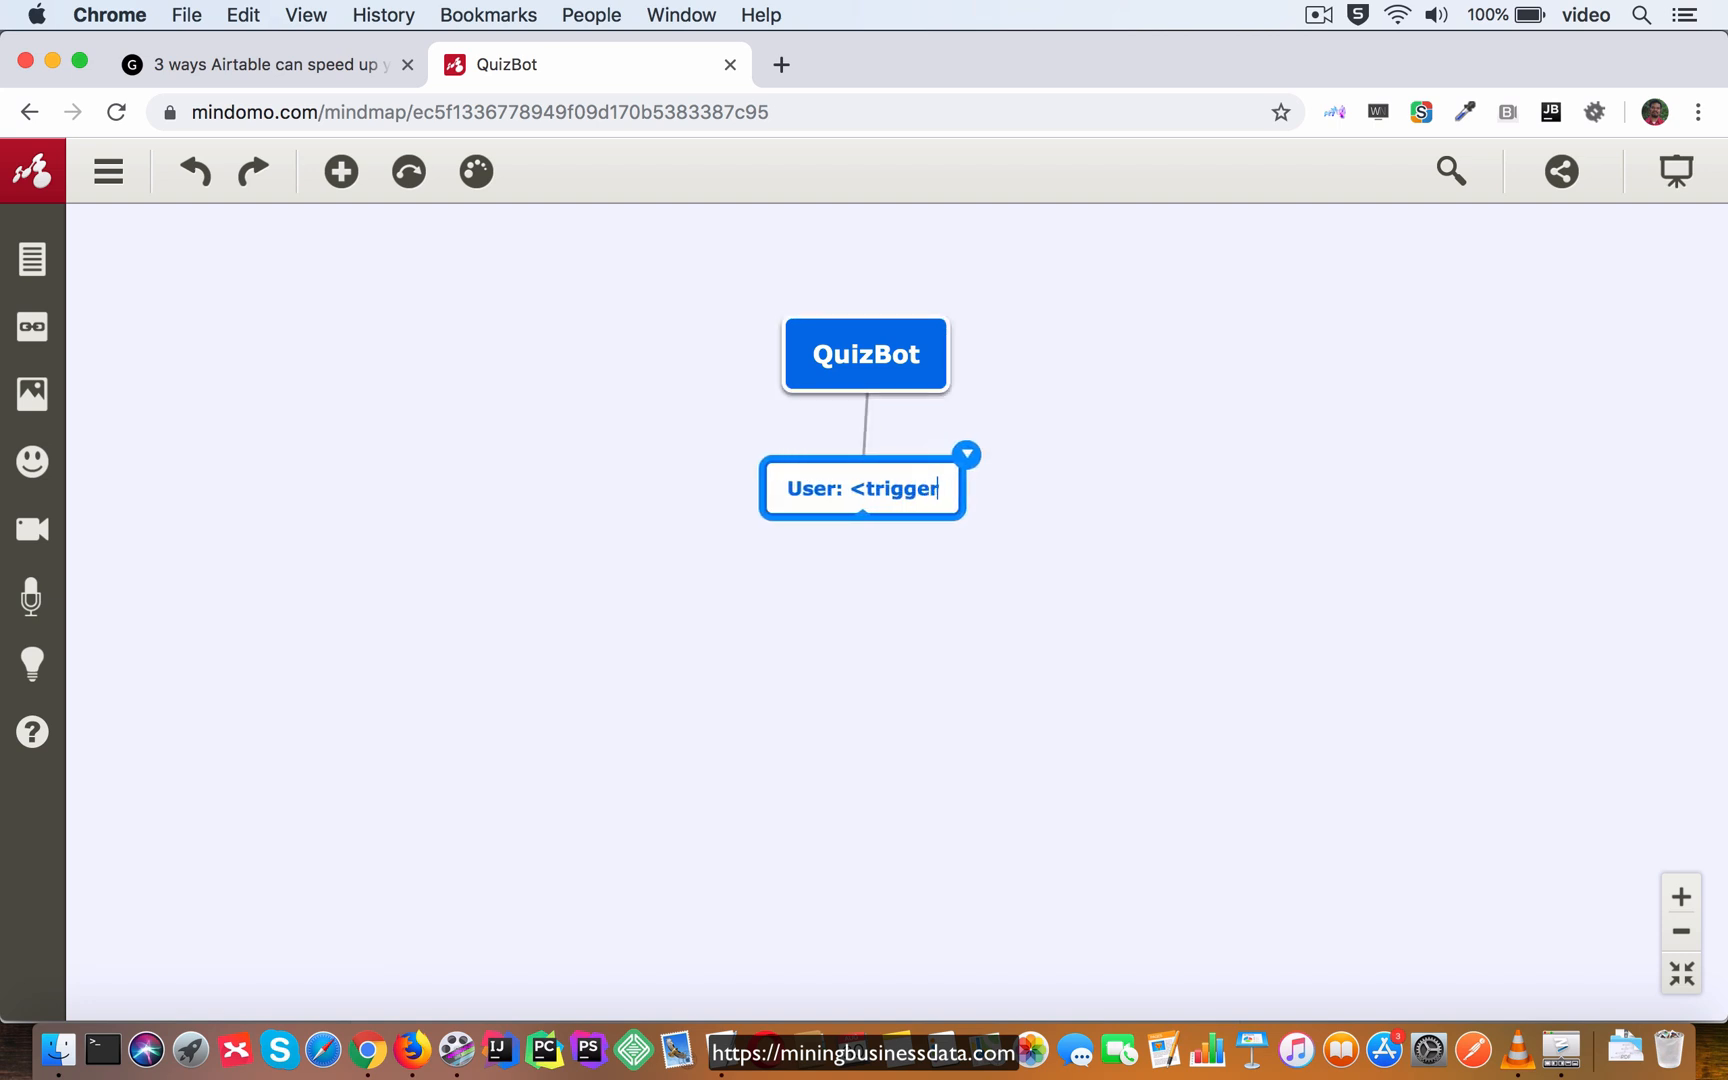
text(s the welcome intent>)
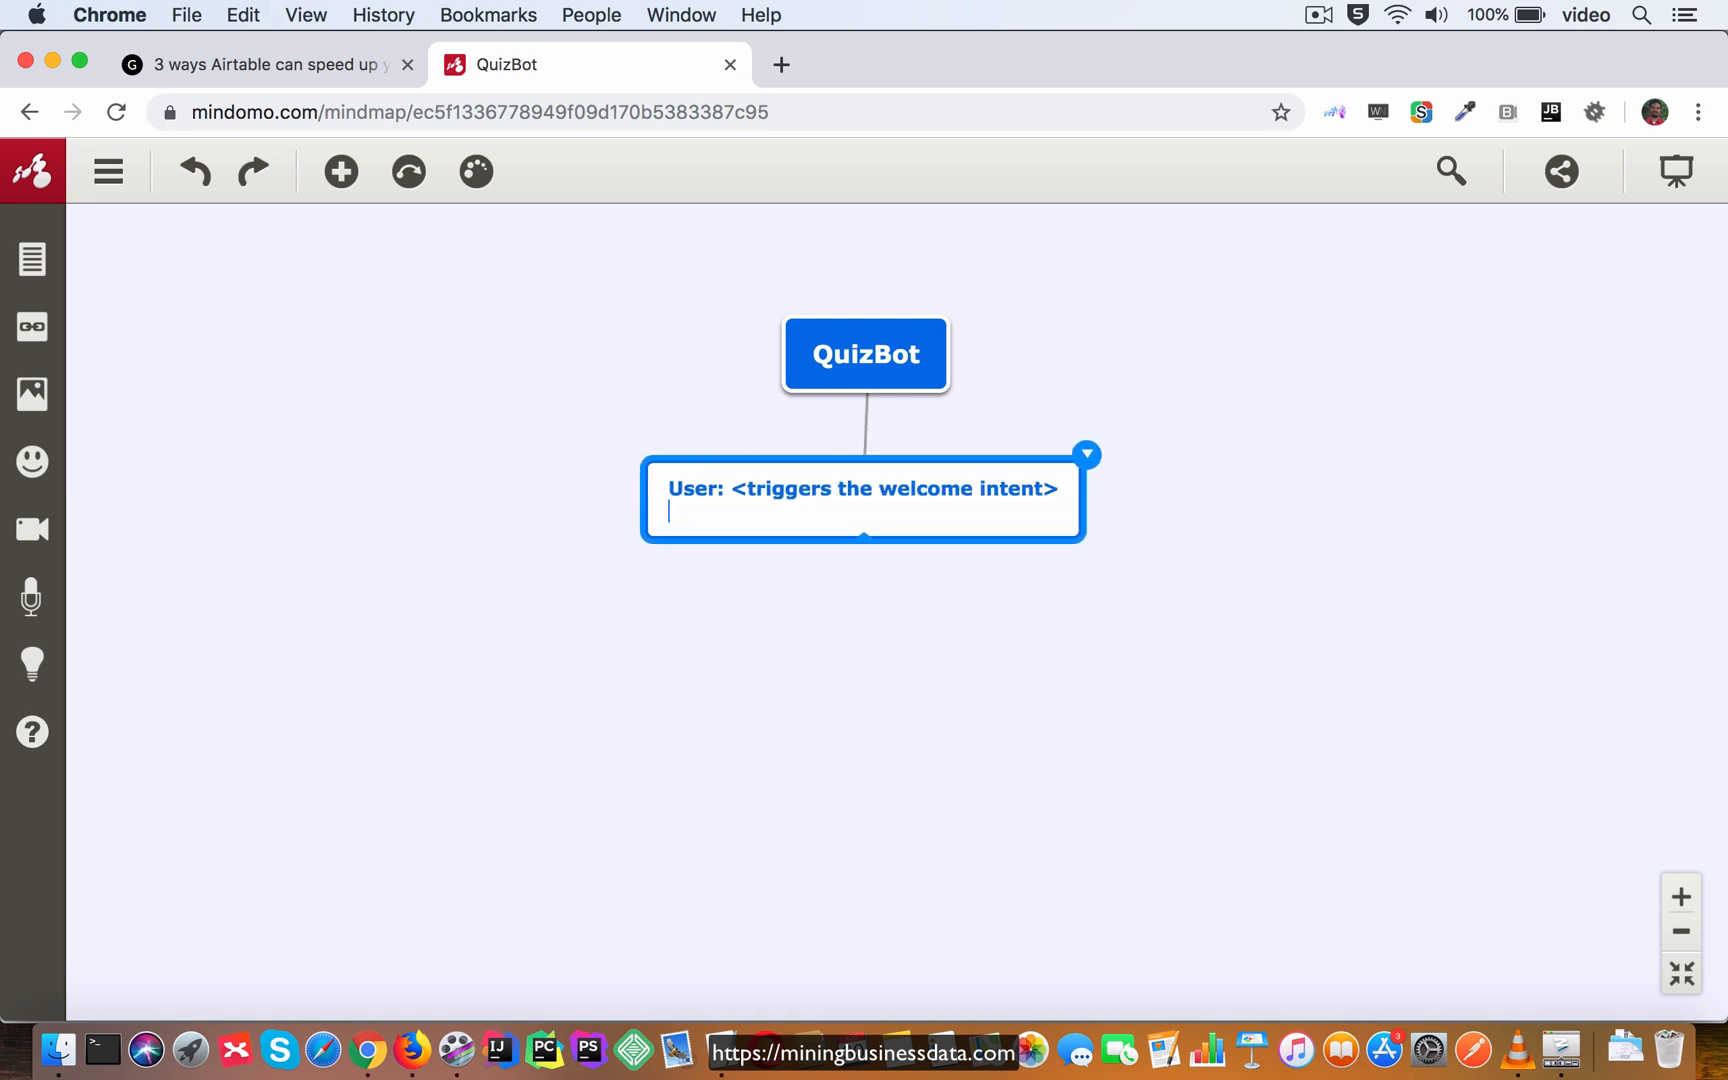
text(Bot:)
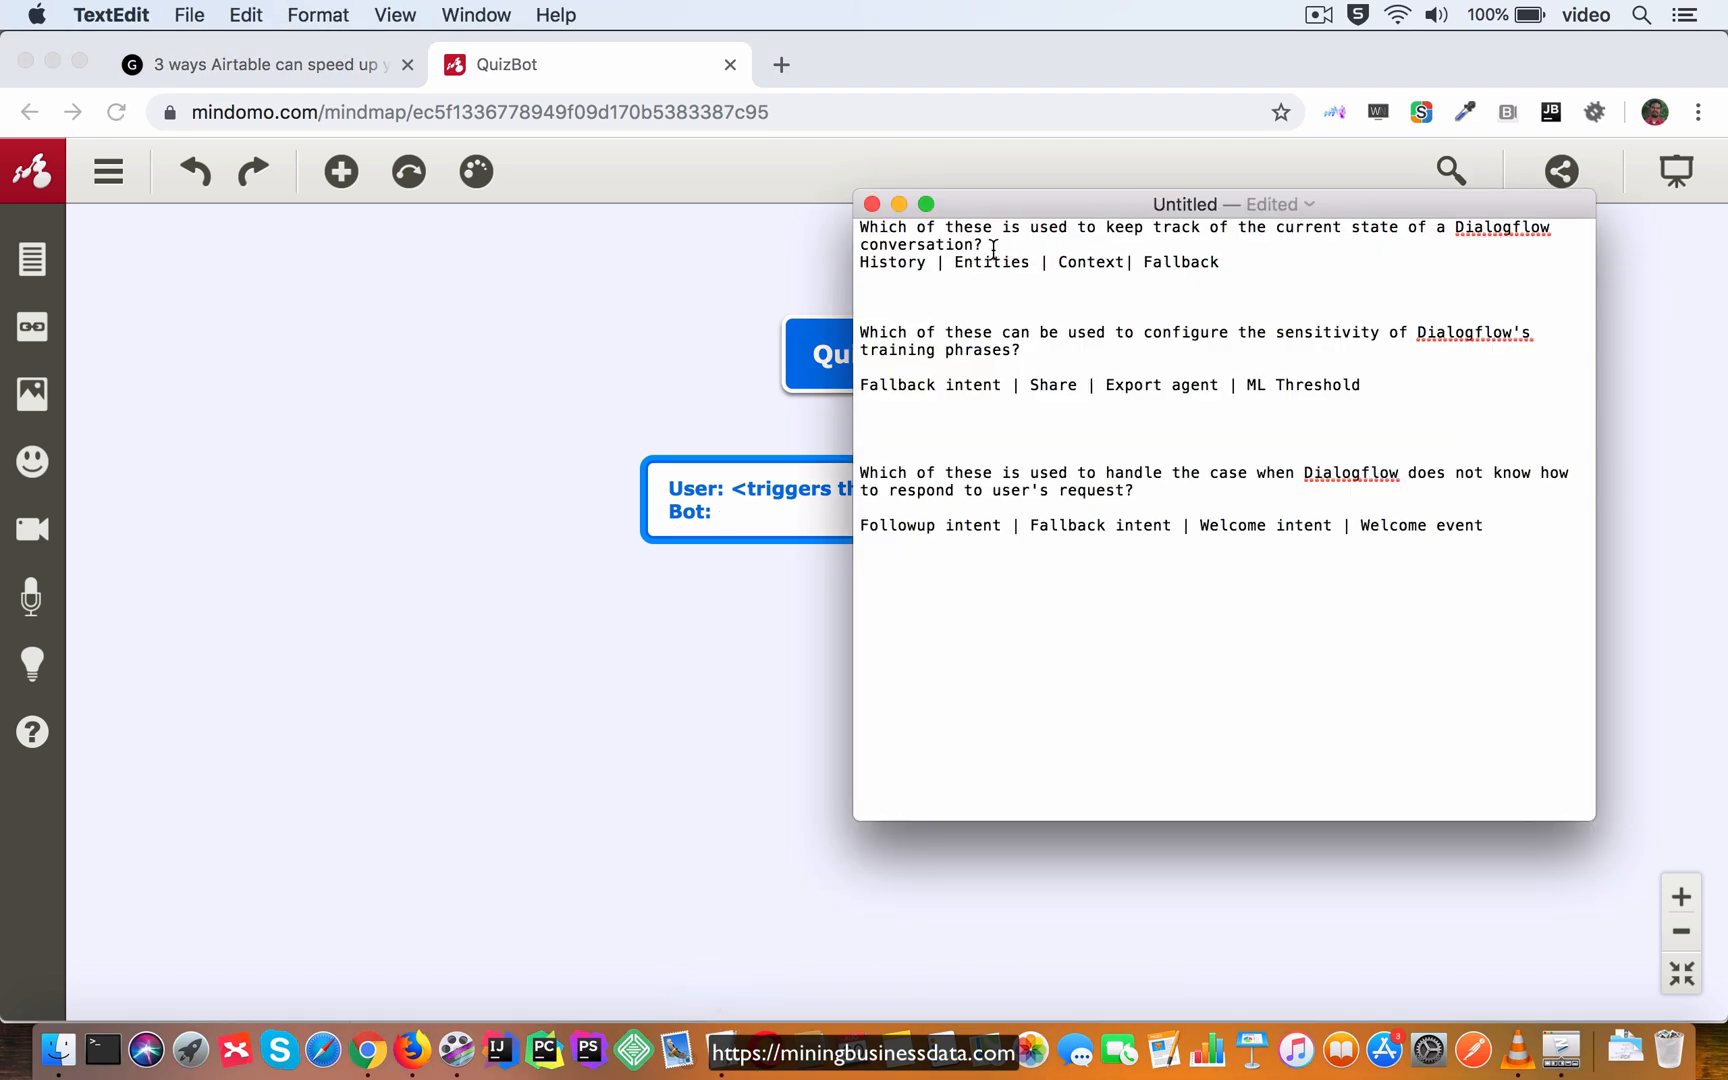
drag(861, 227, 982, 245)
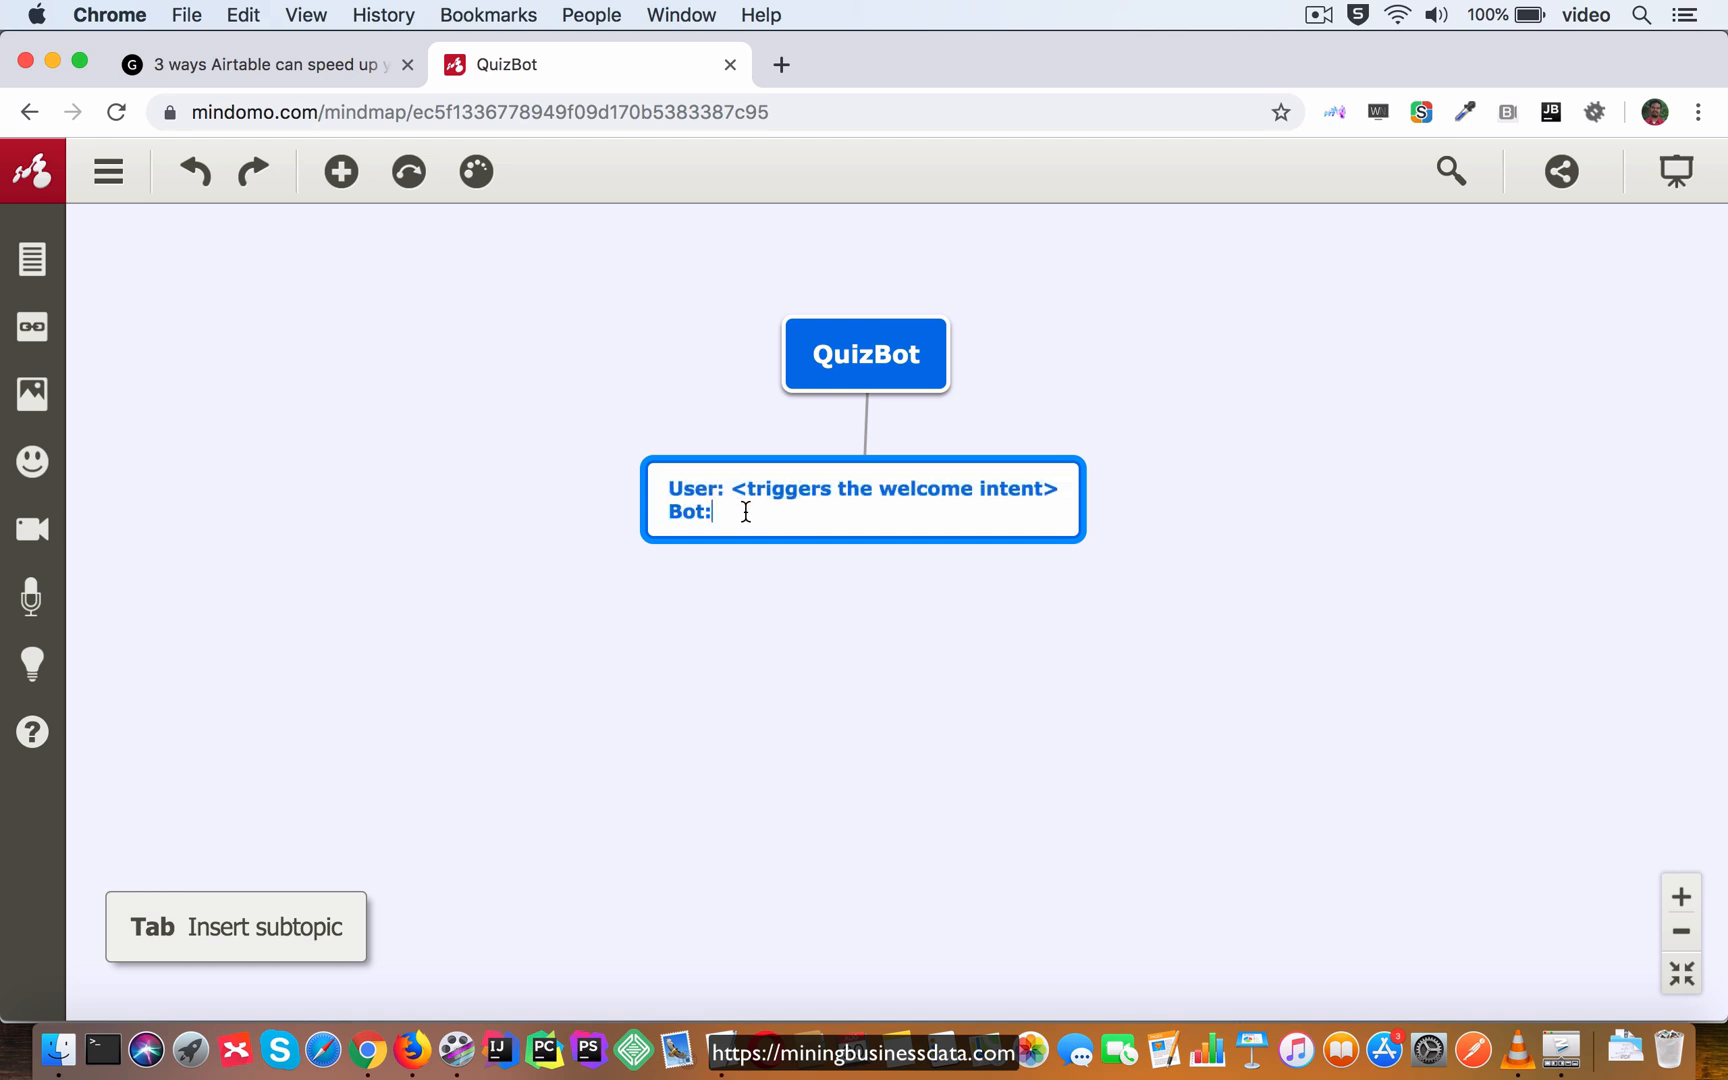
text(Which of these is used to keep track of the current state of a Dialogflow conversation?)
text(await)
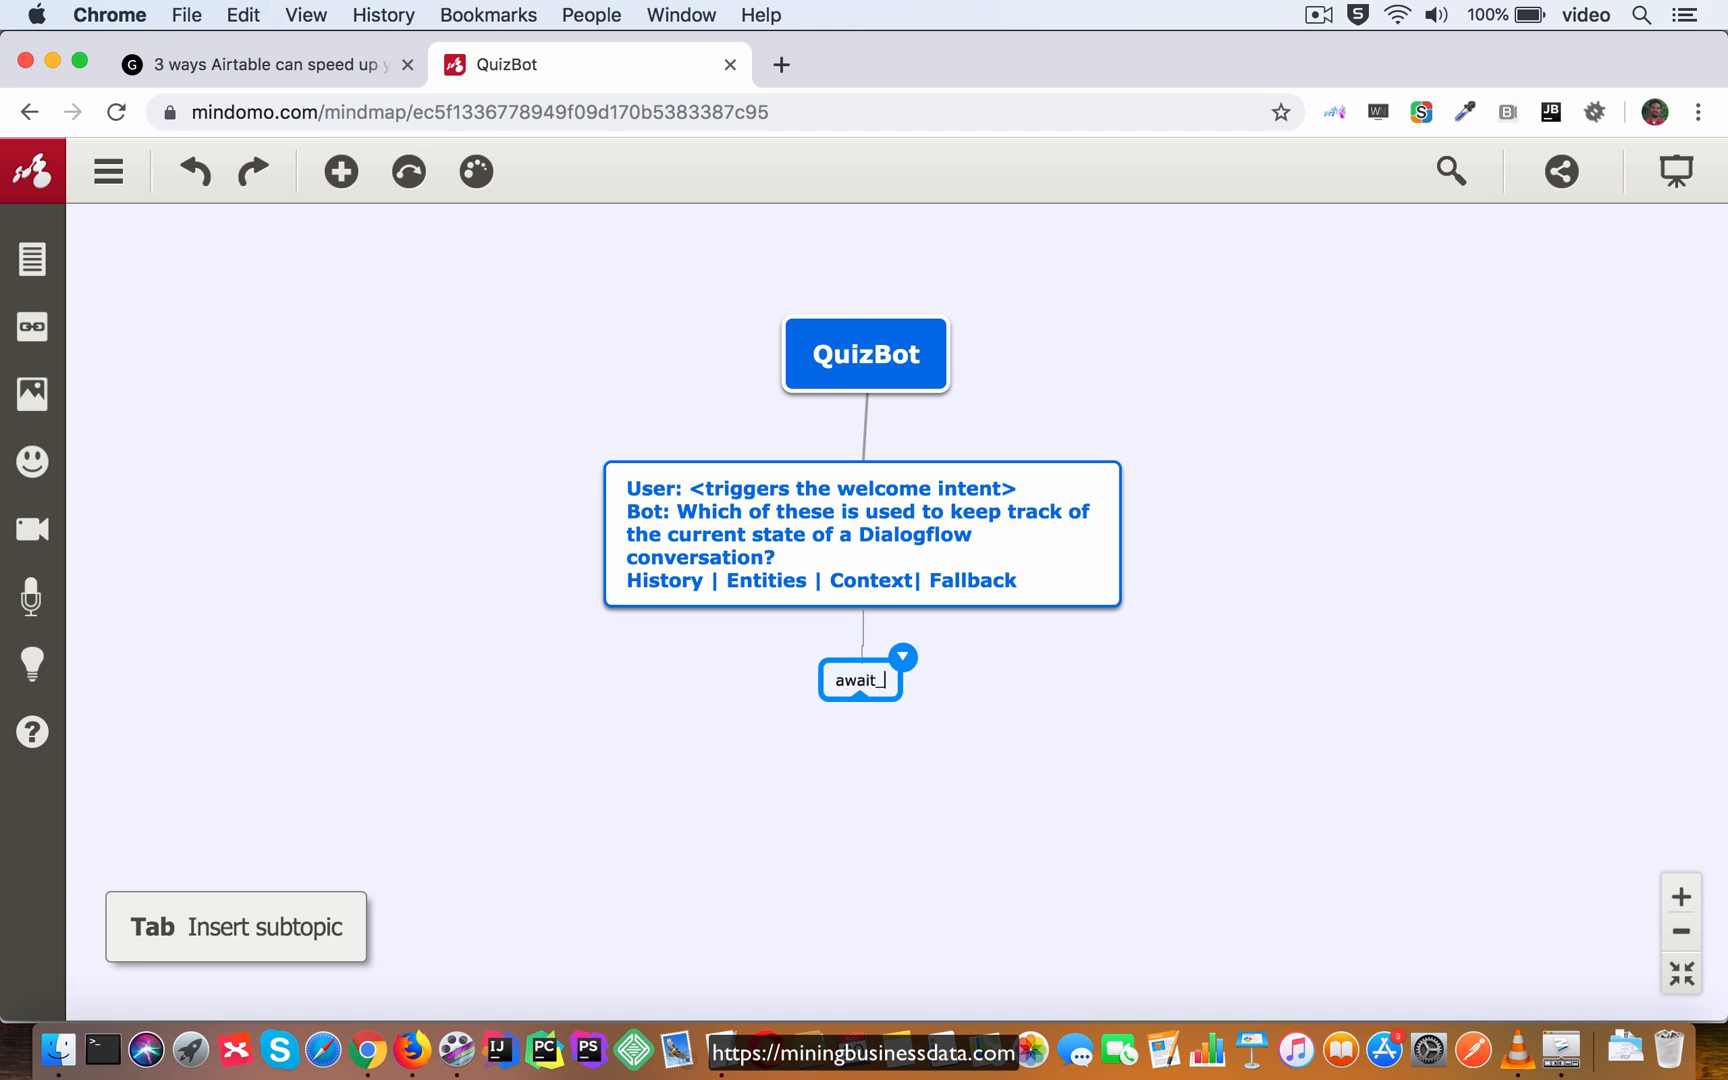
Add await_answer1 with a correct-answer child asking the training-phrase sensitivity question.
text(answer1)
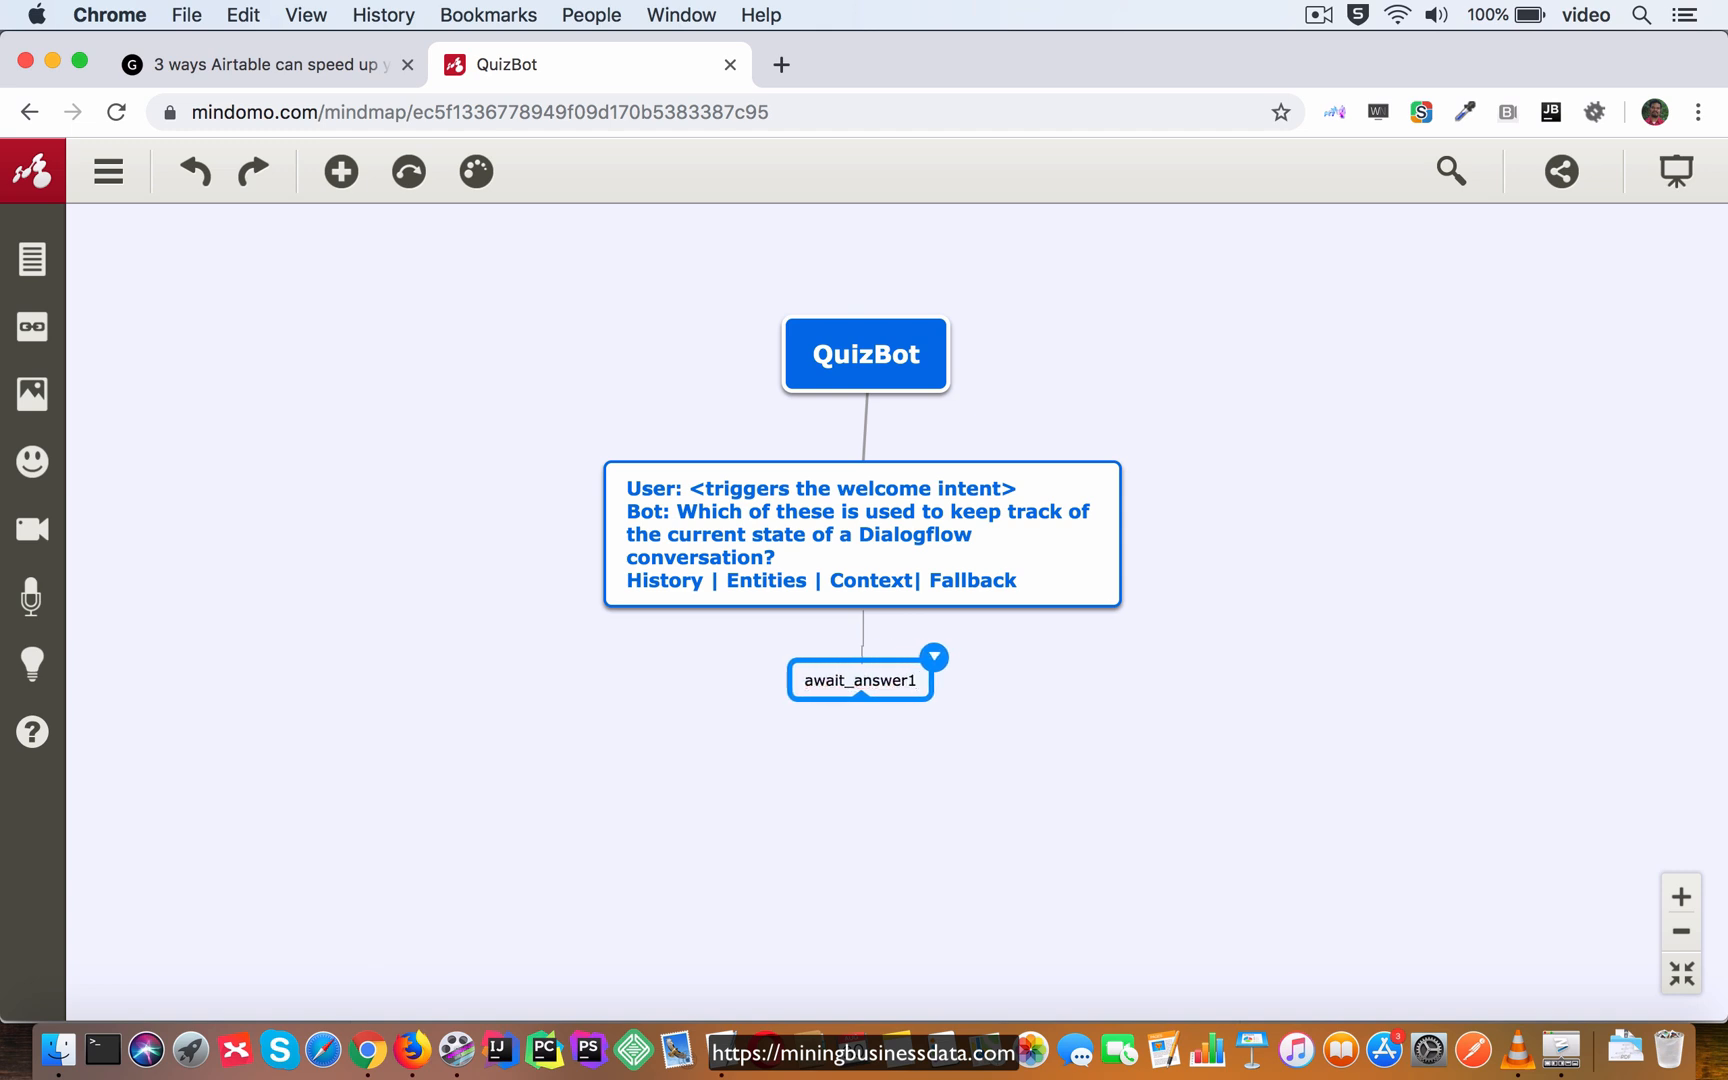
key(Tab)
text(User: <)
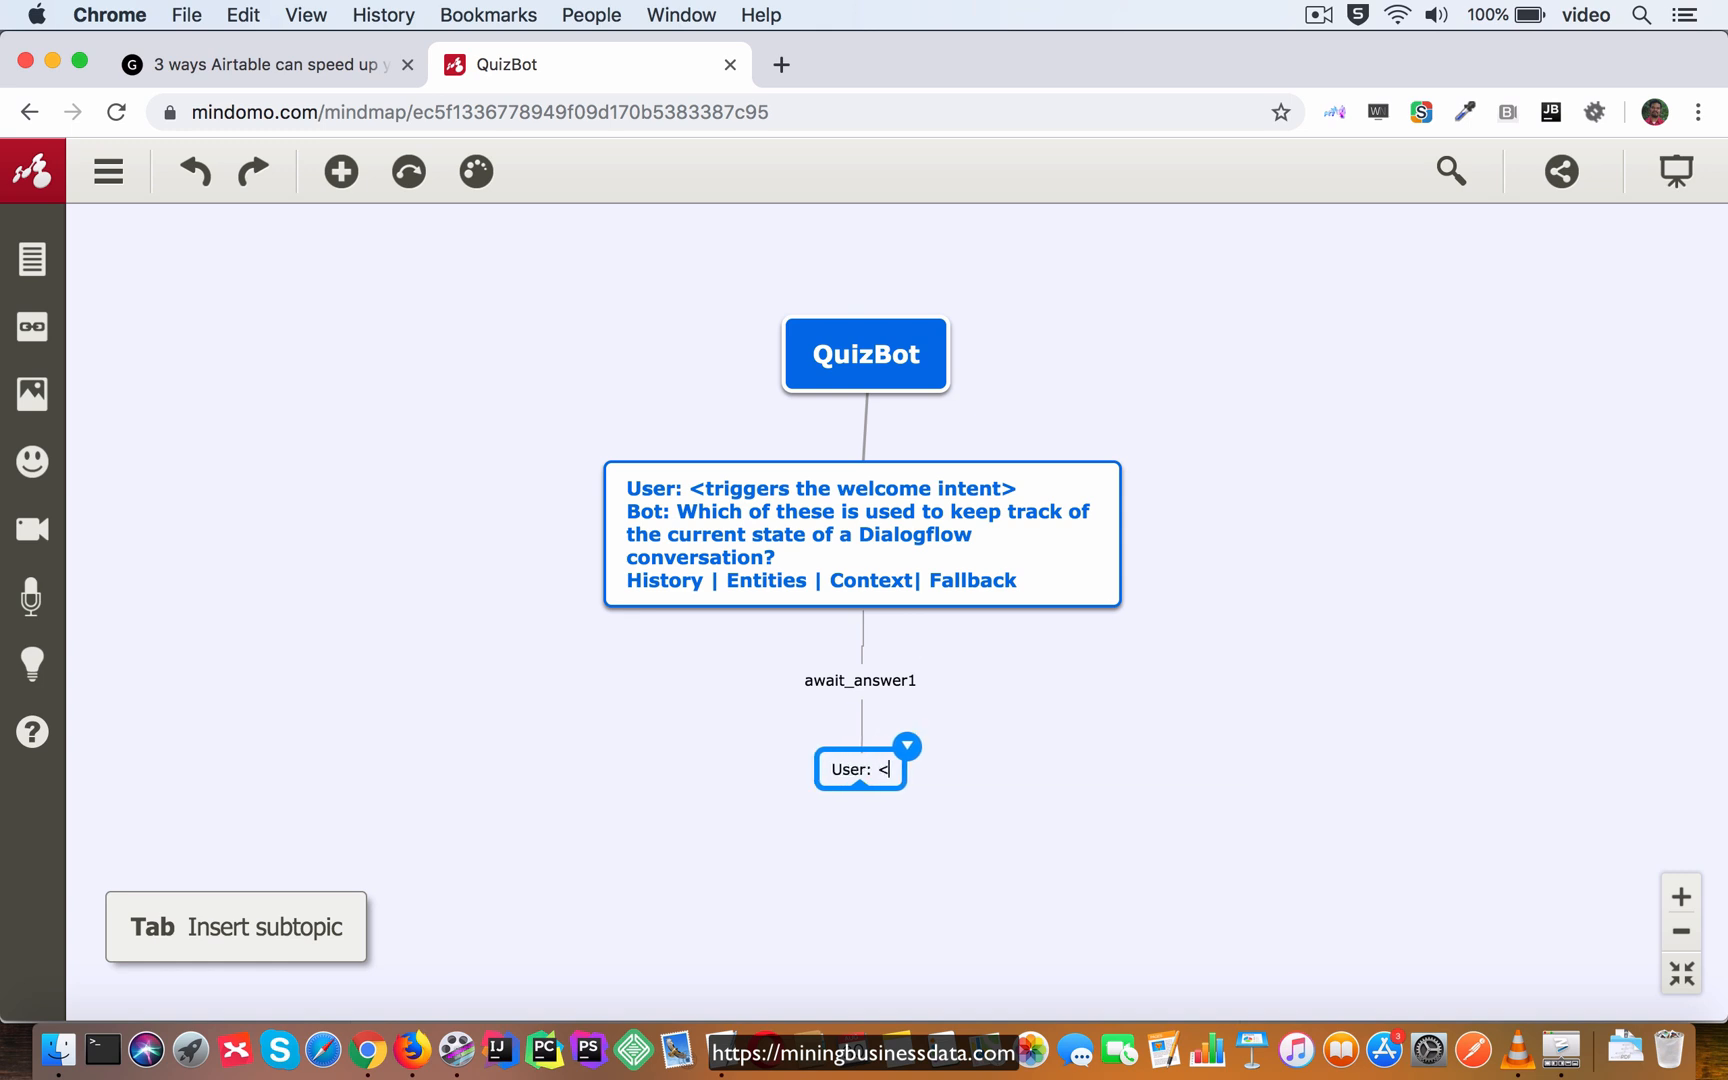
text(answers correctly>)
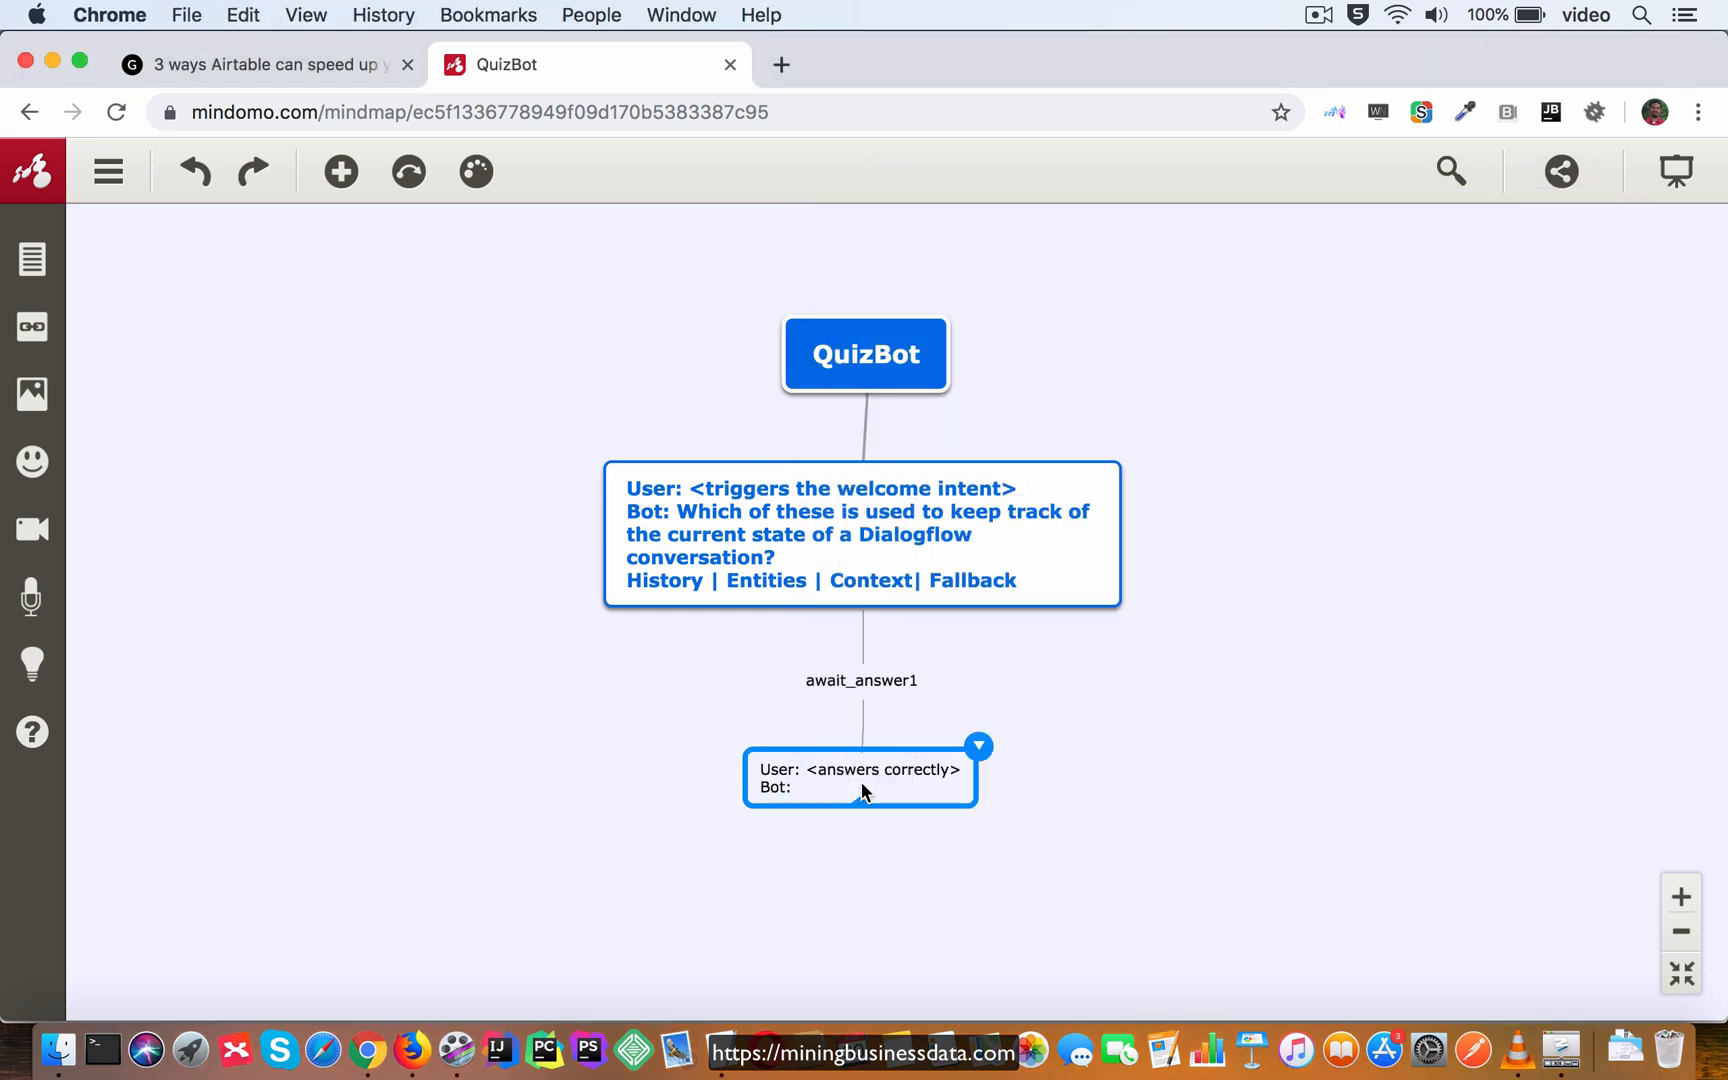
text(Which of these can be used to configure the sensitivity of Dialogflow's training phrases?)
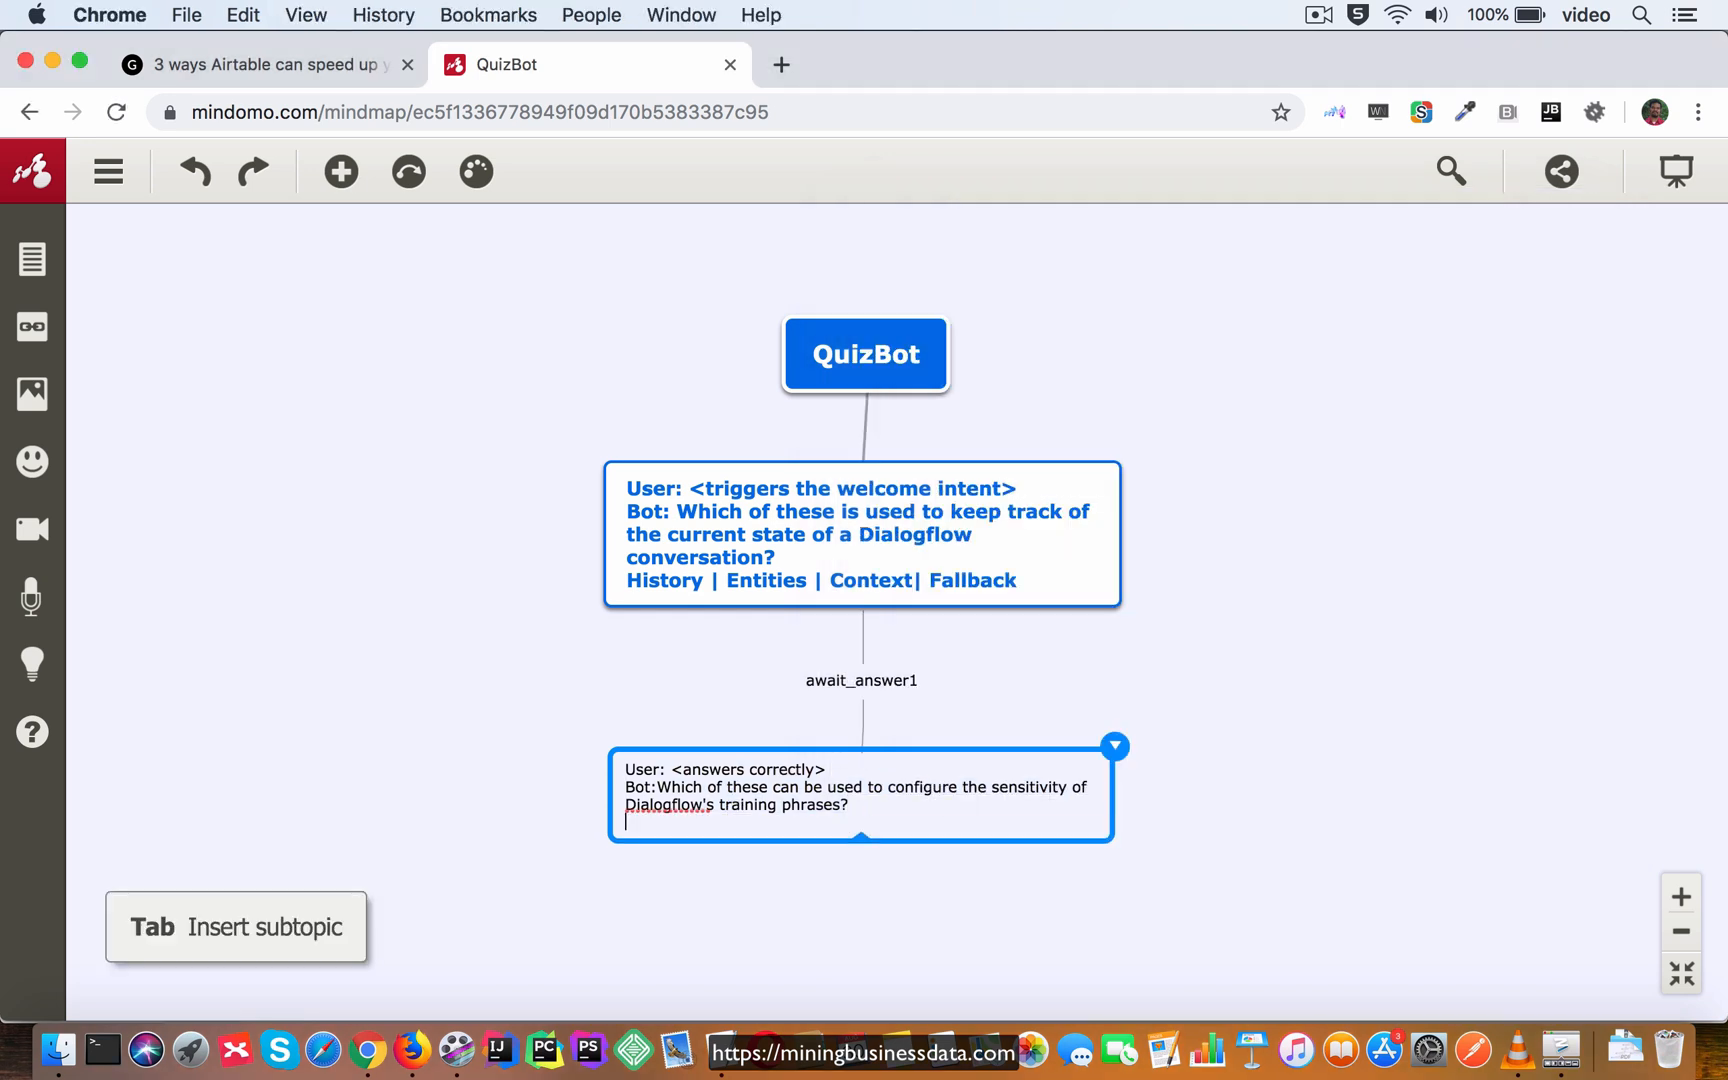
Enter options 'Fallback intent | Share | Export agent | ML Threshold' and start a 'User: <answers correctly>' child.
text(Fallback intent | Share | Export agent | ML Threshold)
text(await_ans)
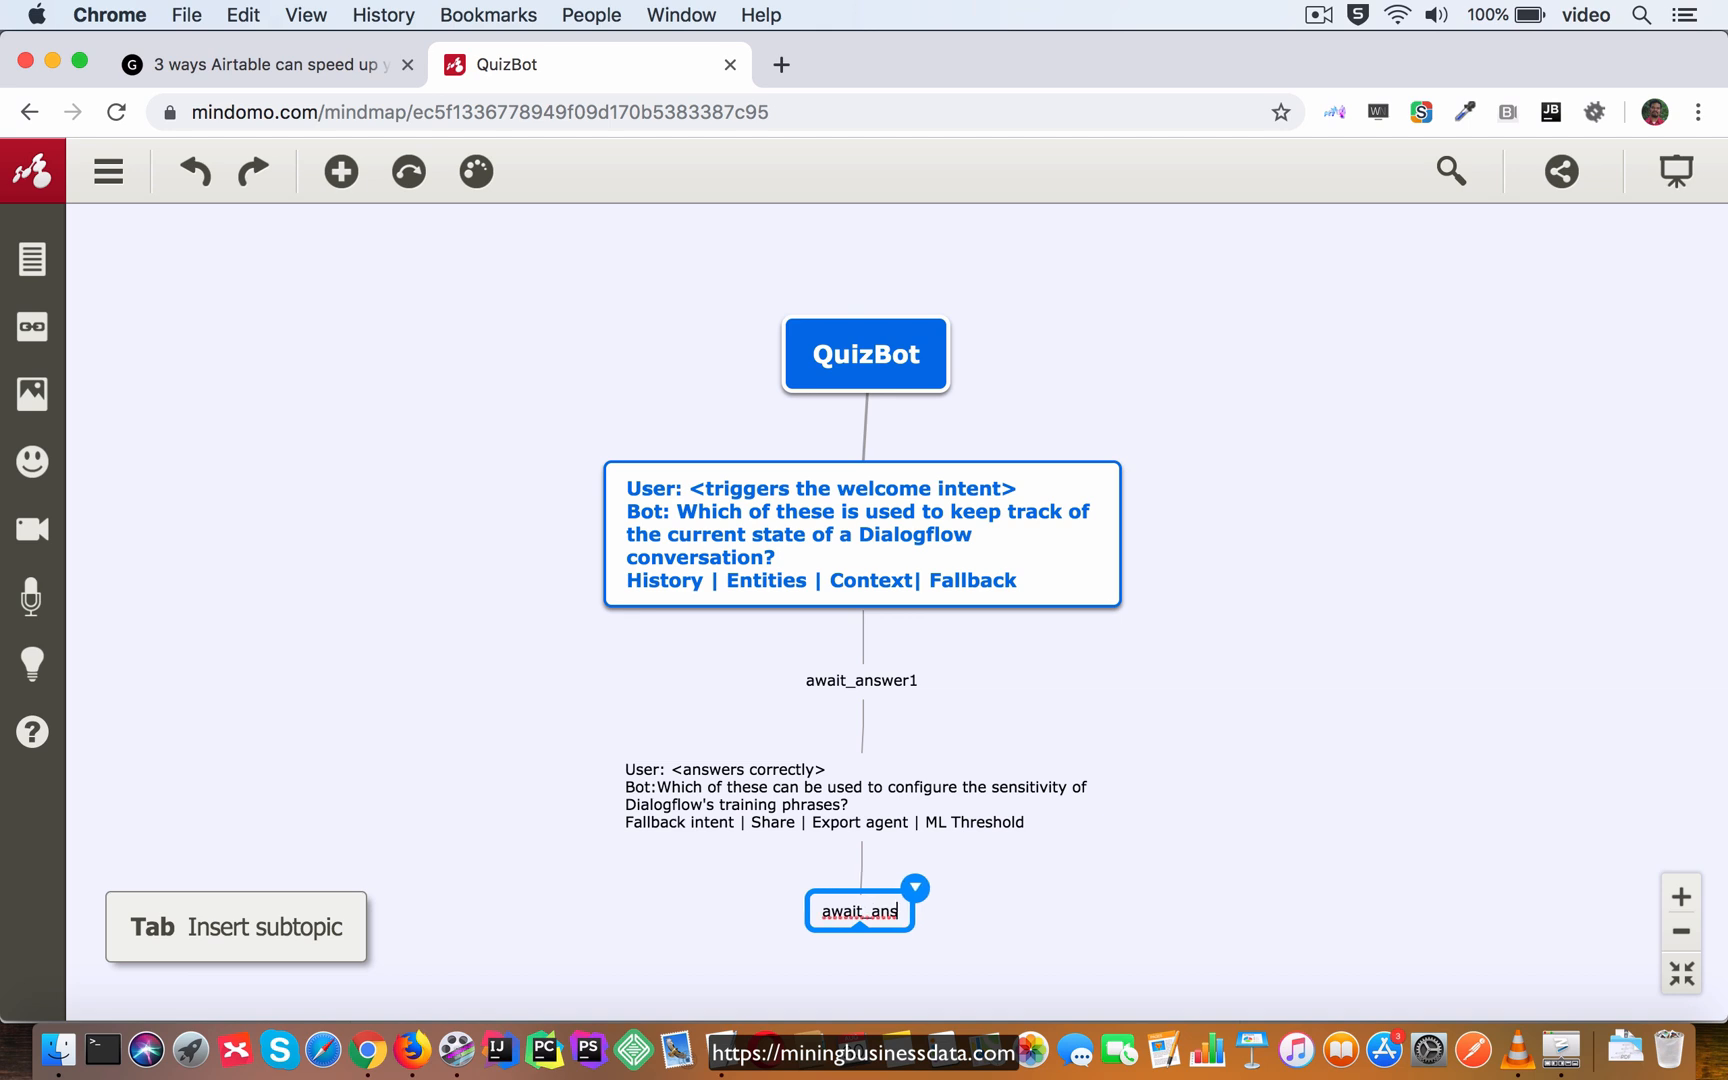
key(Tab)
text(User:<s)
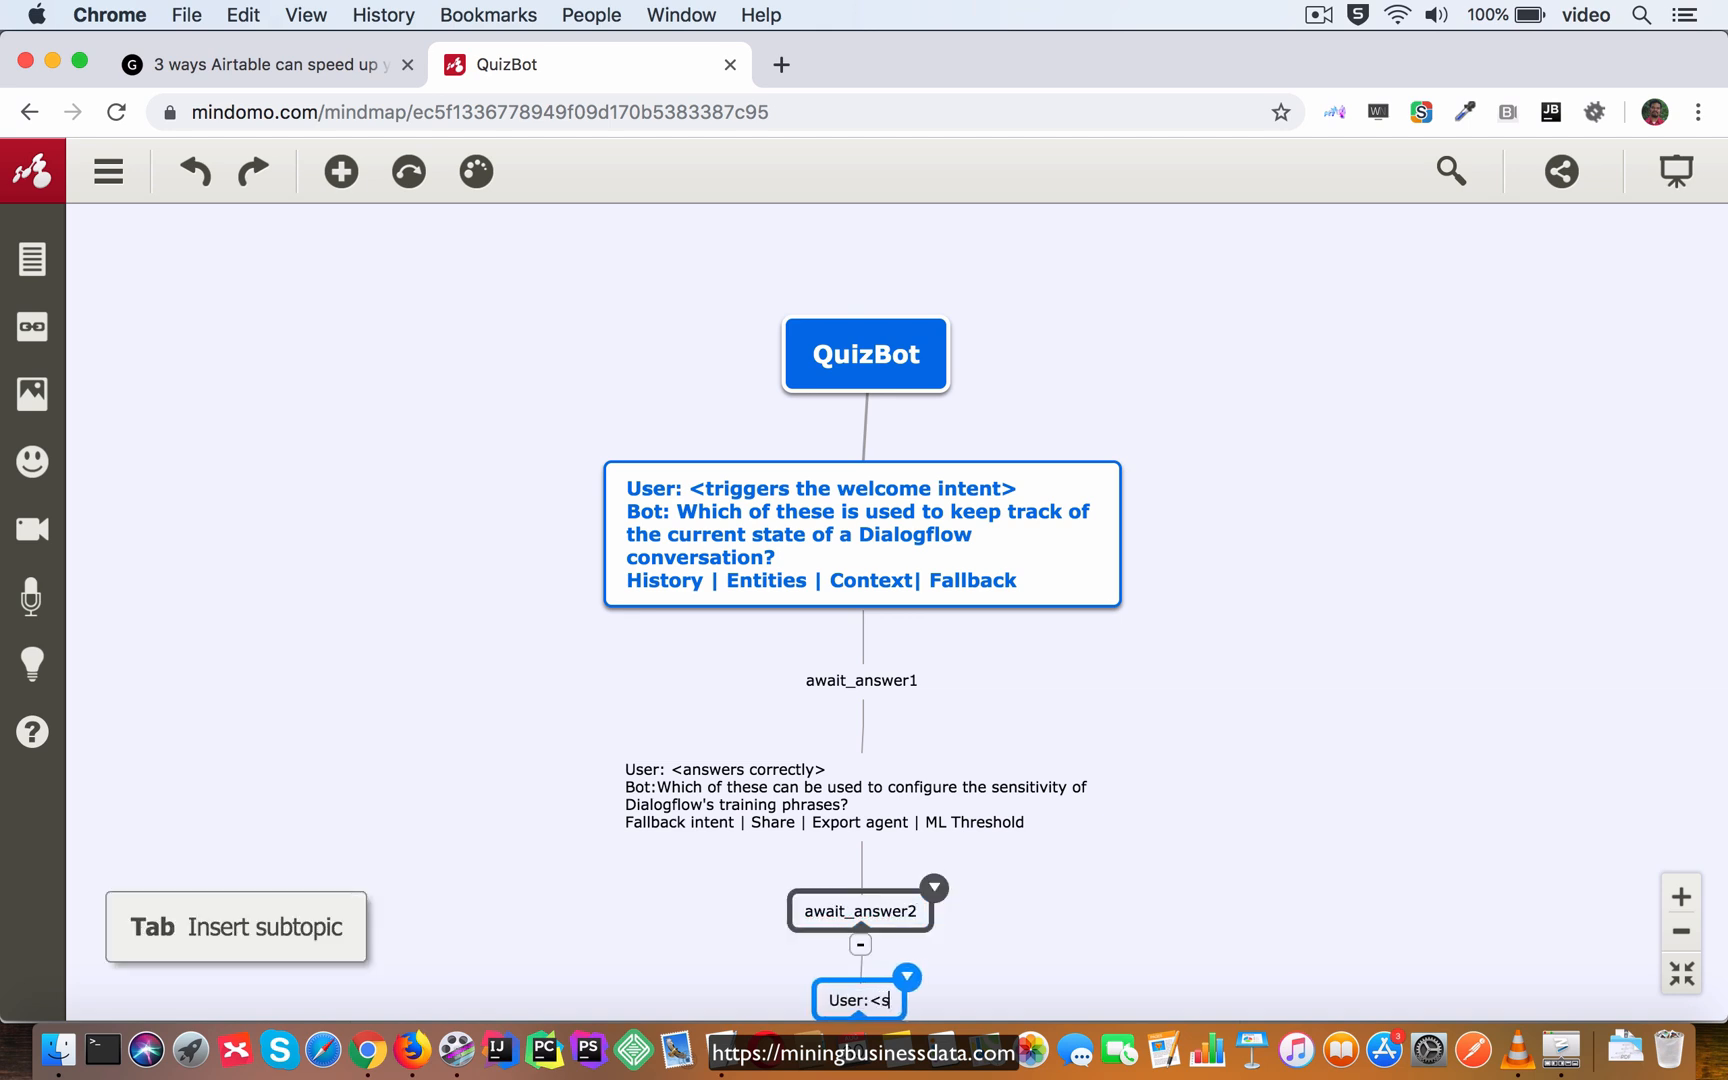
text(answers)
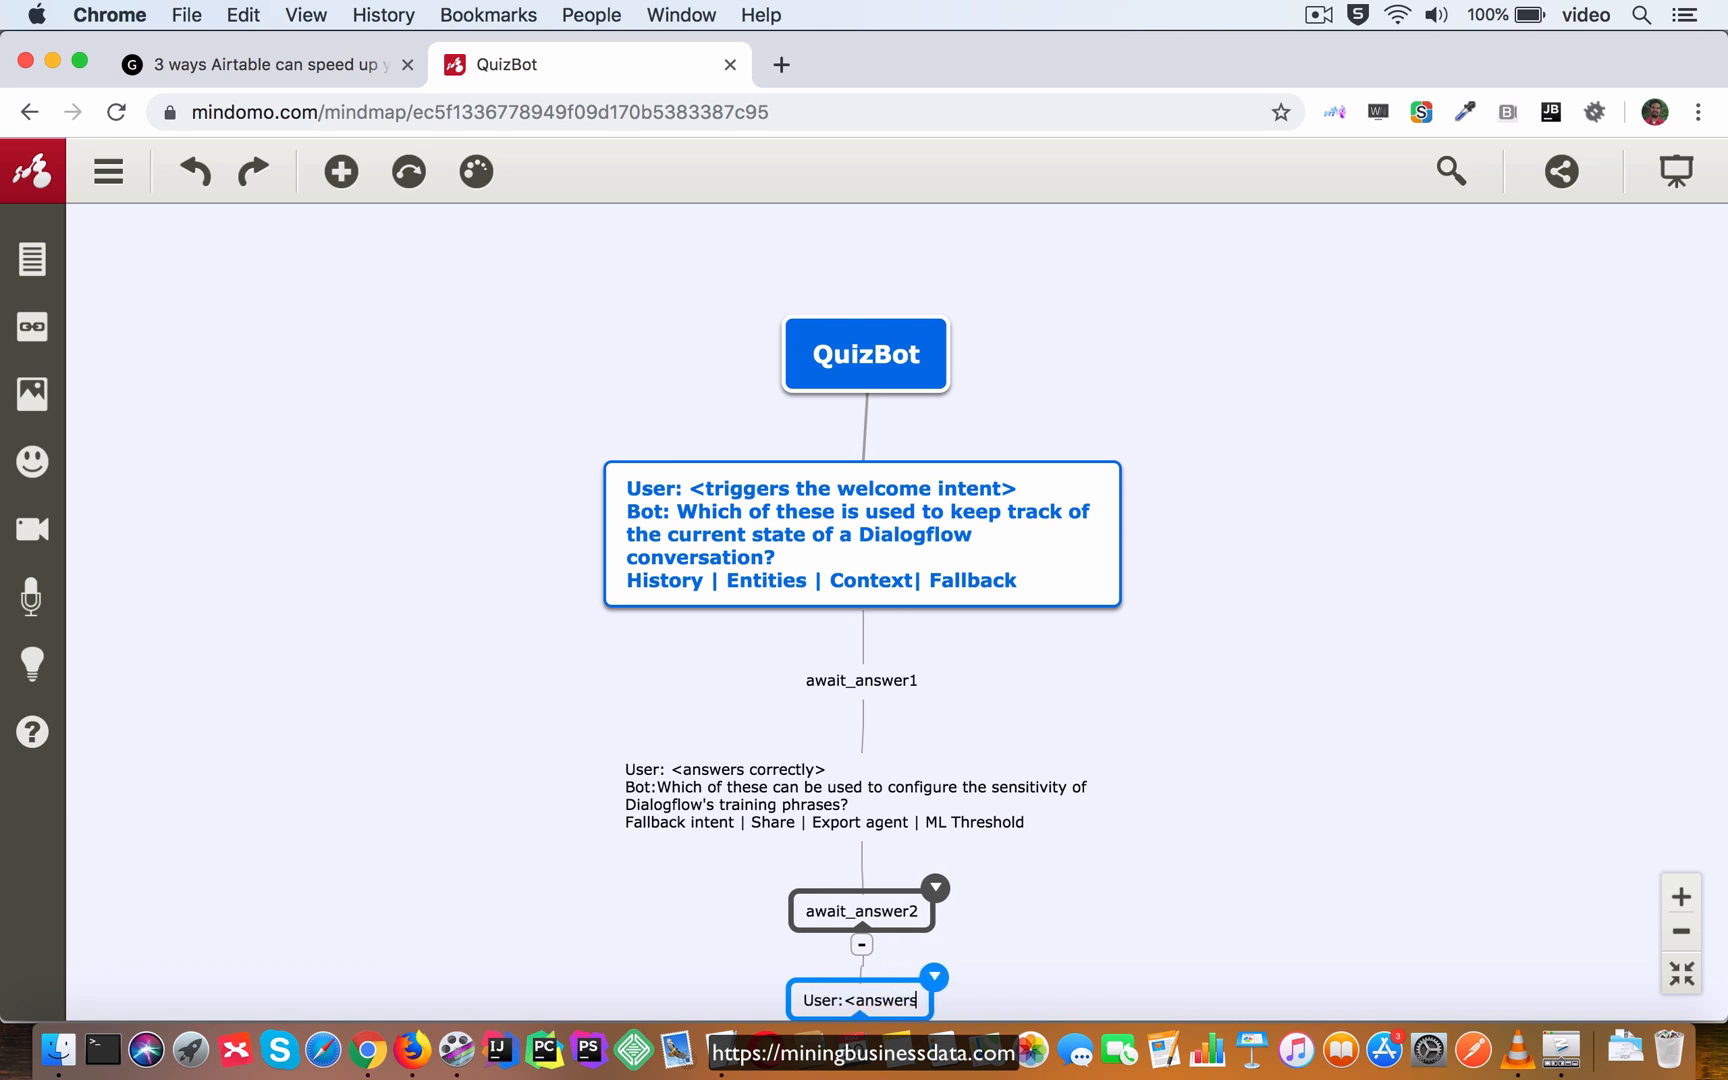
text(correctly>)
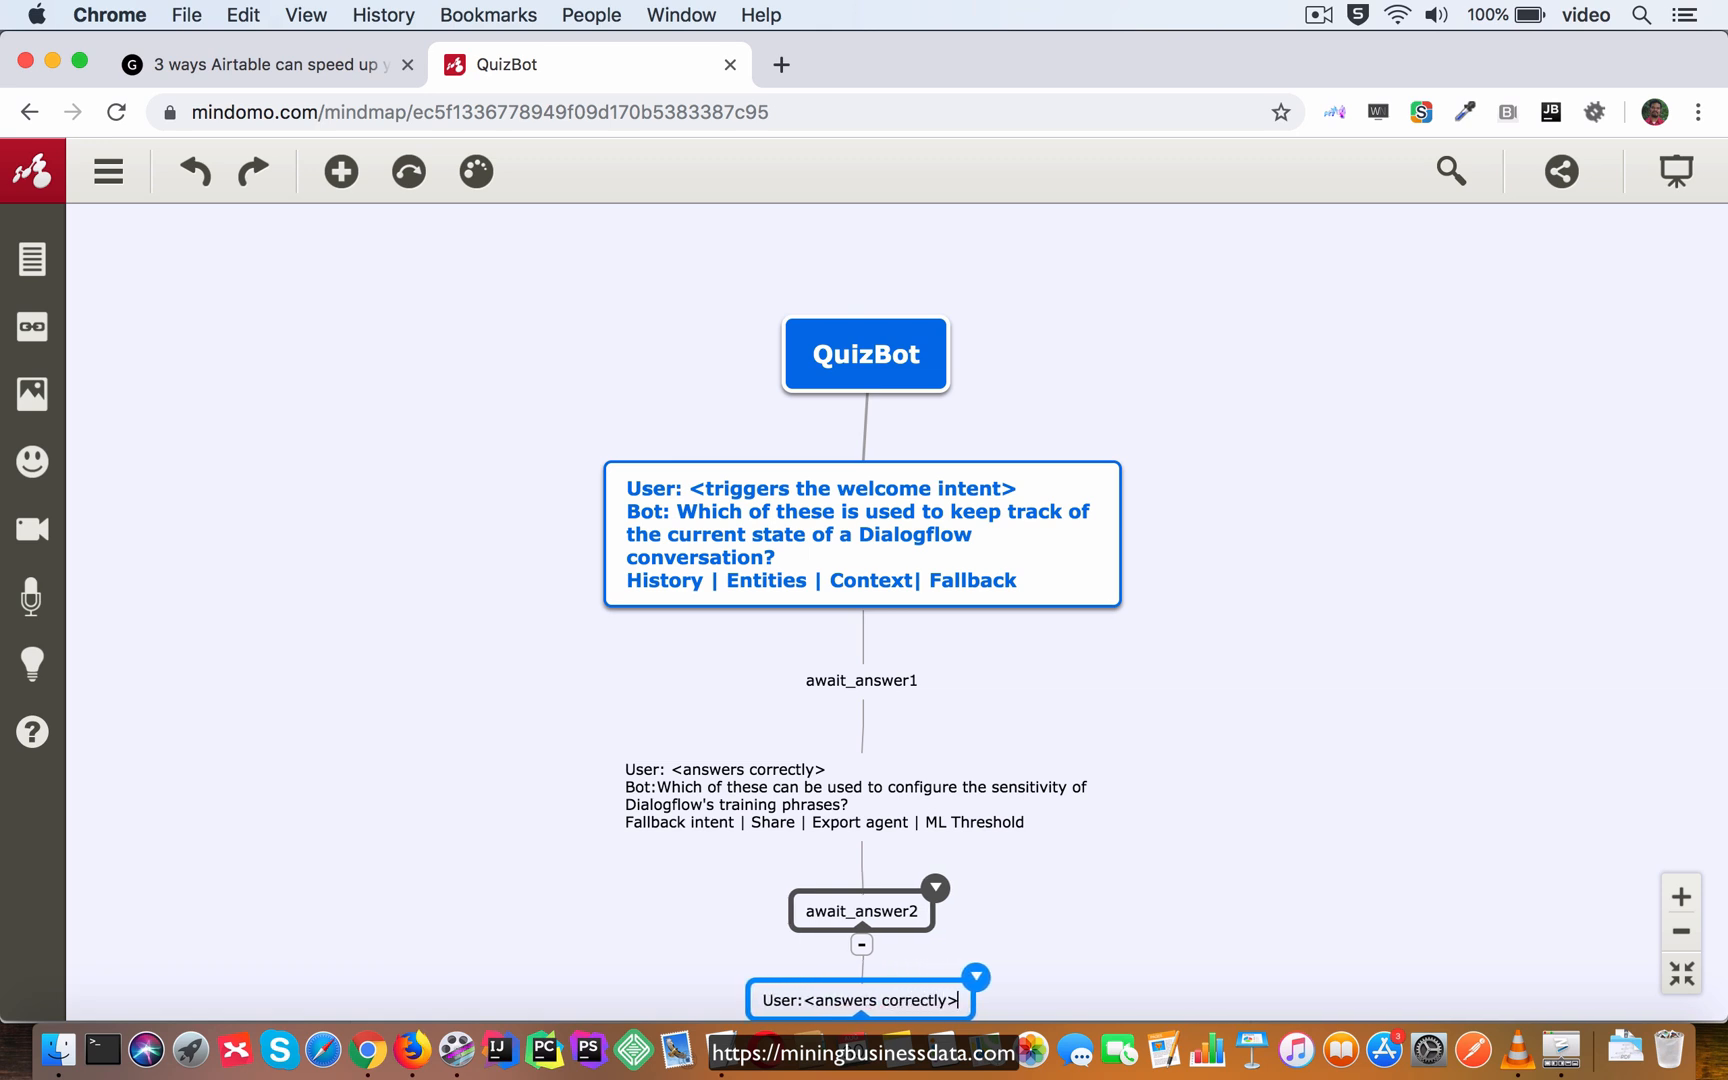
Add the unhandled-request question with Followup intent, Fallback intent, Welcome intent, Welcome event options.
scroll(down, 3)
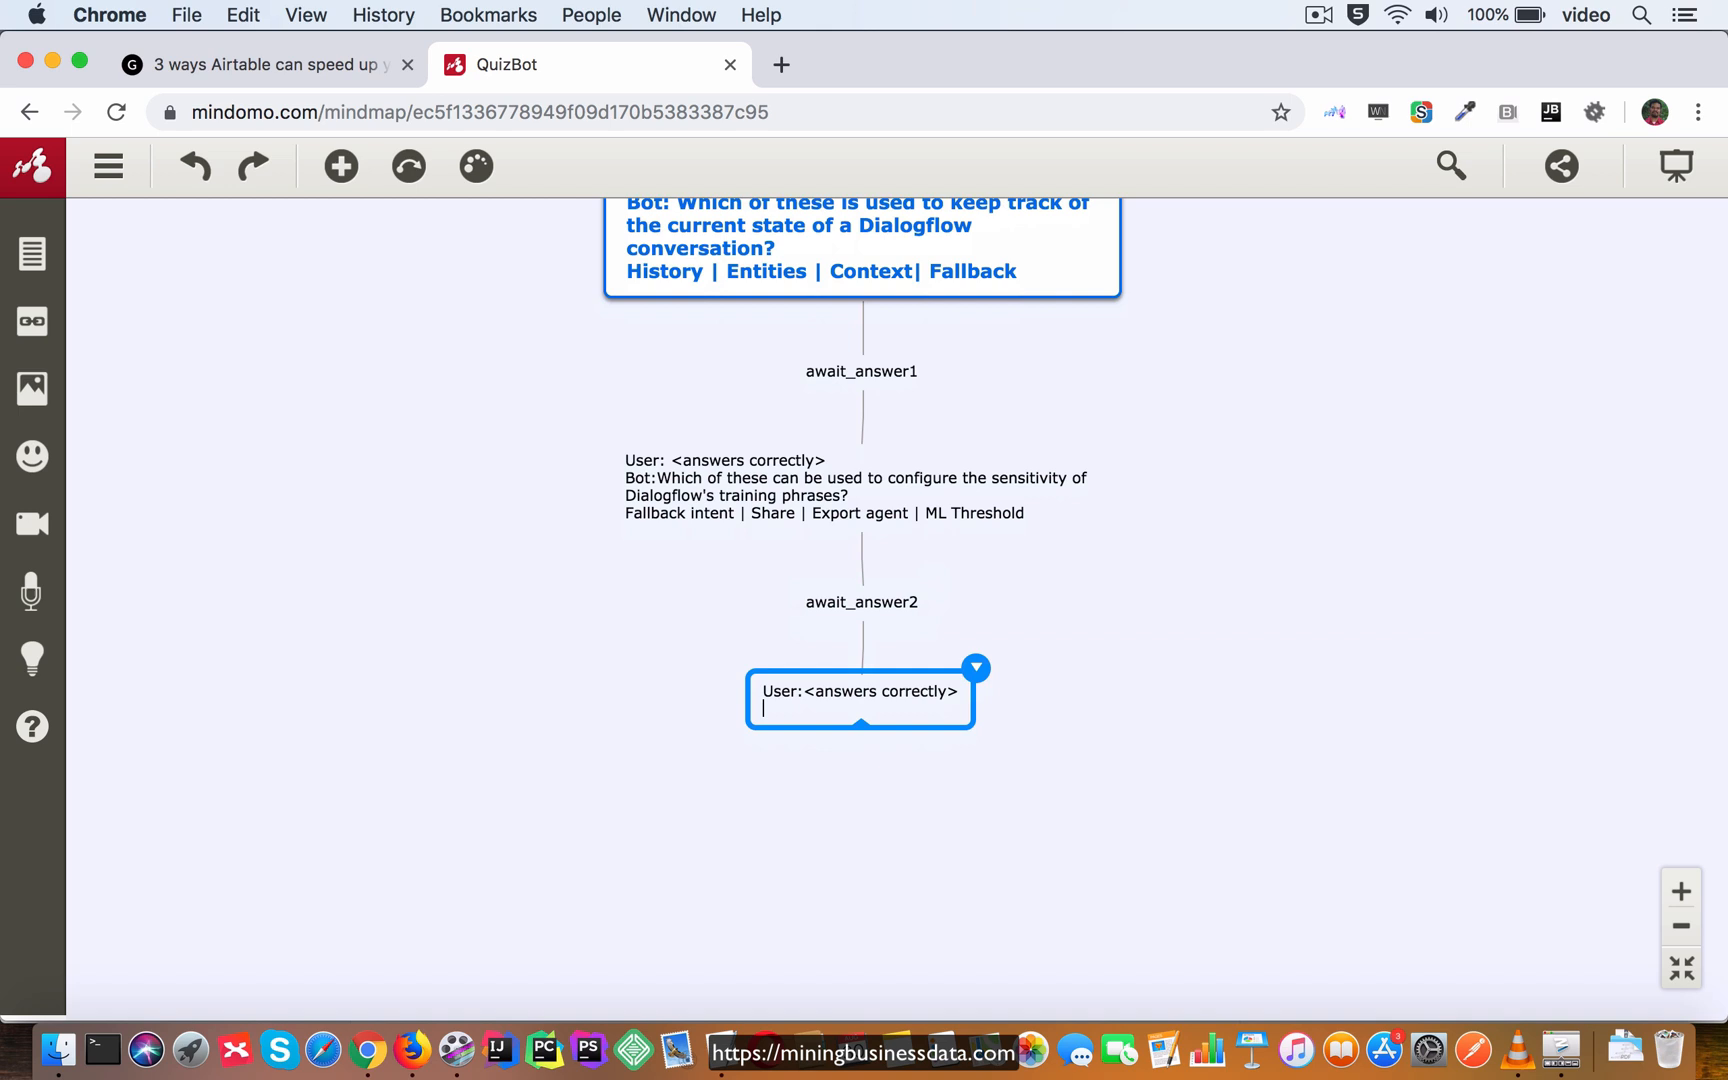
text(Bot:)
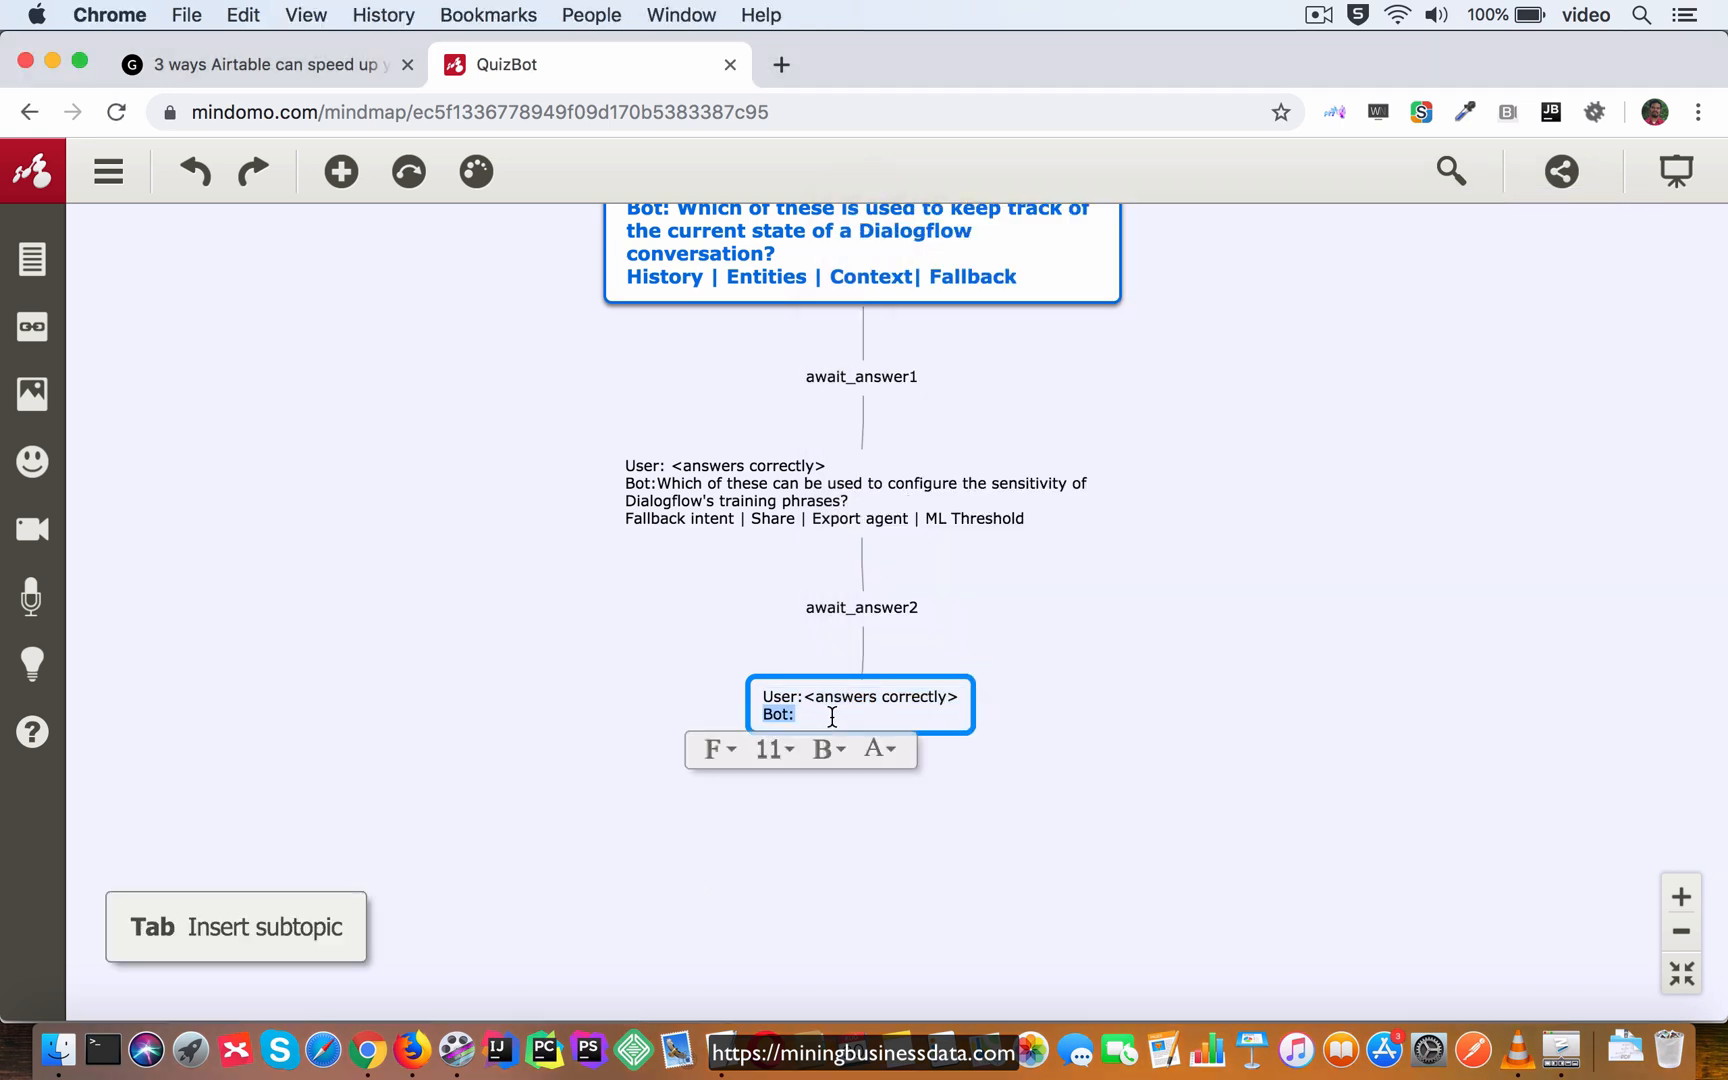
text(Which of these is used to handle the case when Dialogflow does not know how to respond to user's request?)
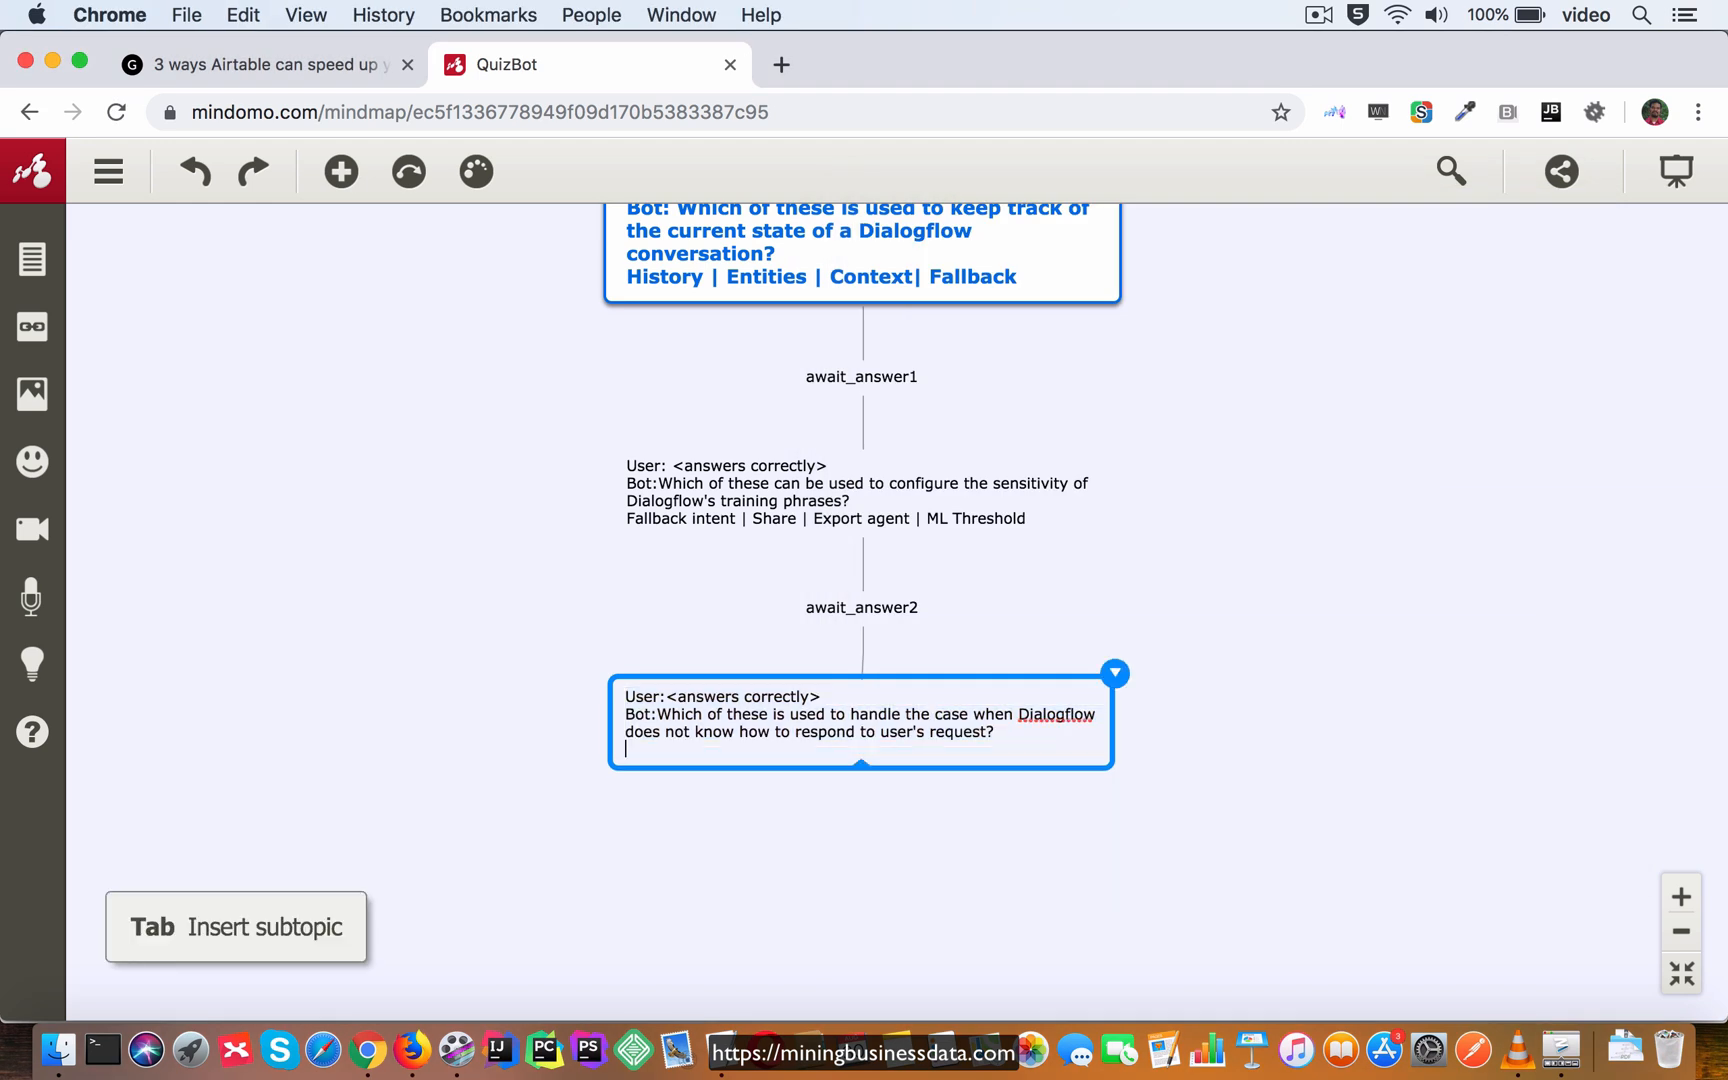
text(Followup intent | Fallback intent | Welcome intent | Welcome event)
text(await_an)
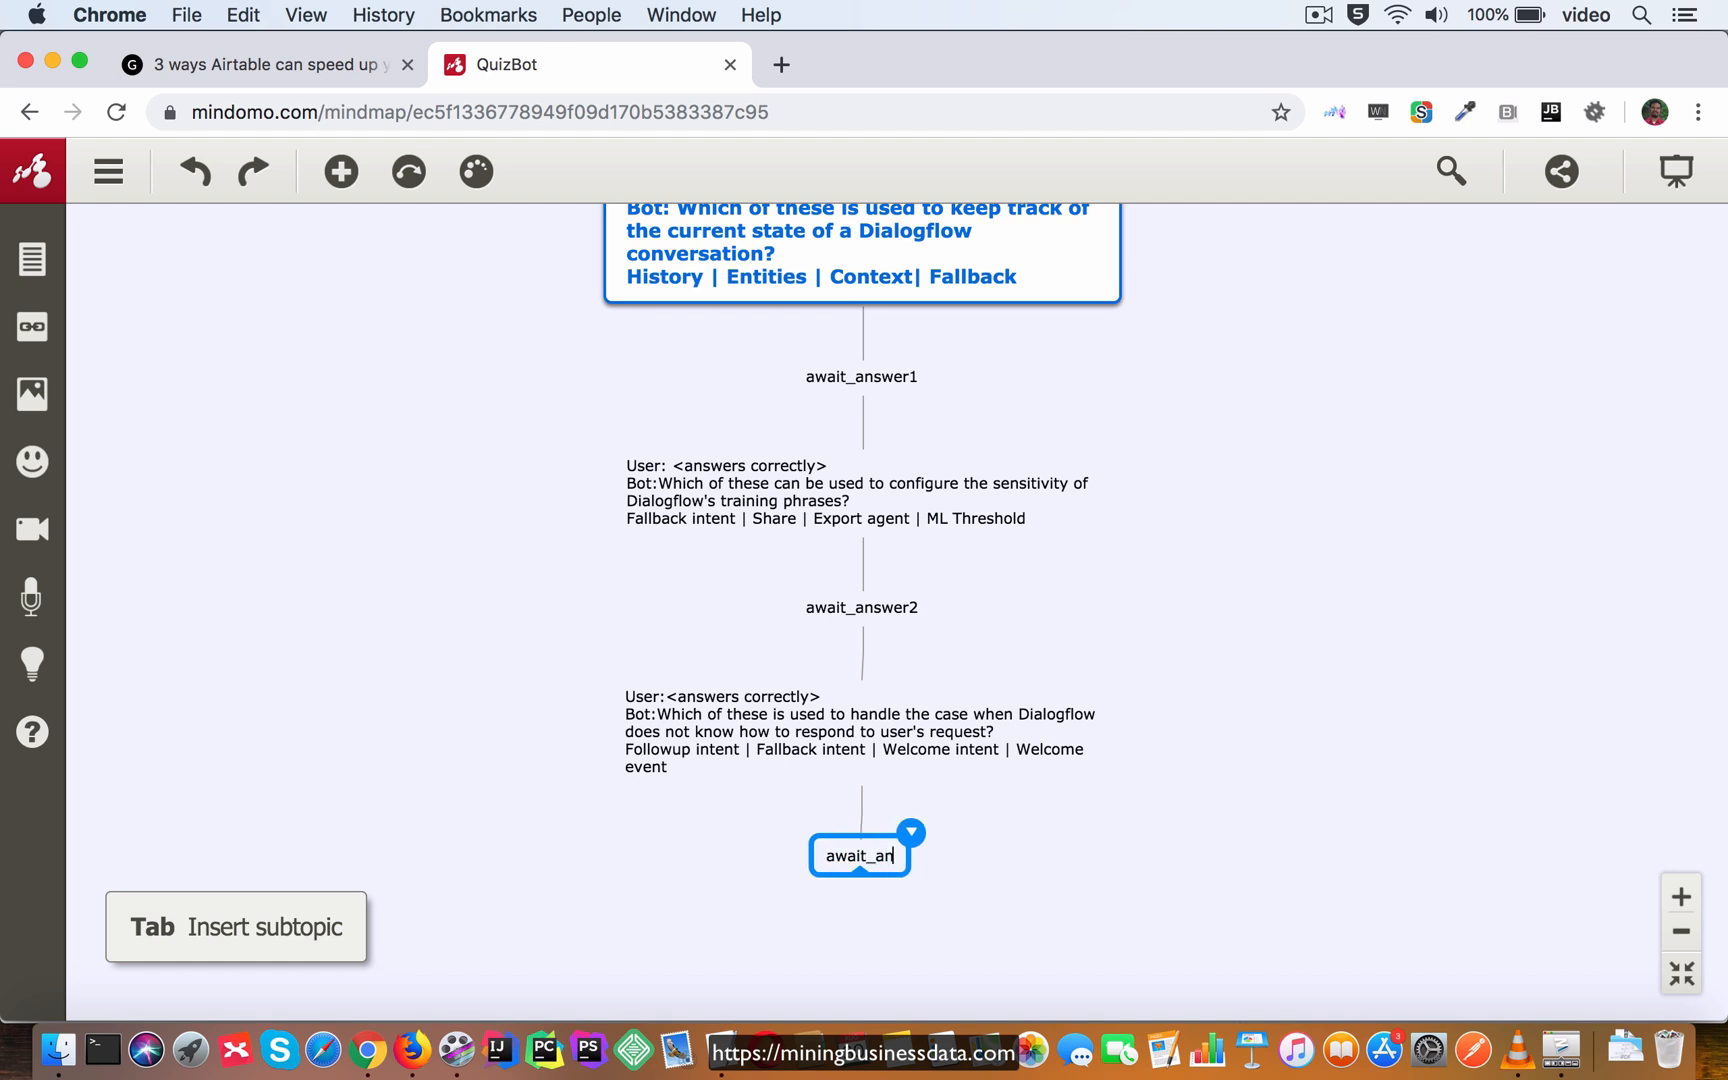
Add a child under await_answer3: 'User: <answers correctly>' / 'Bot: Correct! Thanks for taking the quiz!'.
key(Tab)
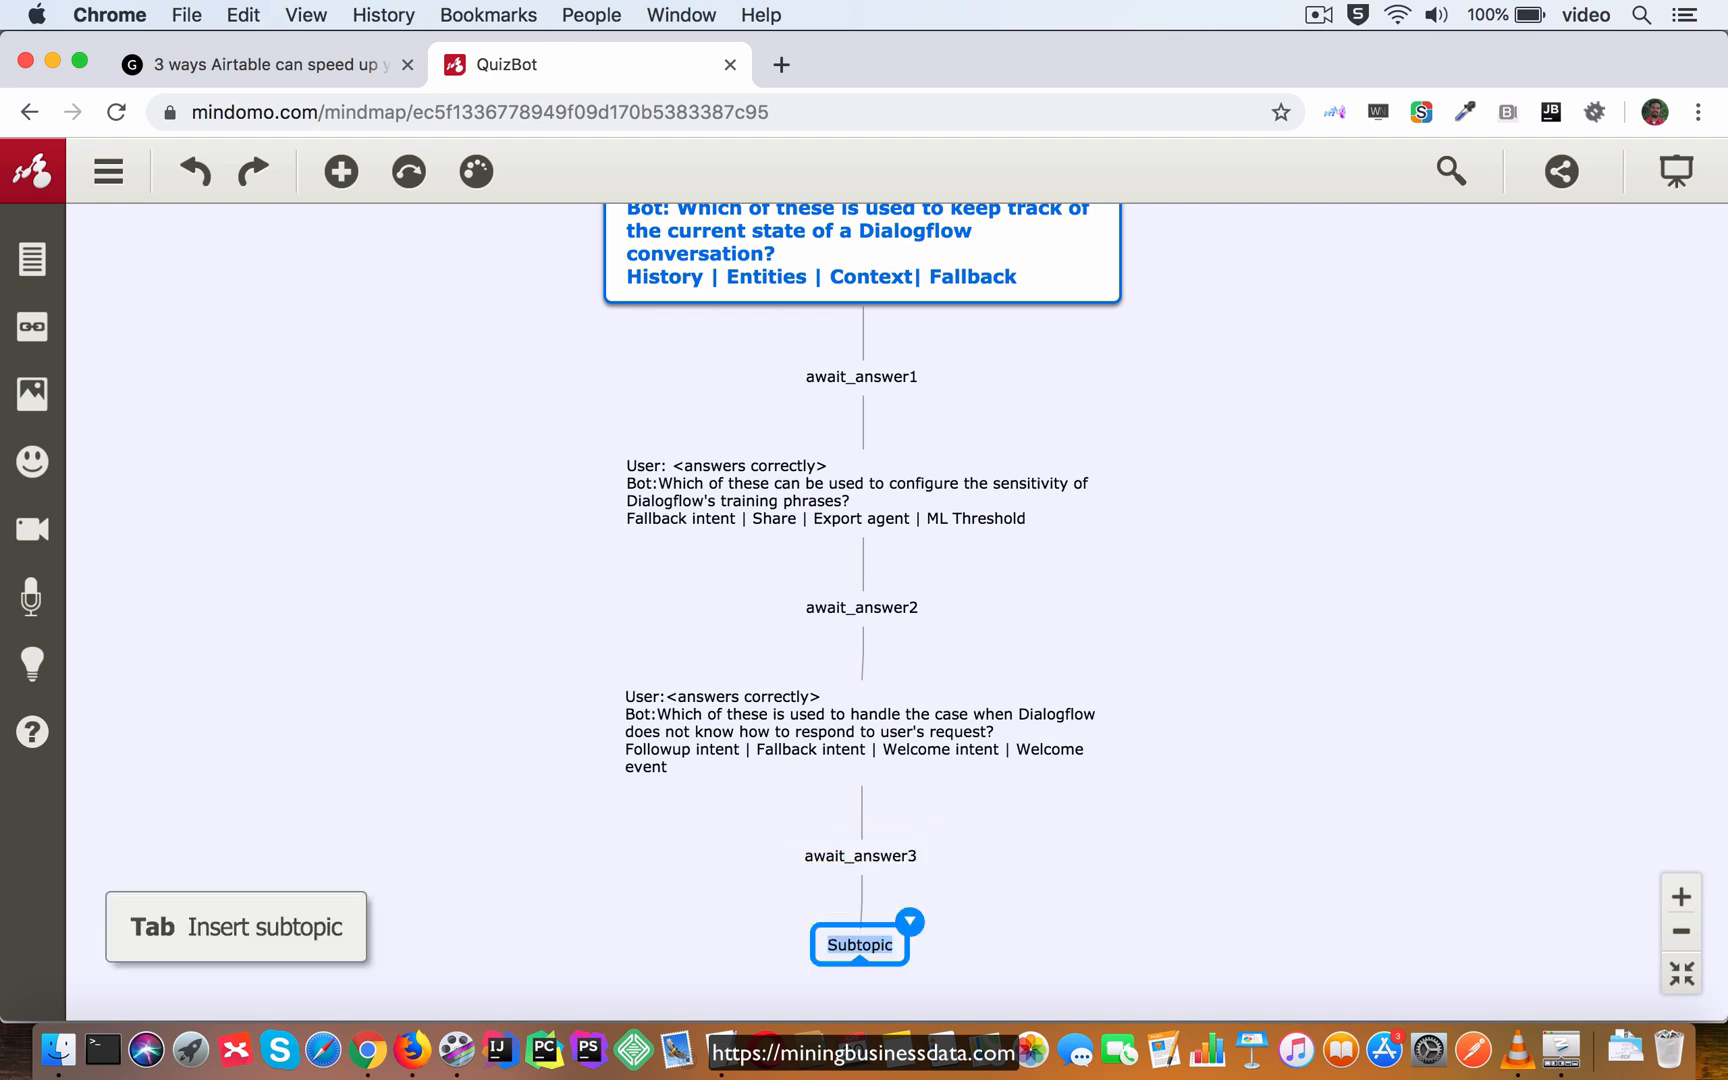
text(User:<answers correctly>)
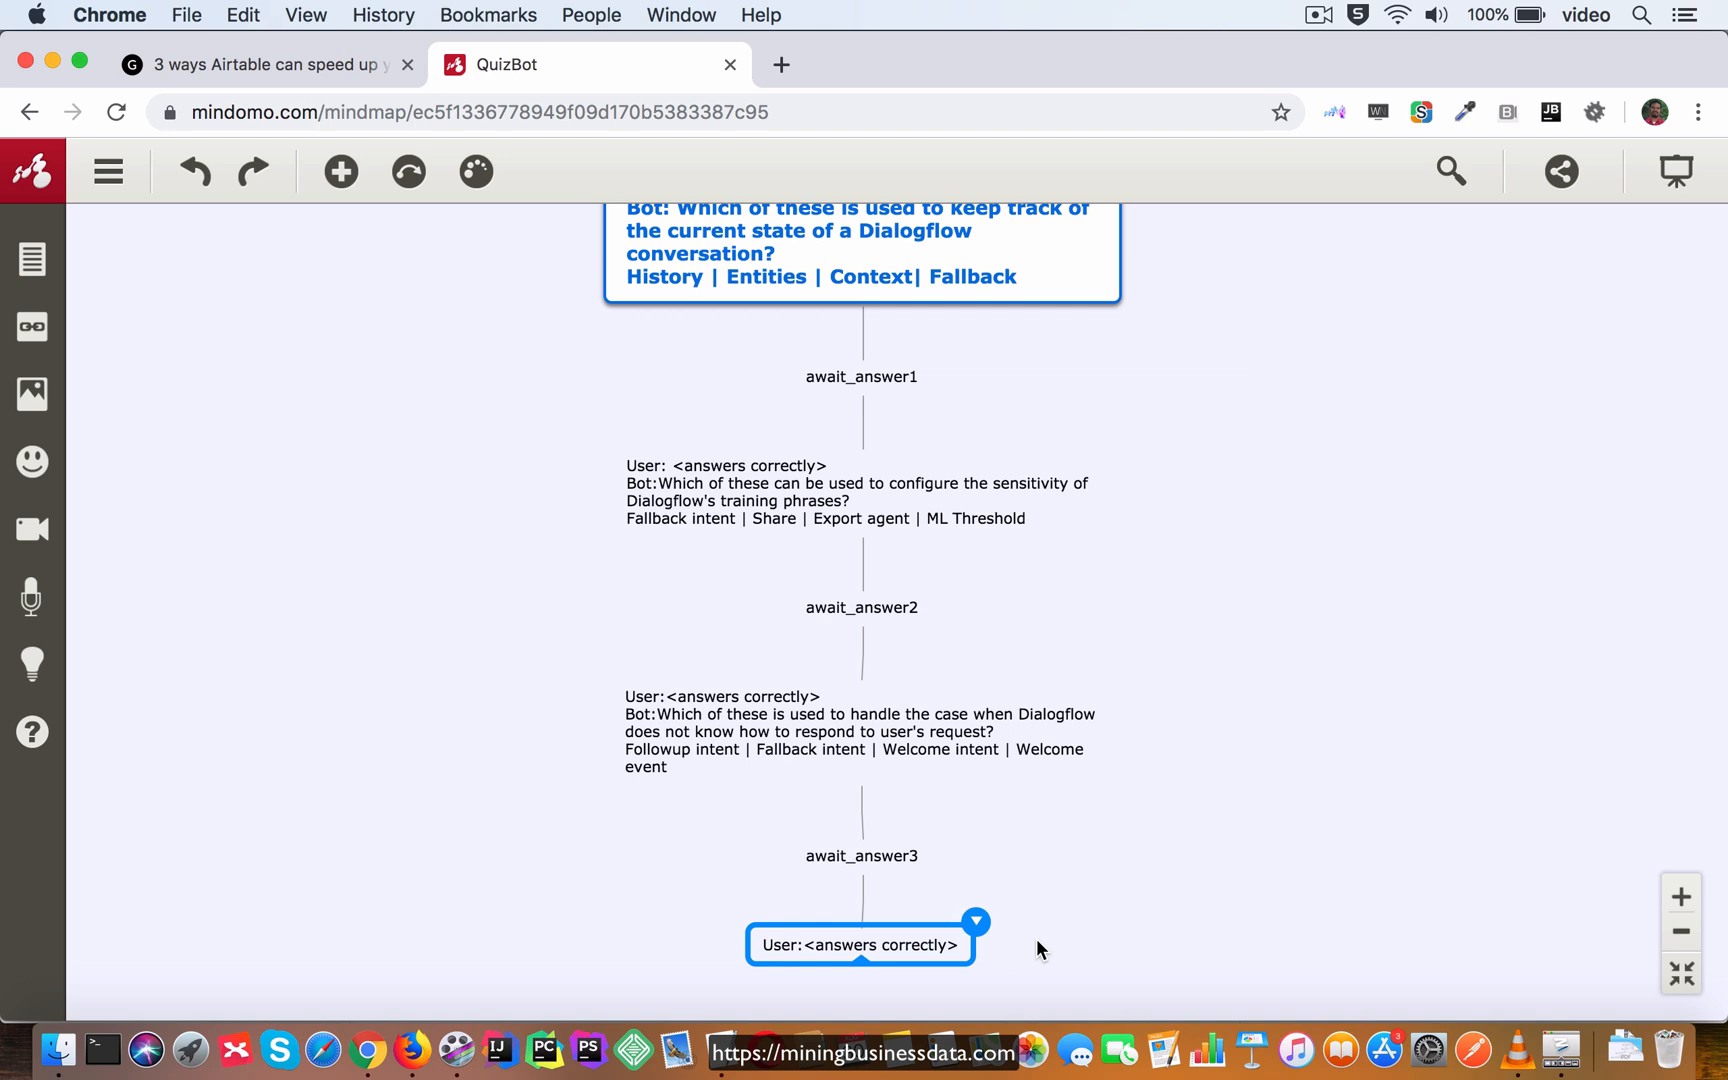
scroll(down, 3)
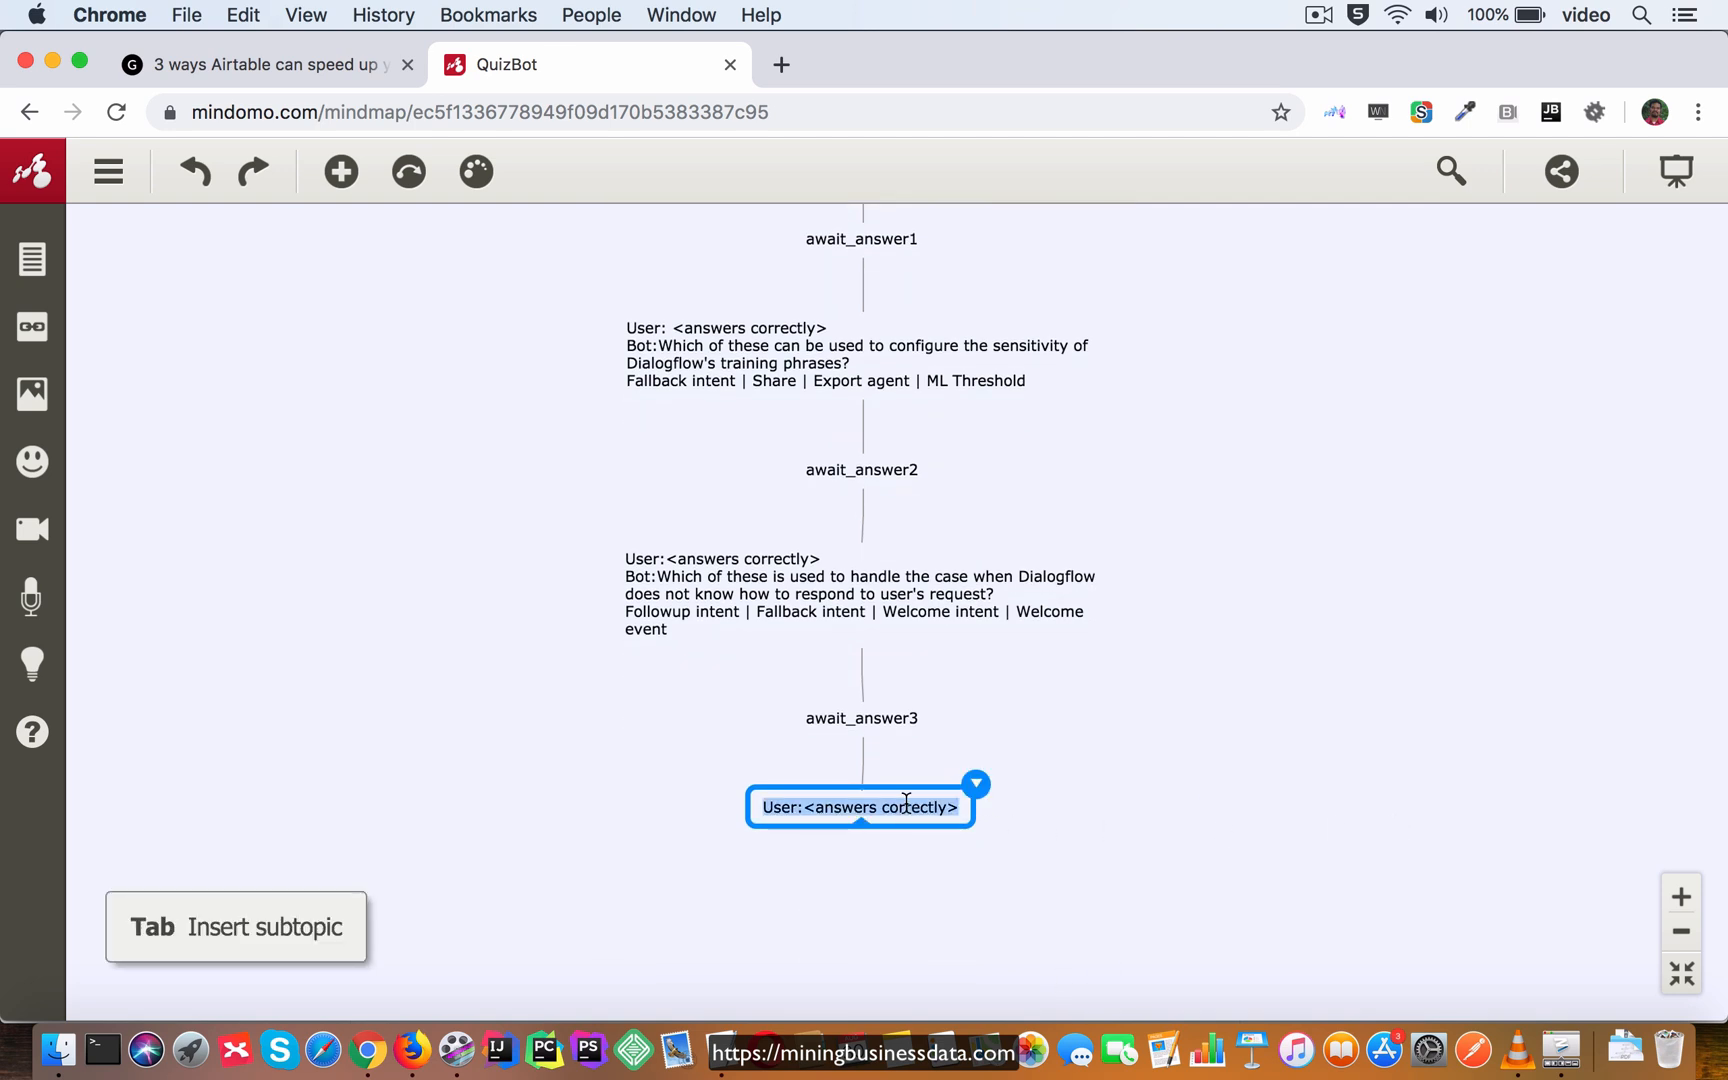
text(Bot:)
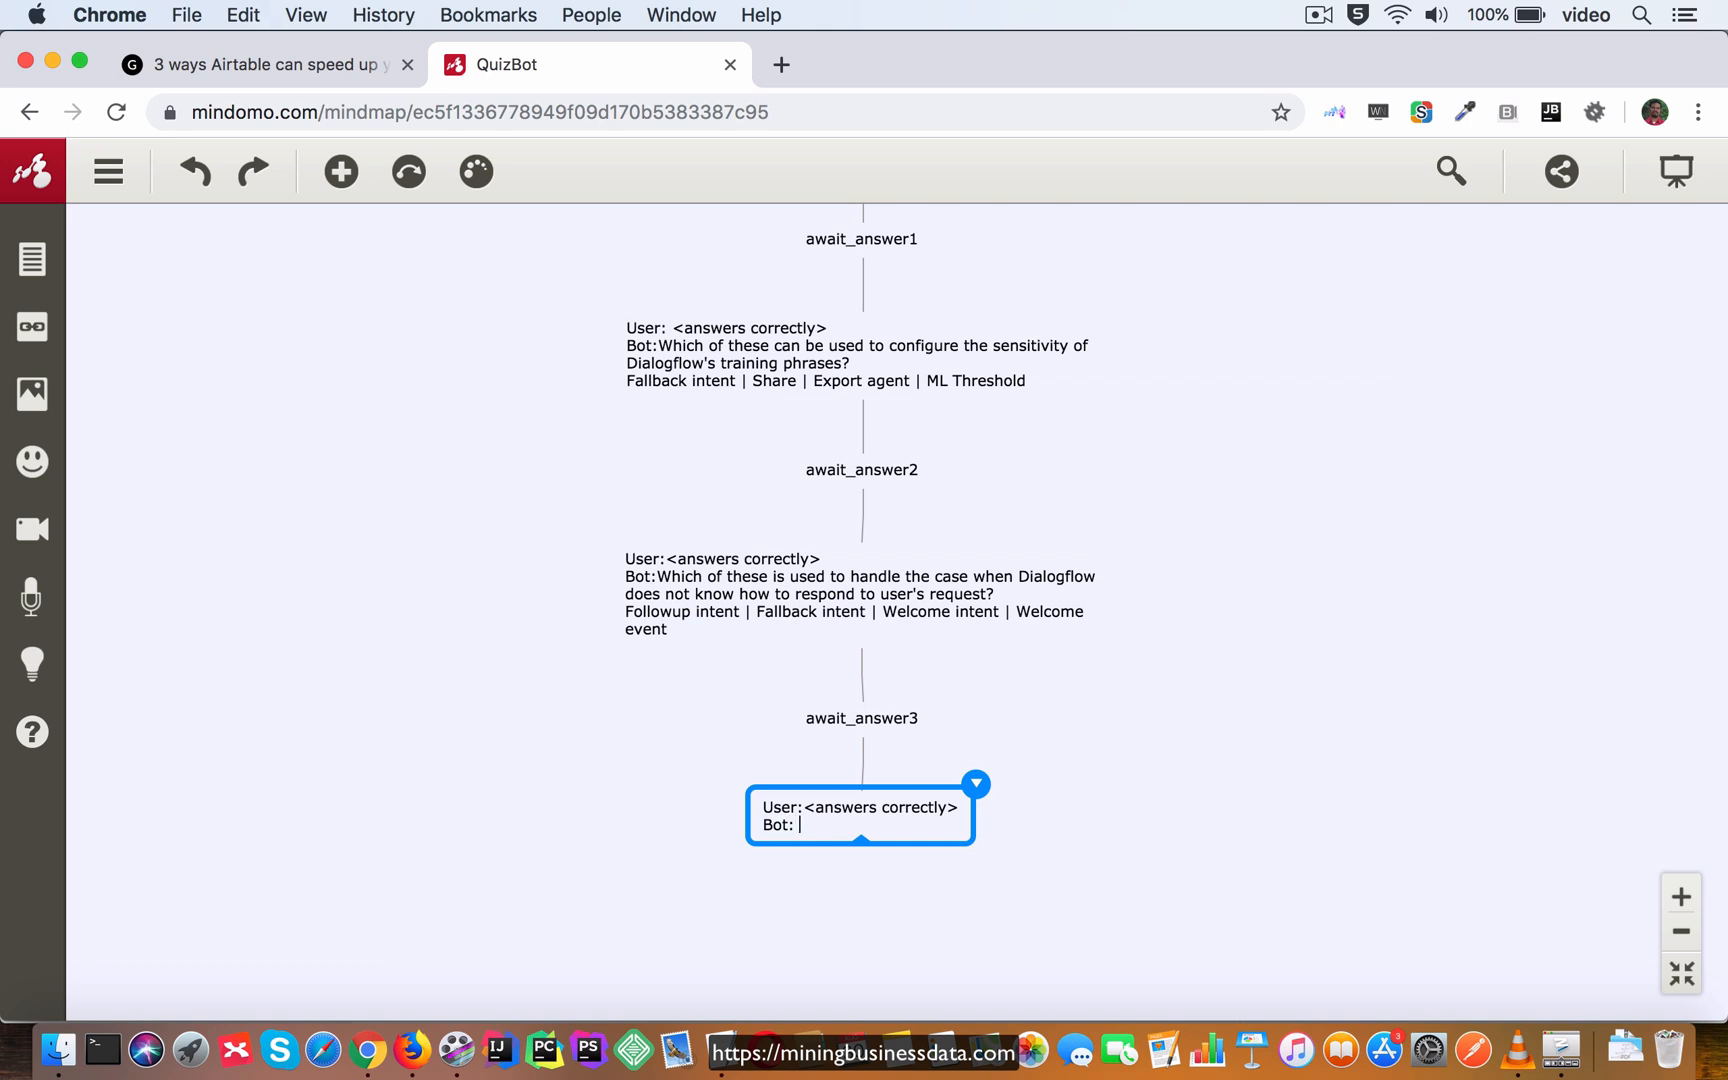
text(Correct)
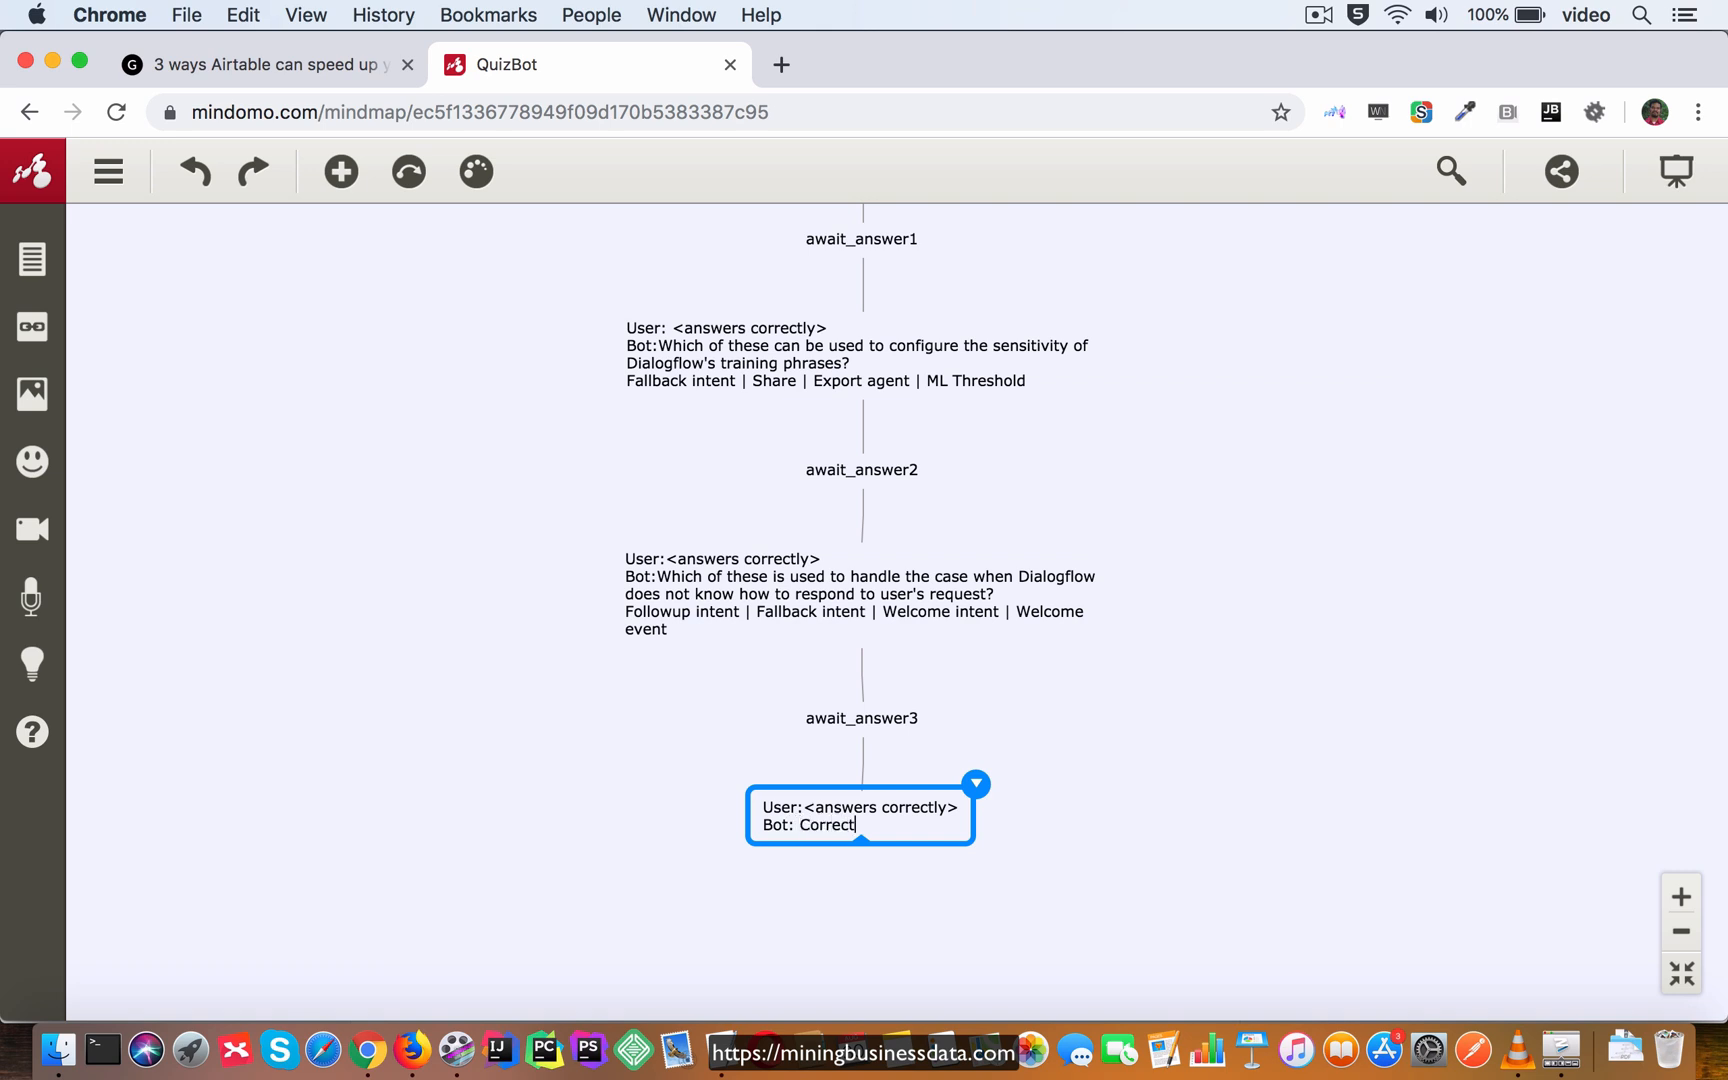
text(Thanks for taking the)
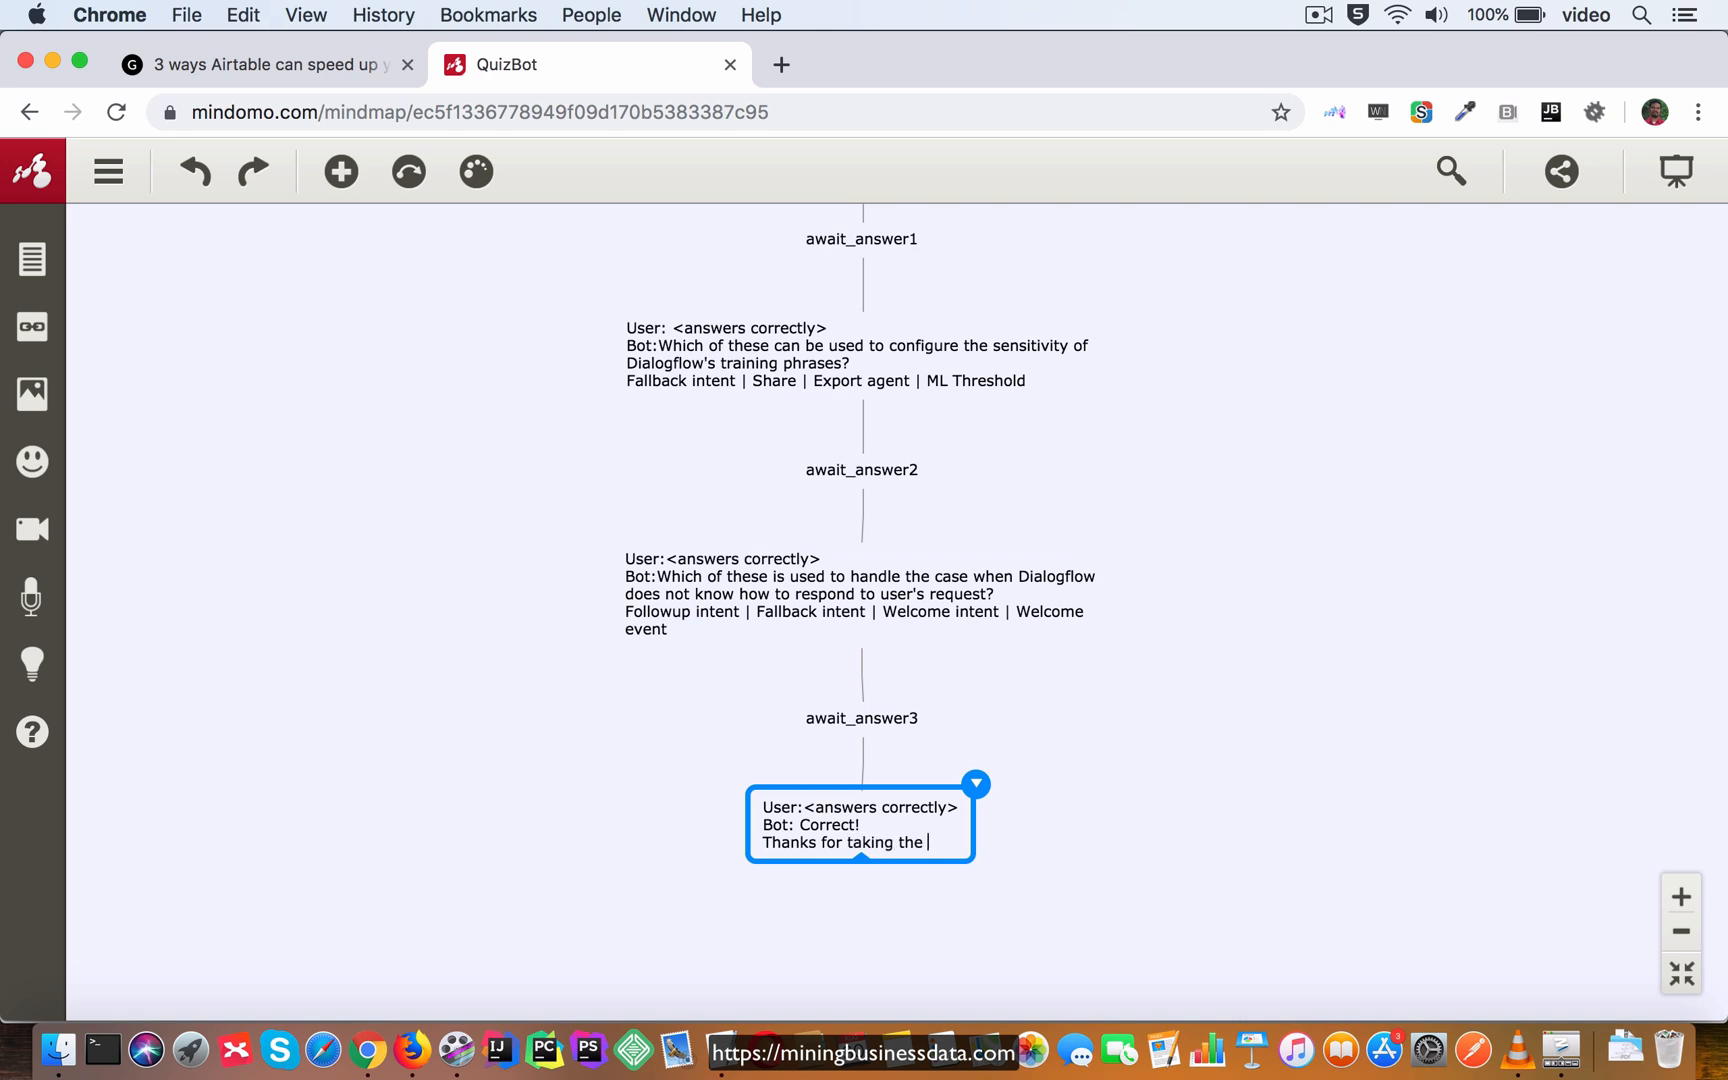
text(quiz!)
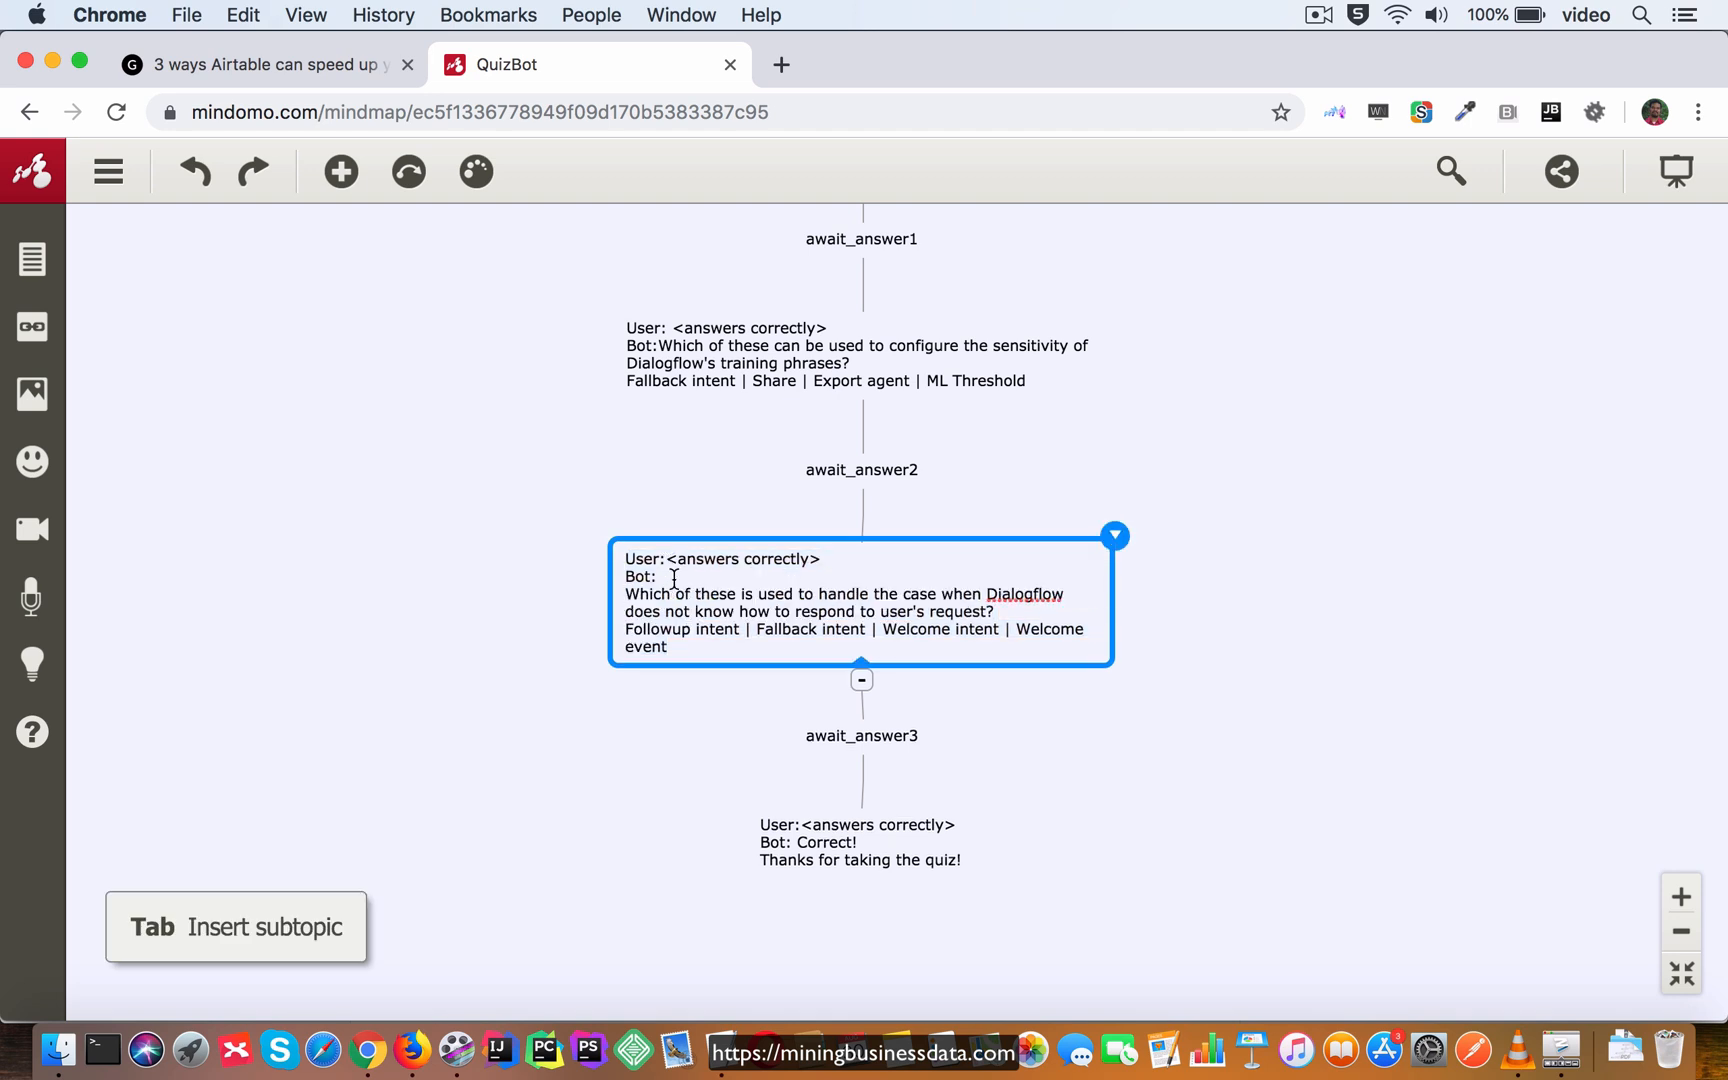
text(Correct!)
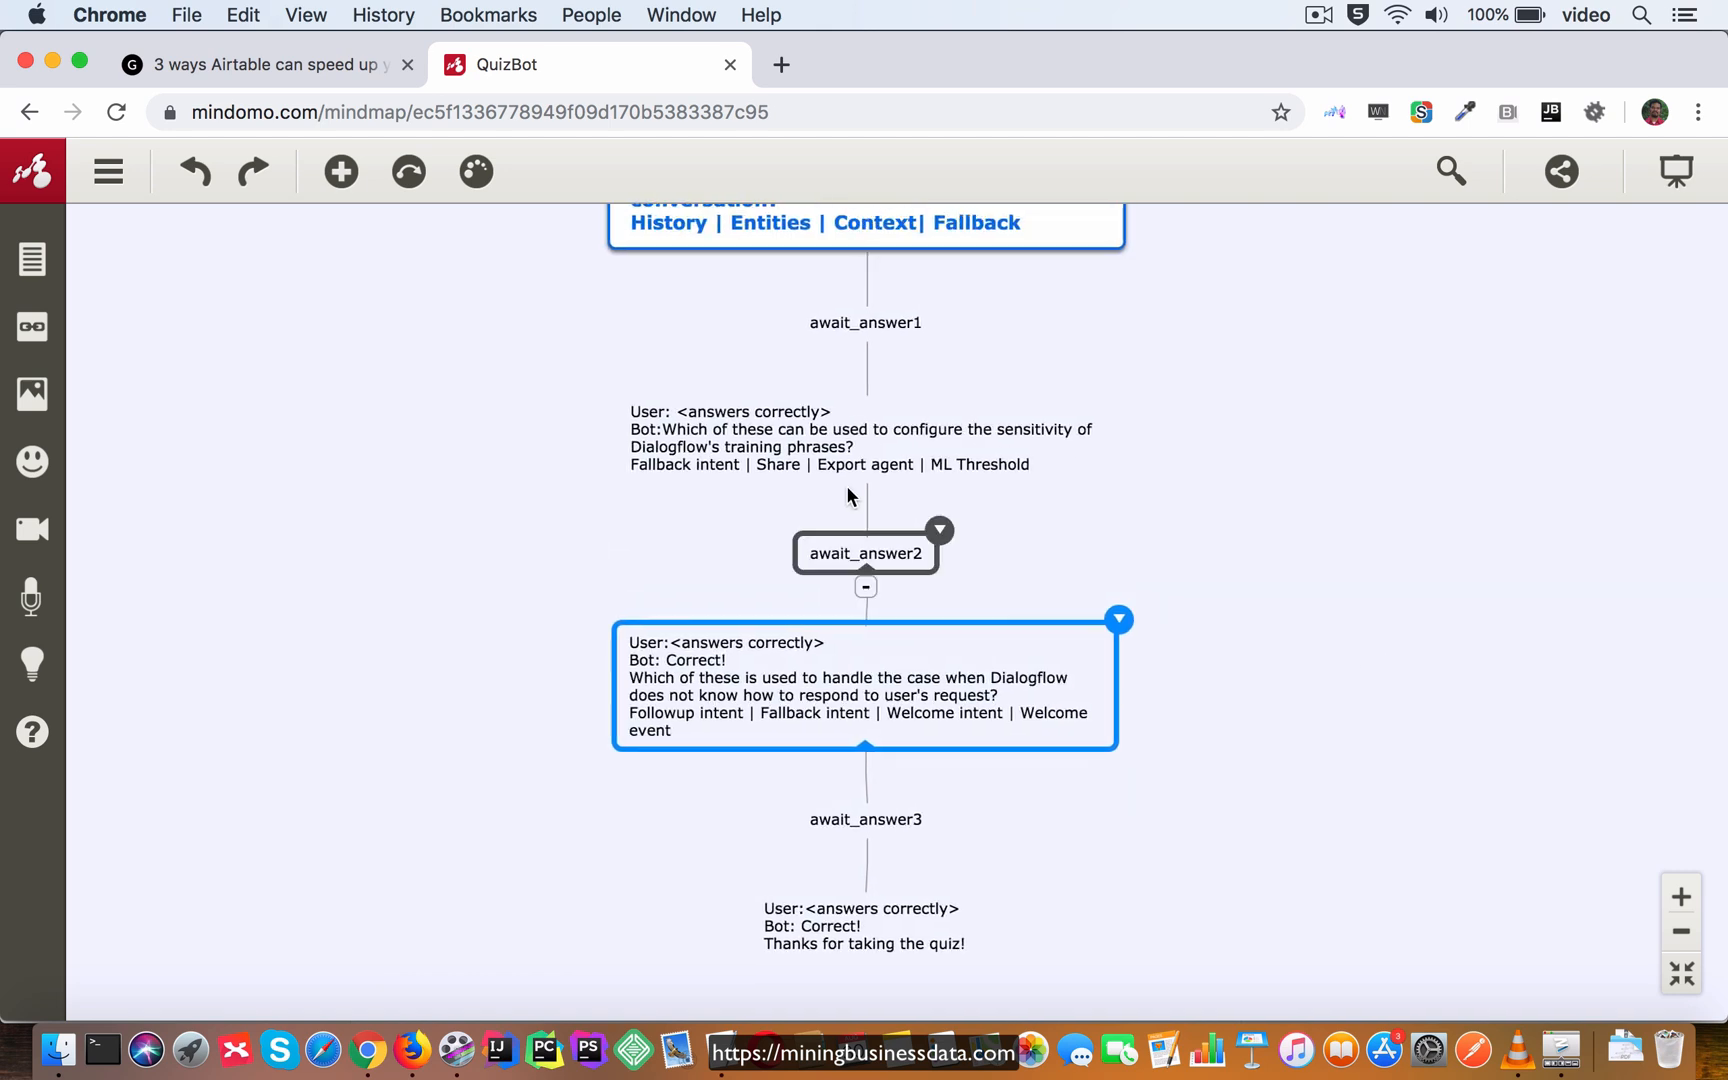
click(865, 438)
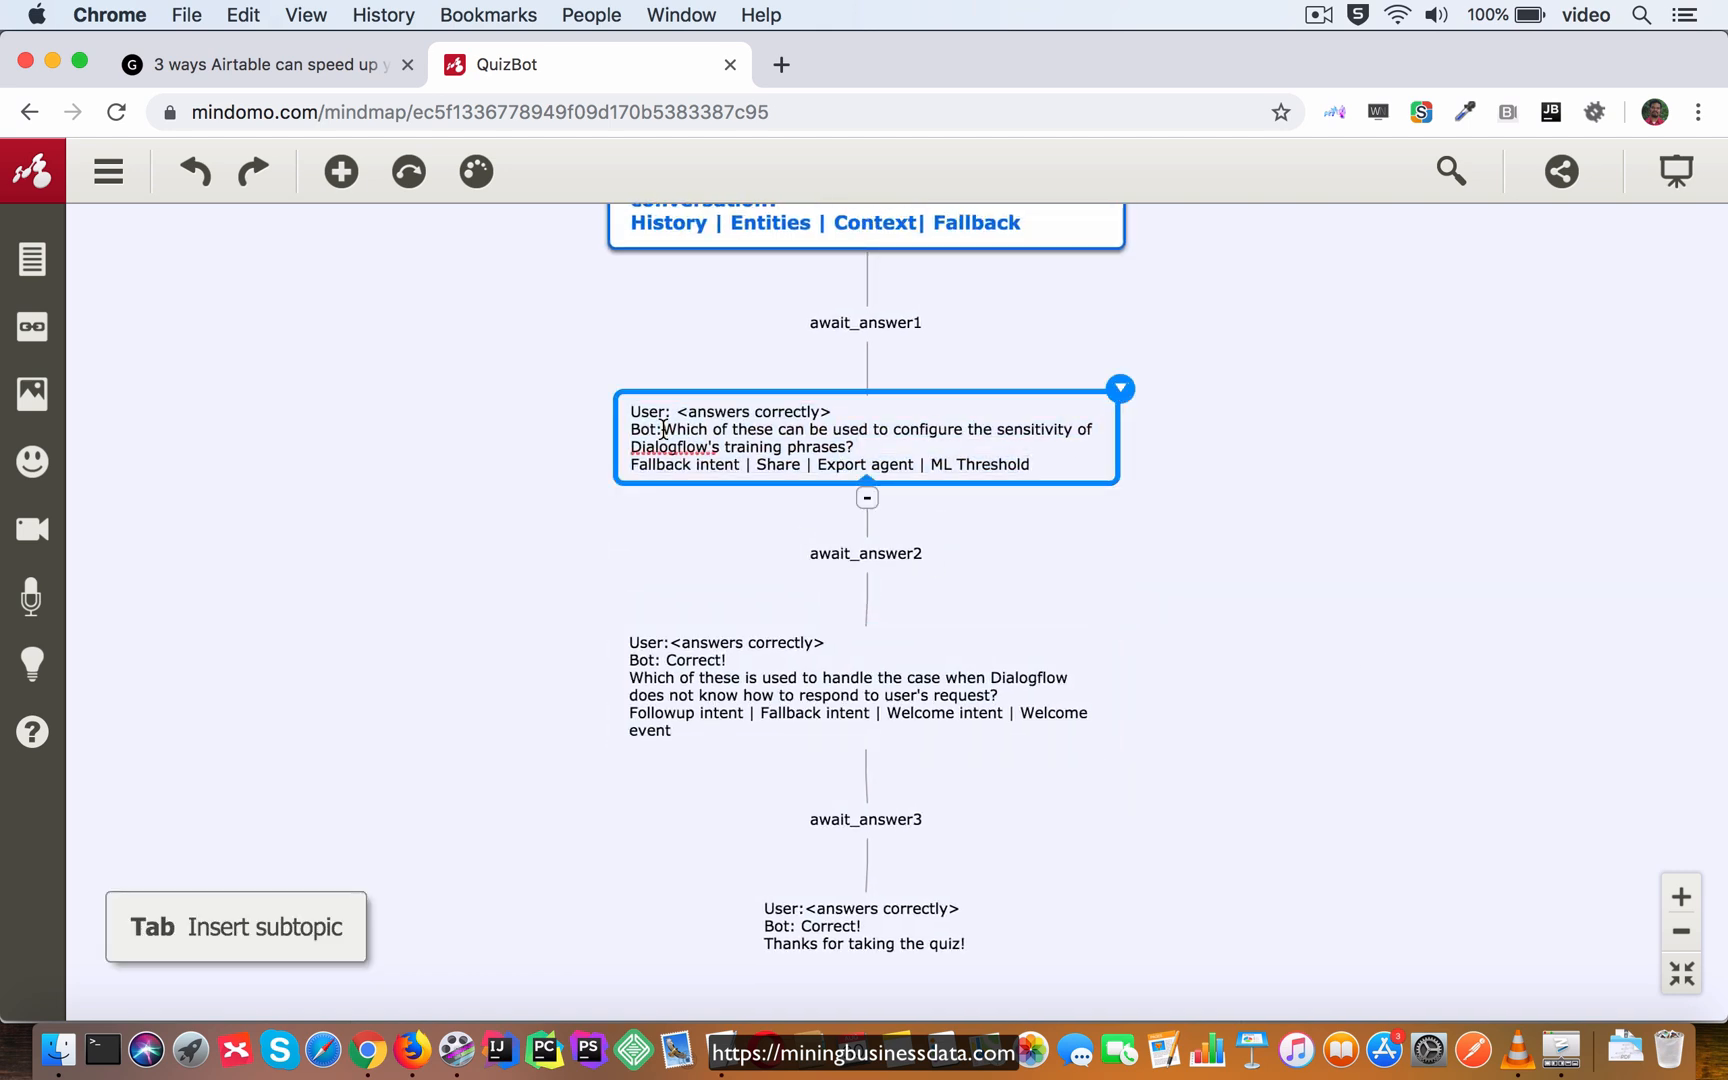
text(Co)
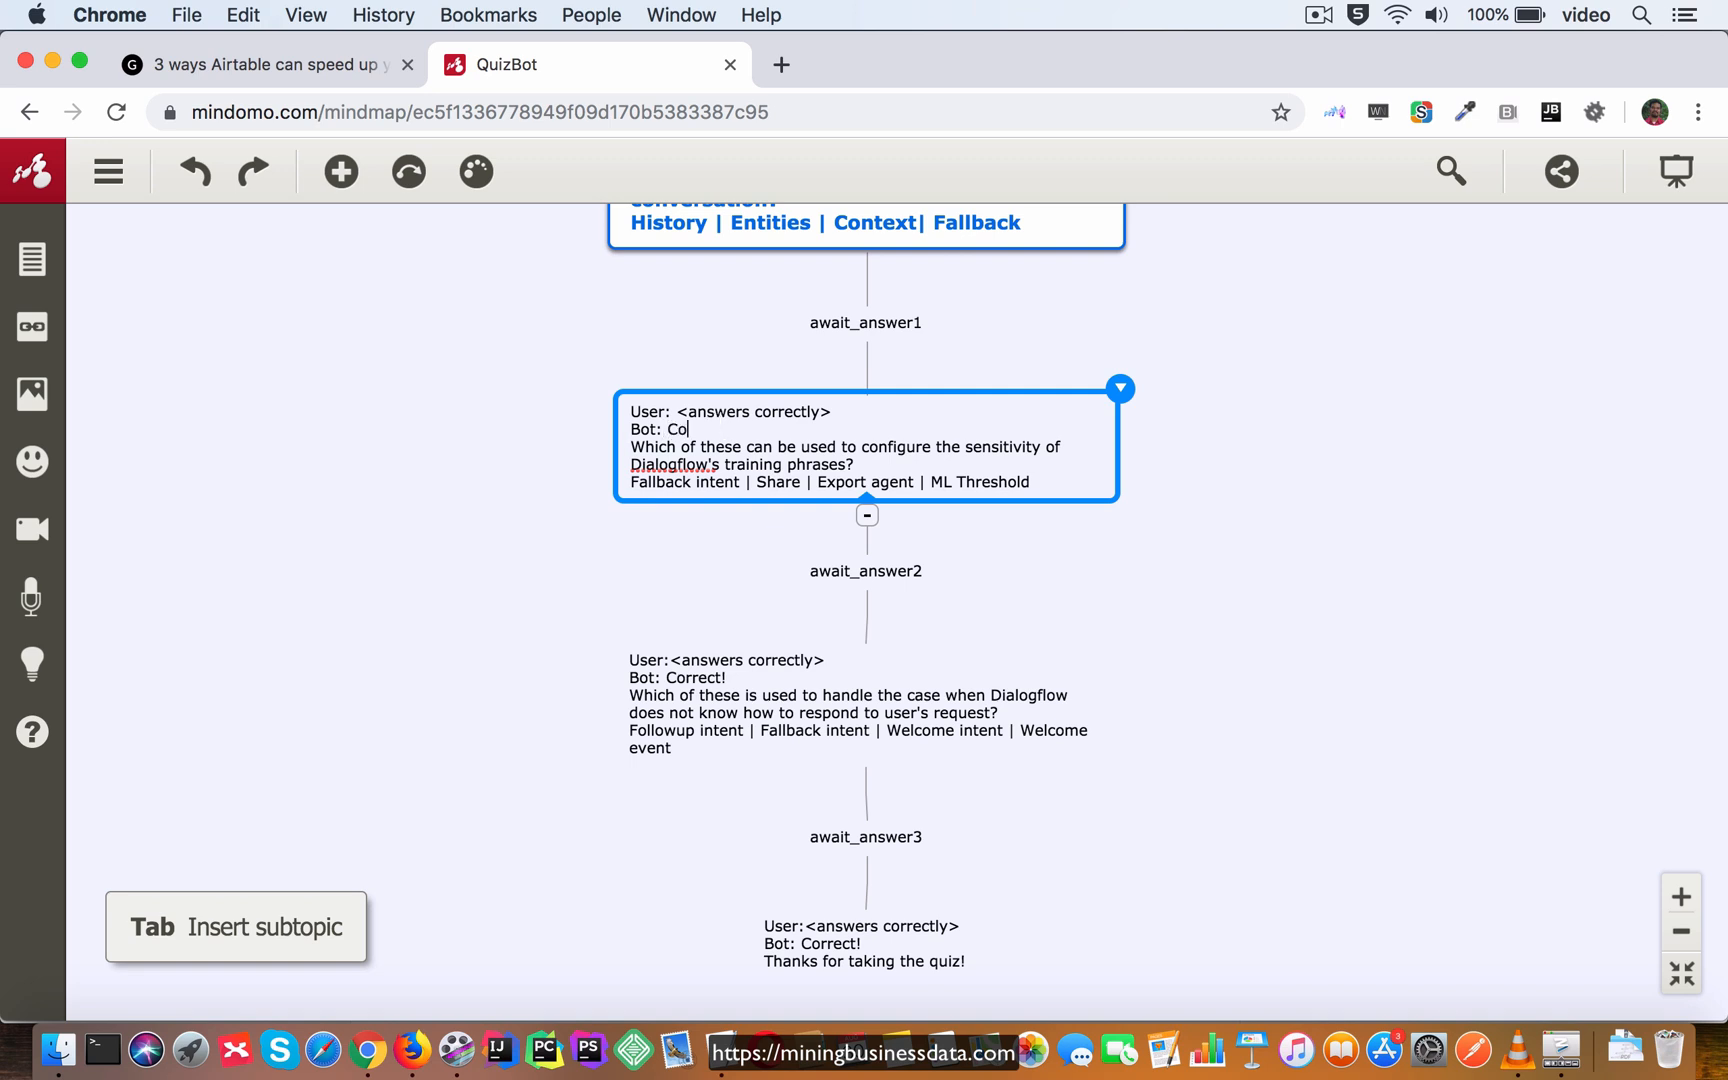
text(rrect!)
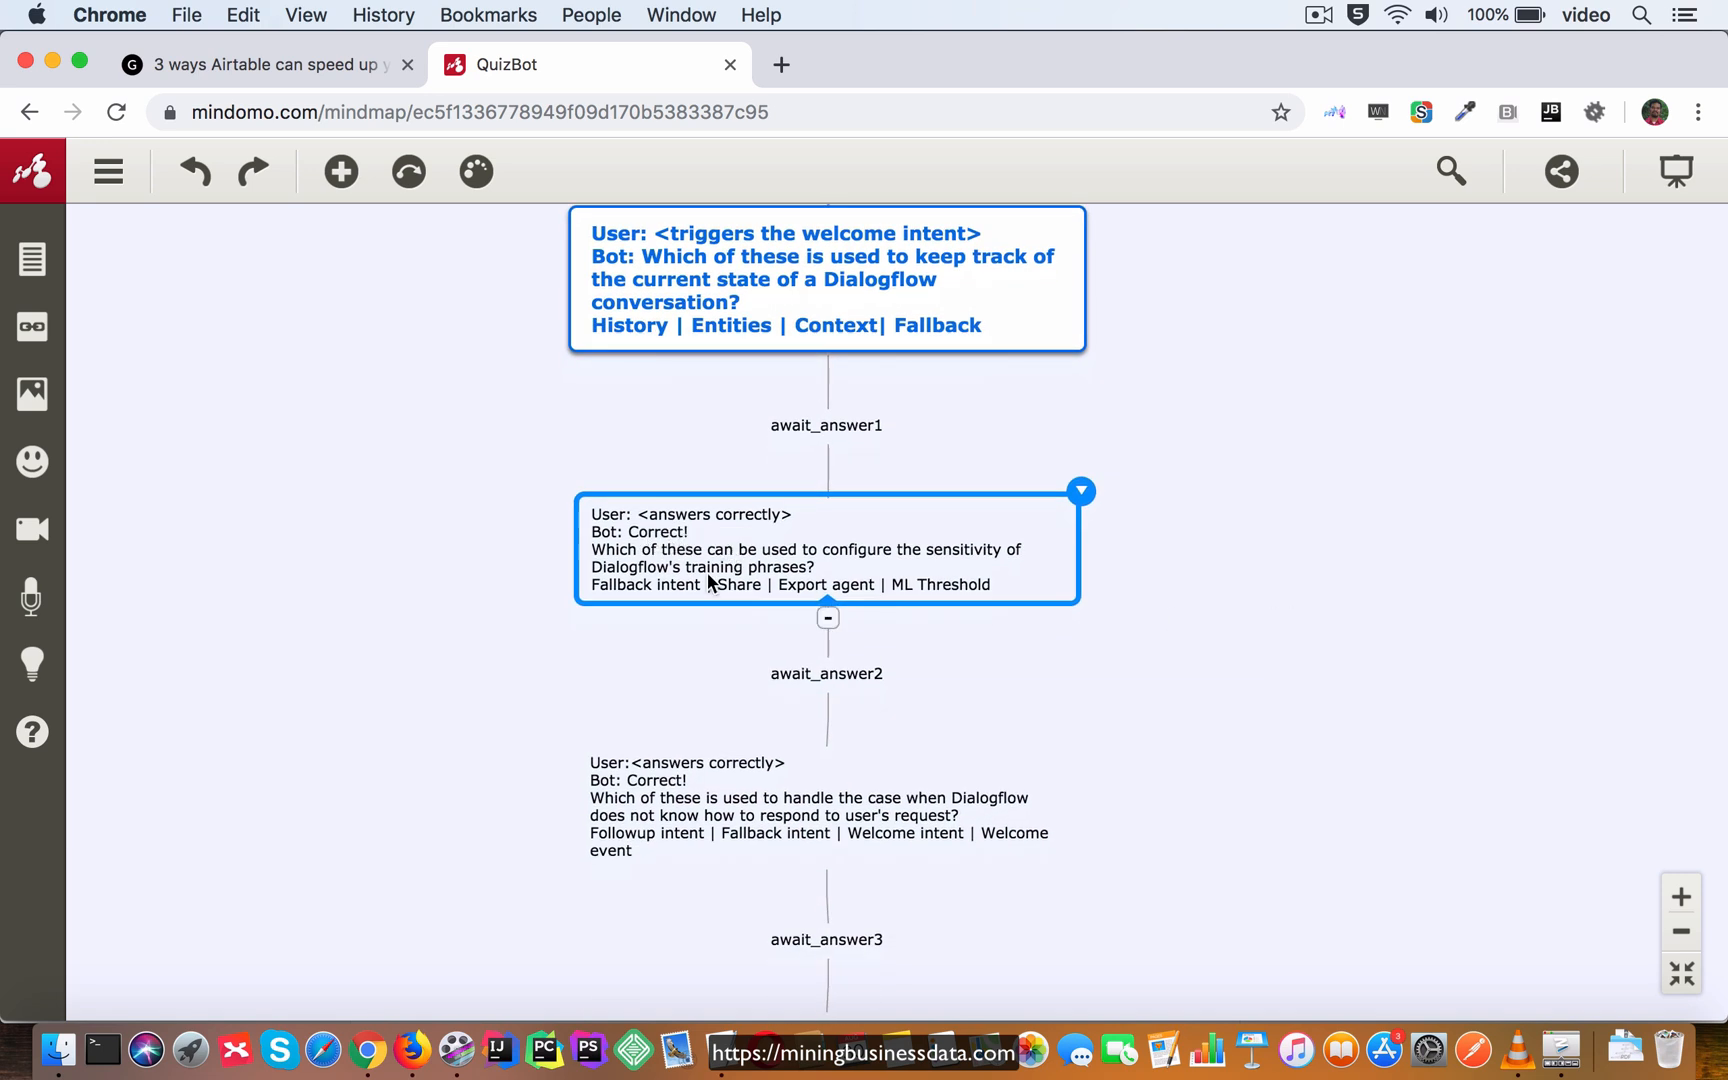
scroll(down, 3)
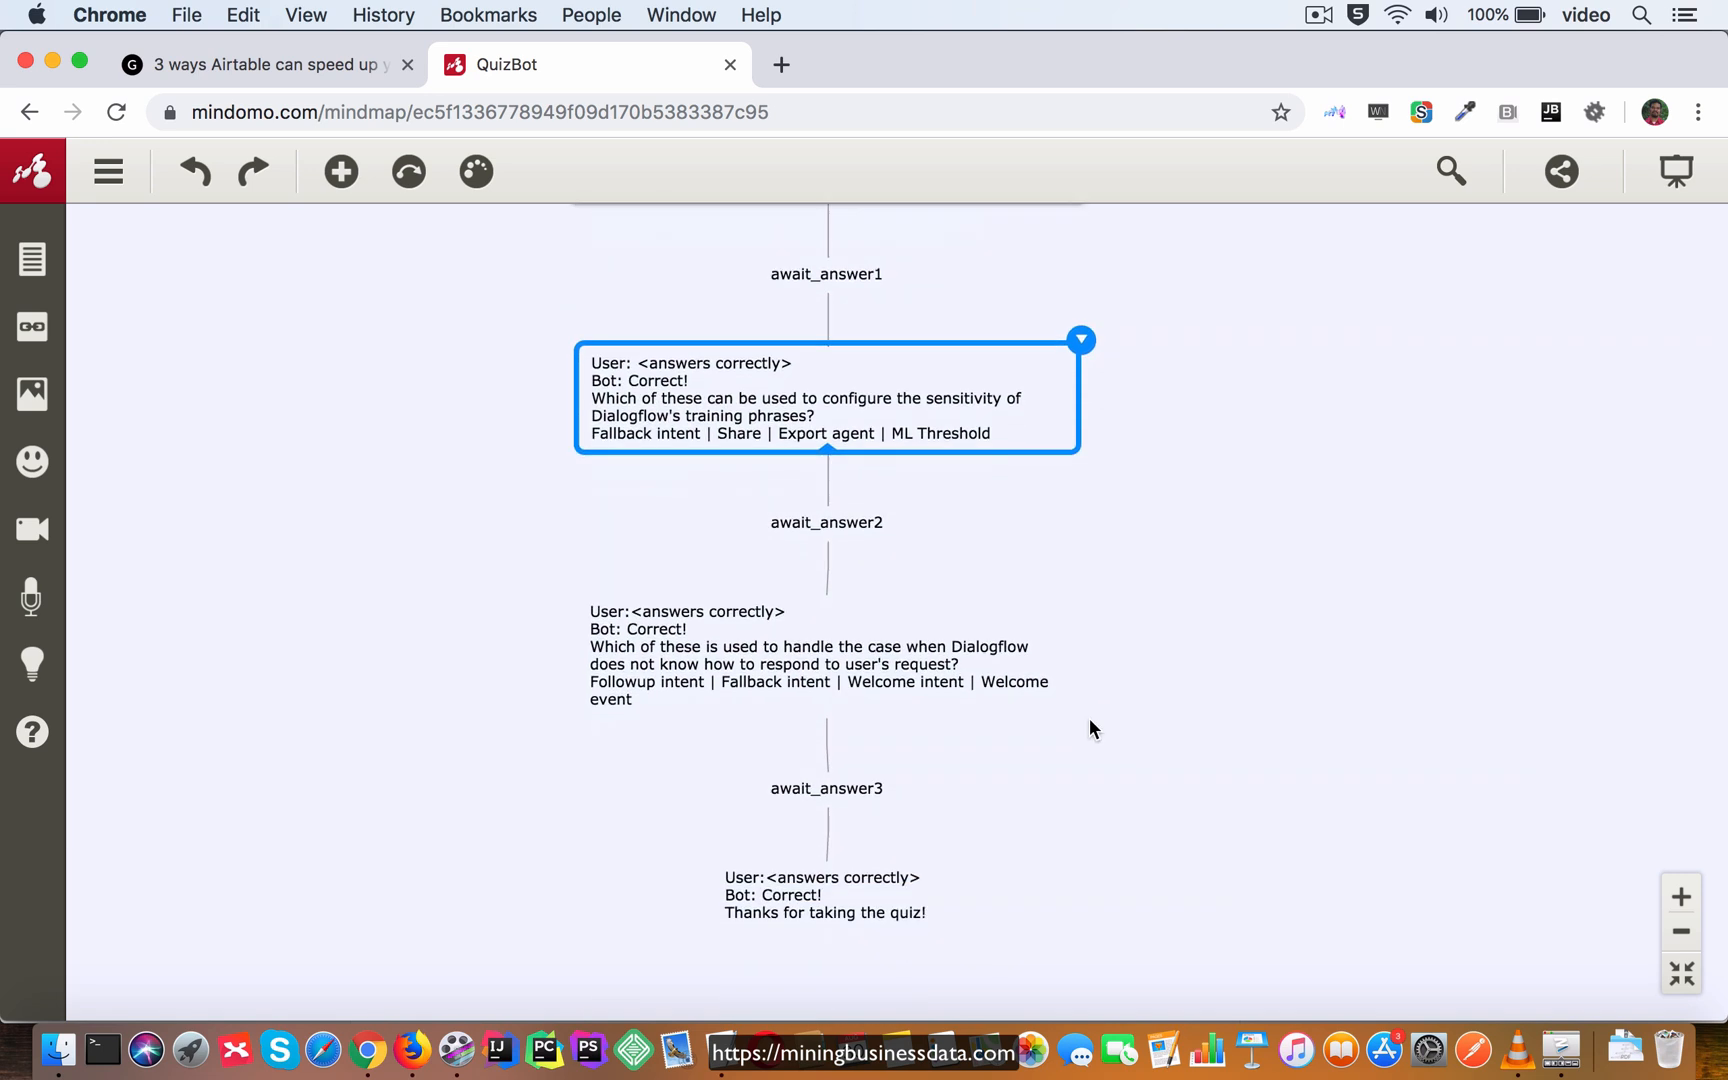
scroll(down, 3)
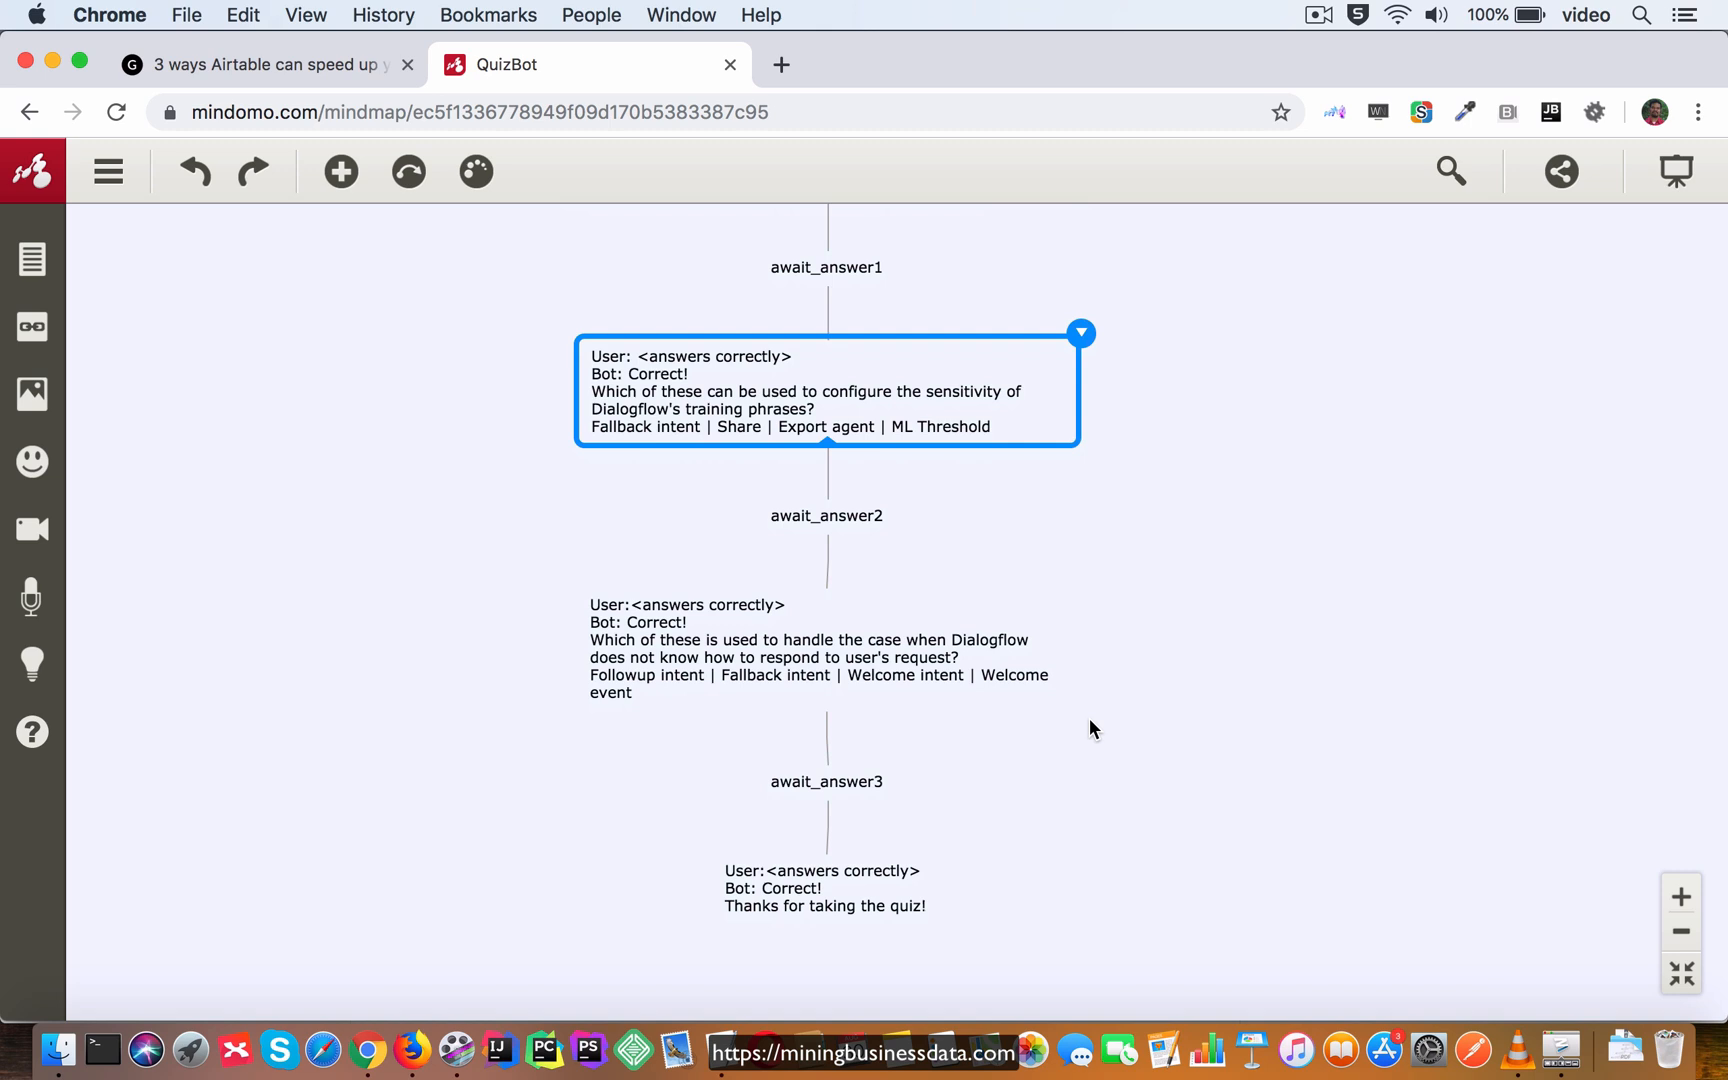
scroll(down, 3)
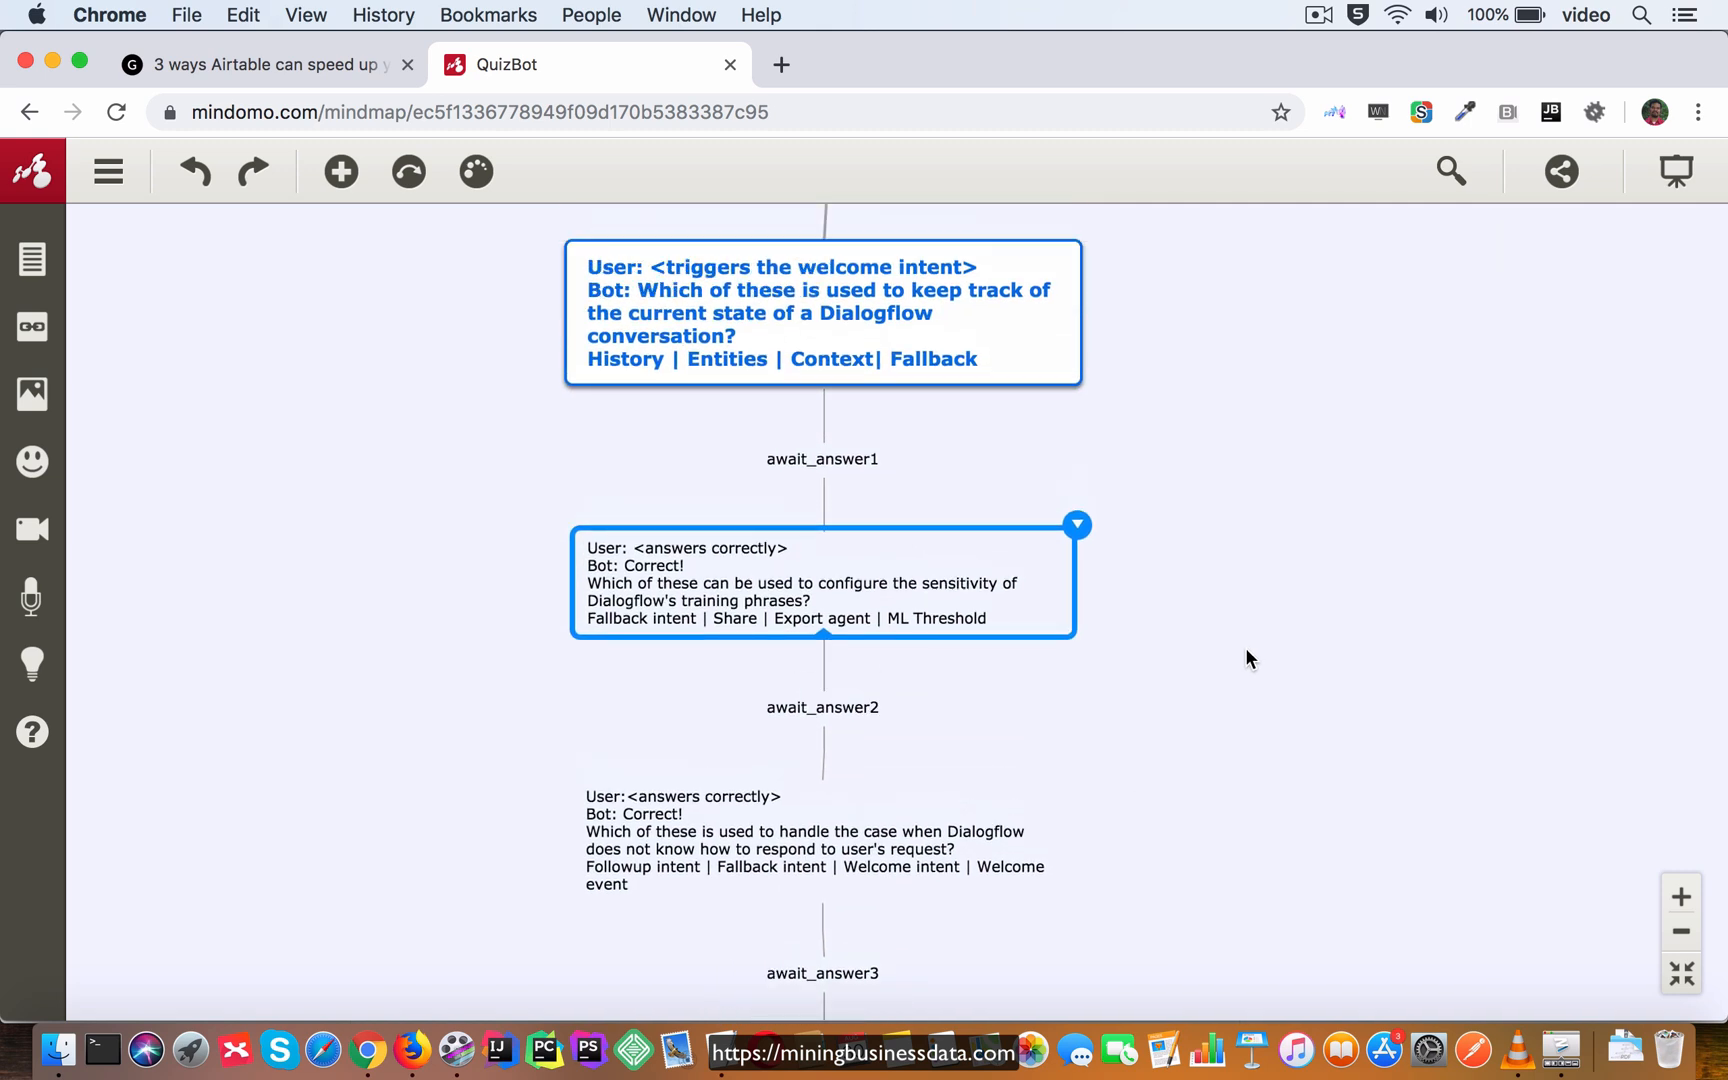
click(822, 458)
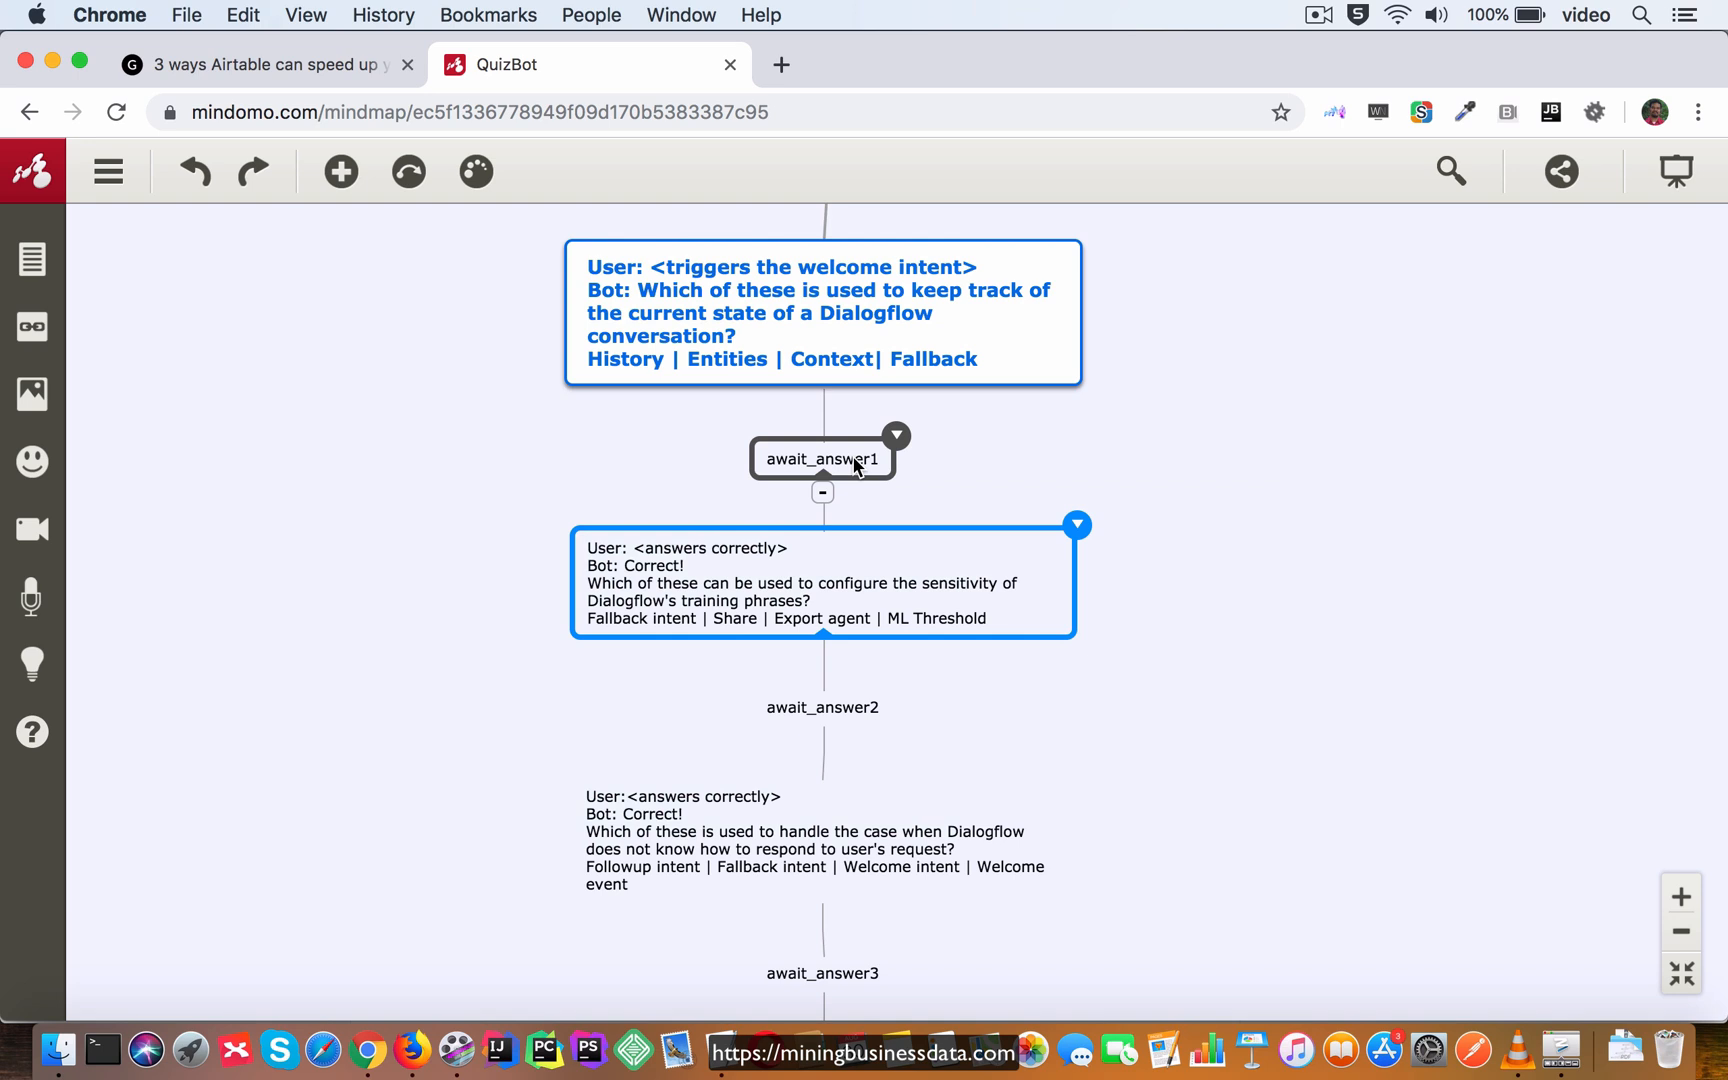
Add an incorrect-answer child under await_answer1 naming context and repeating the sensitivity question.
click(821, 458)
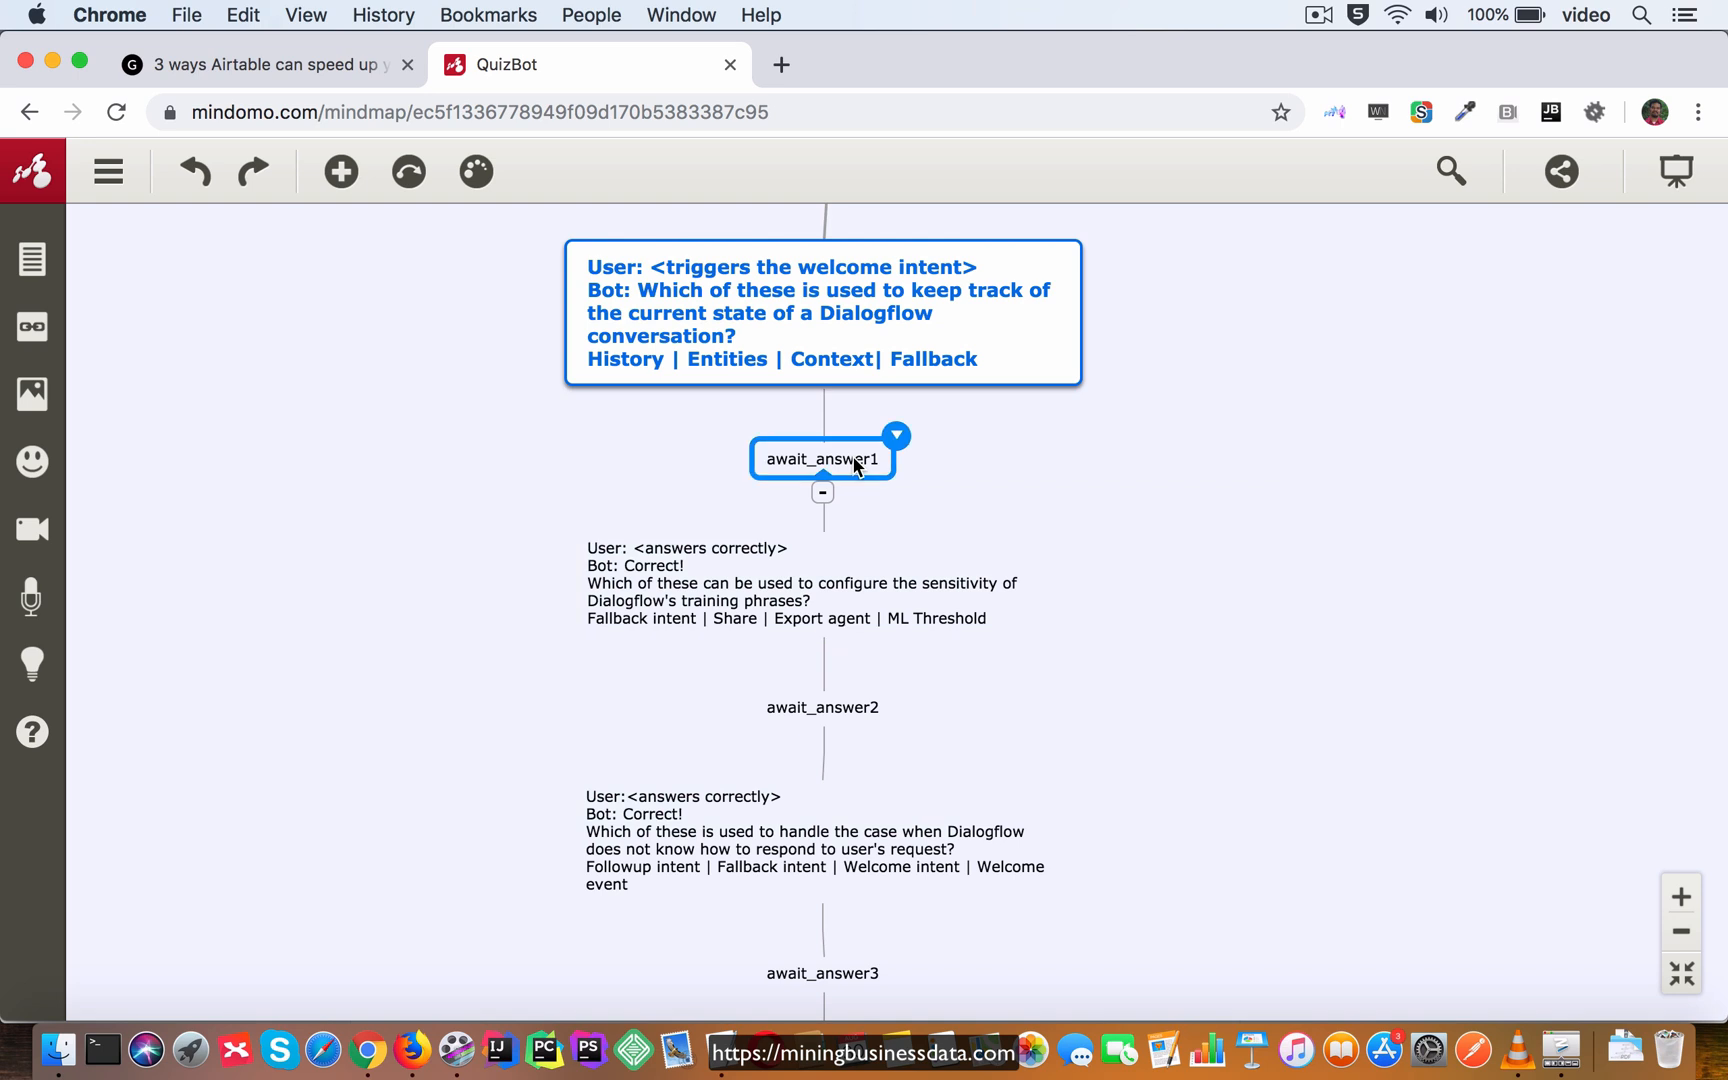
key(Tab)
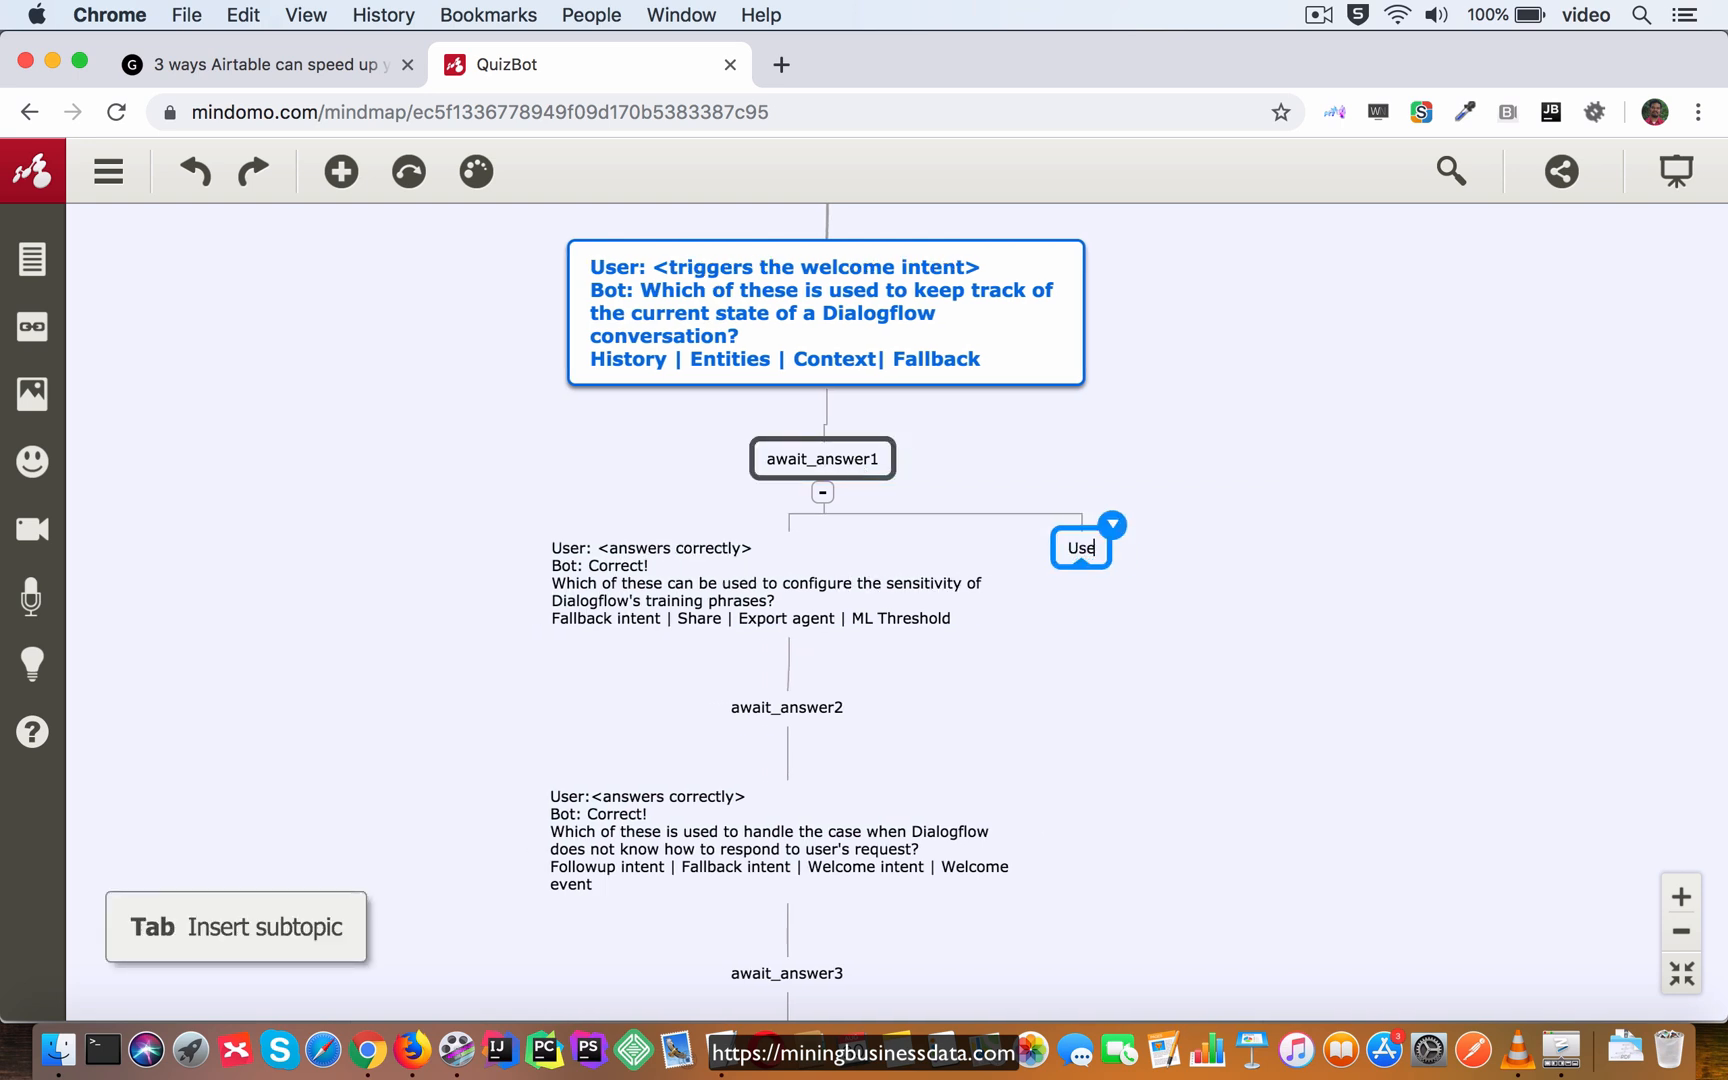
text(User: <answ)
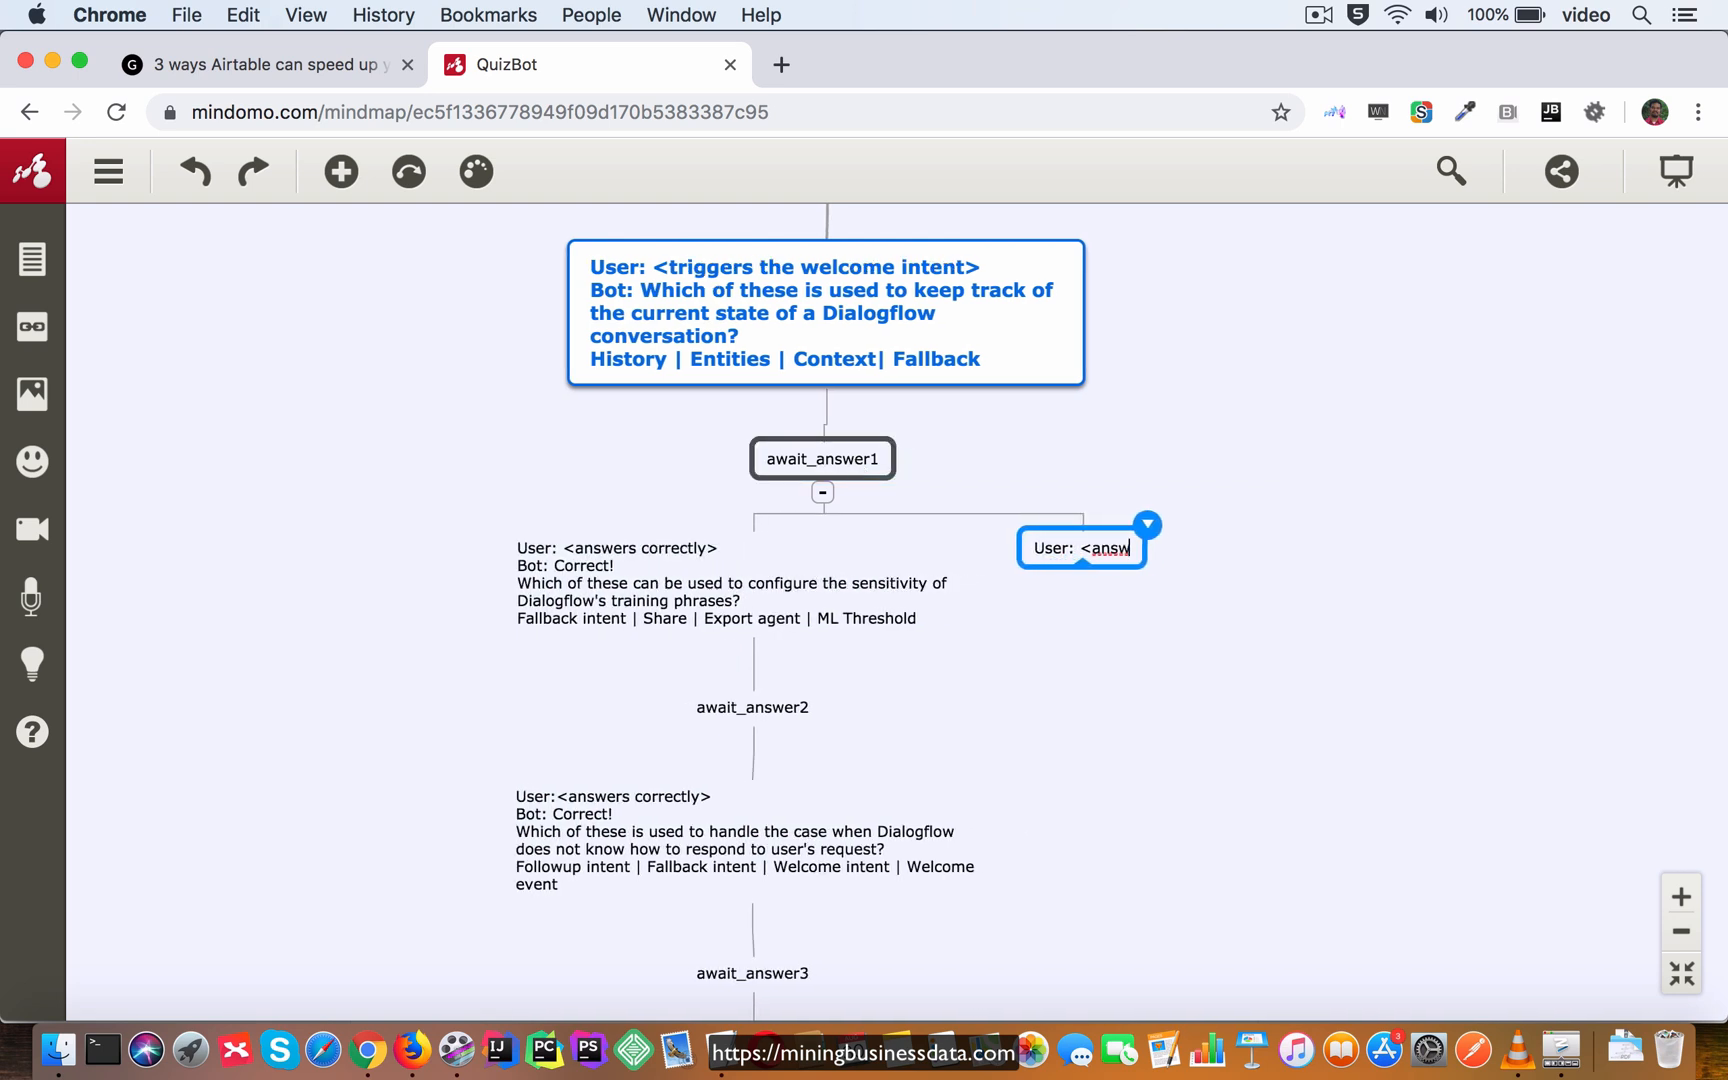
text(answers incorrectly>)
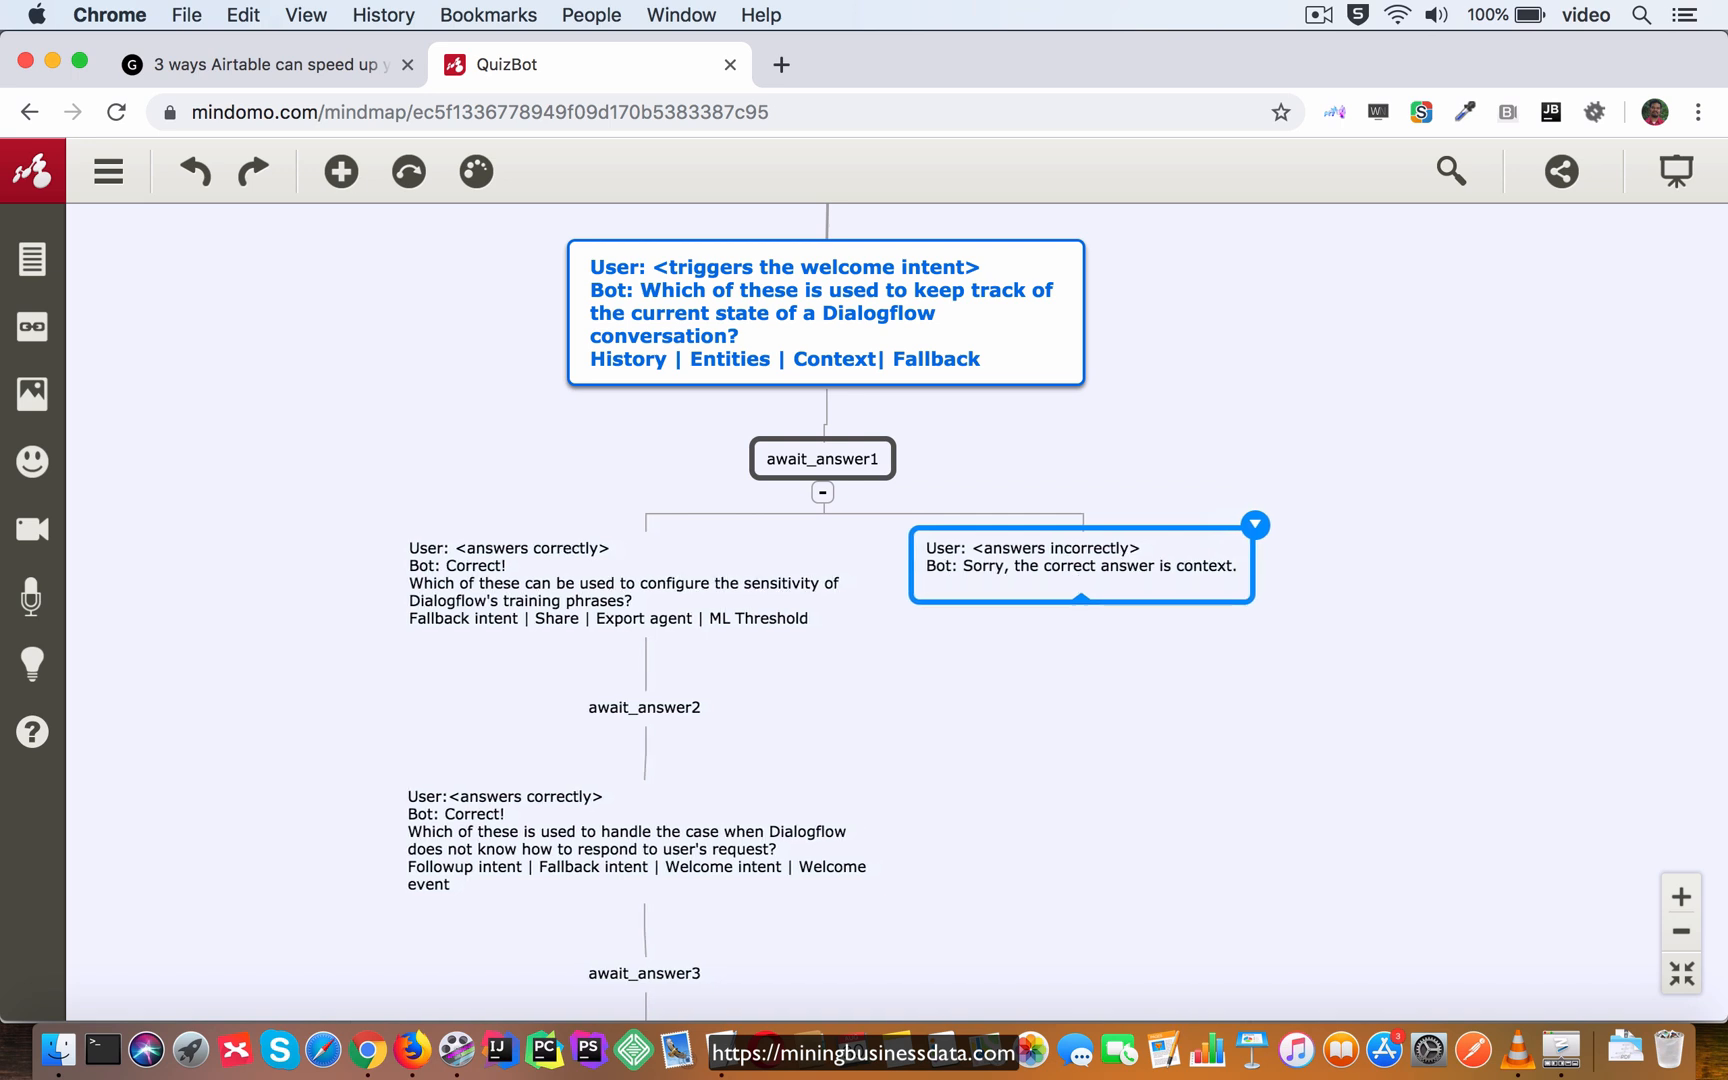
click(645, 583)
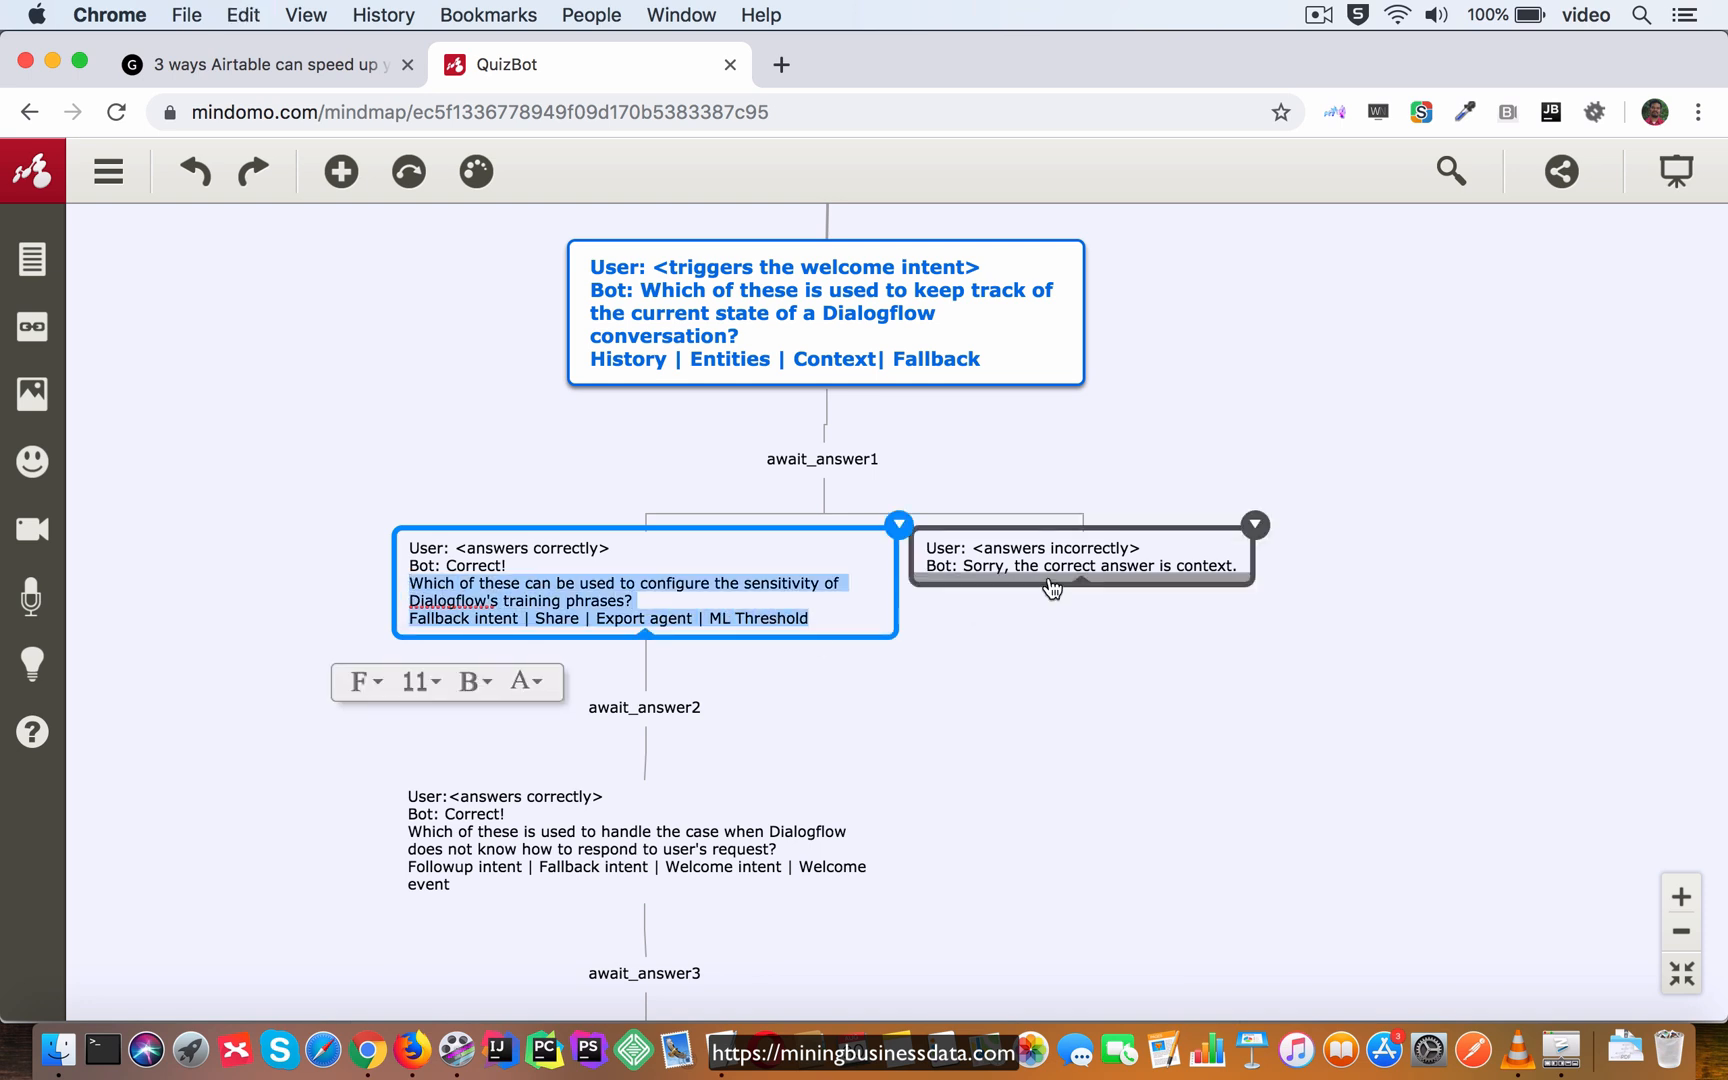
click(1080, 557)
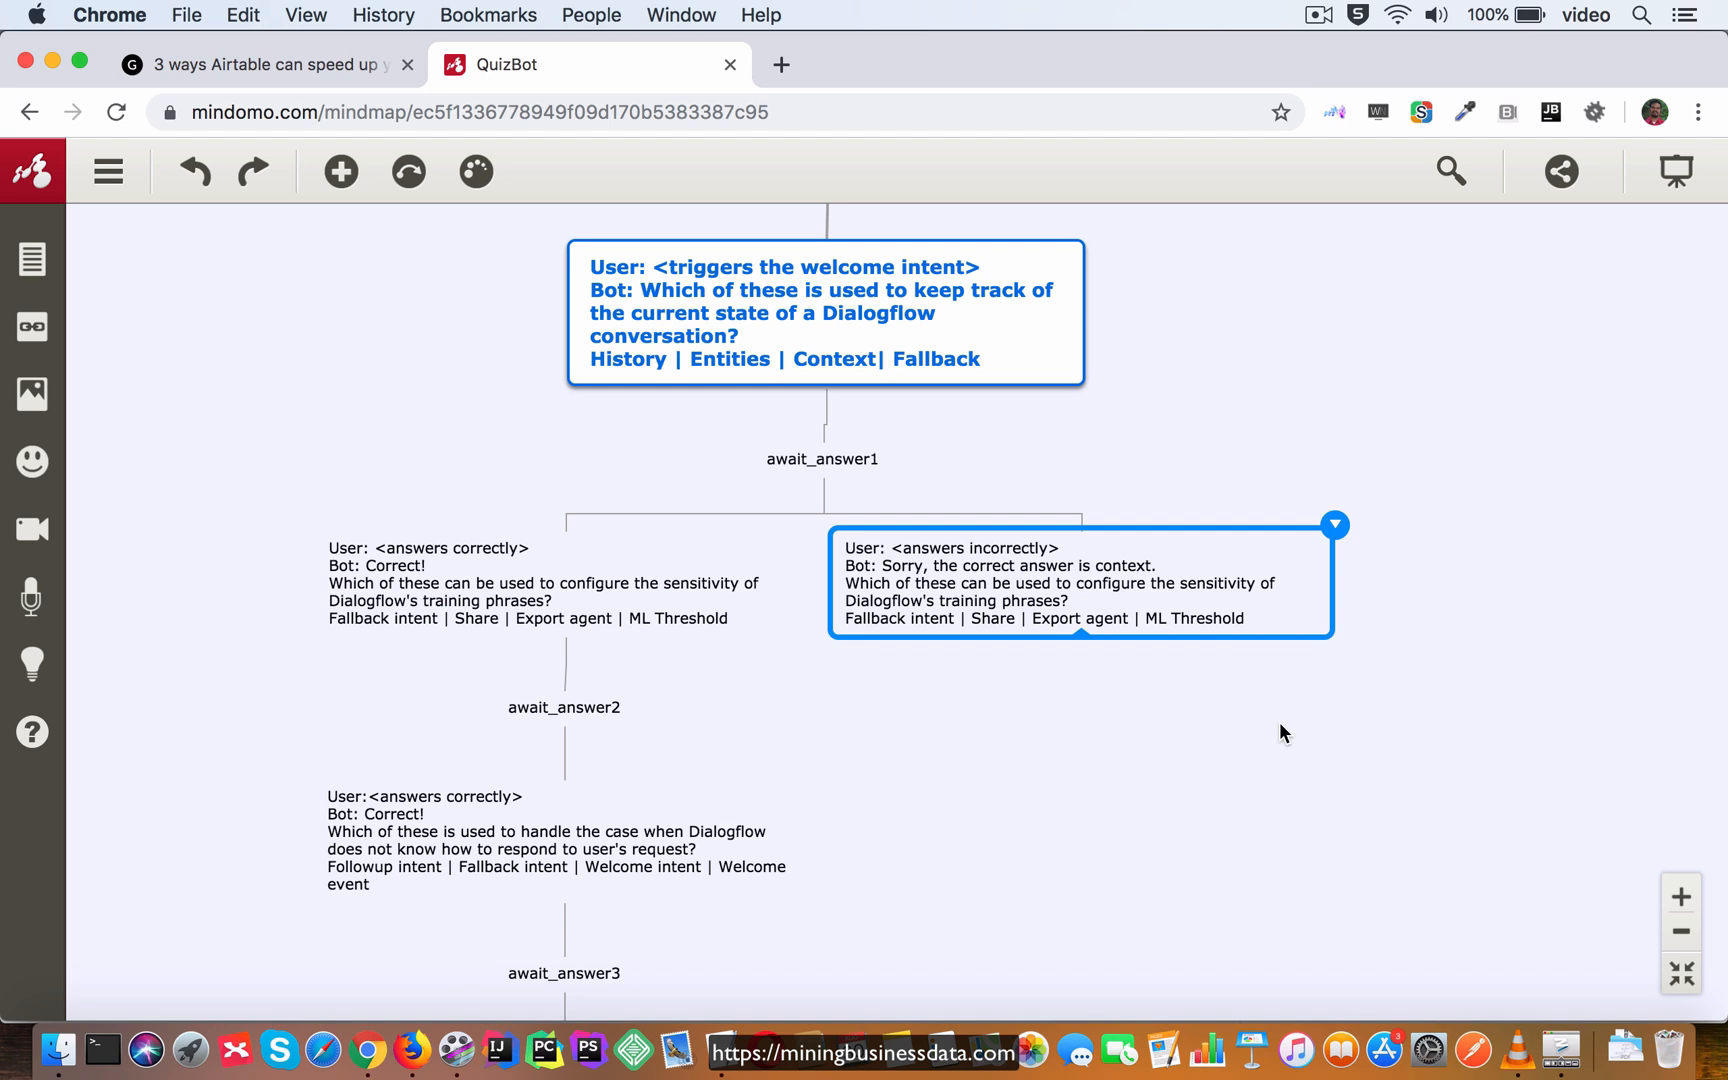
click(563, 706)
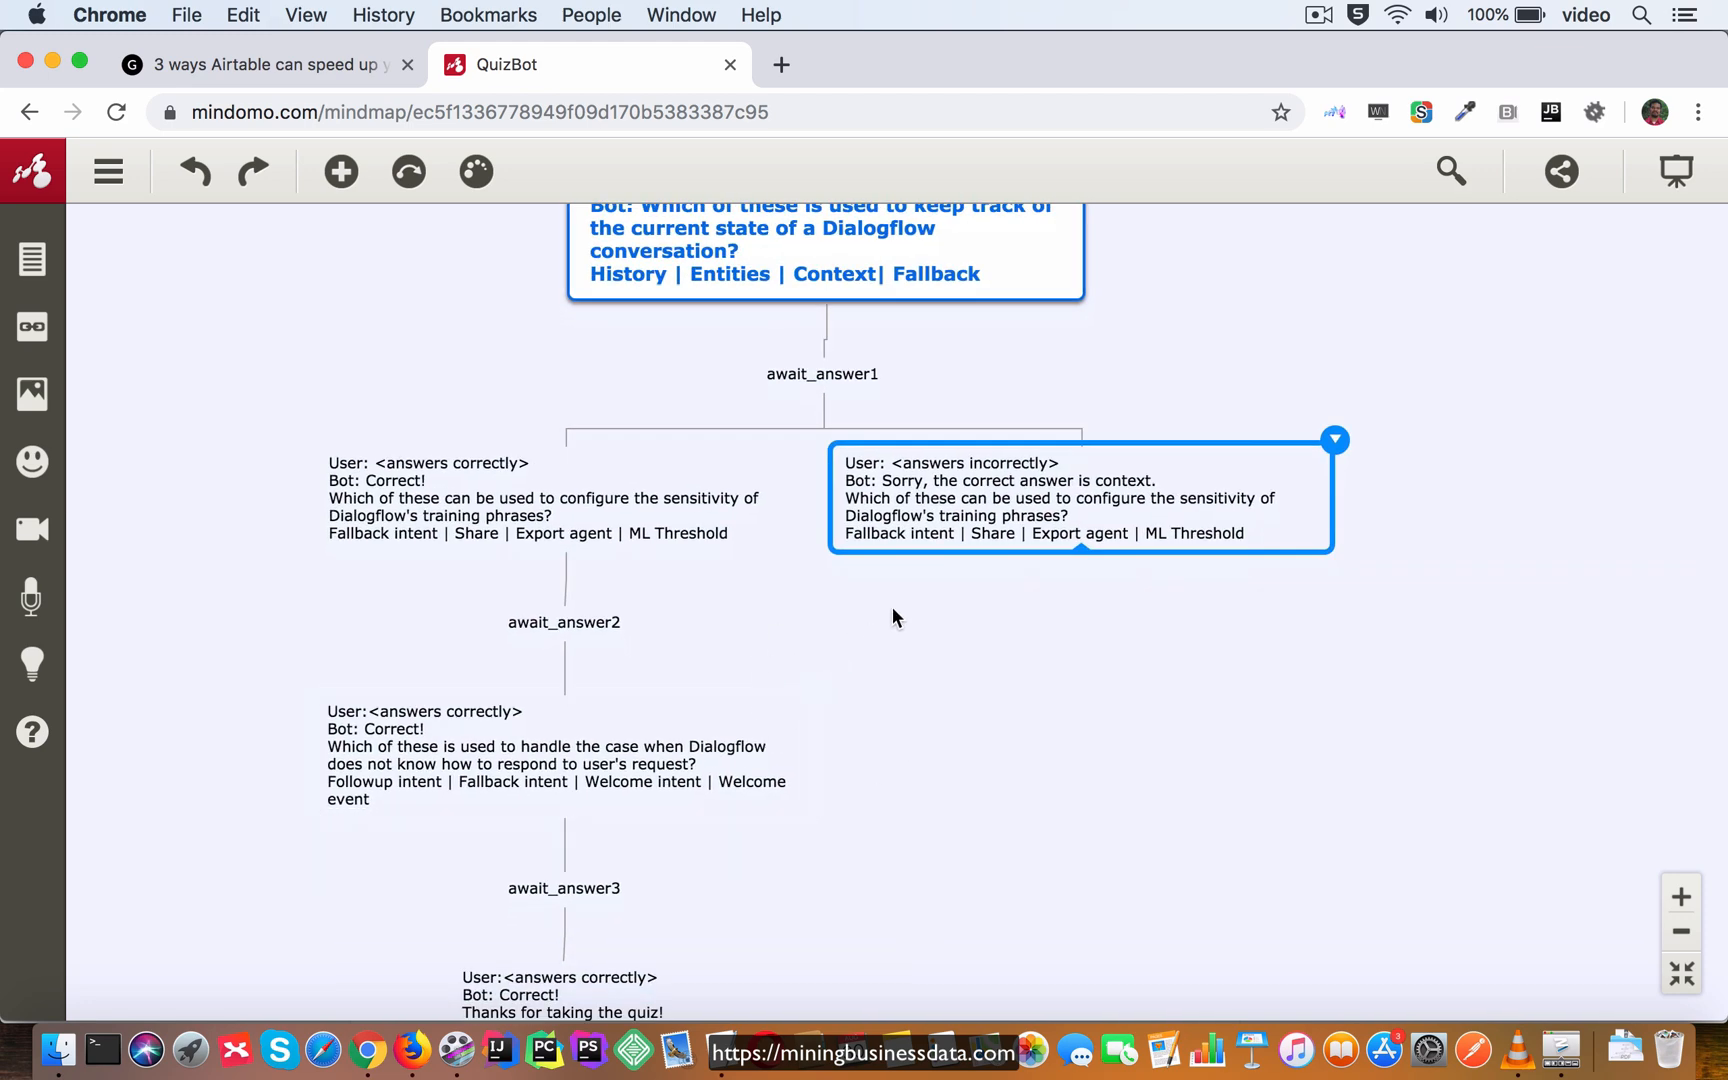
mouse_move(920, 553)
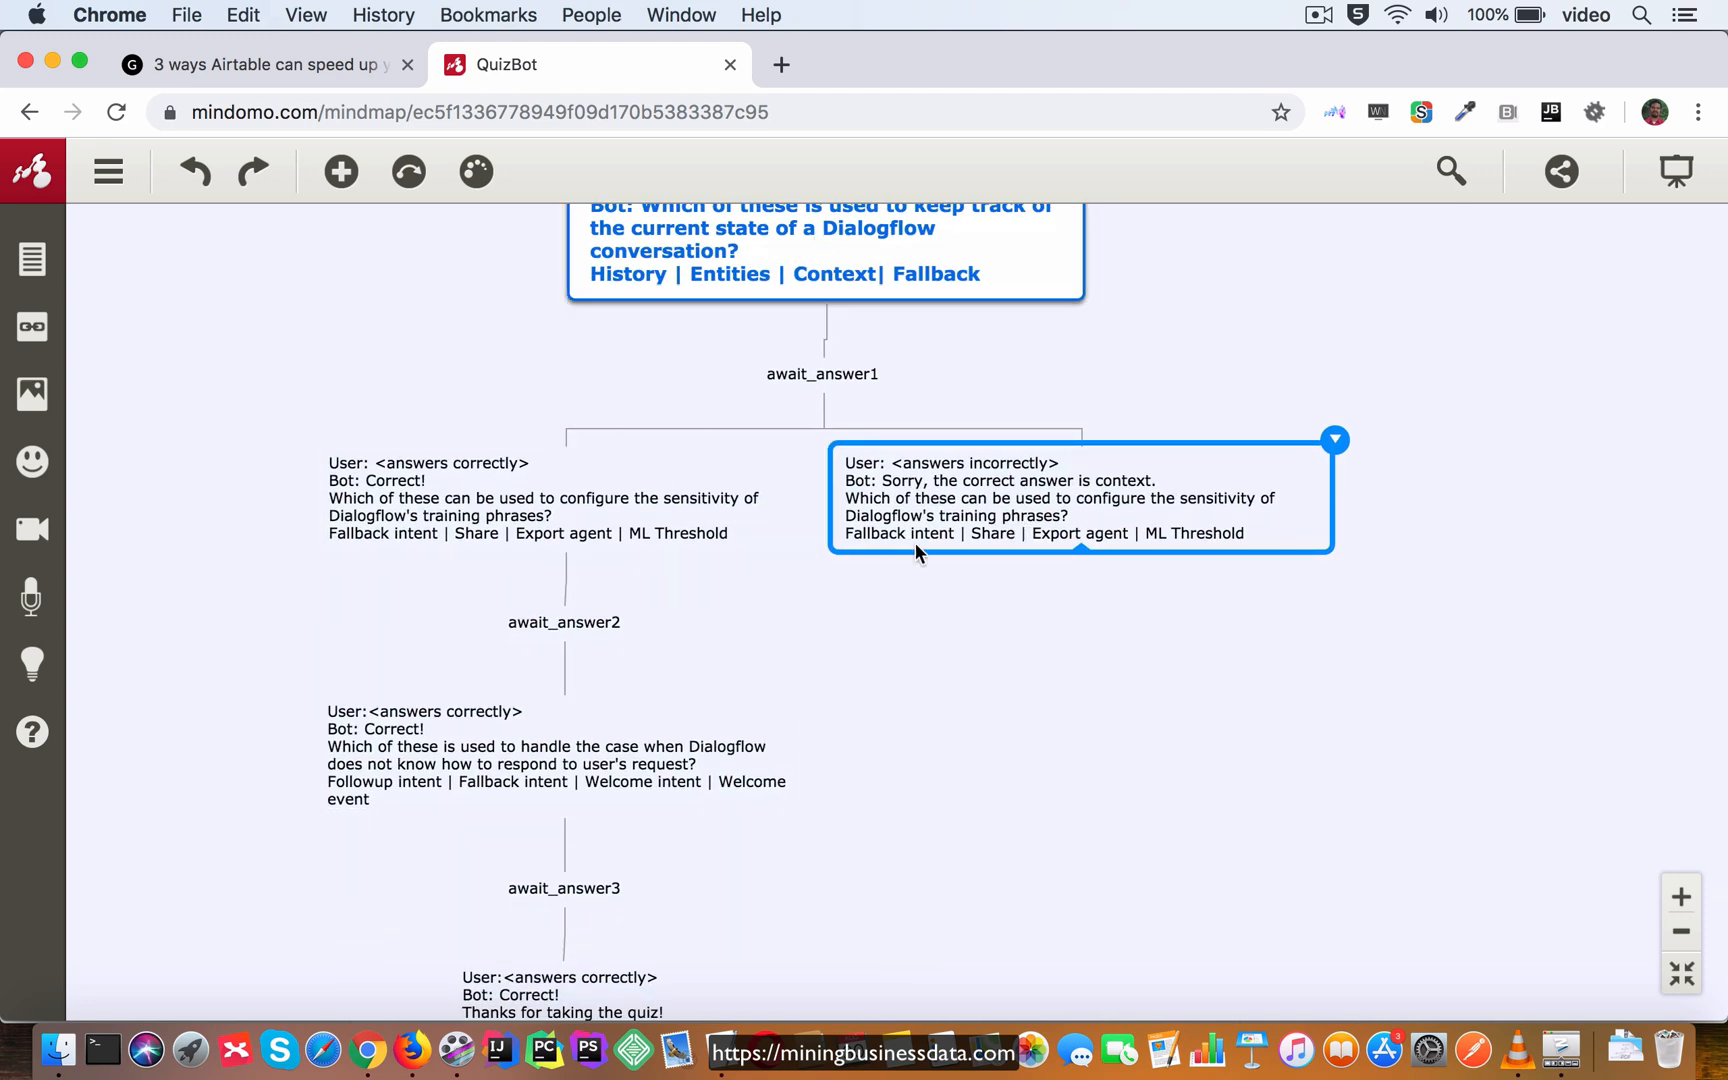
scroll(down, 3)
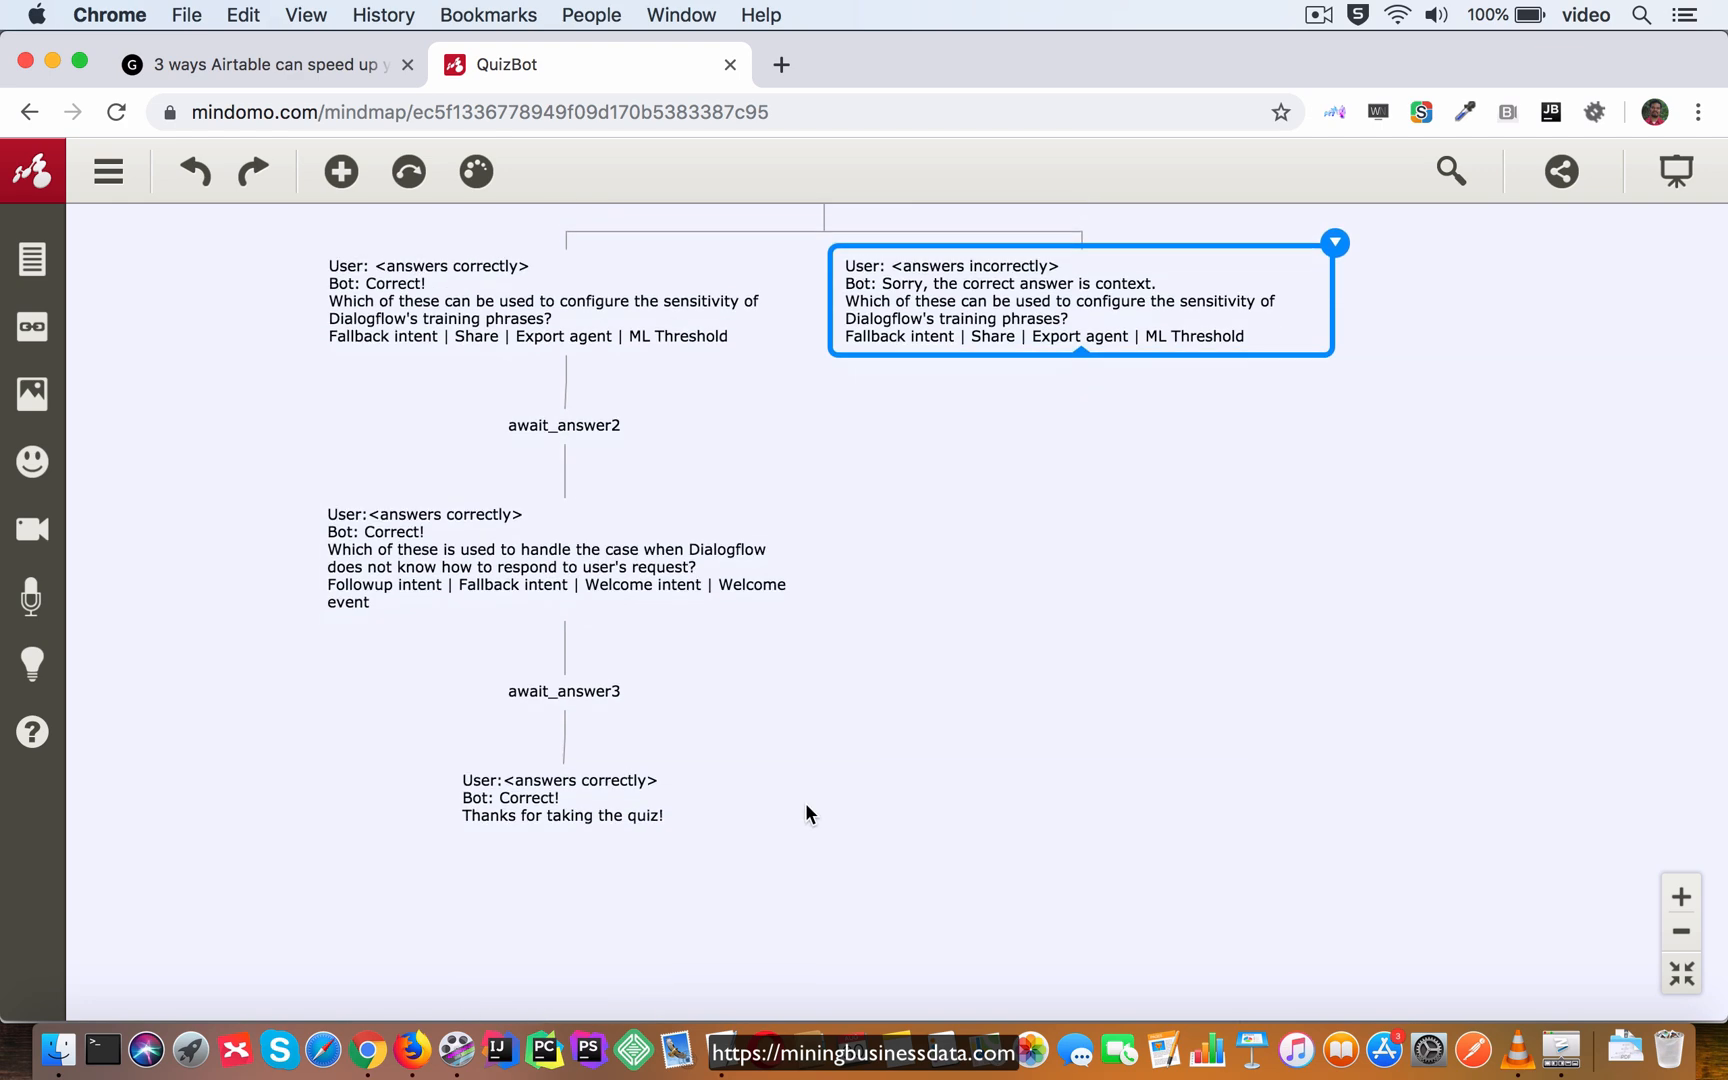
scroll(down, 3)
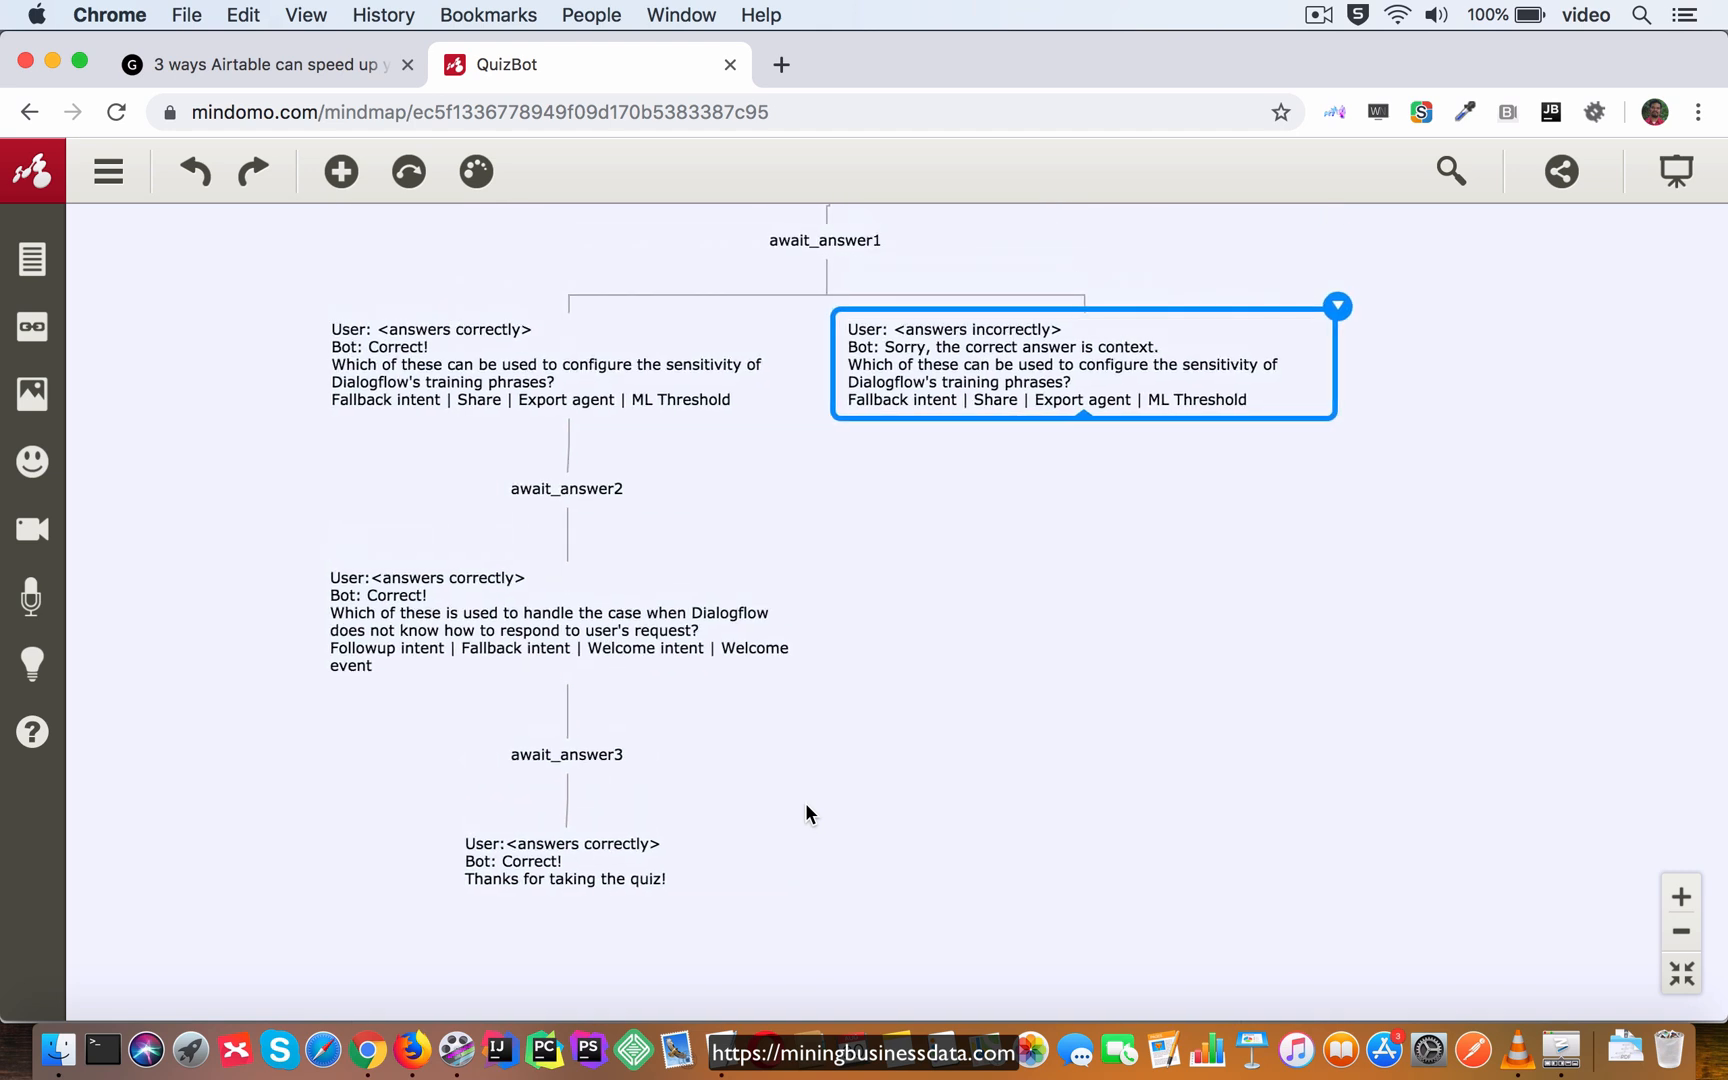
scroll(down, 3)
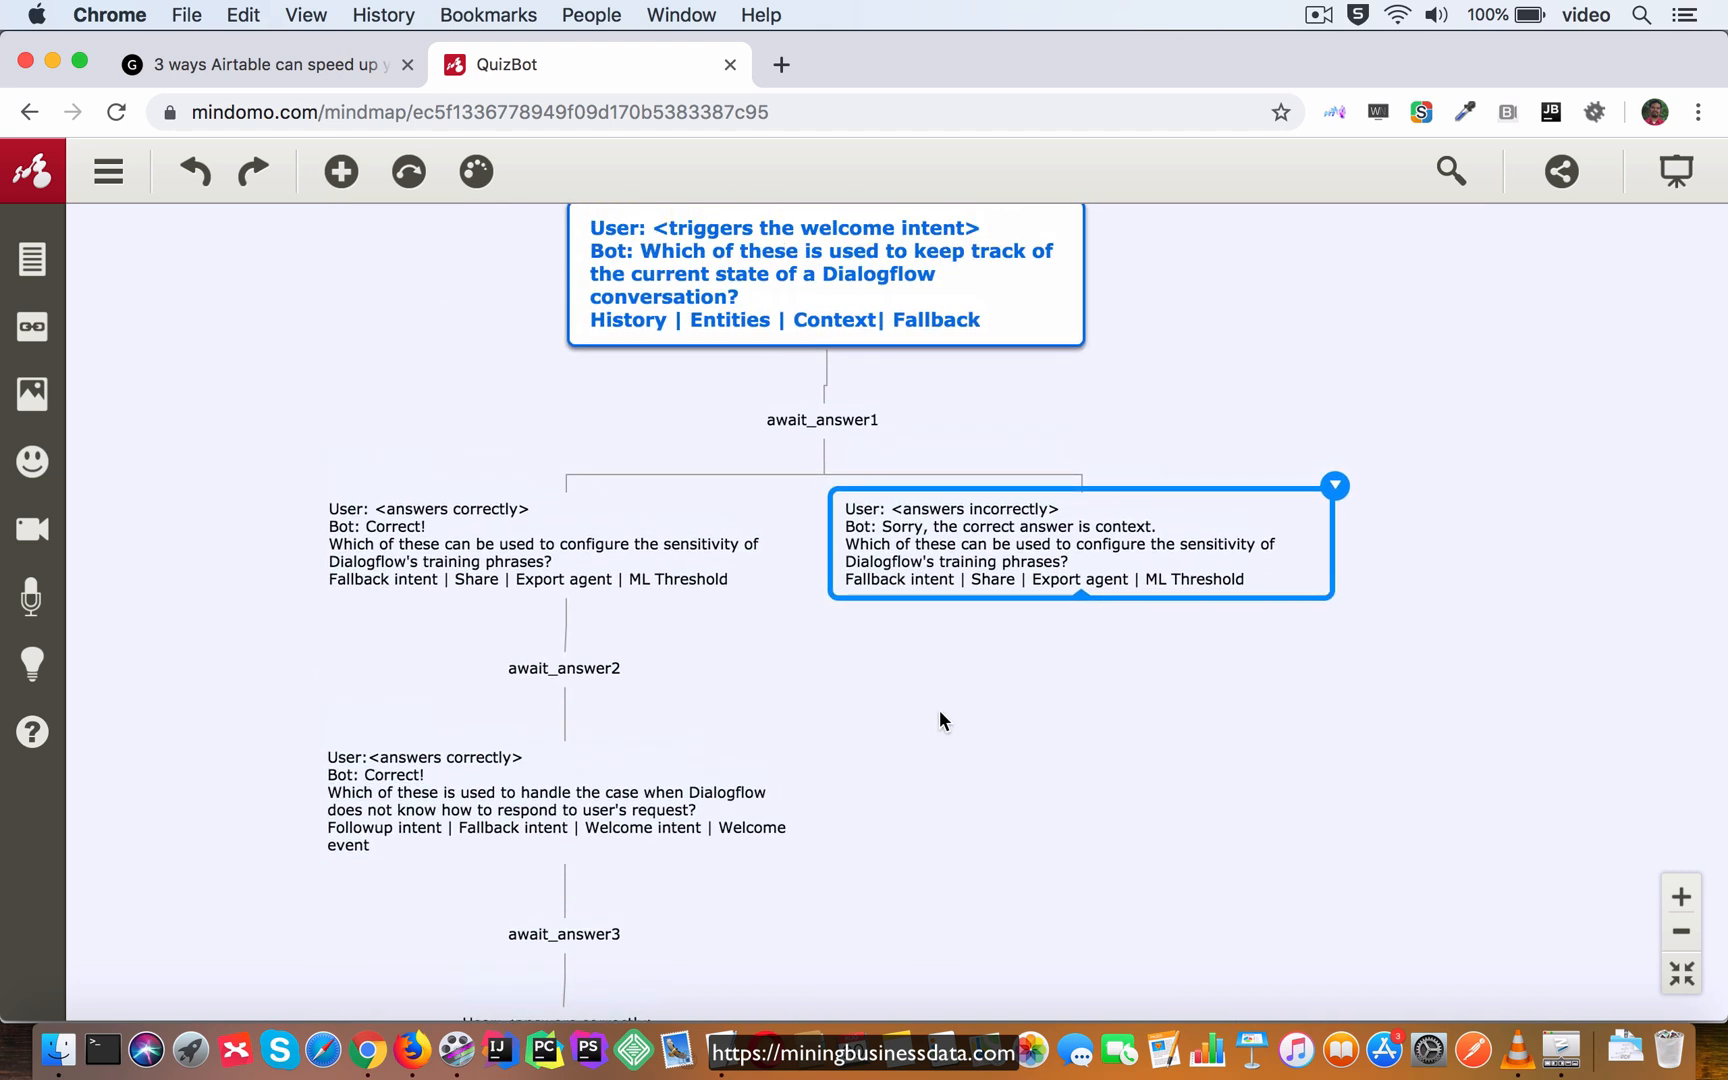
mouse_move(987, 683)
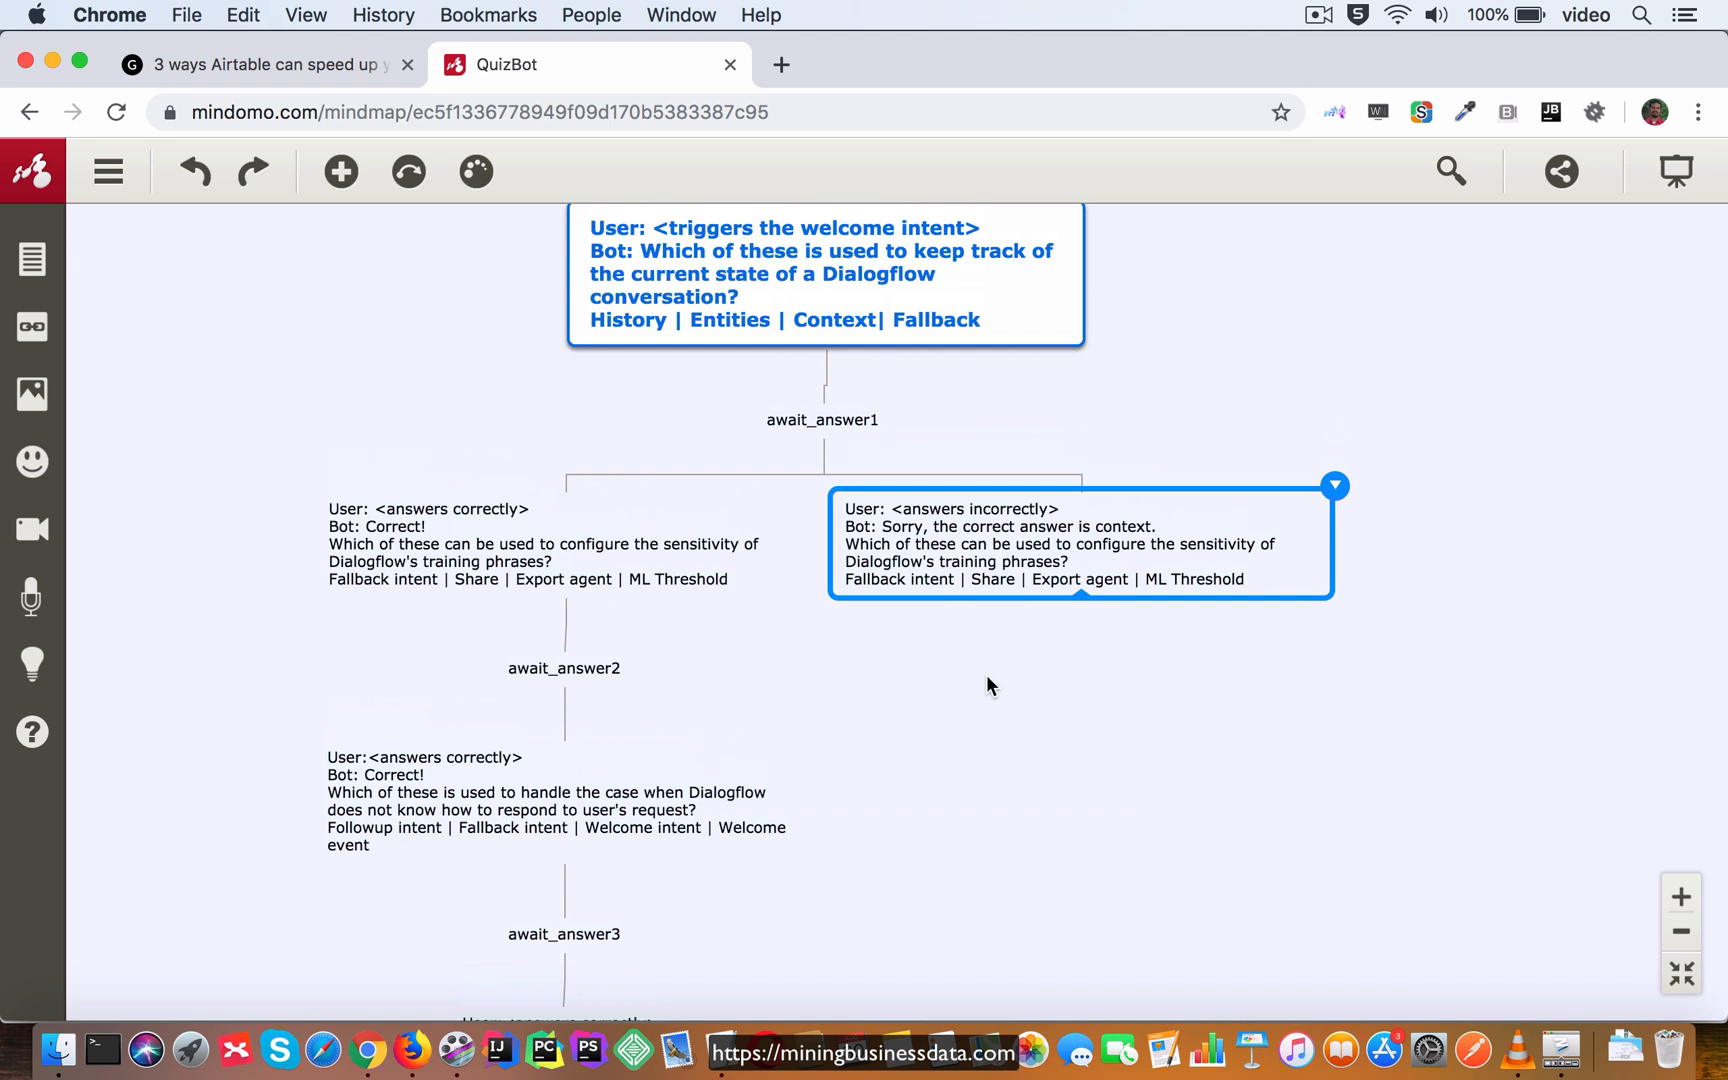
click(822, 420)
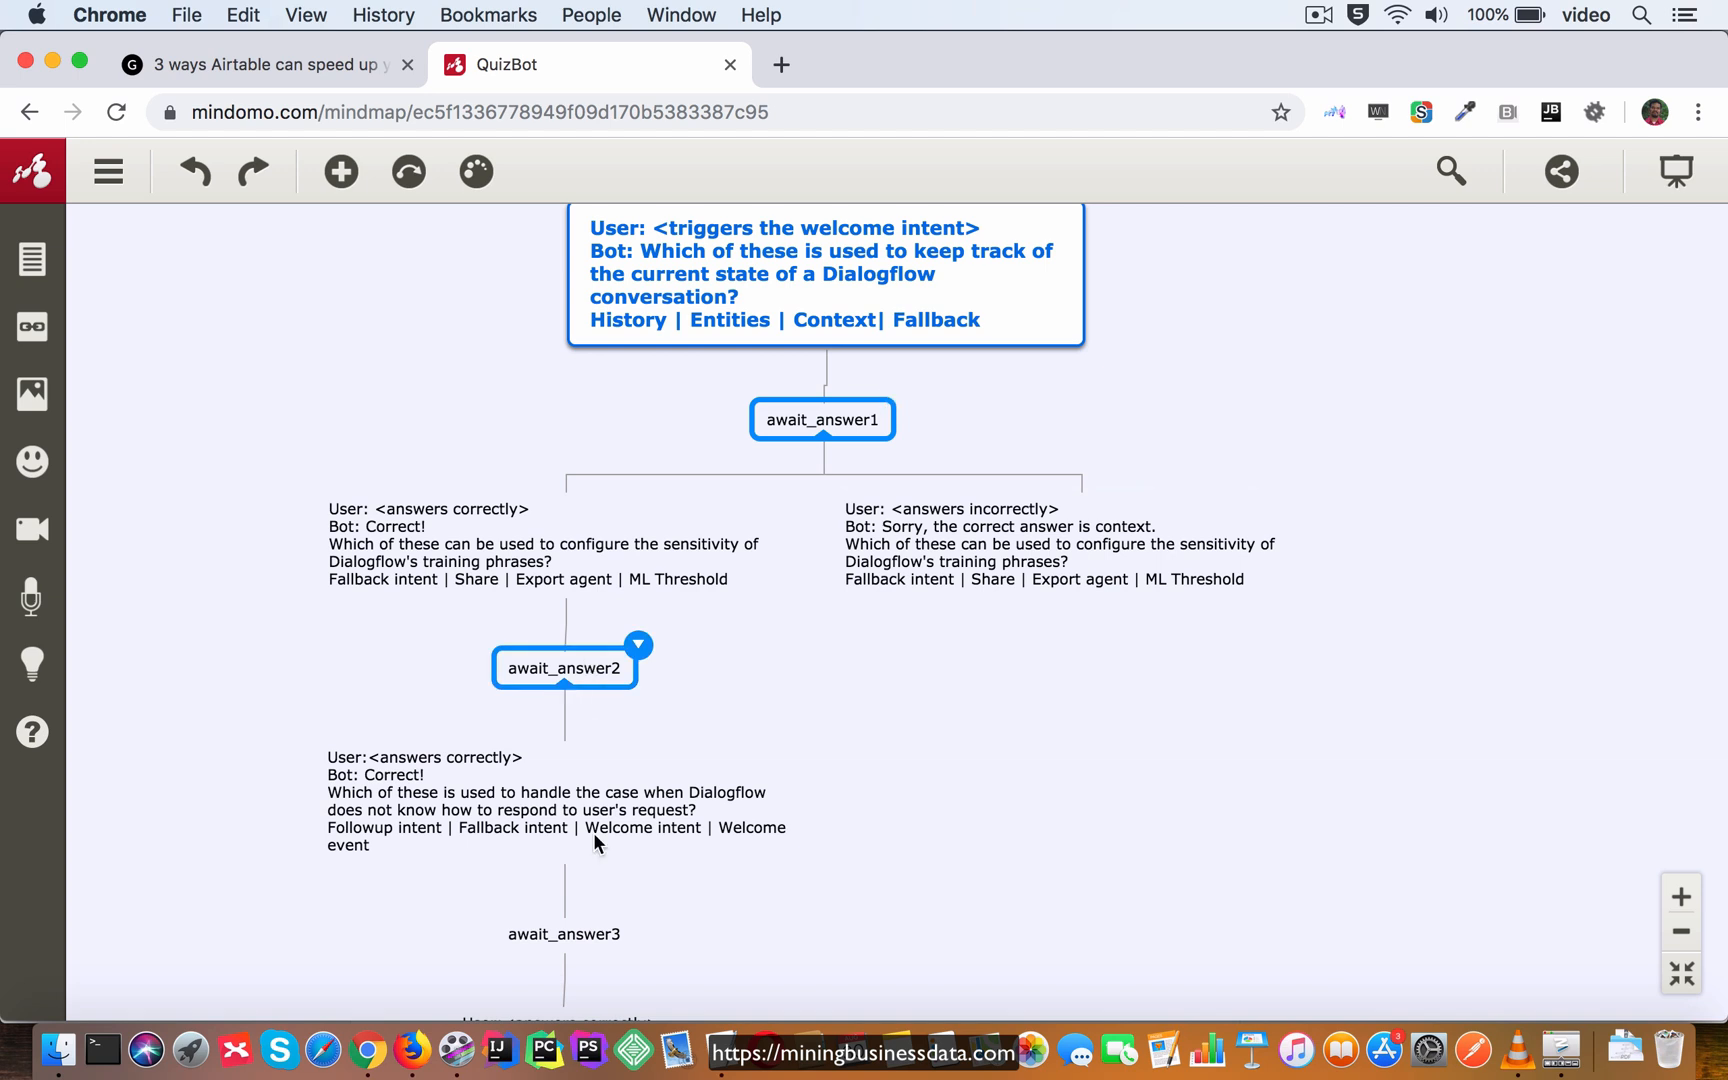
Give the three await_answer nodes an ellipse shape.
scroll(down, 3)
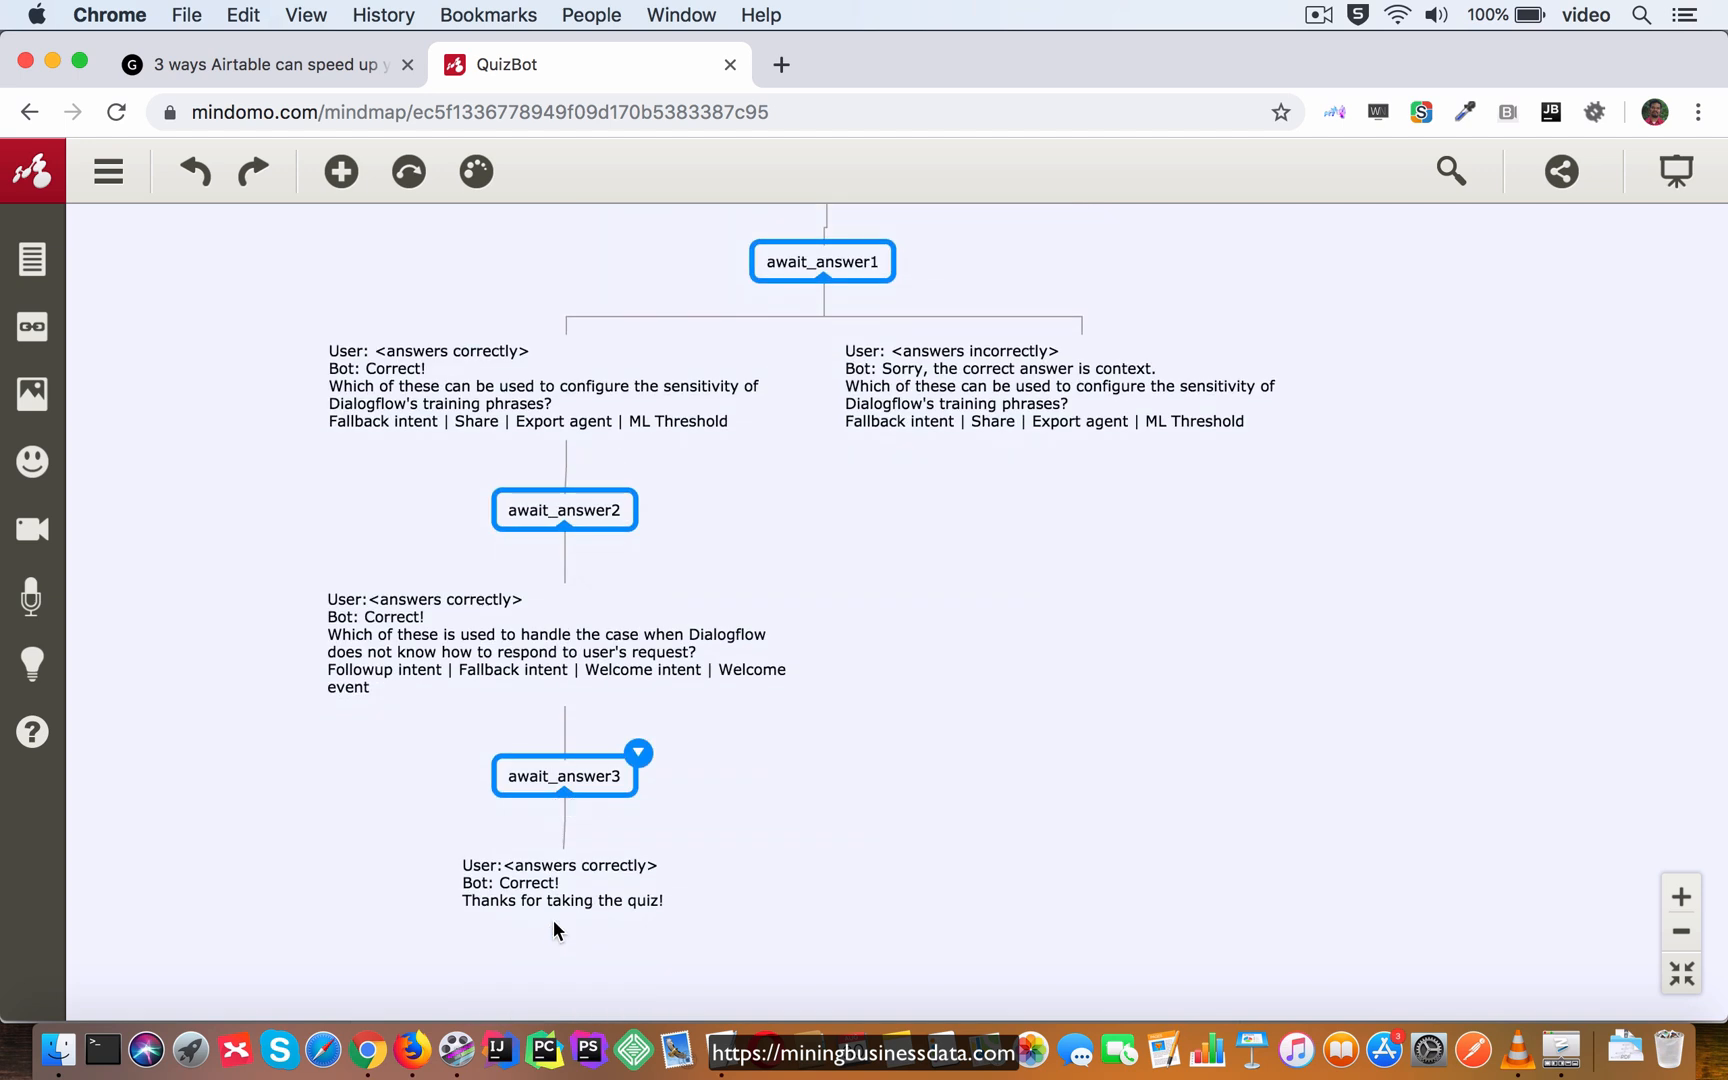
click(873, 311)
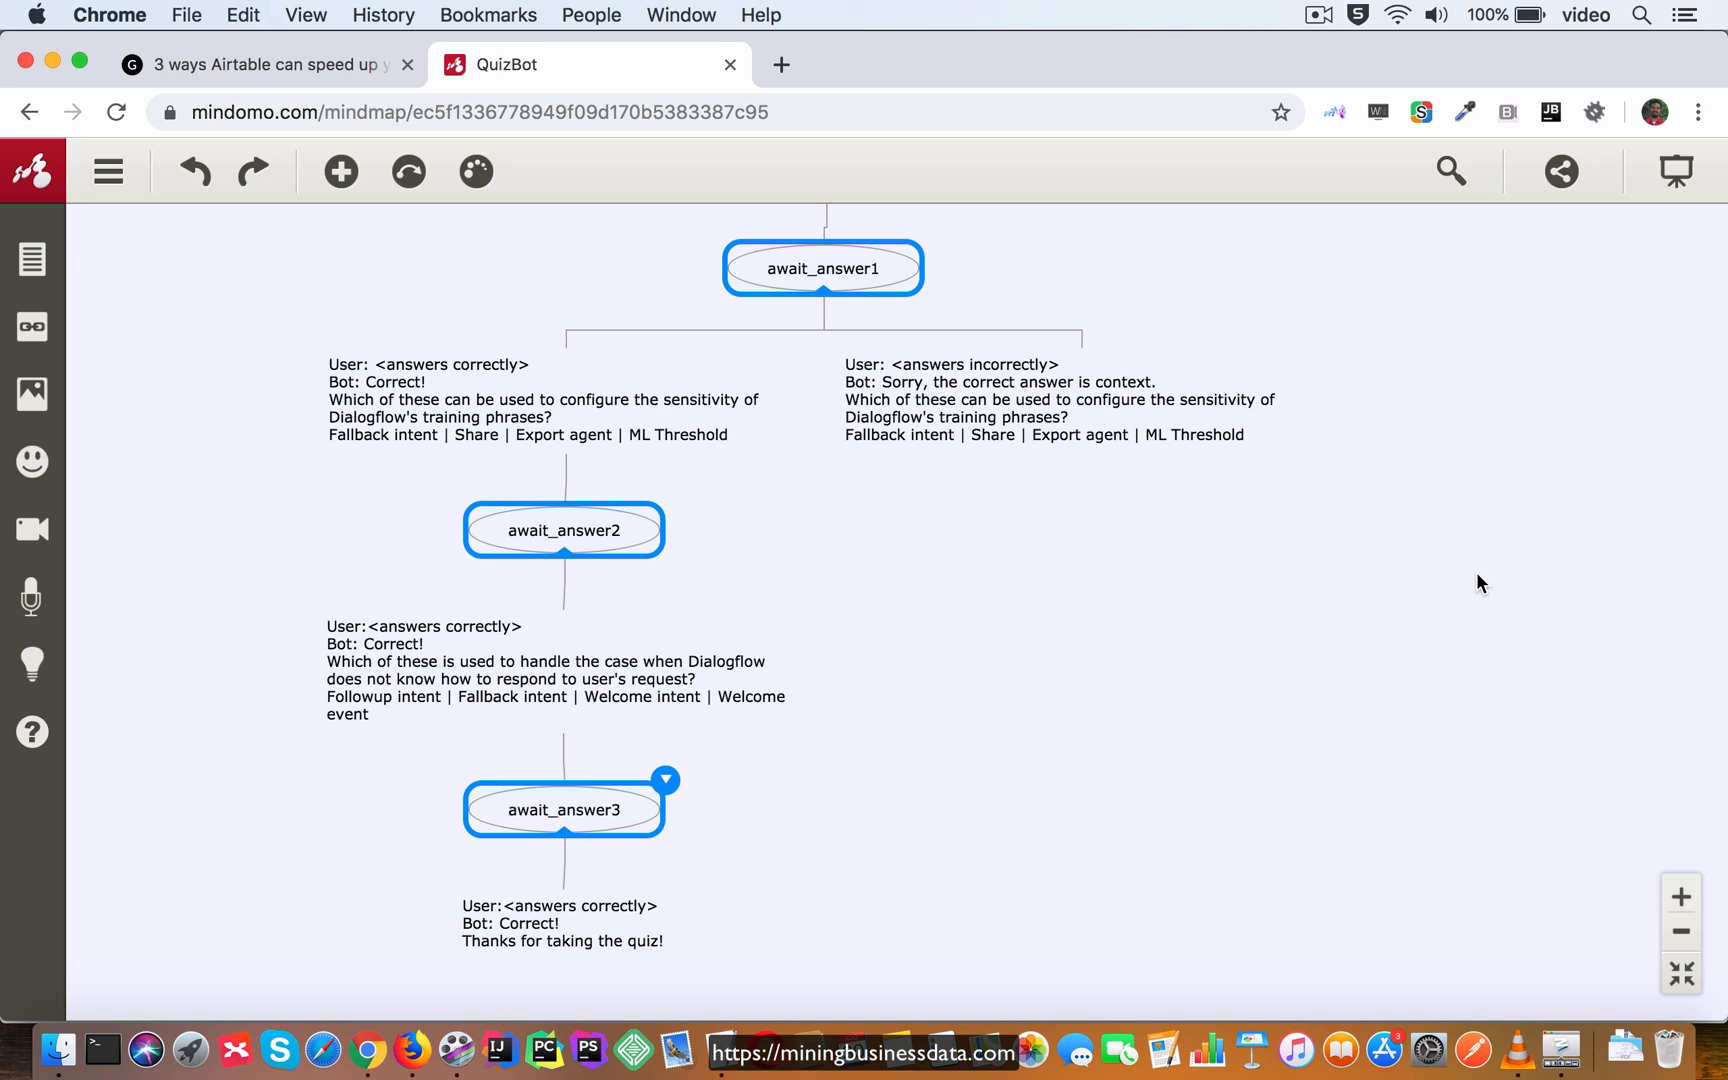
scroll(down, 3)
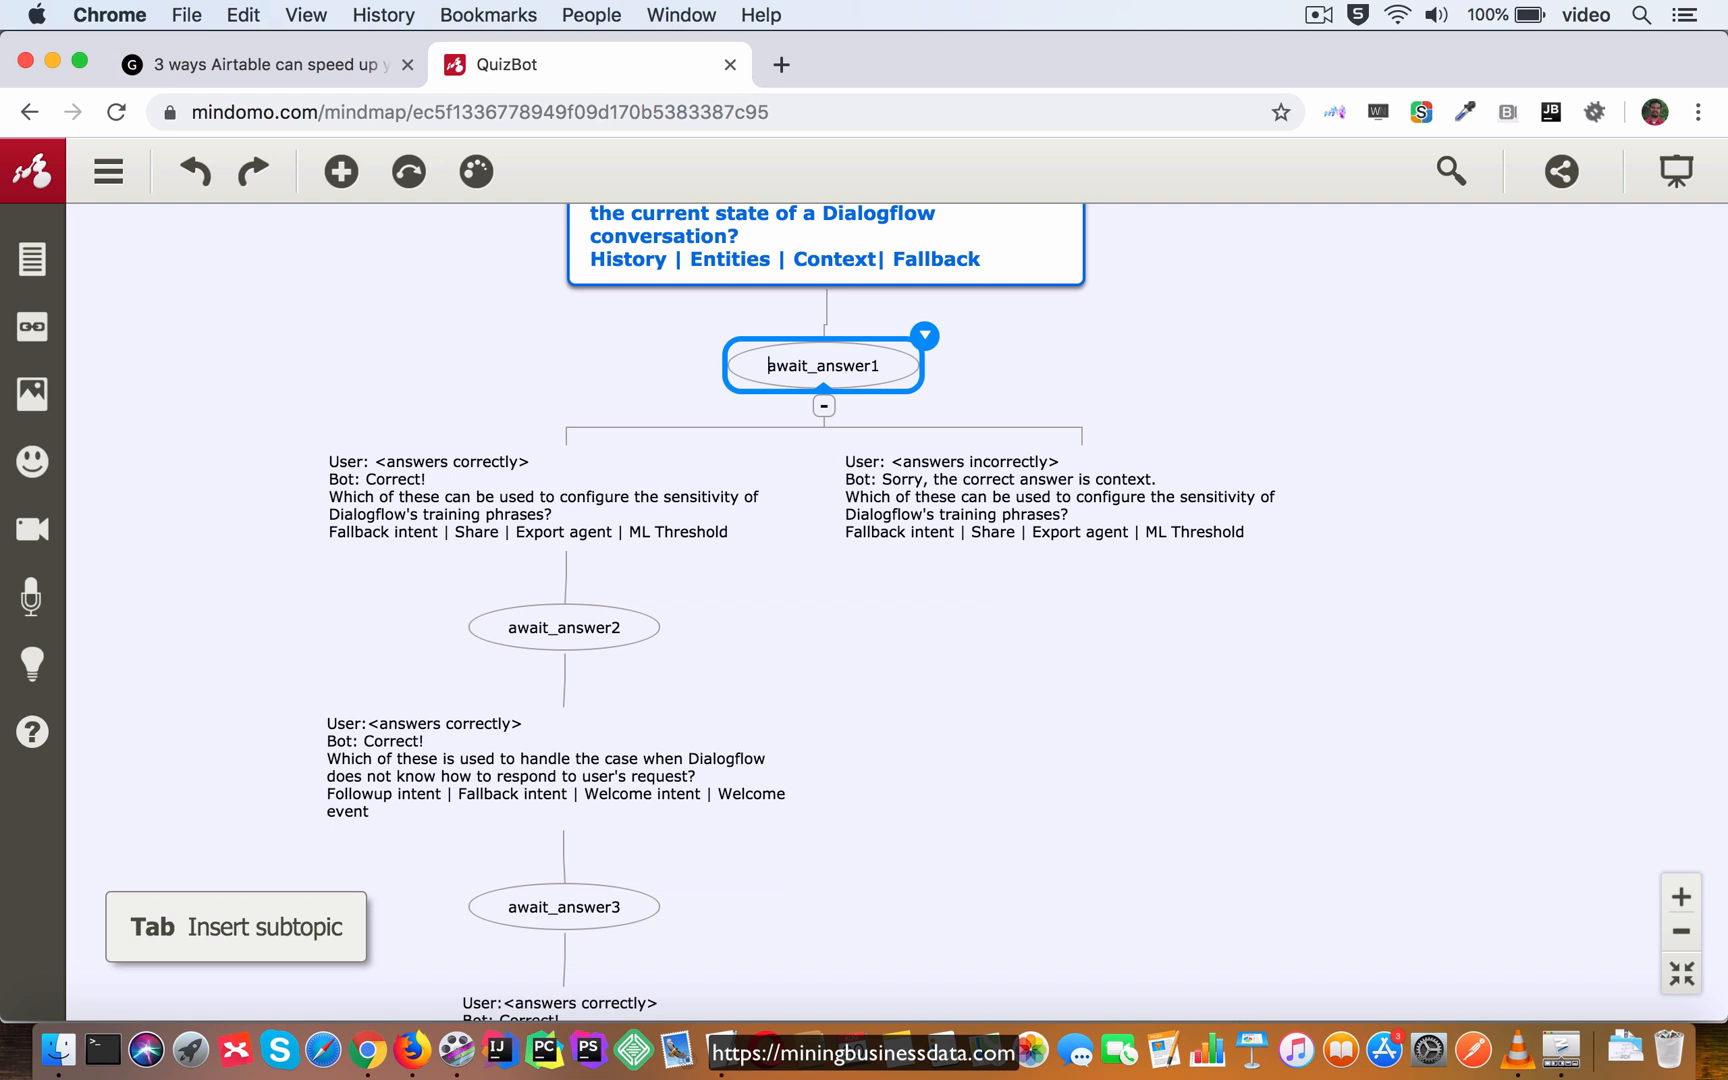
Prefix the await_answer nodes with [1], [2] and [3].
text([1])
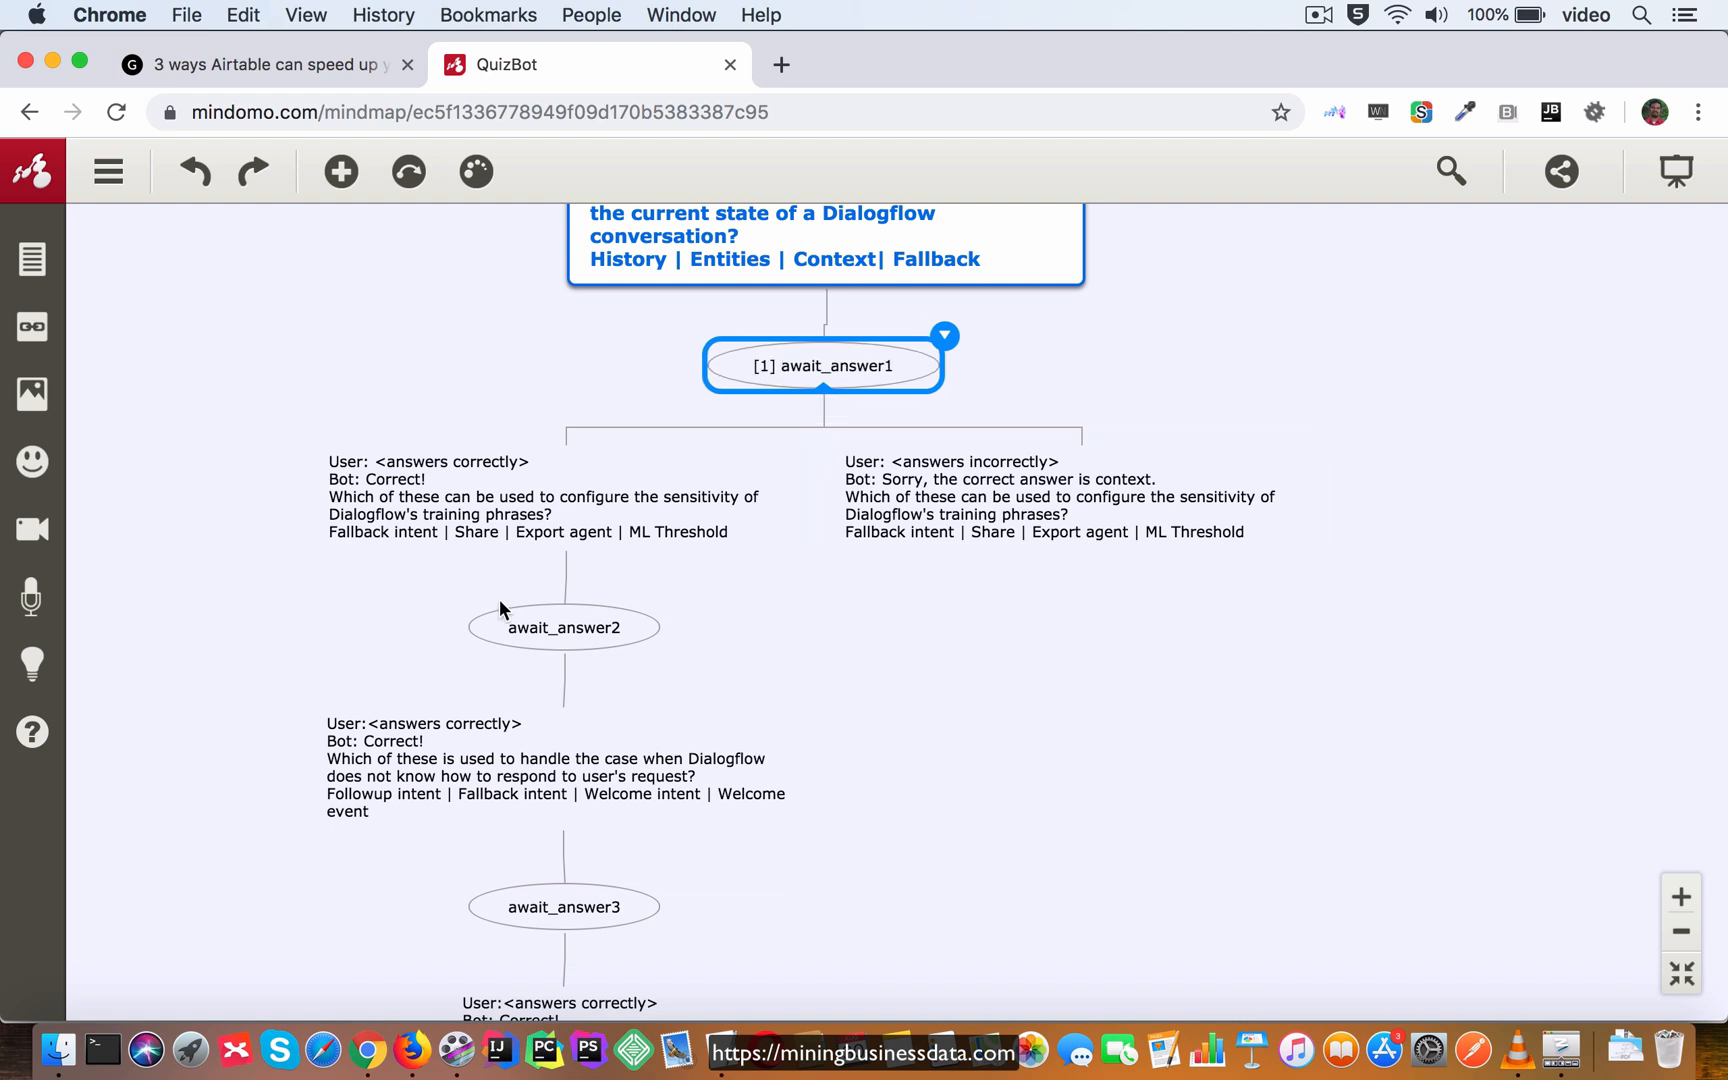
click(563, 627)
text([2] )
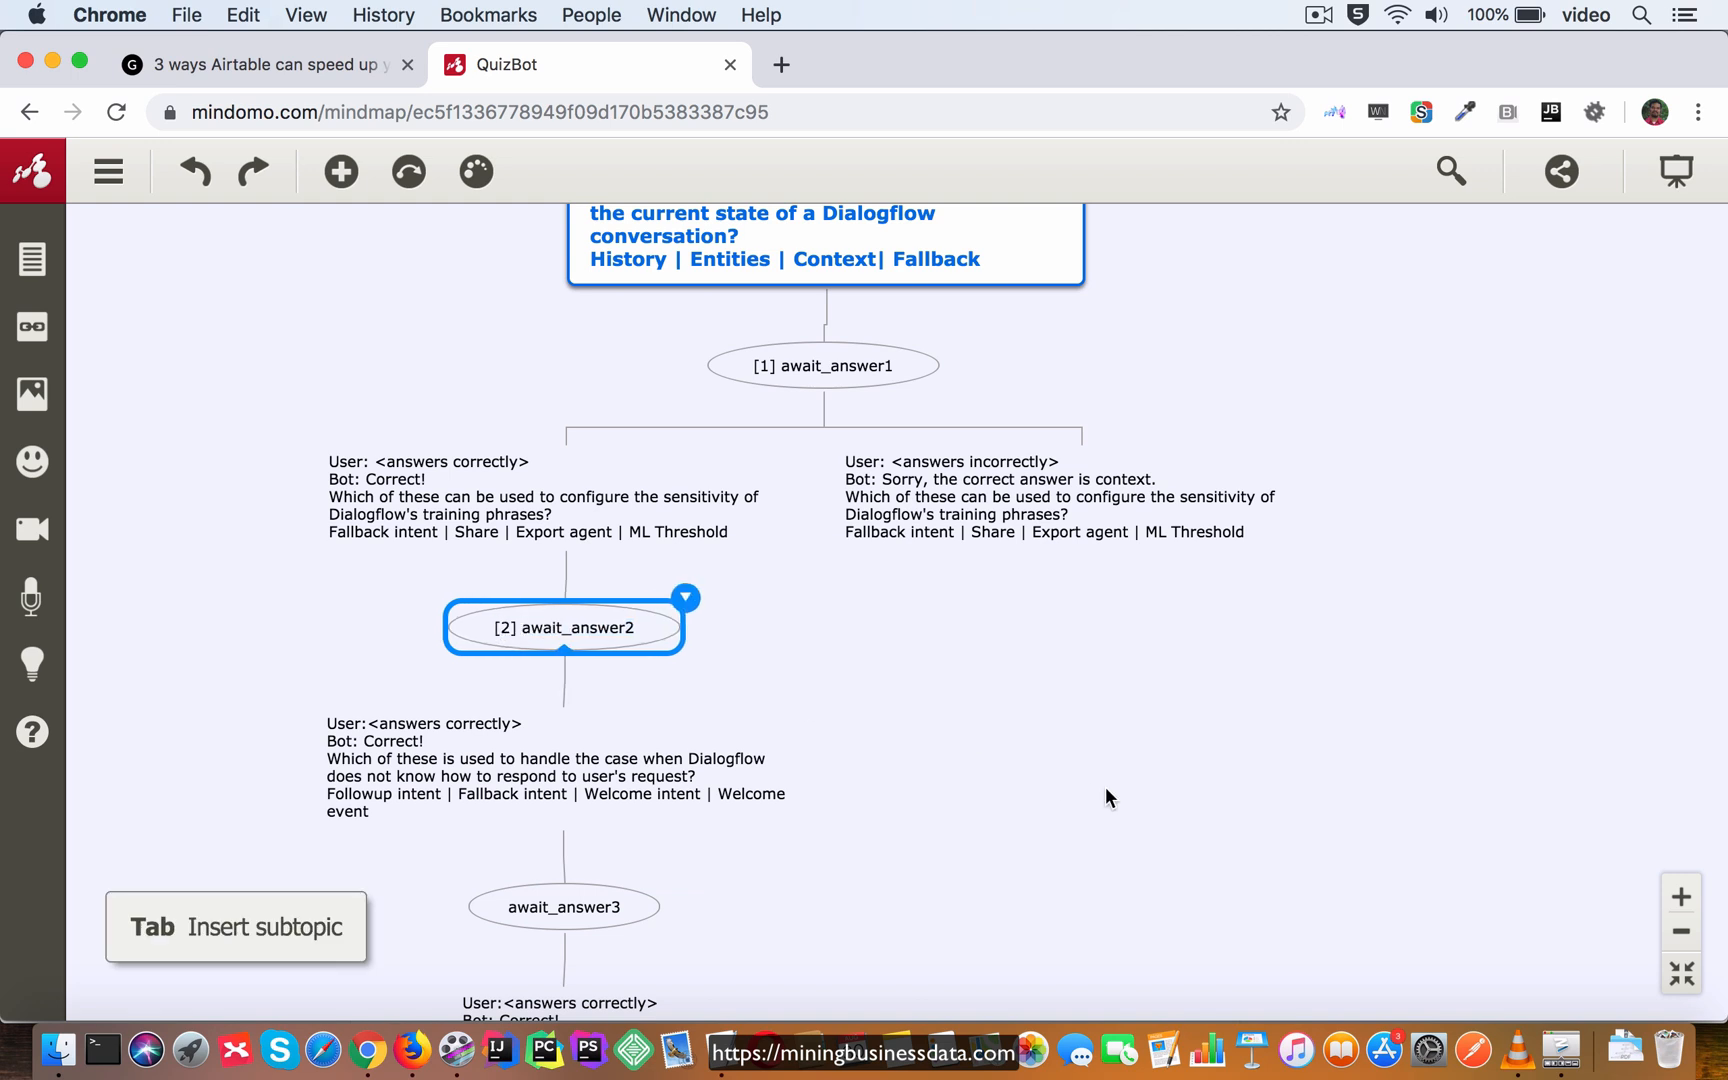
scroll(down, 3)
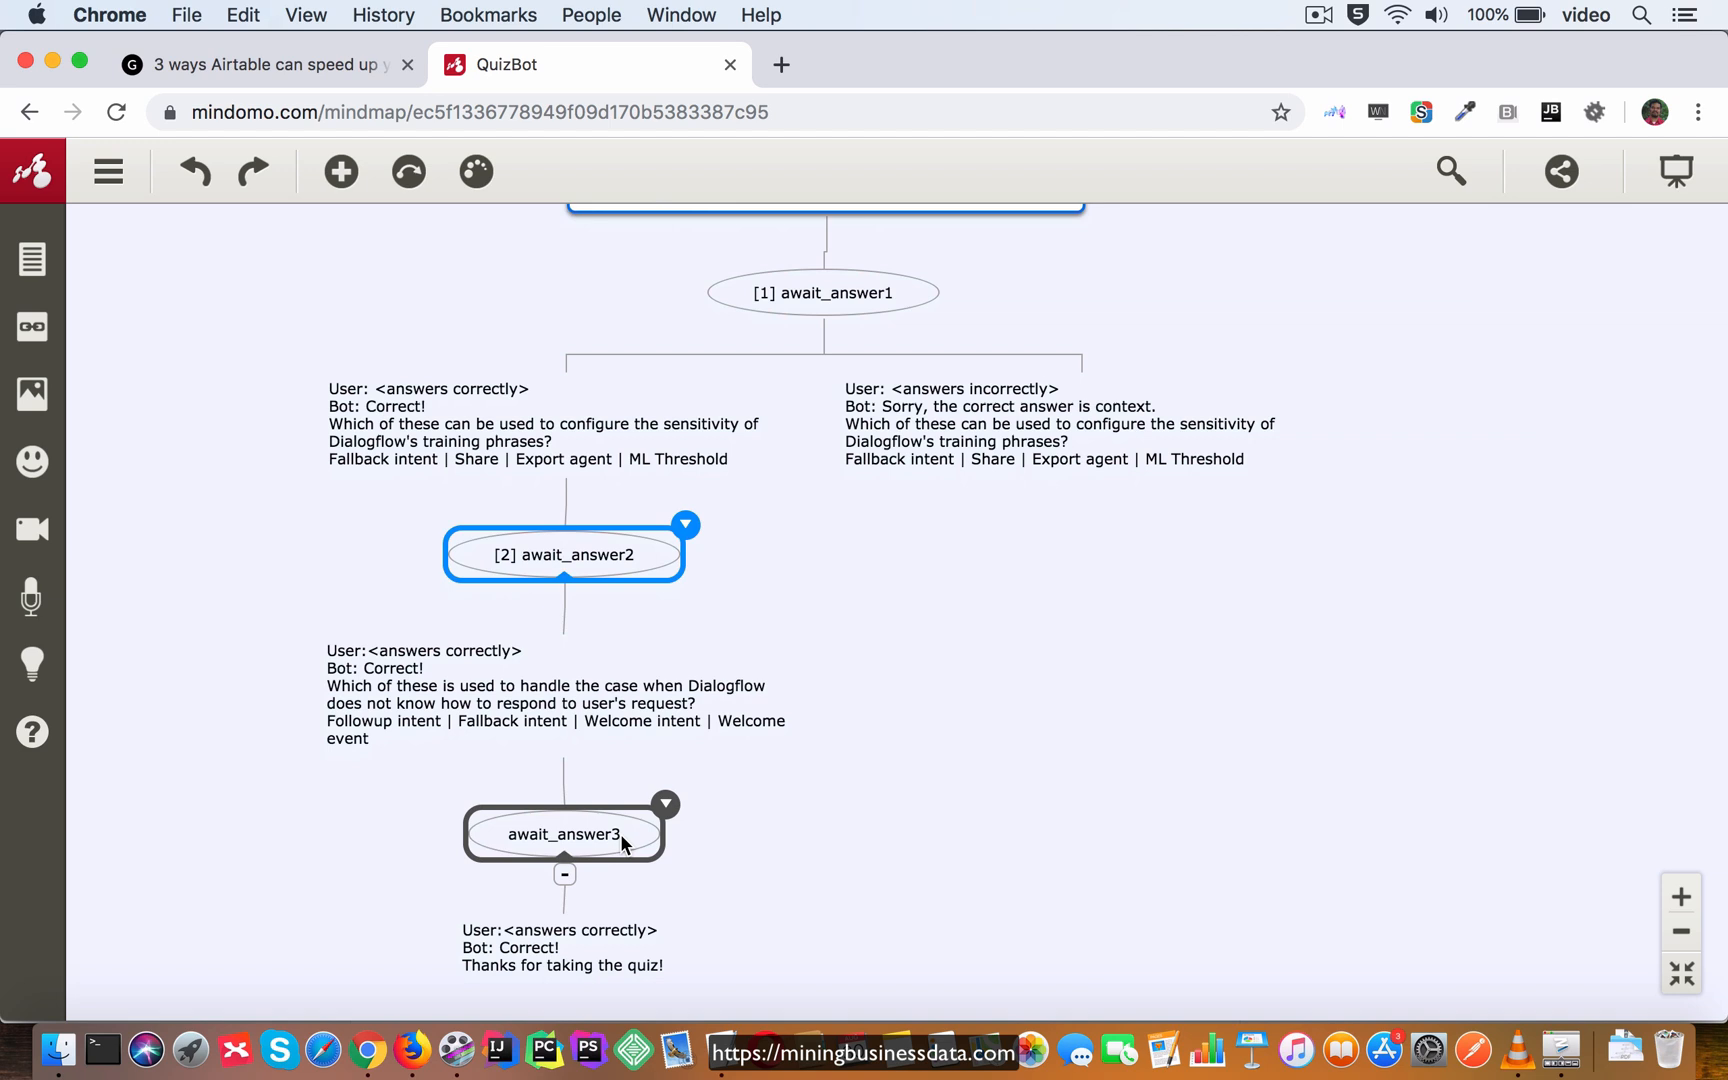
click(563, 833)
text([3] )
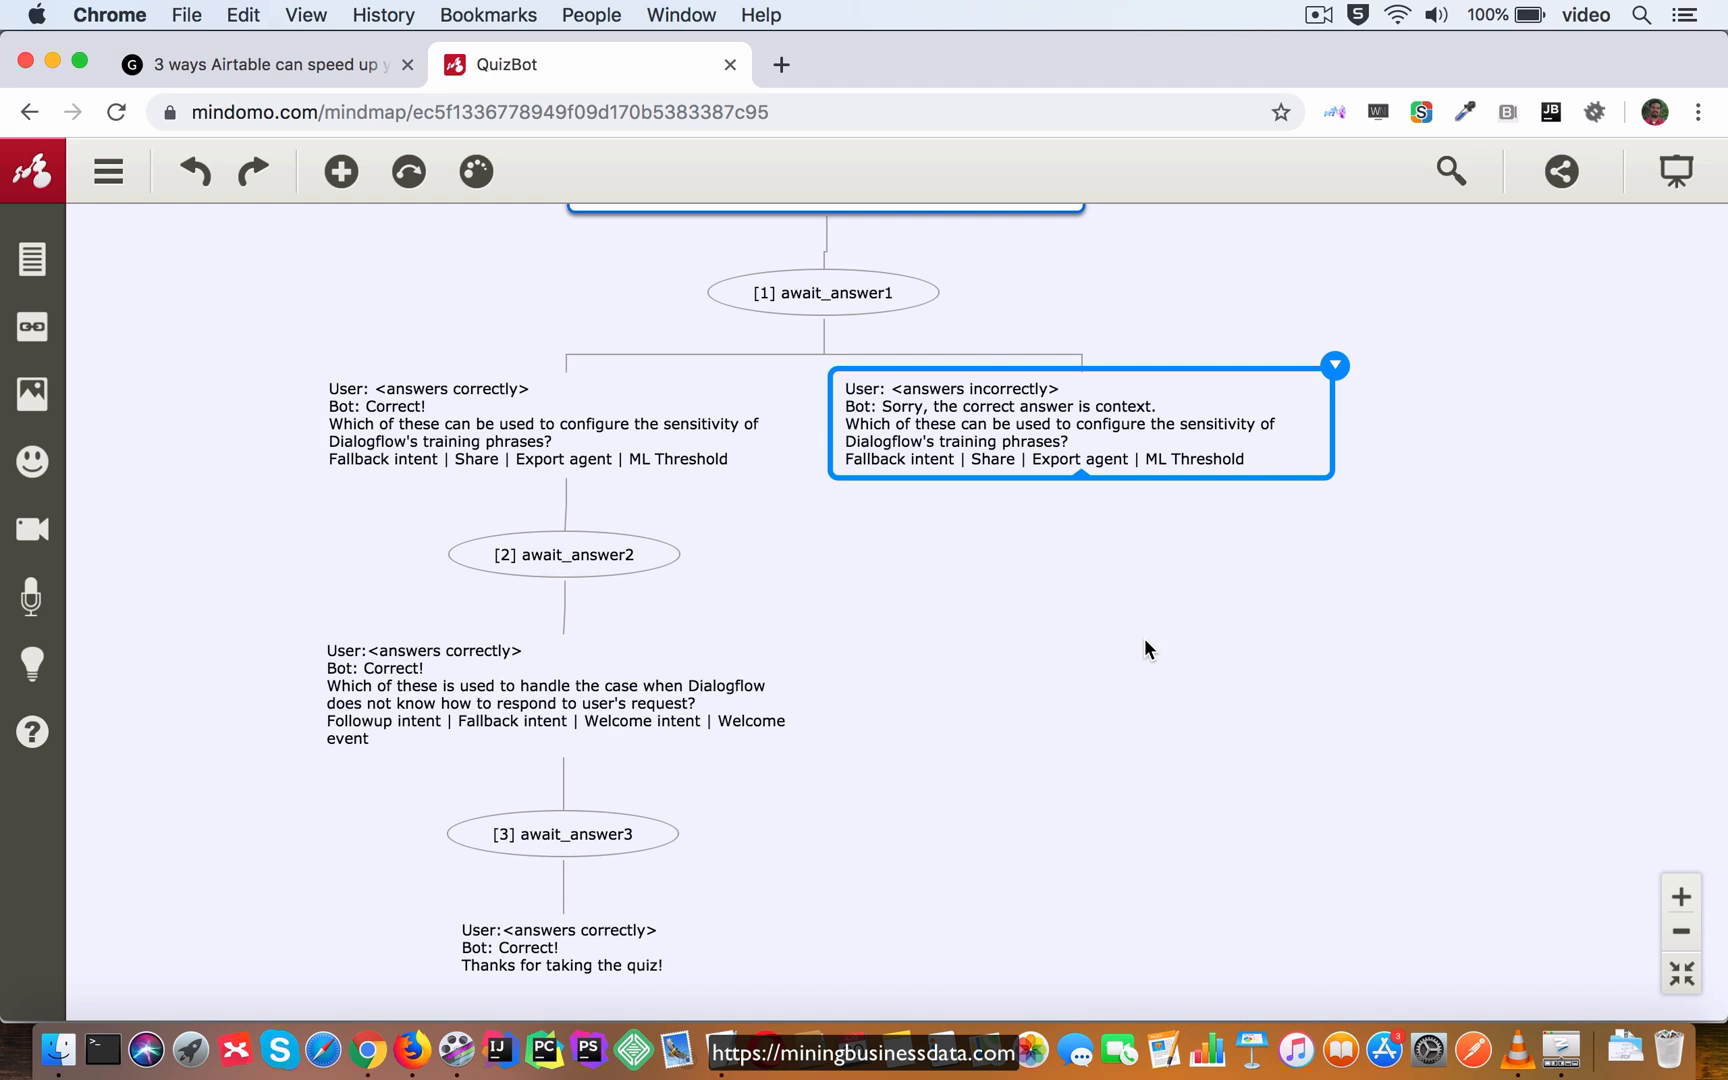
Add a child node '2' under the incorrect-answer node and make it a circle.
key(Tab)
text(2)
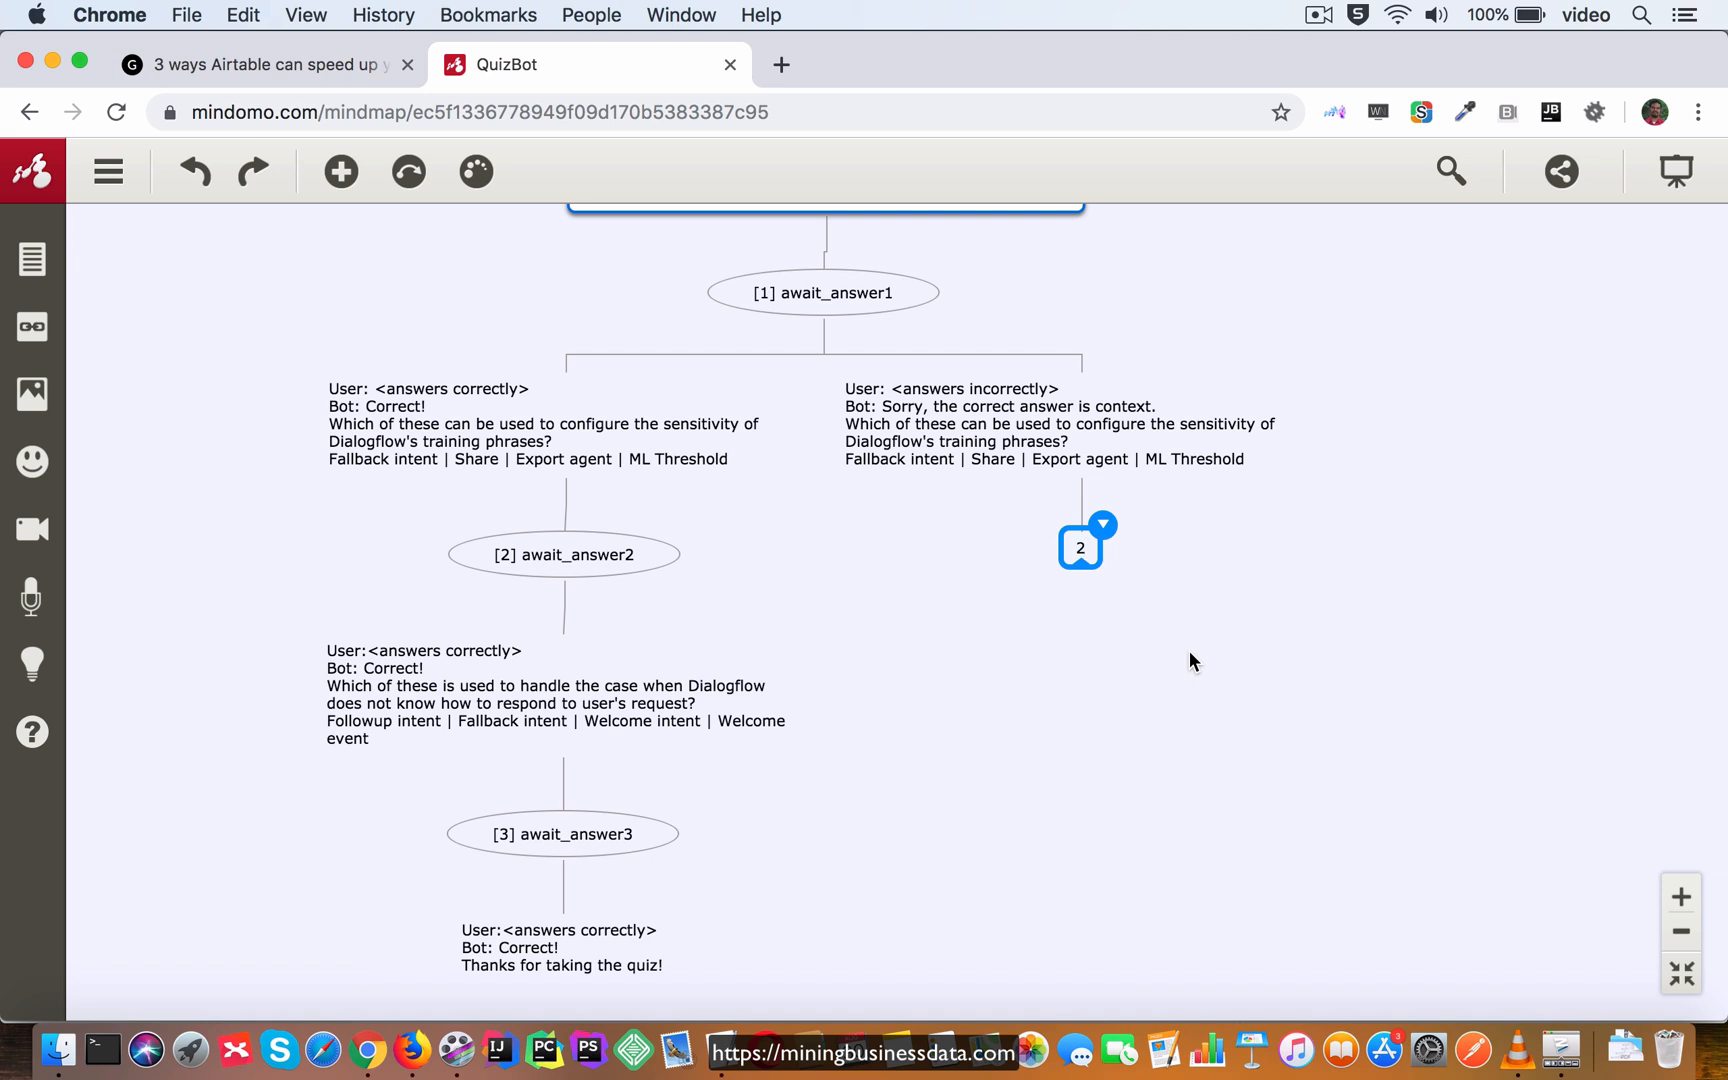
mouse_move(1199, 639)
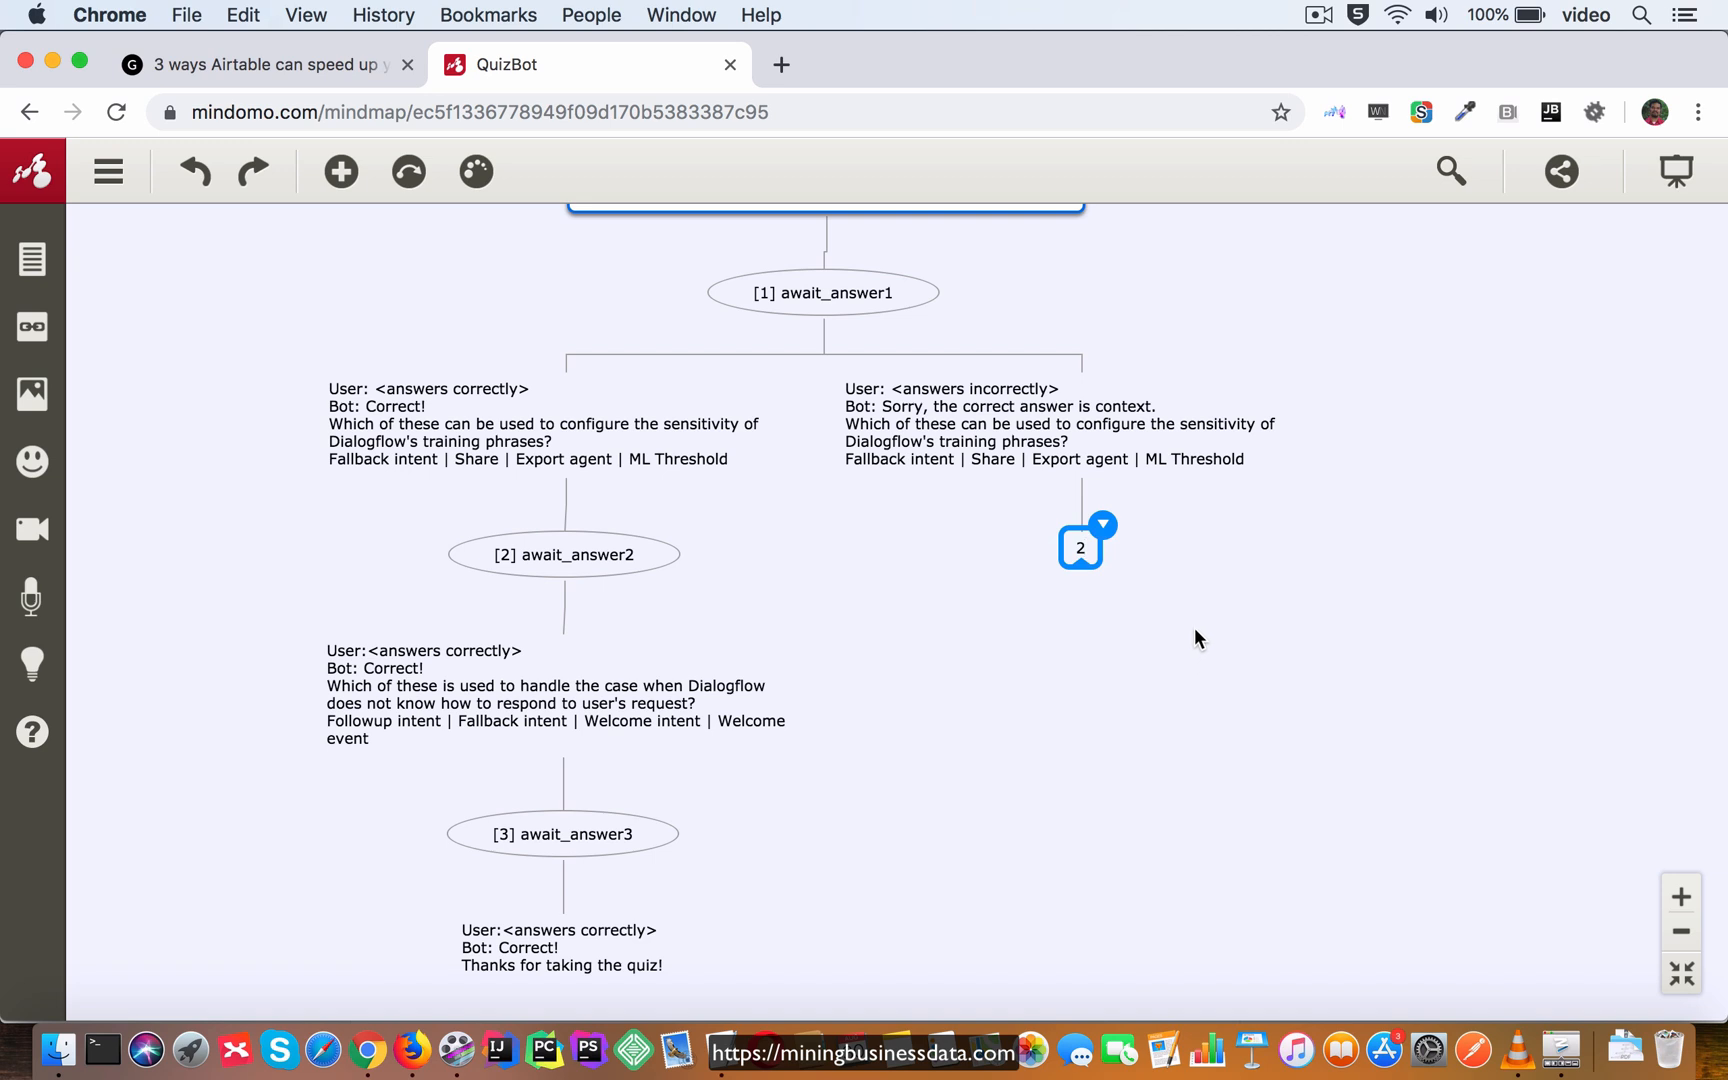
mouse_move(1113, 544)
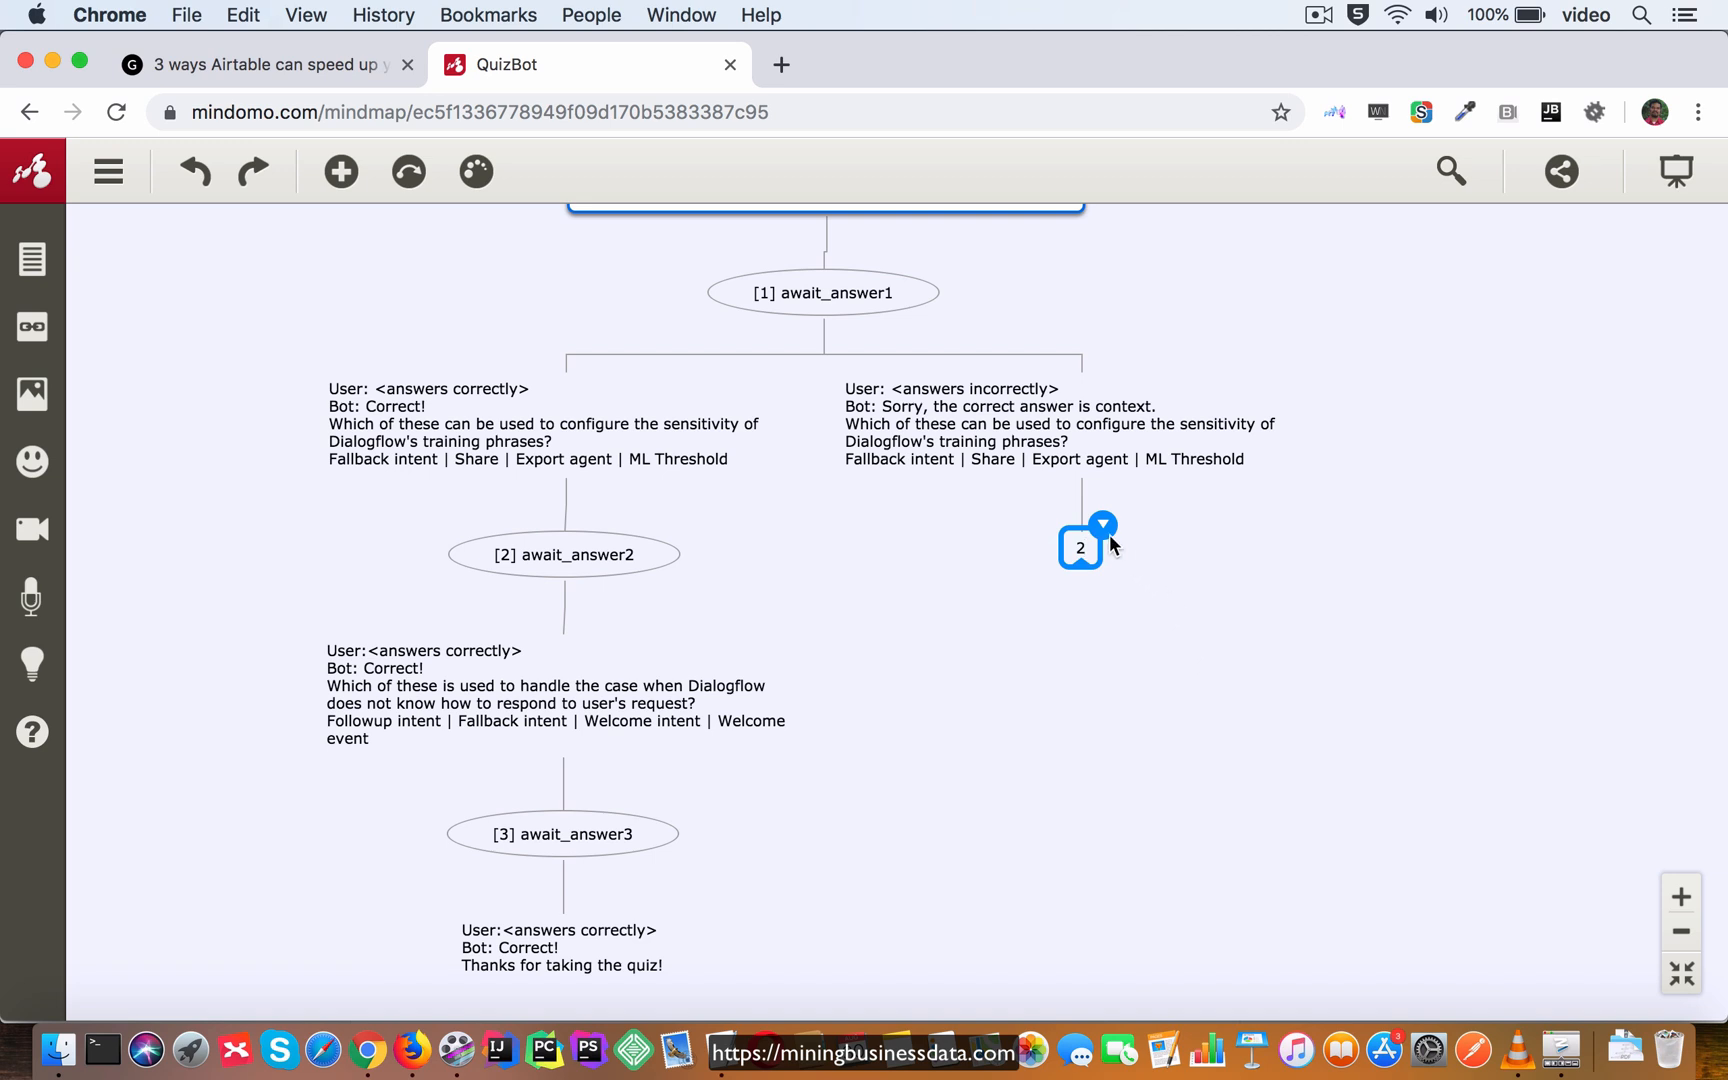
click(1350, 486)
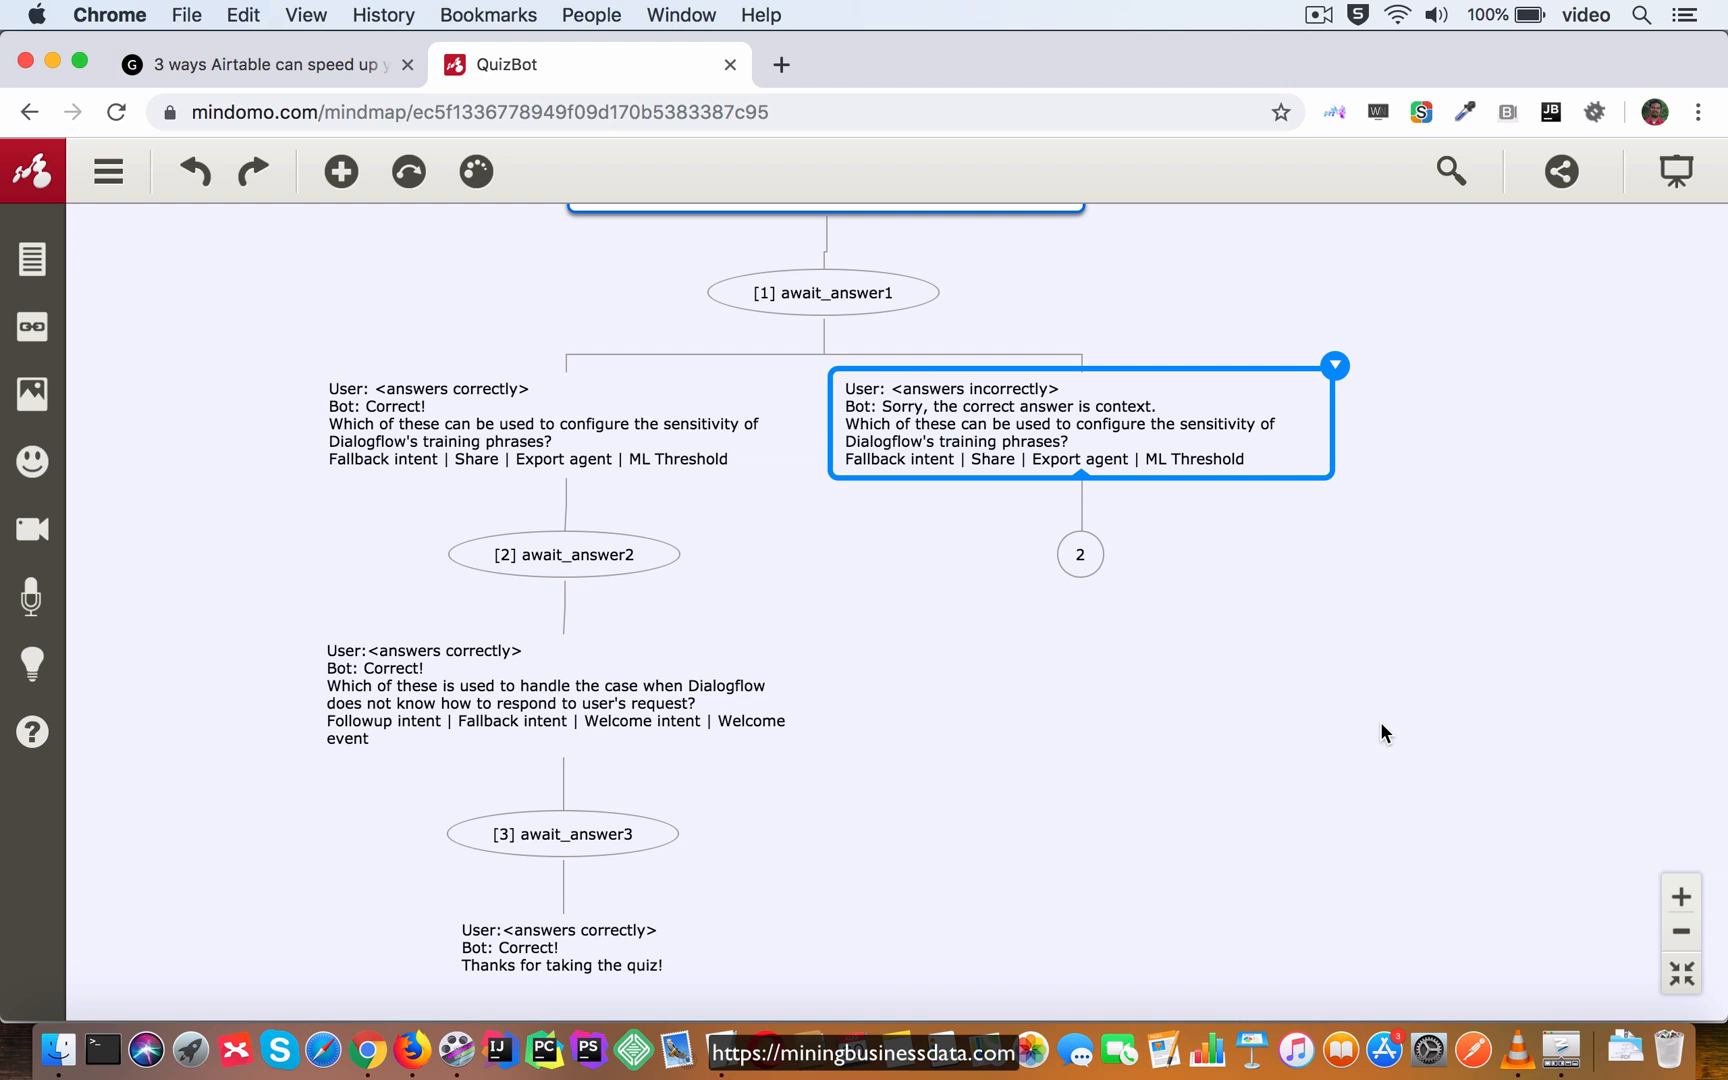
mouse_move(700, 518)
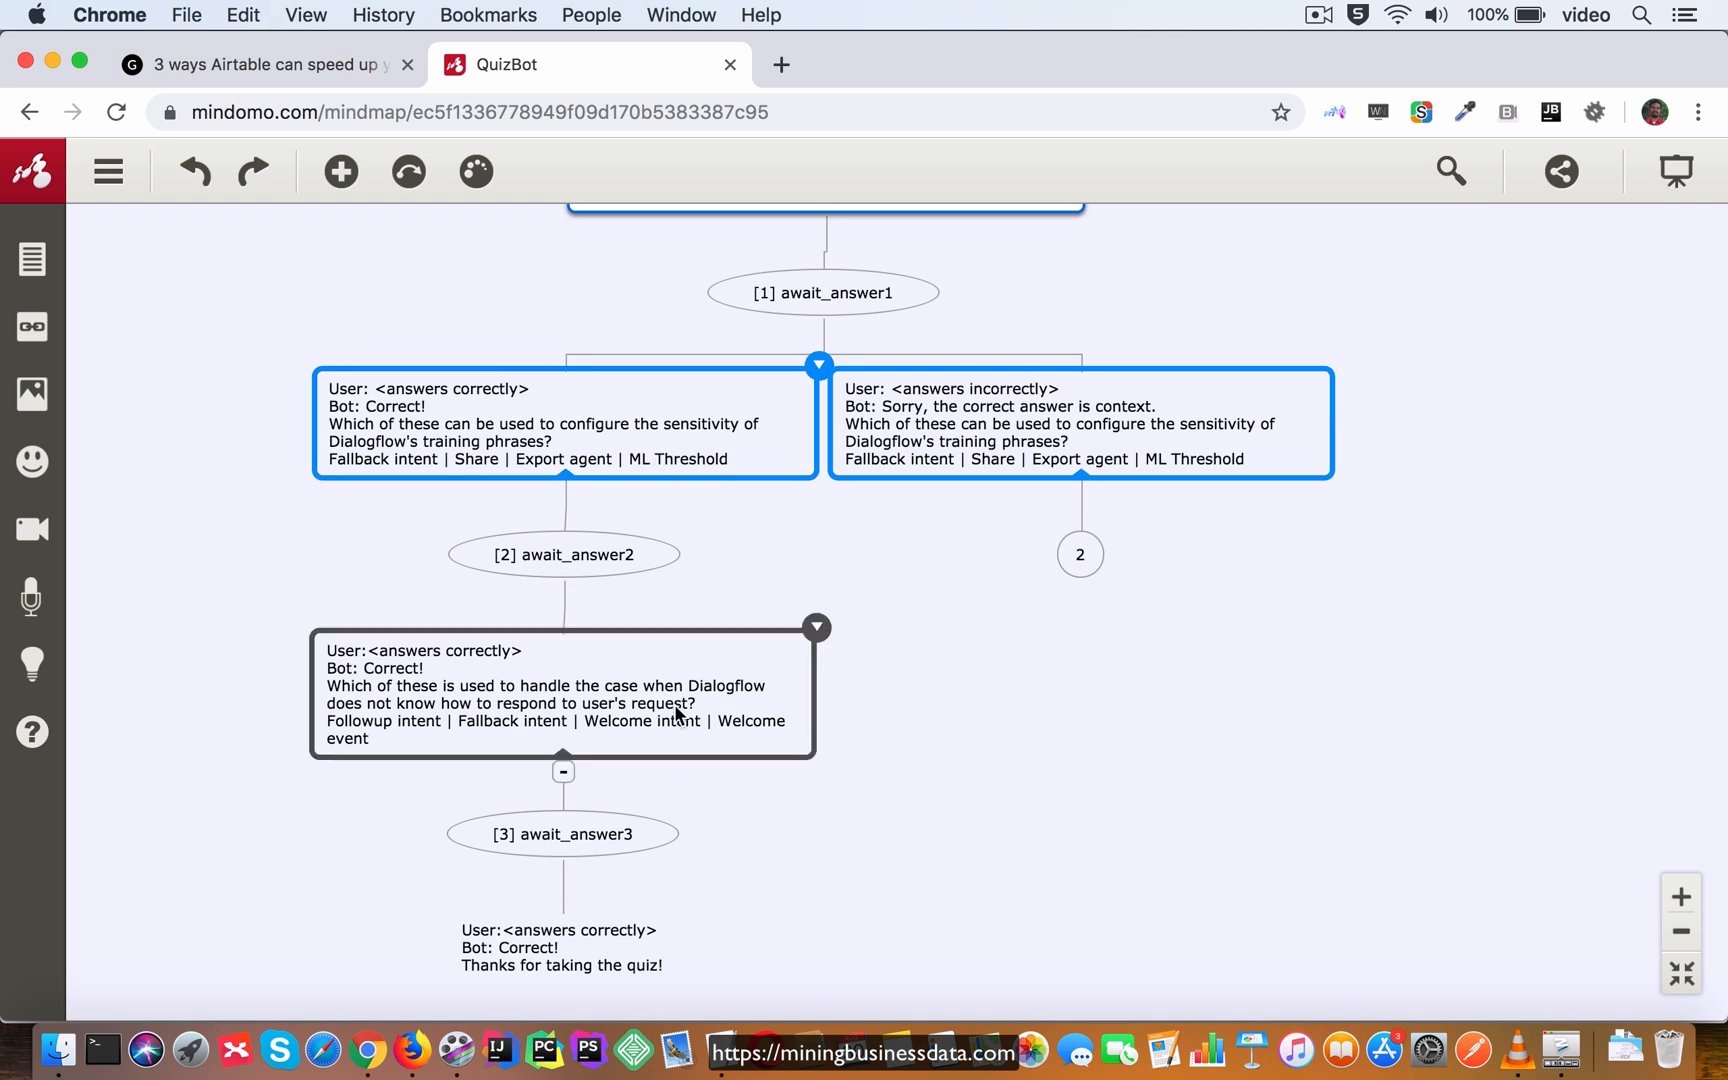
Give the User/Bot question nodes a rectangular shape.
scroll(down, 3)
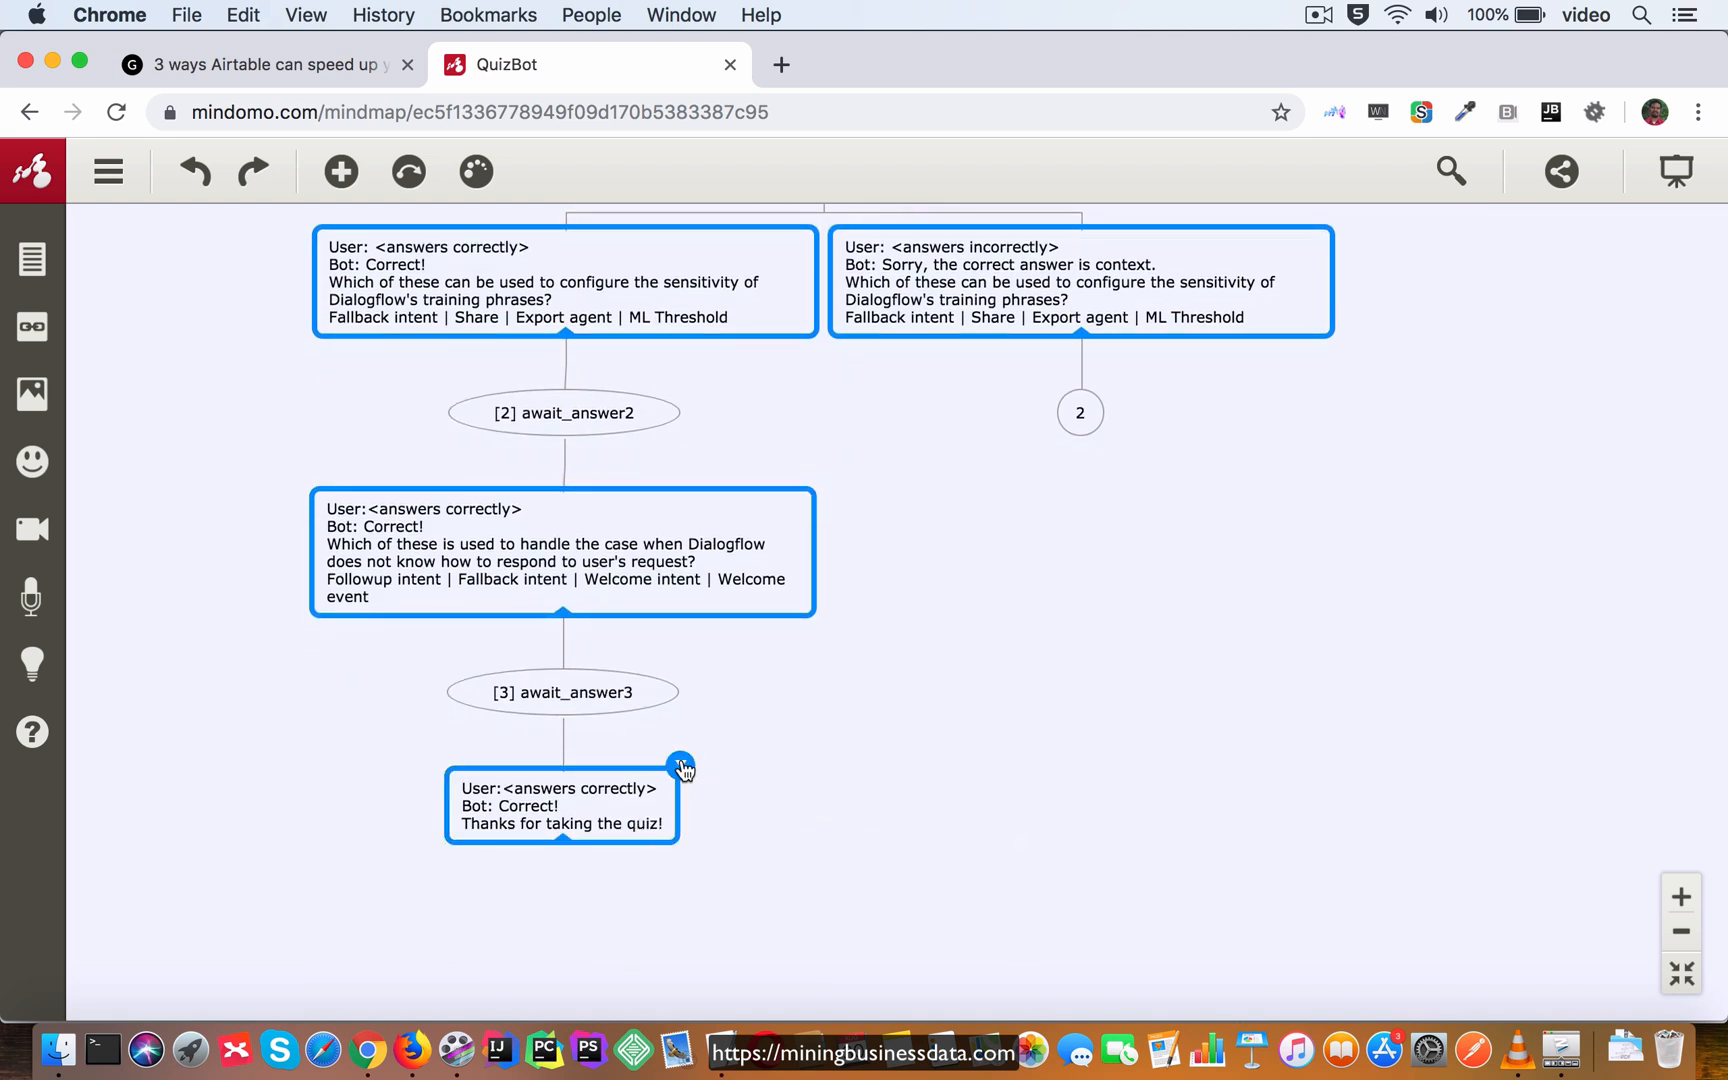
click(925, 320)
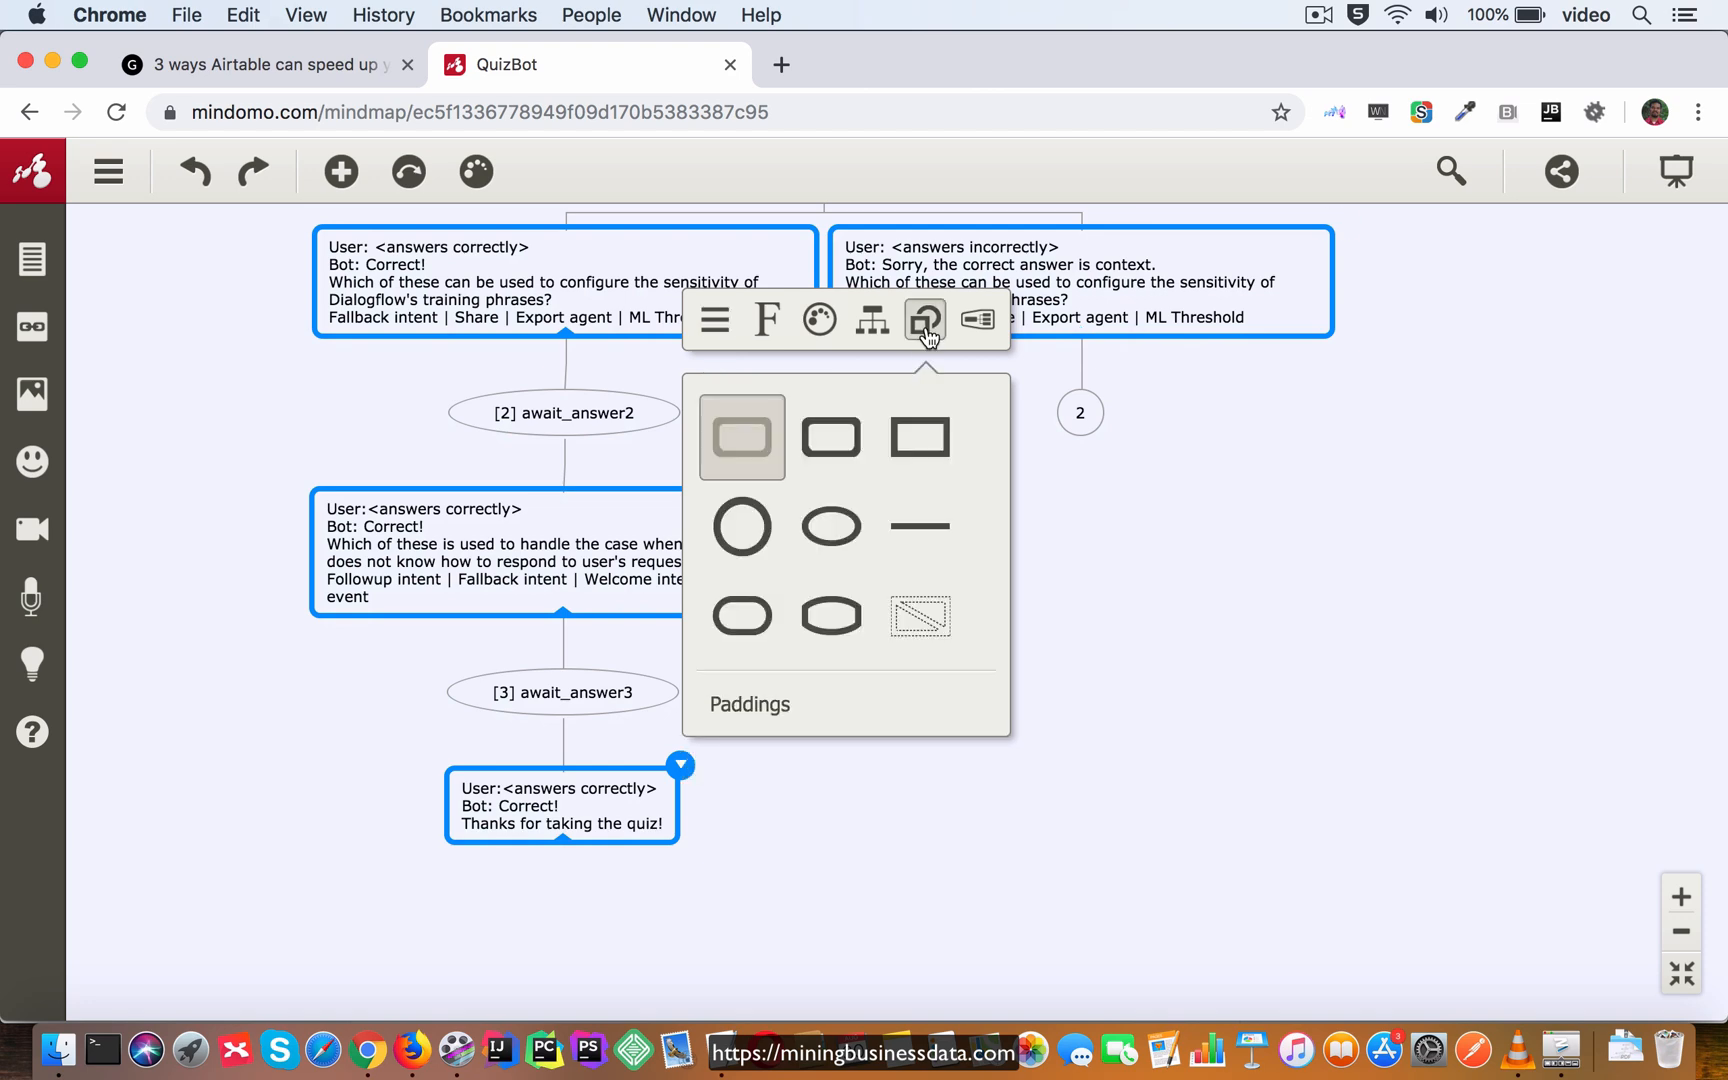
click(1488, 753)
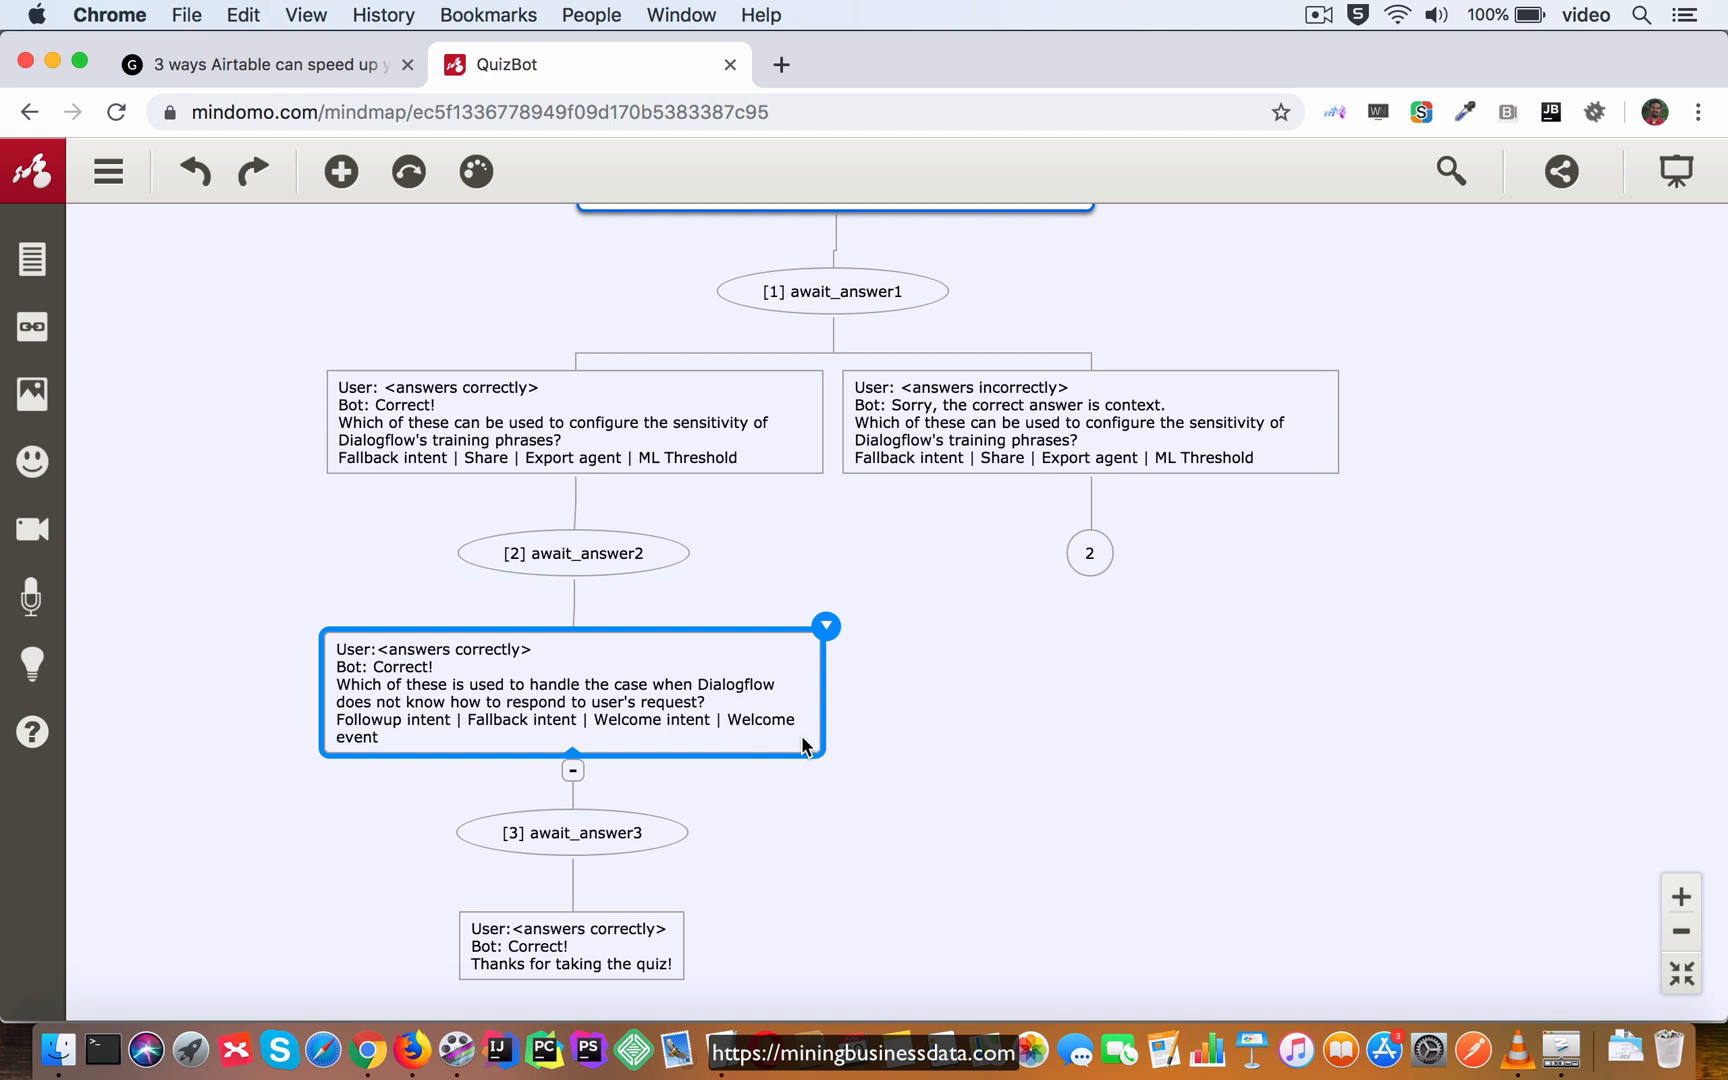
click(572, 552)
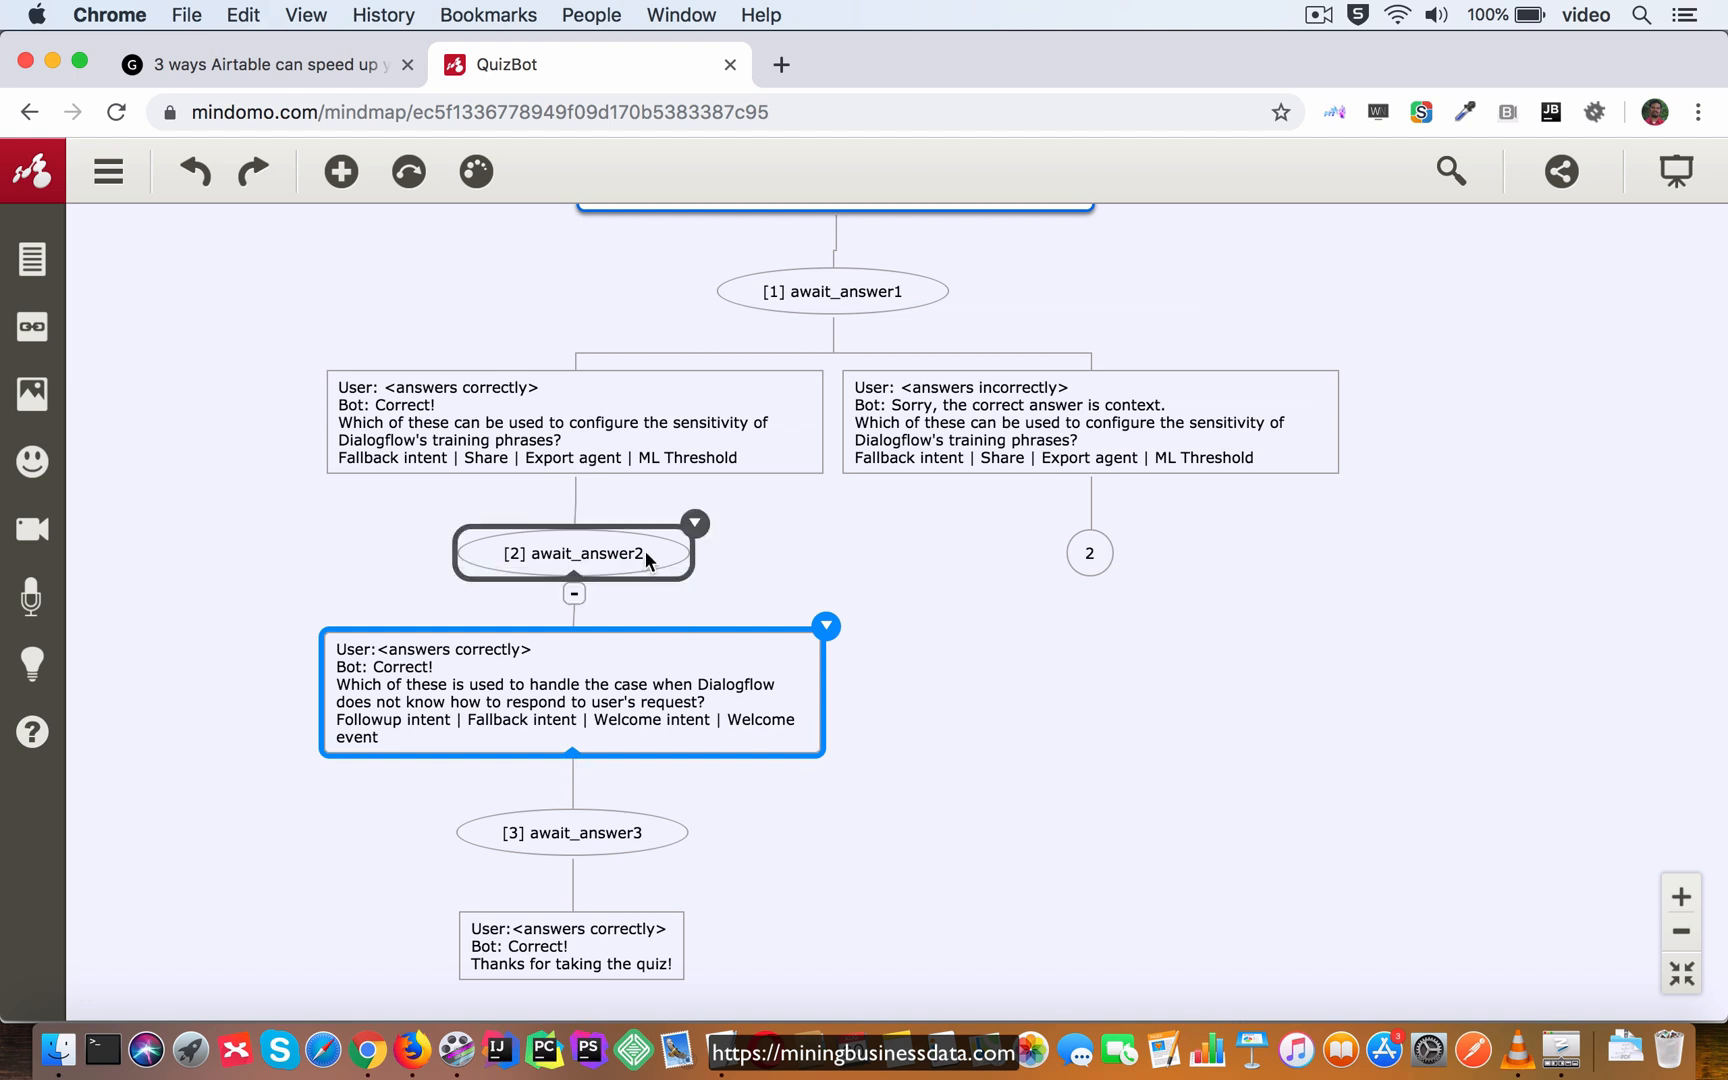
Add an incorrect-answer child under [2] await_answer2 saying the answer is ML Threshold.
key(Tab)
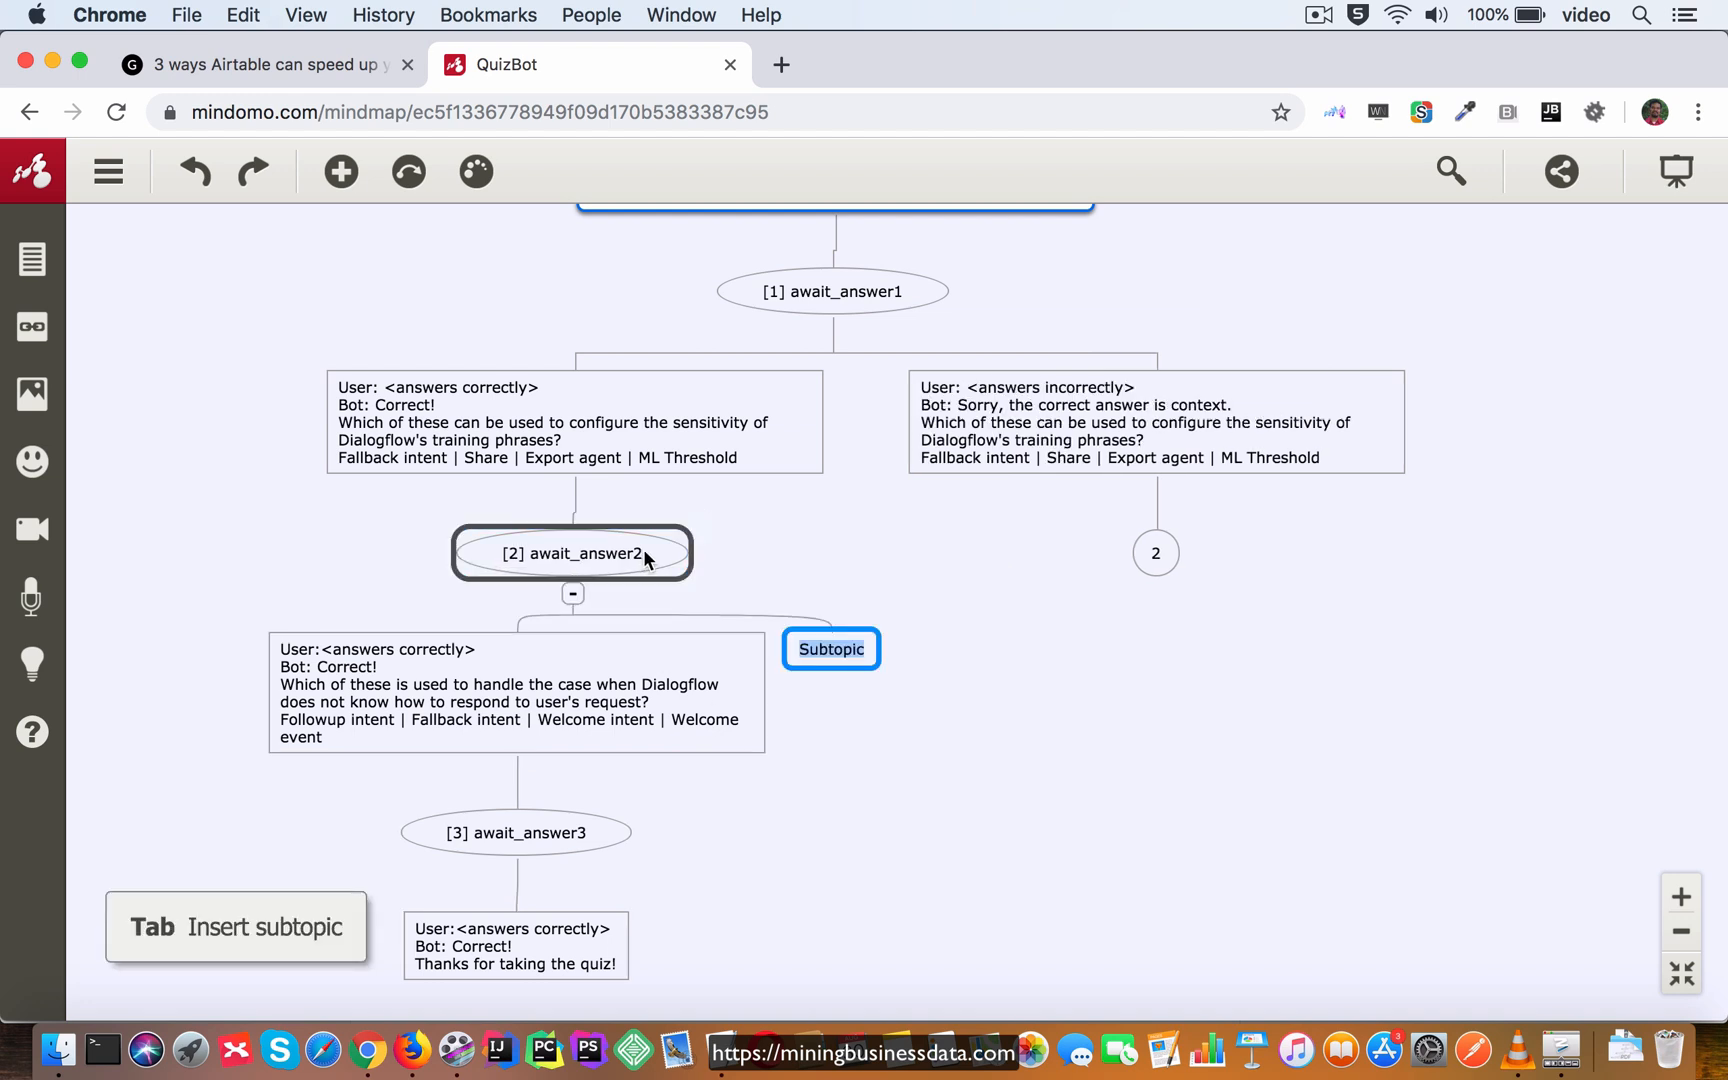
text(User: <answers incorrectly>)
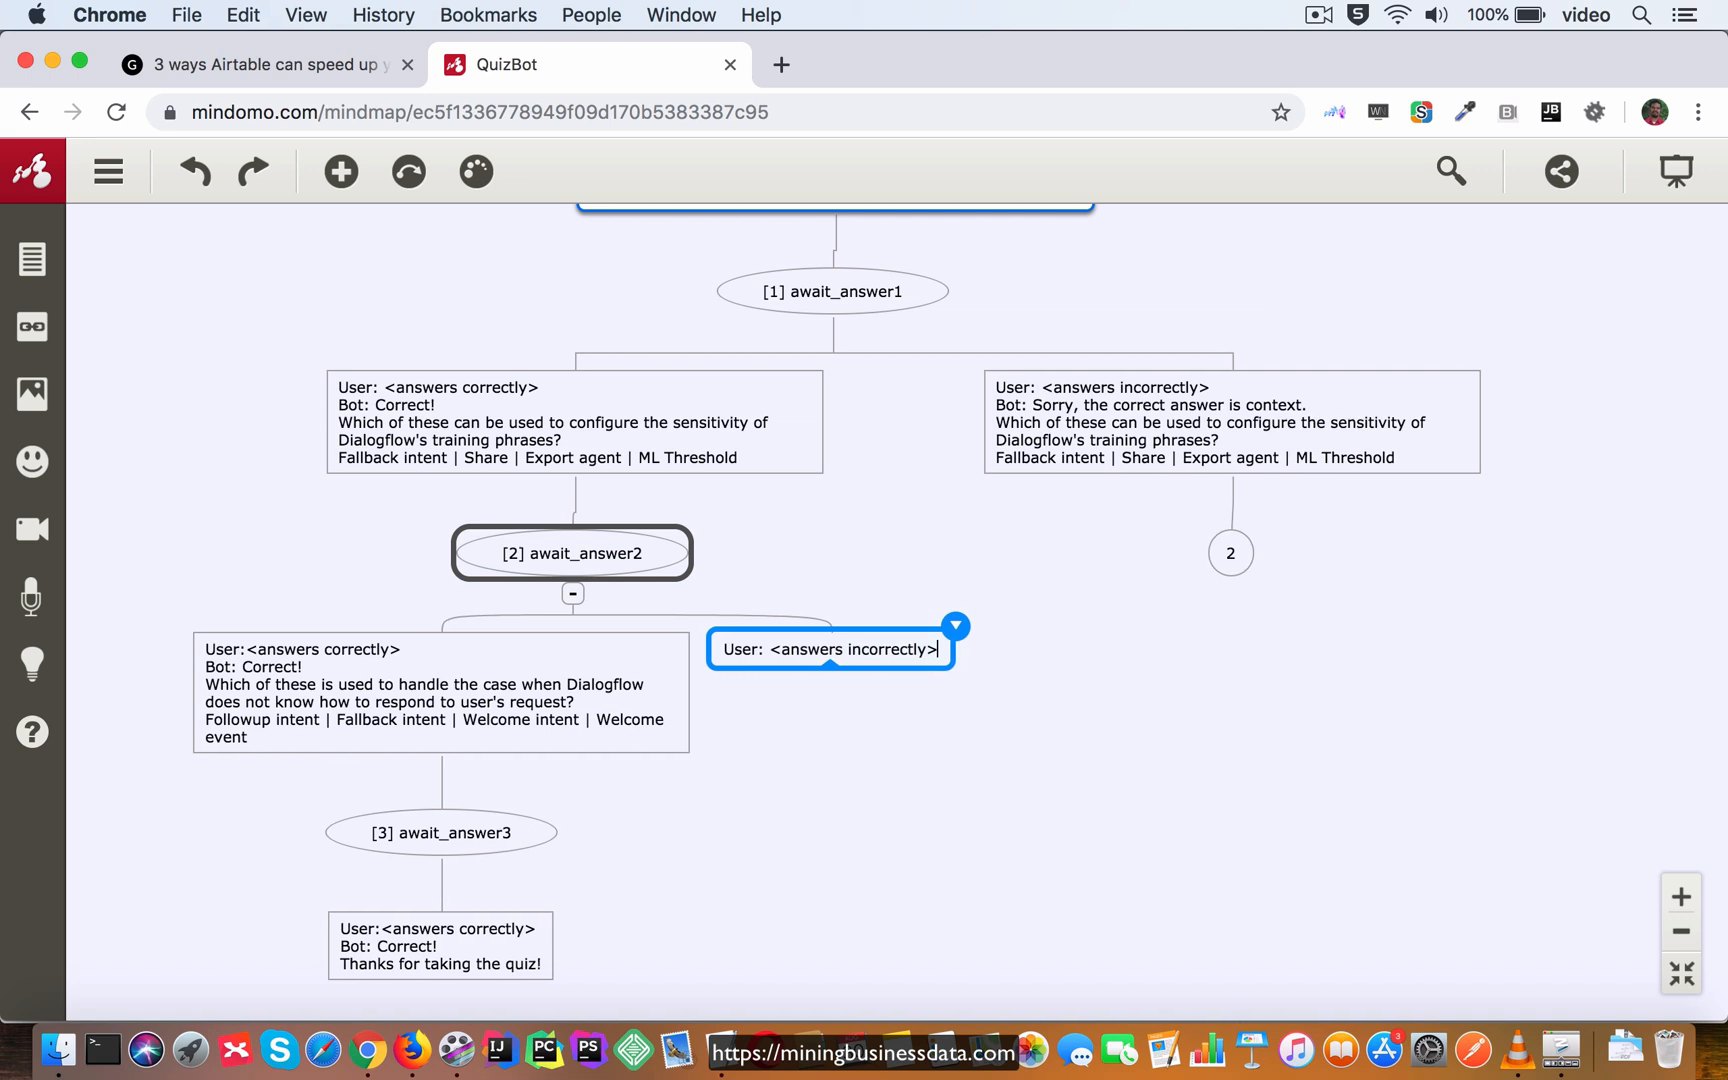
text(Bot: Sorry, the correct answer is ML Threshold.)
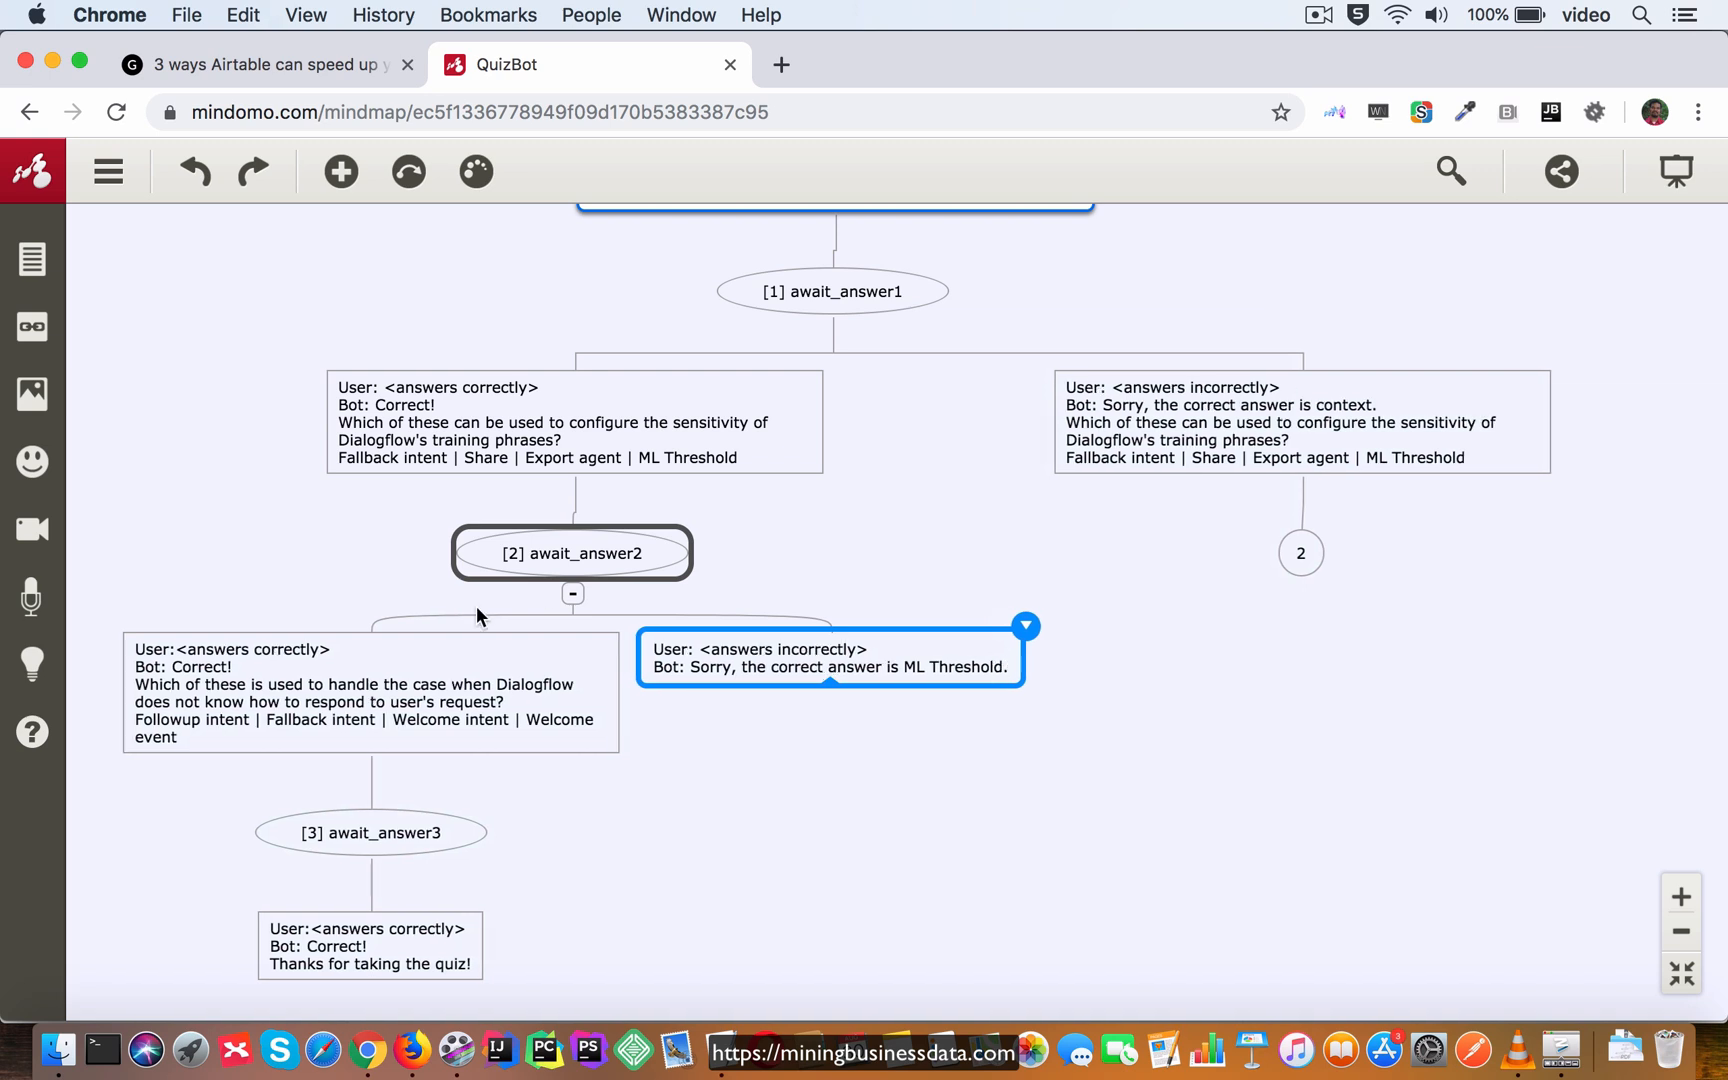
click(369, 692)
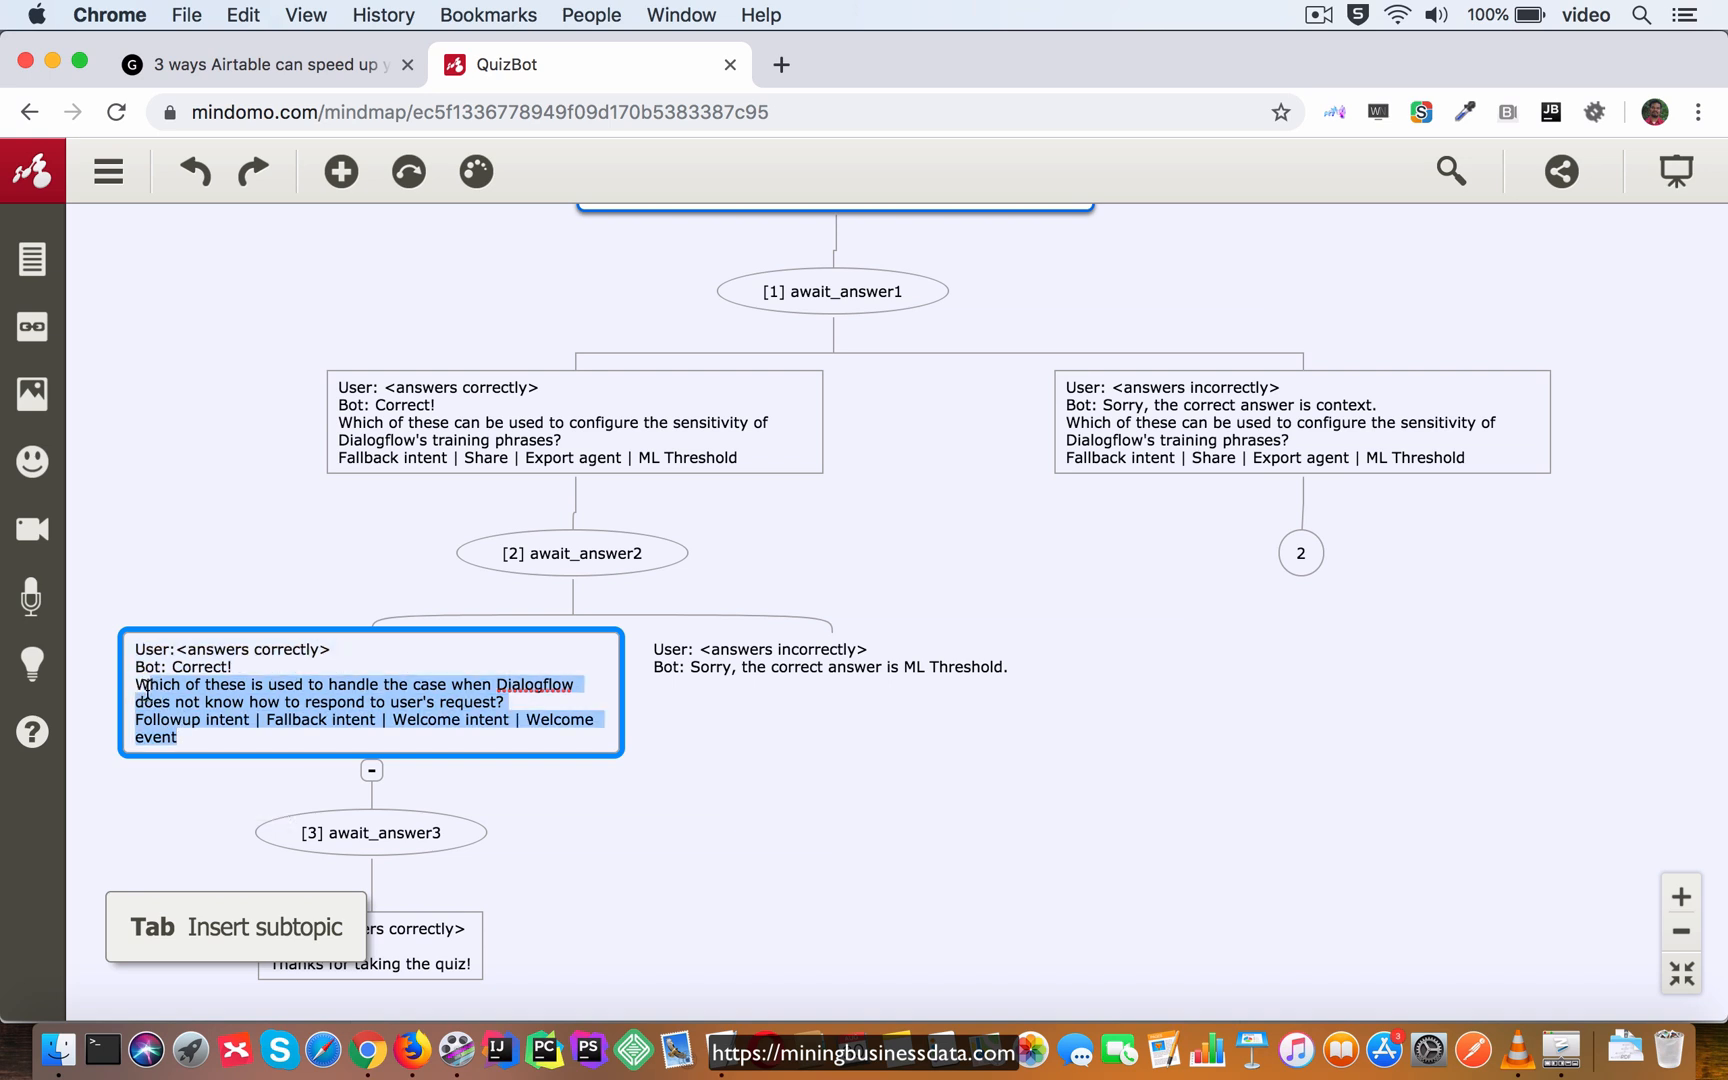
Paste the unhandled-request question into the ML Threshold incorrect-answer node.
click(829, 667)
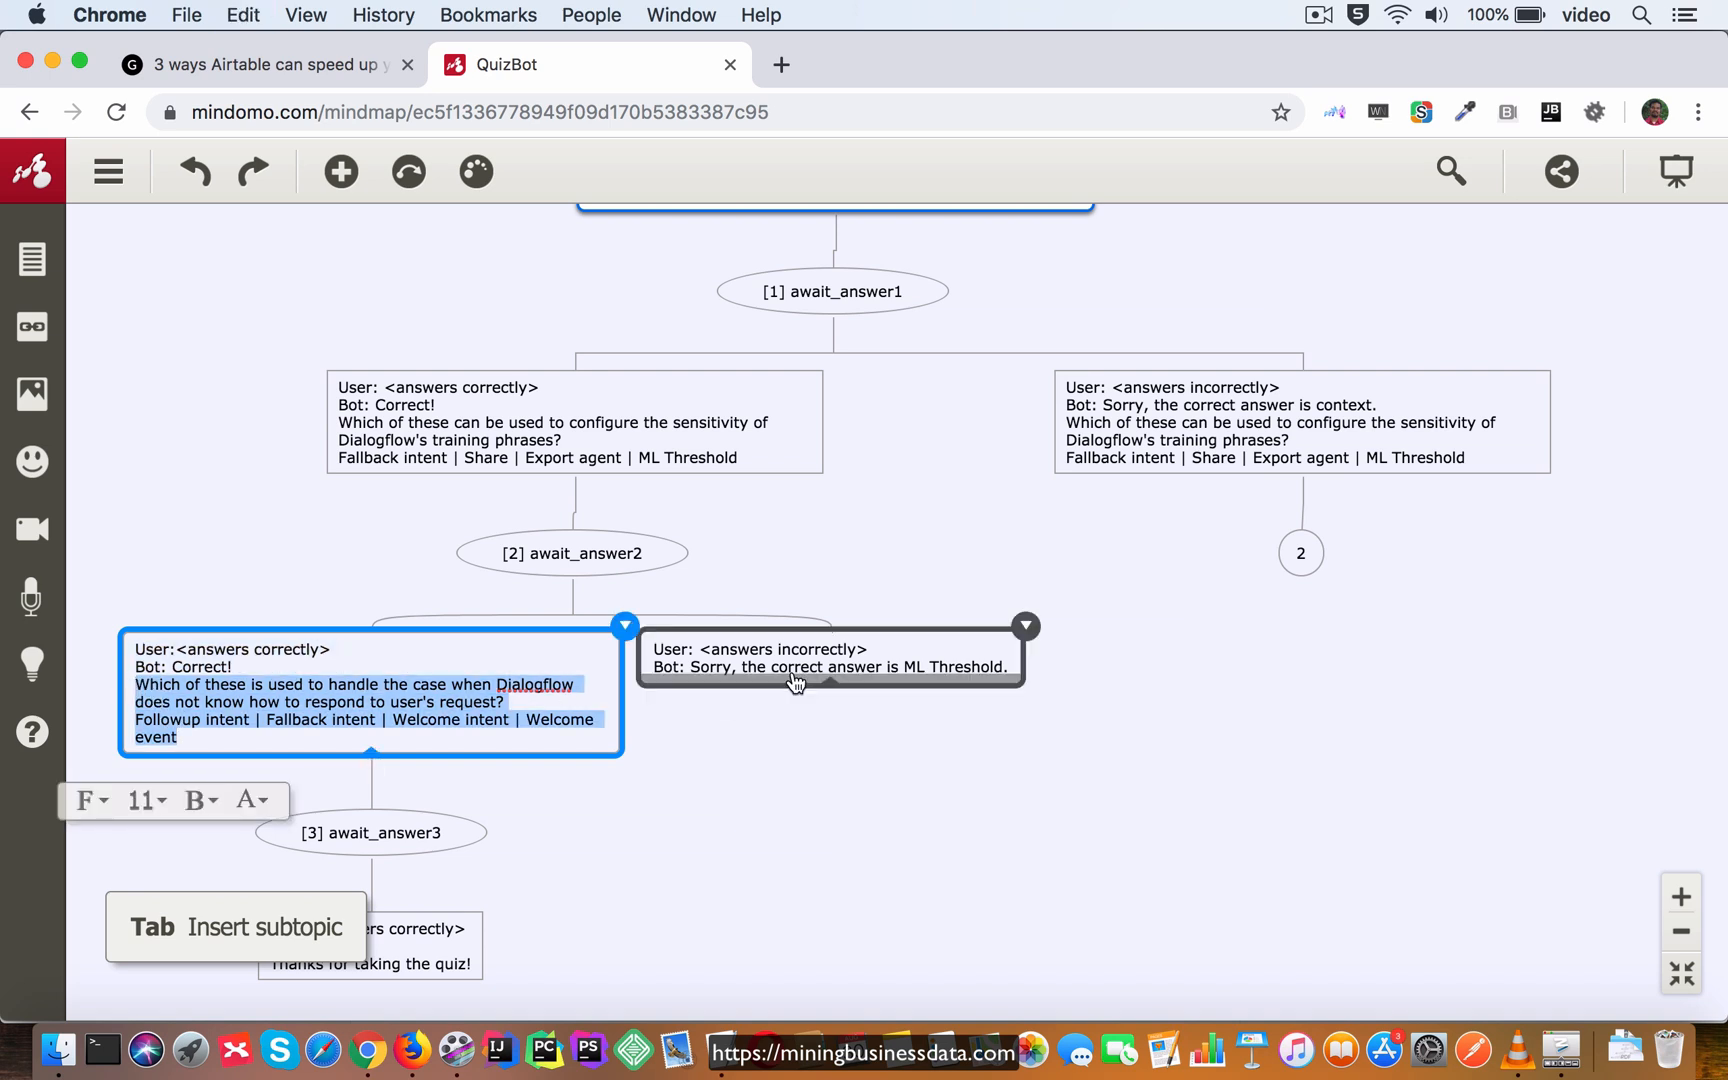
click(829, 658)
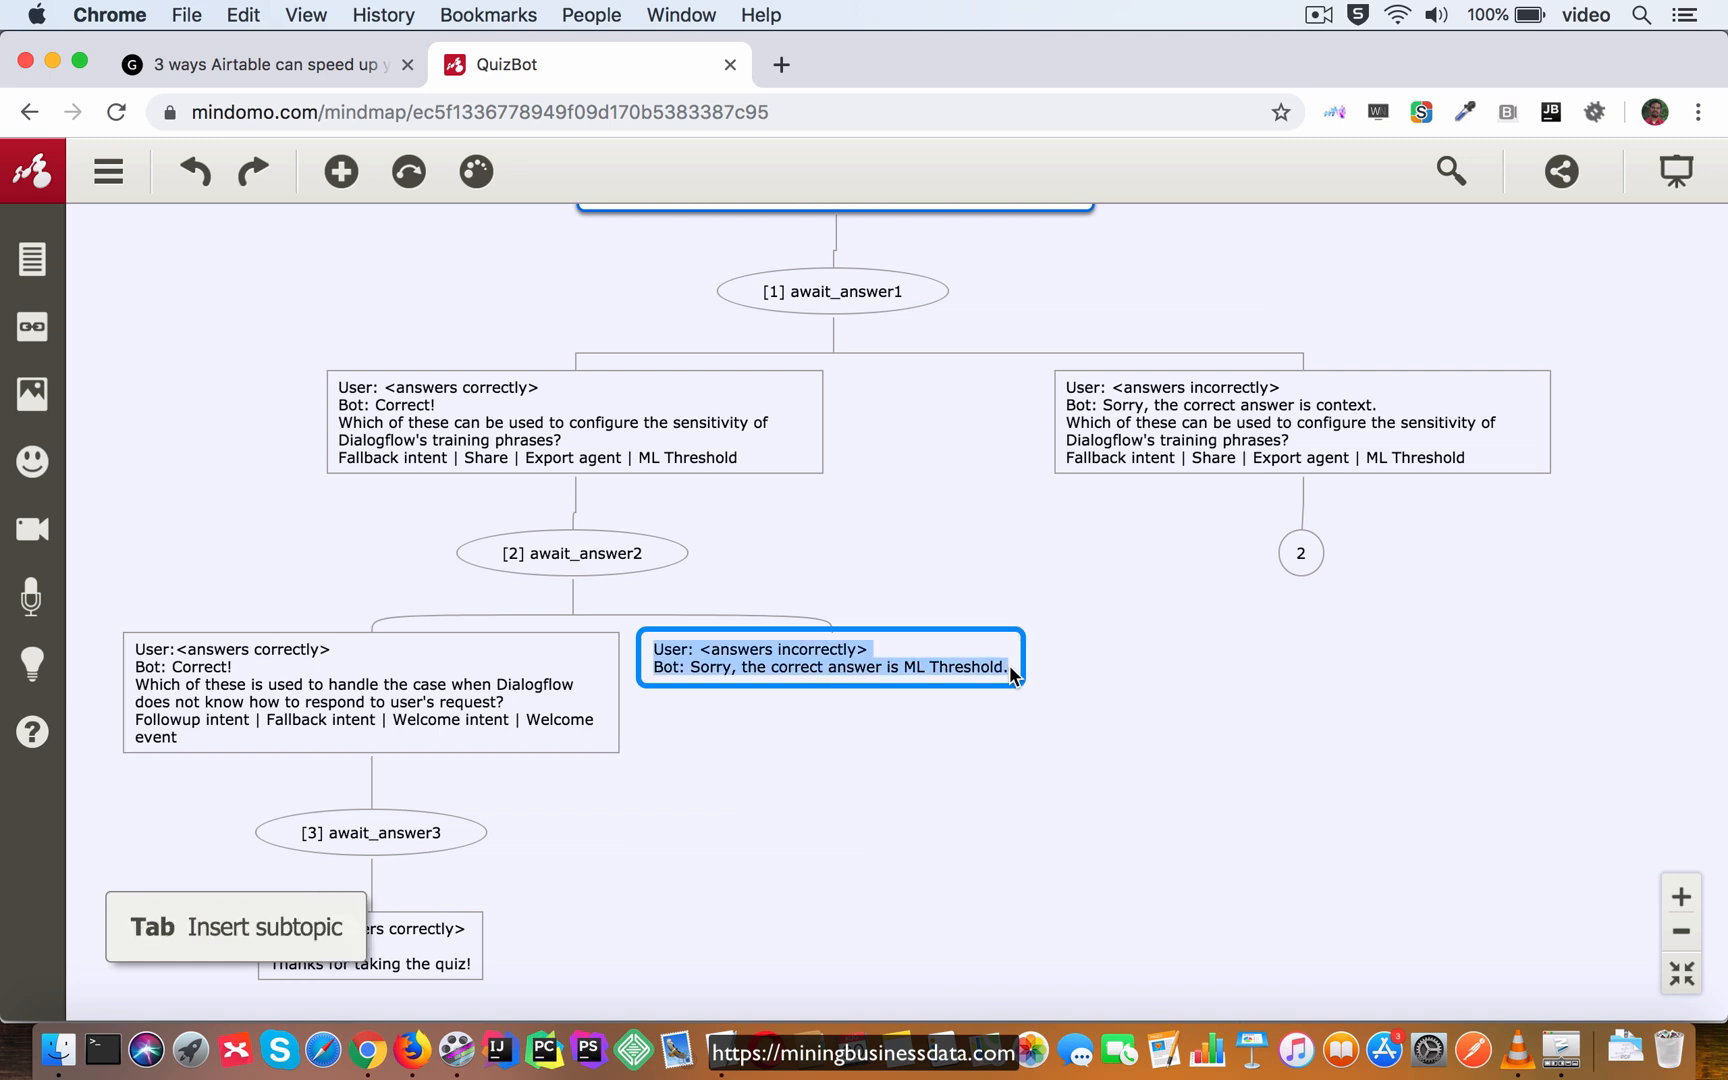
click(827, 658)
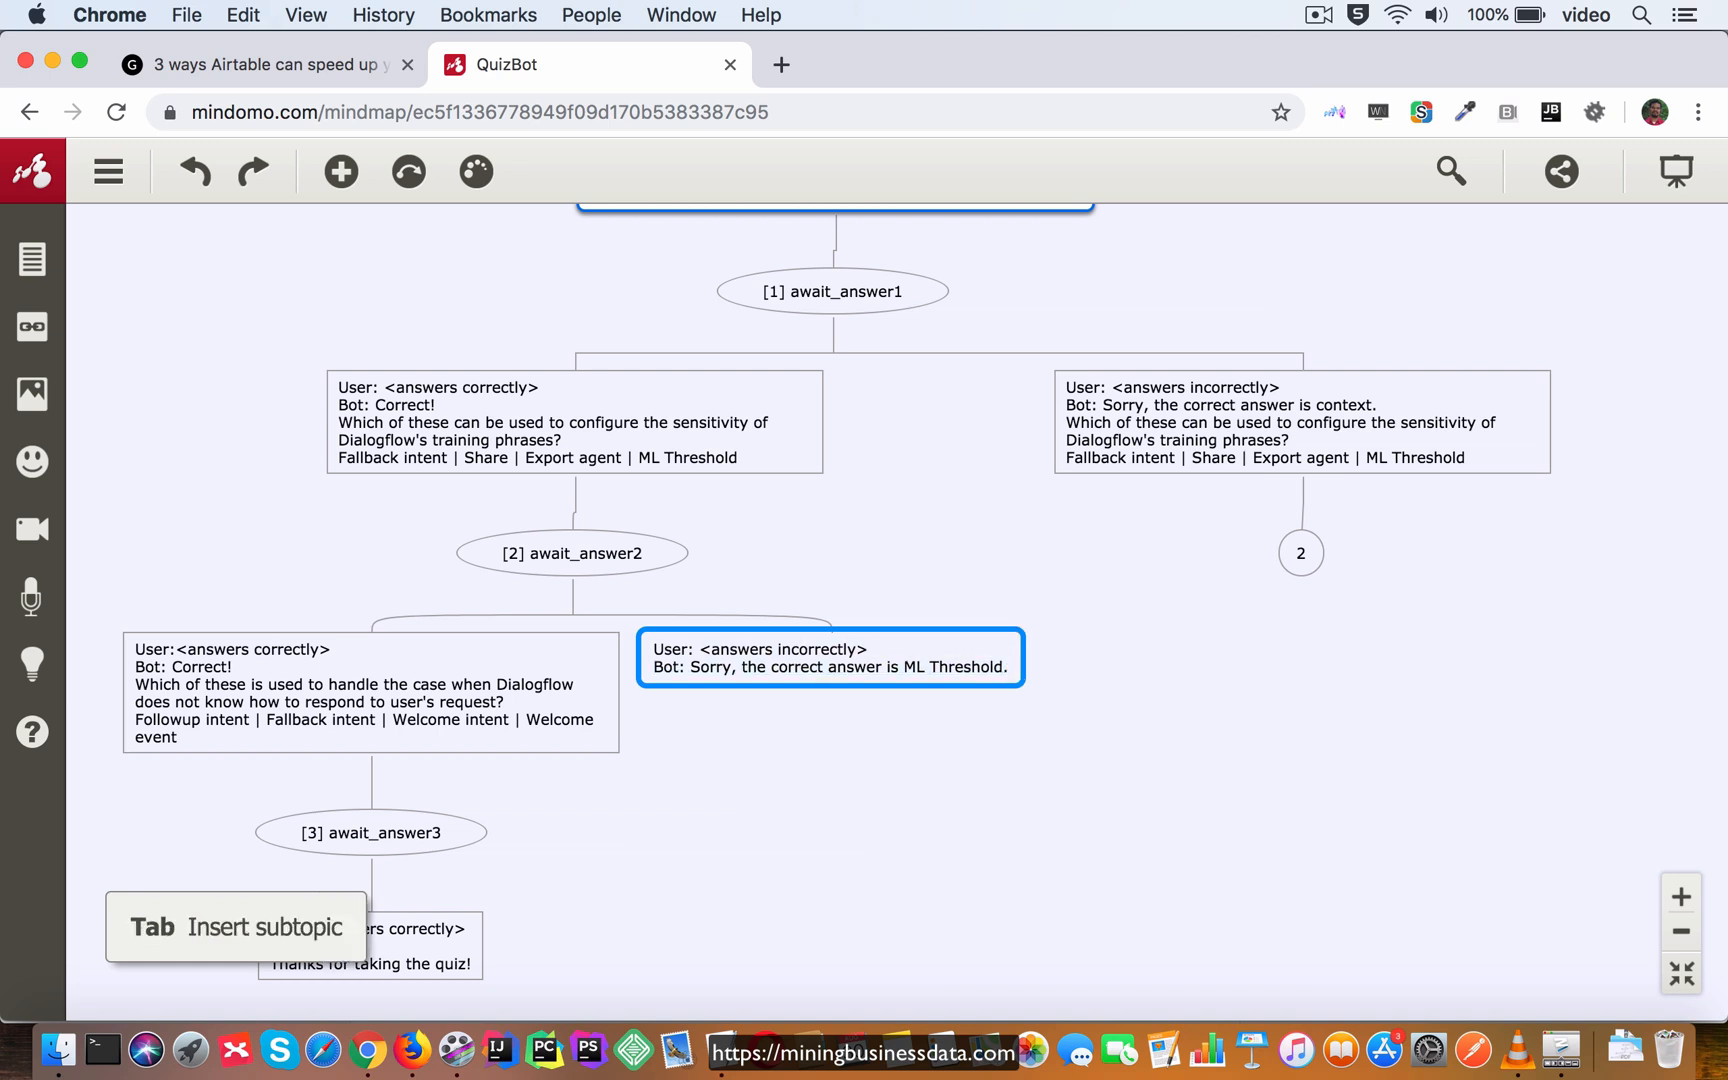
double_click(827, 658)
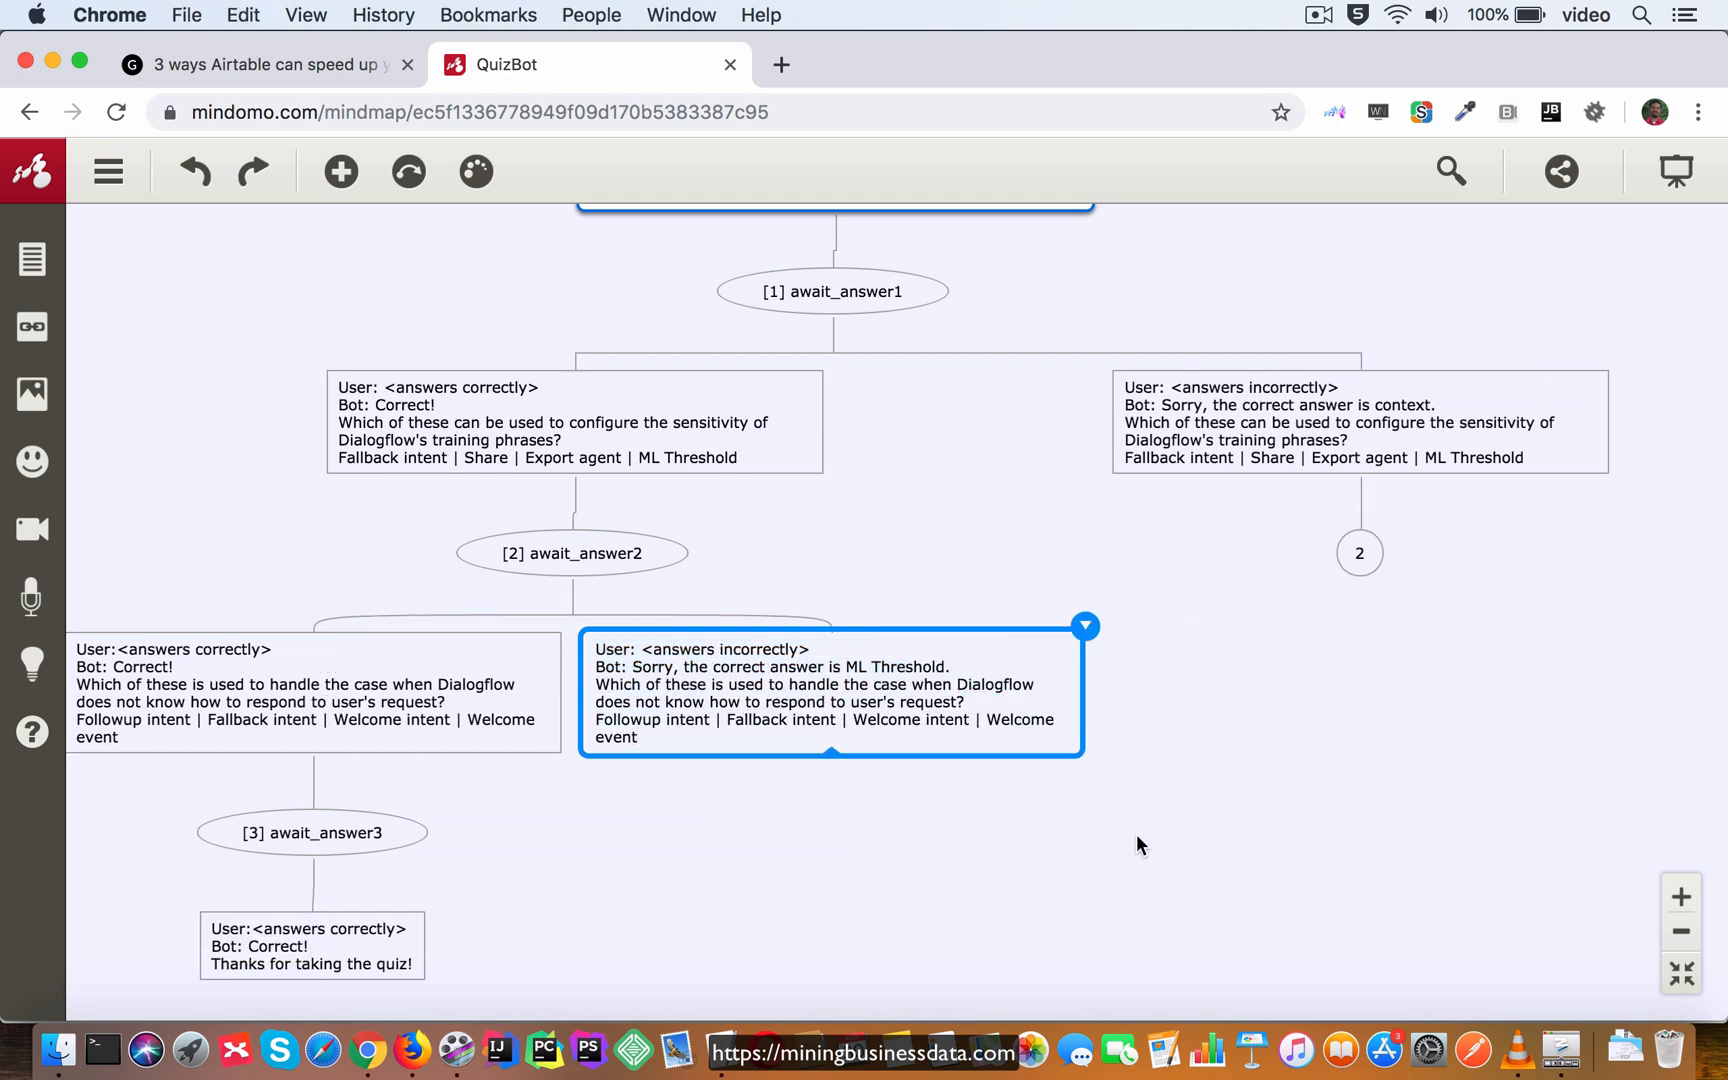
scroll(down, 3)
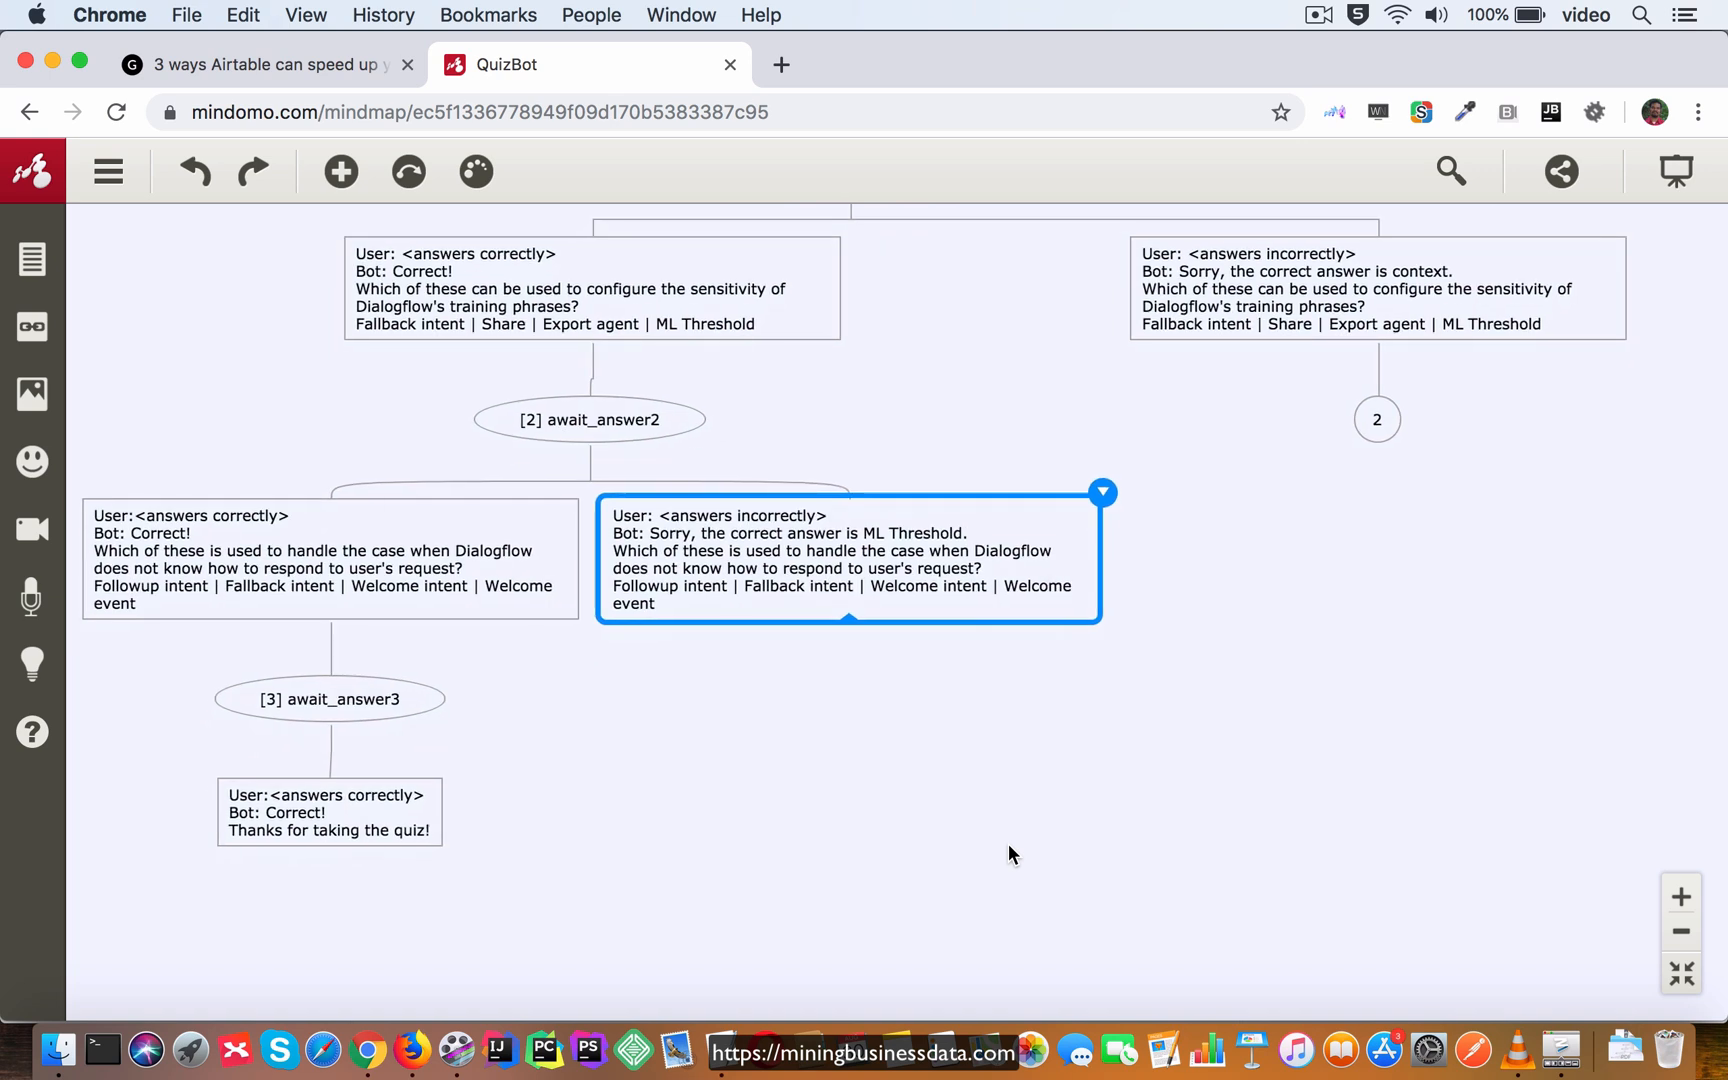
mouse_move(849, 579)
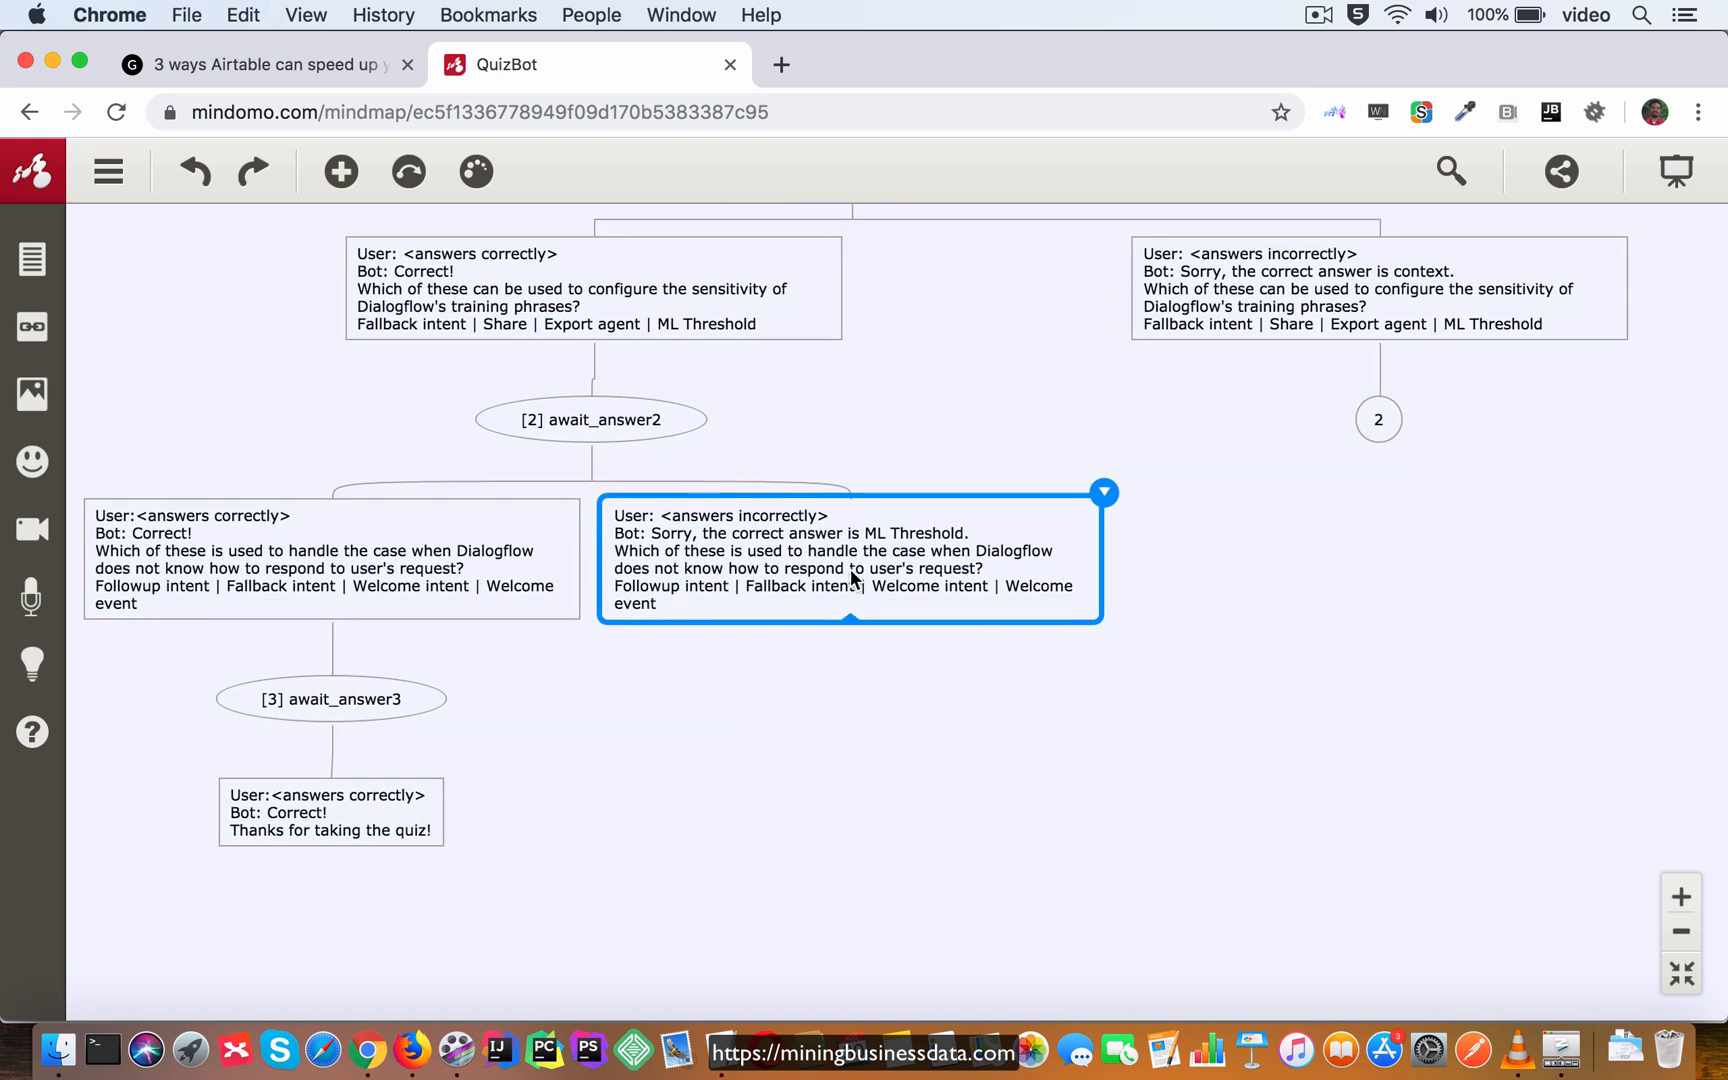
click(331, 699)
text(3)
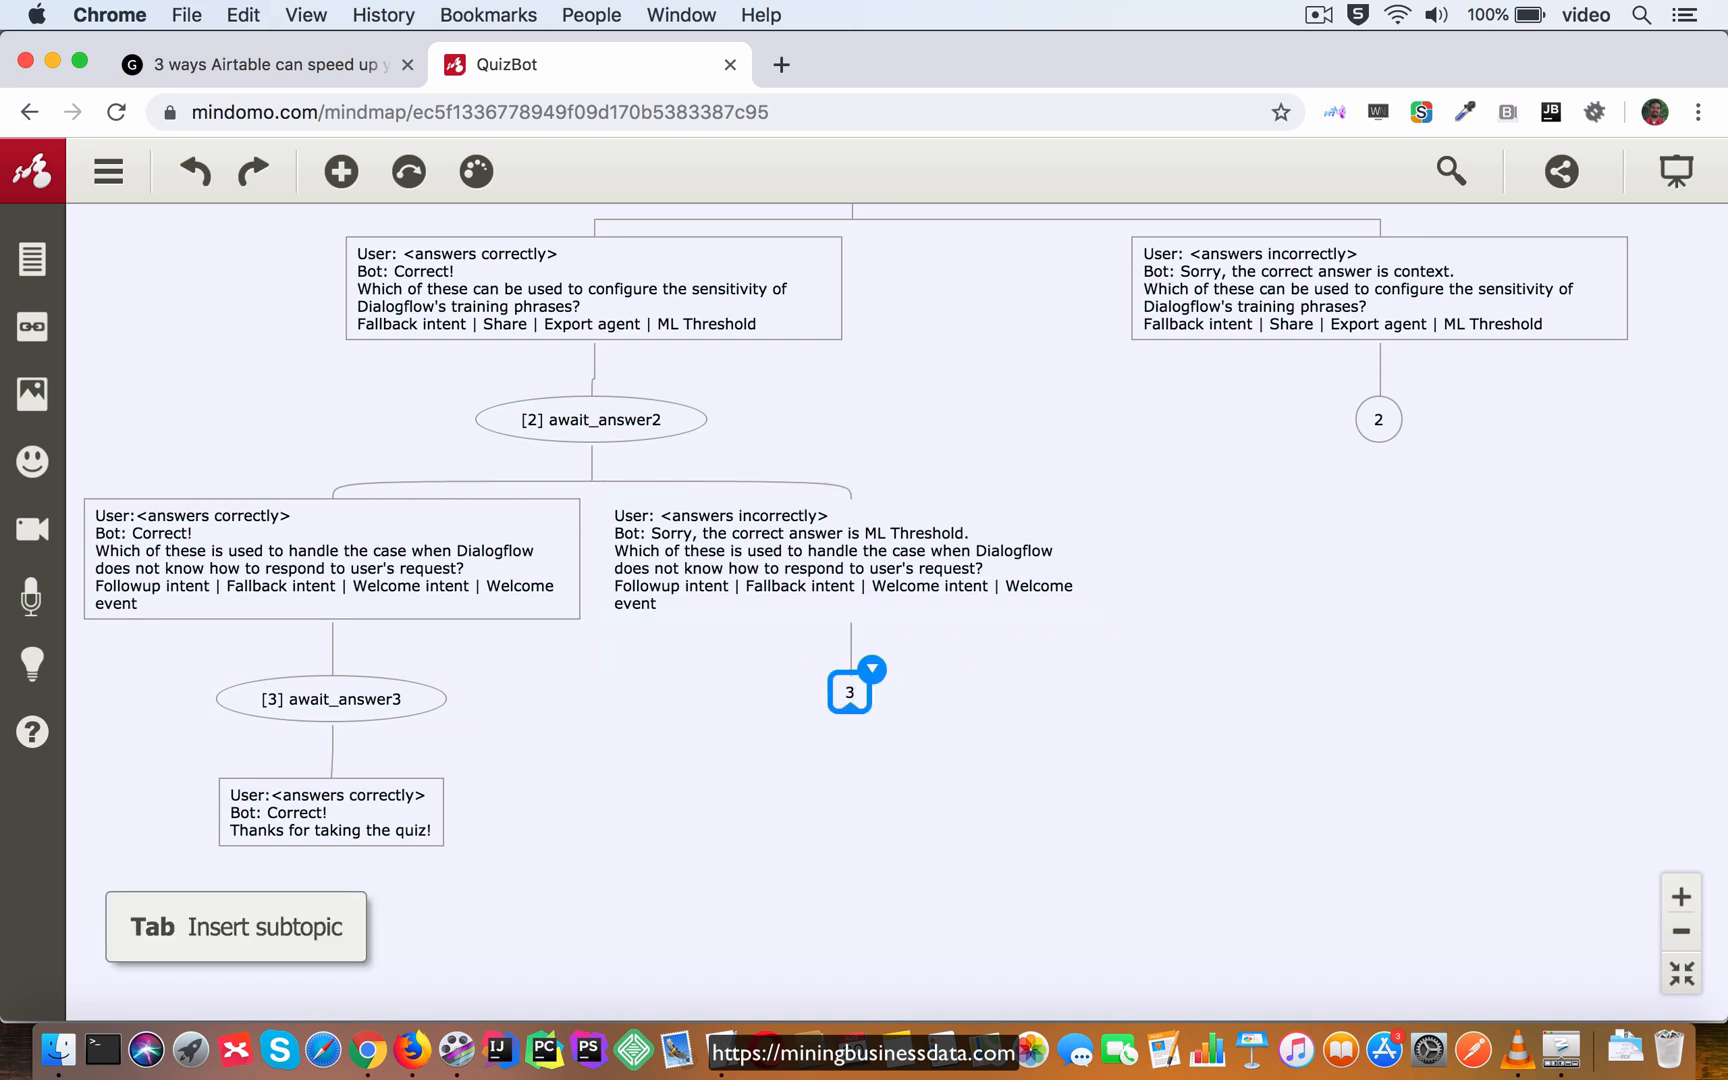
Change the shape of topic 3 under the ML Threshold incorrect-answer intent to a circle.
click(331, 699)
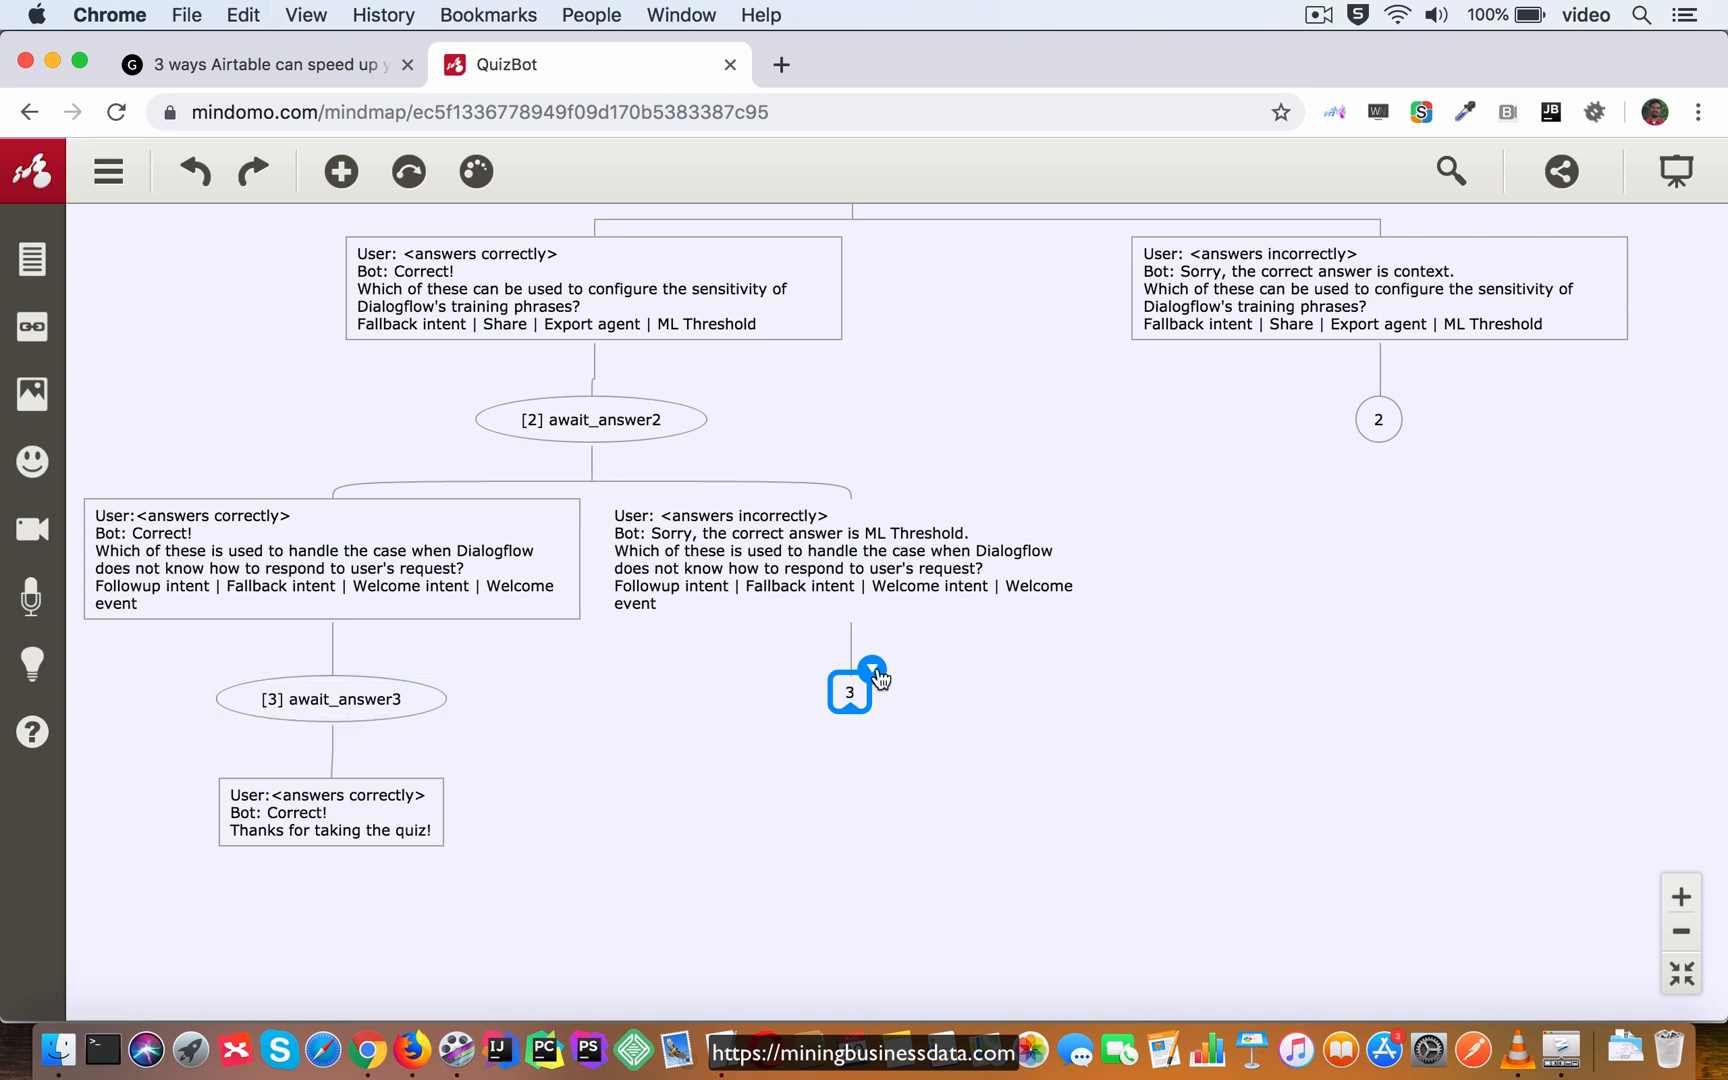
click(842, 559)
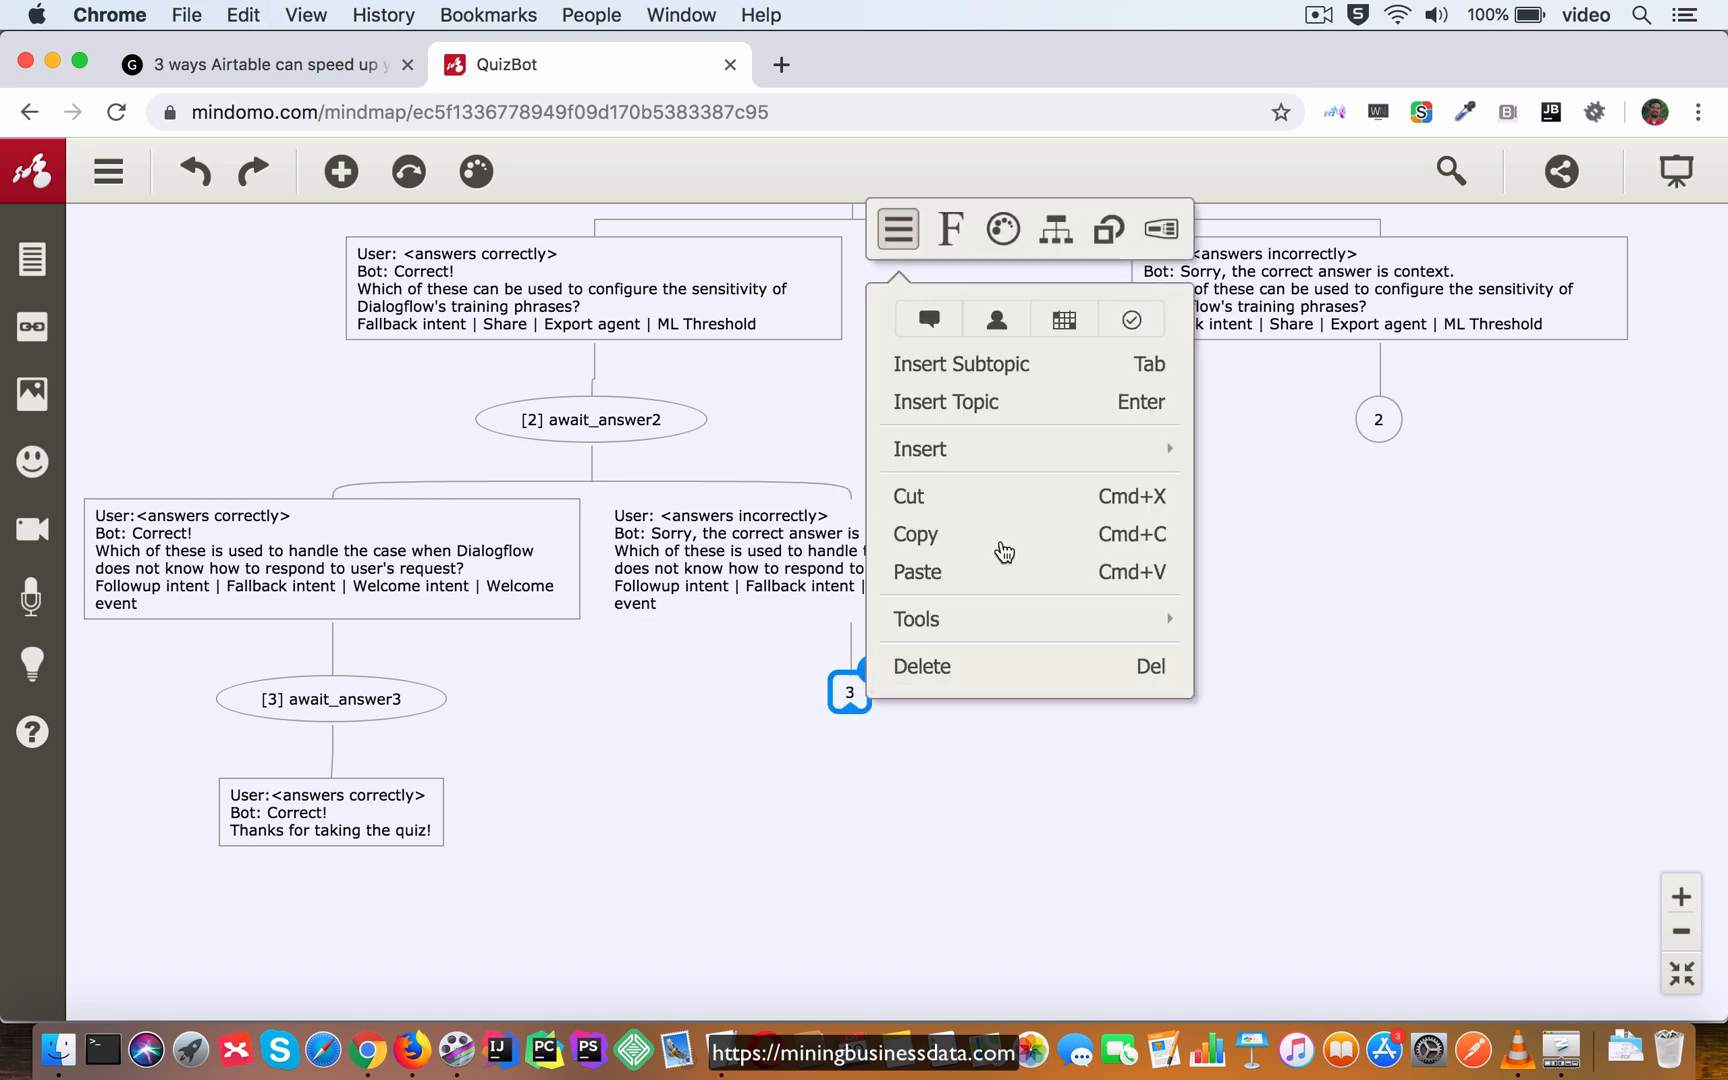
click(1106, 229)
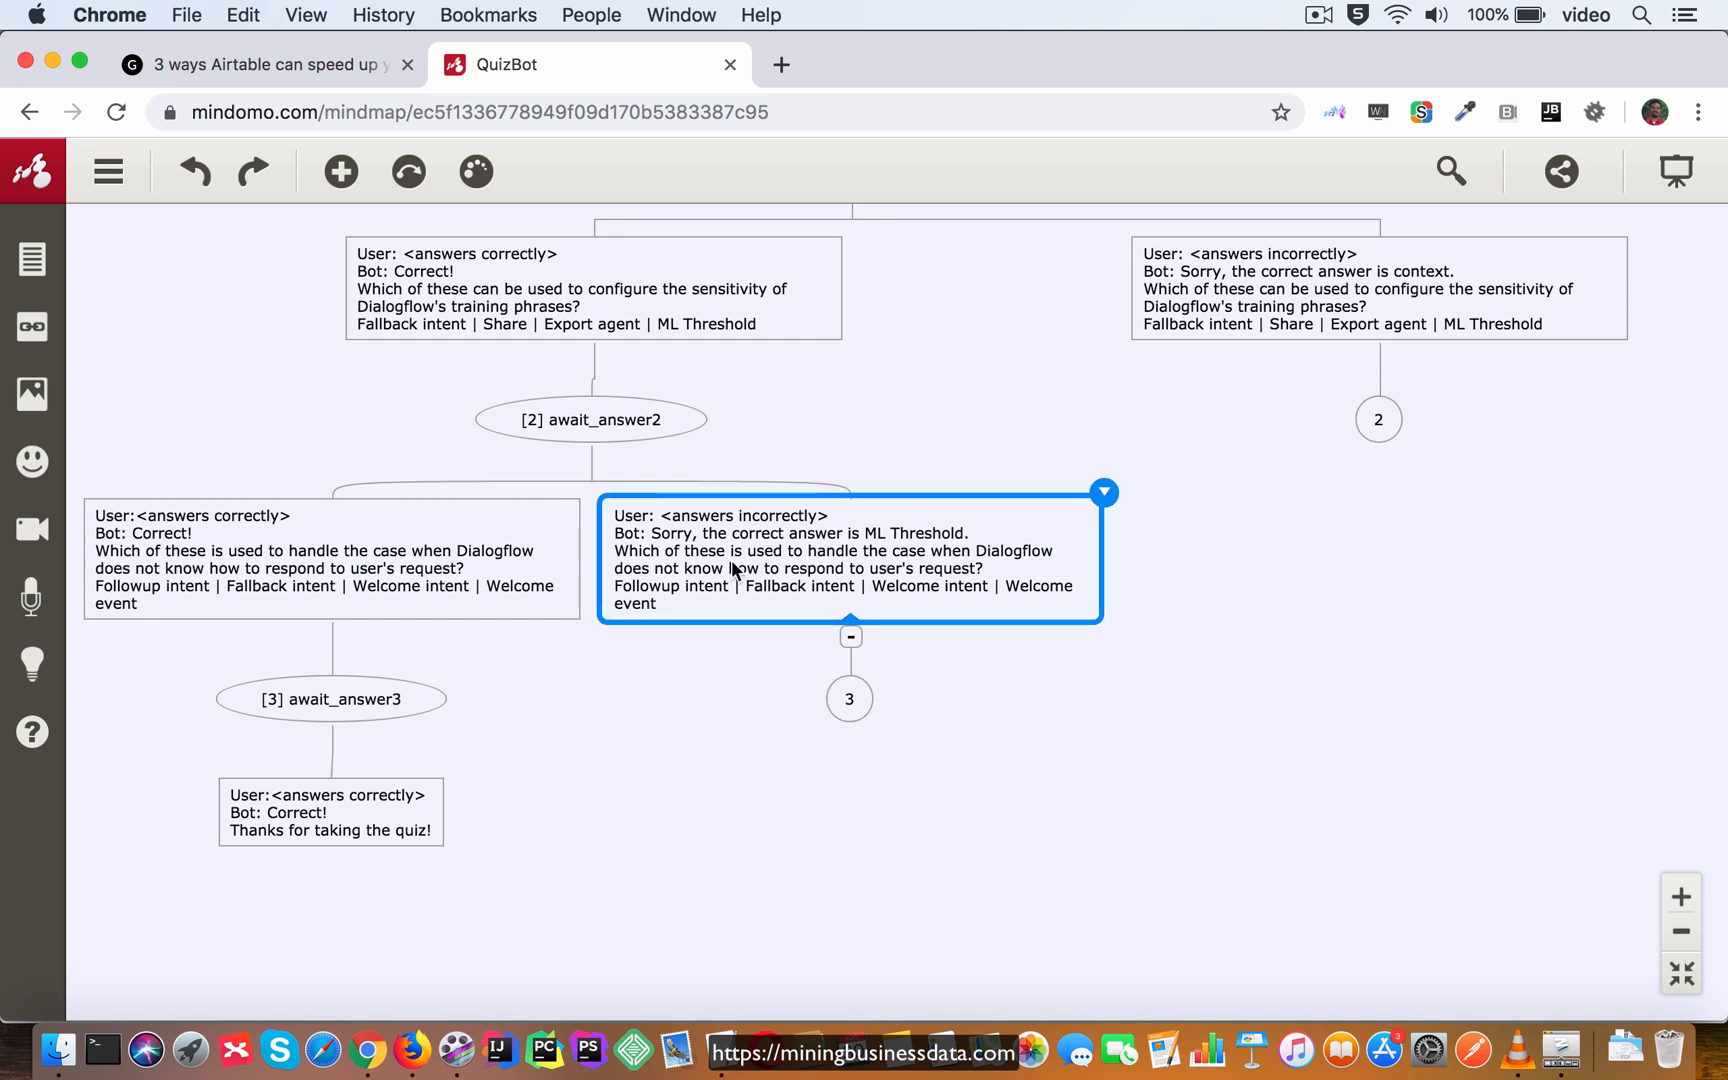
click(1103, 492)
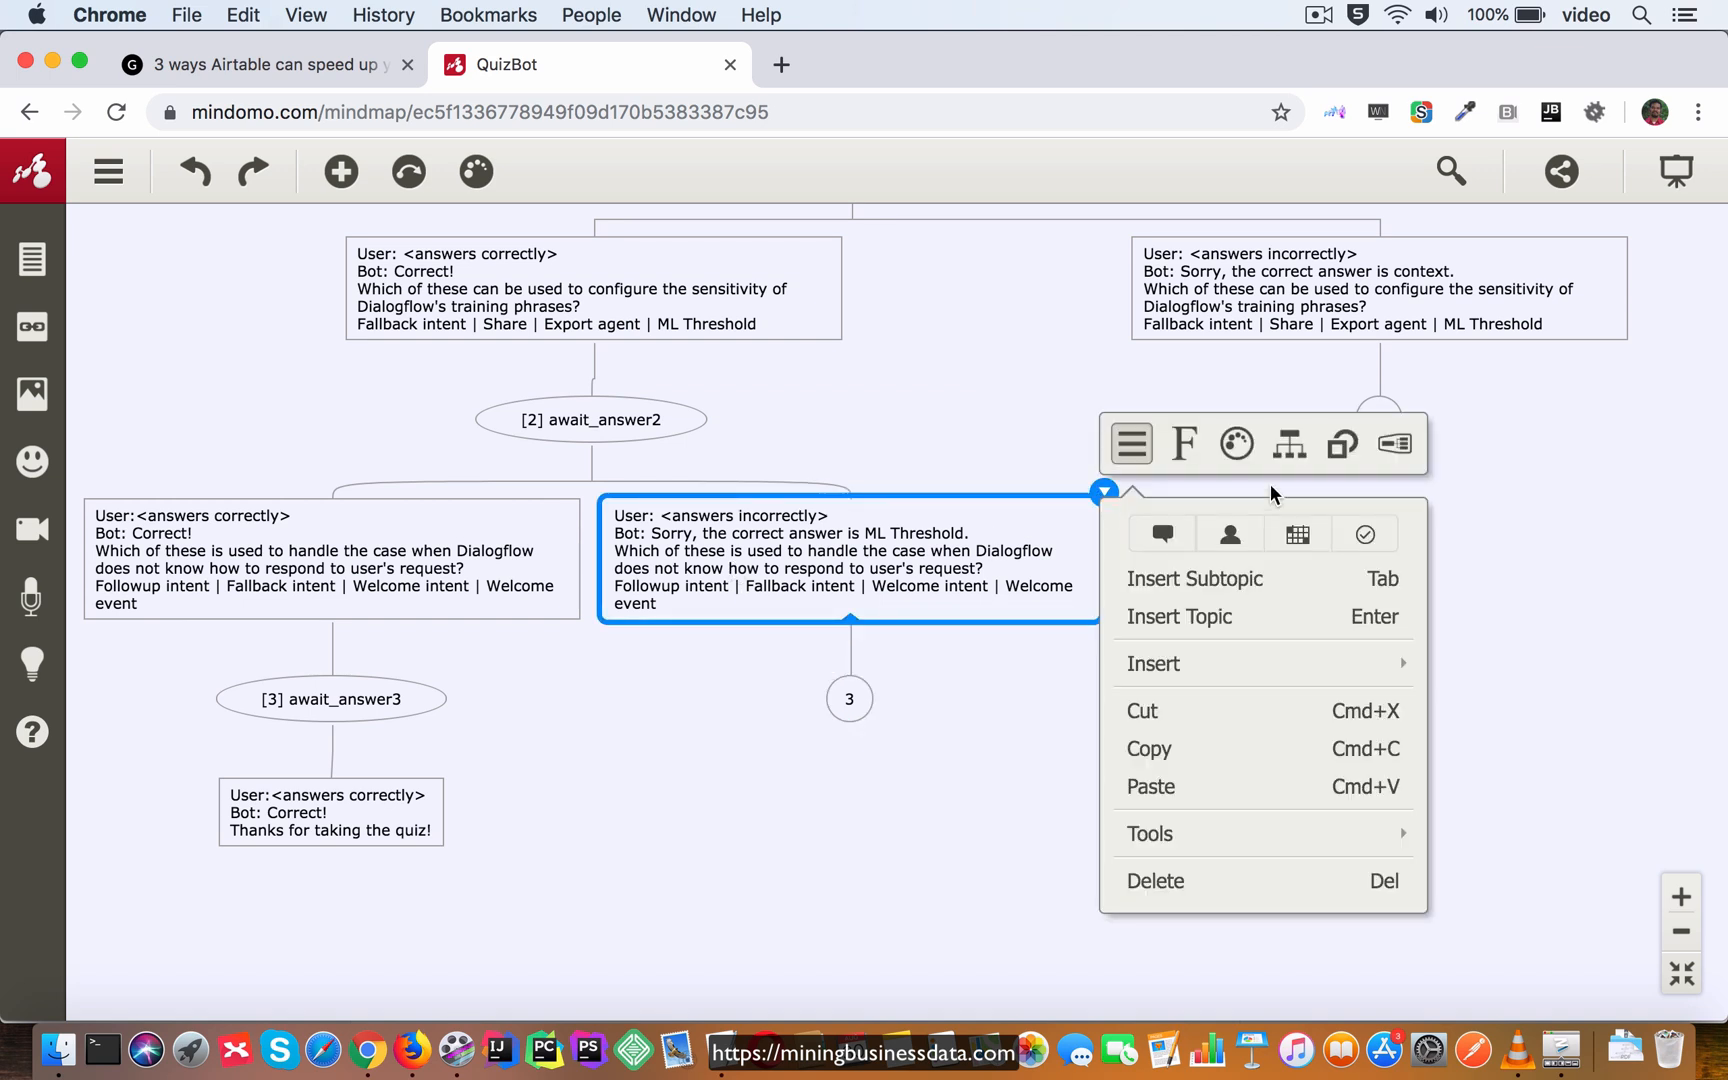
click(1340, 443)
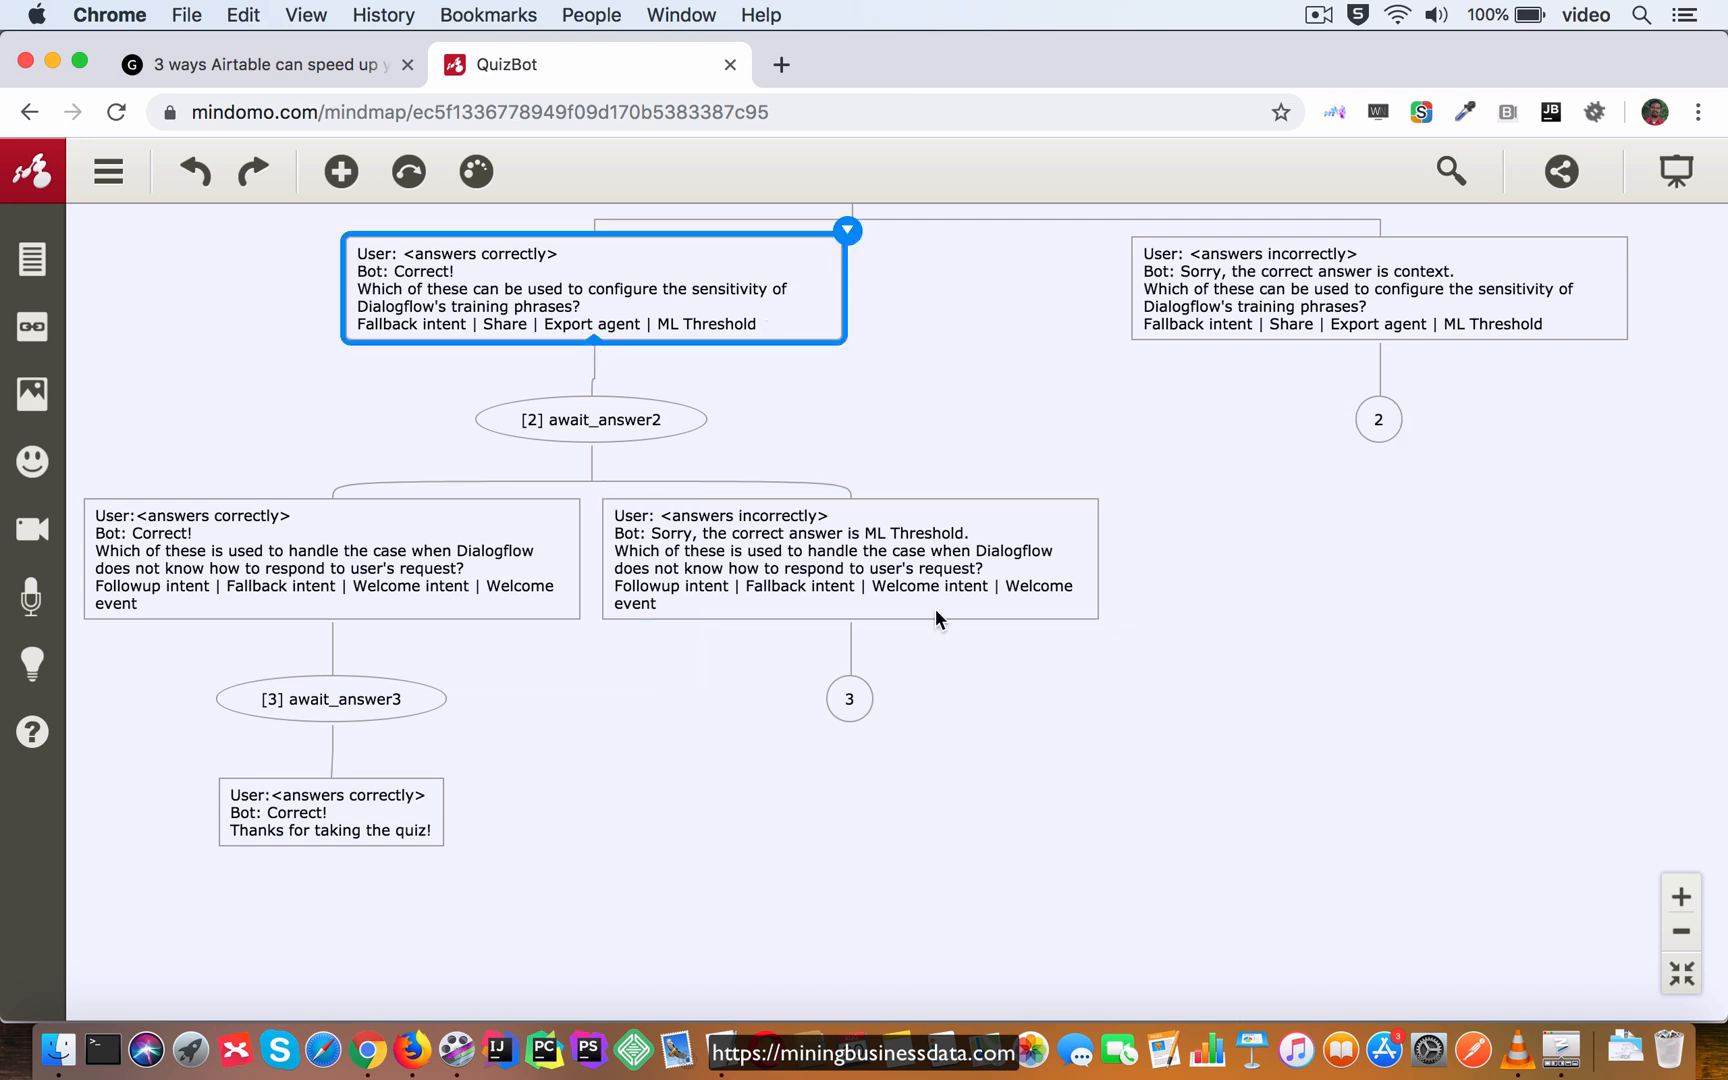
mouse_move(910, 759)
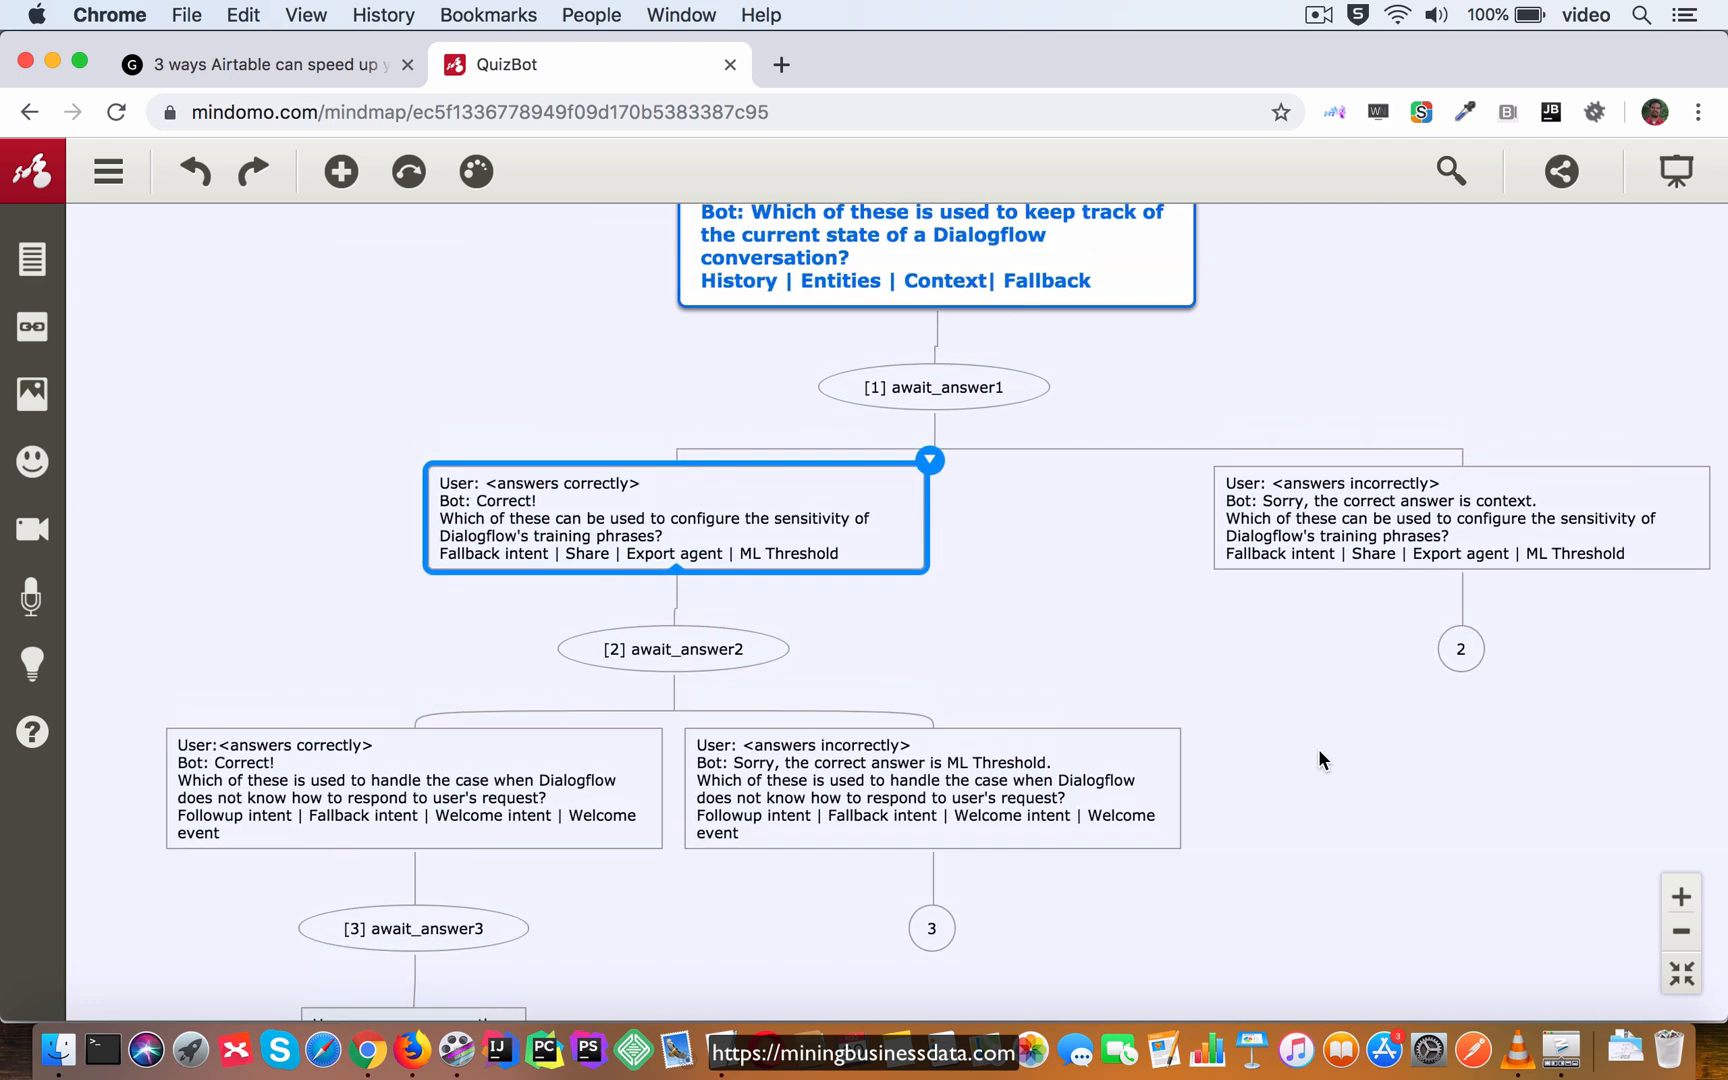
scroll(down, 3)
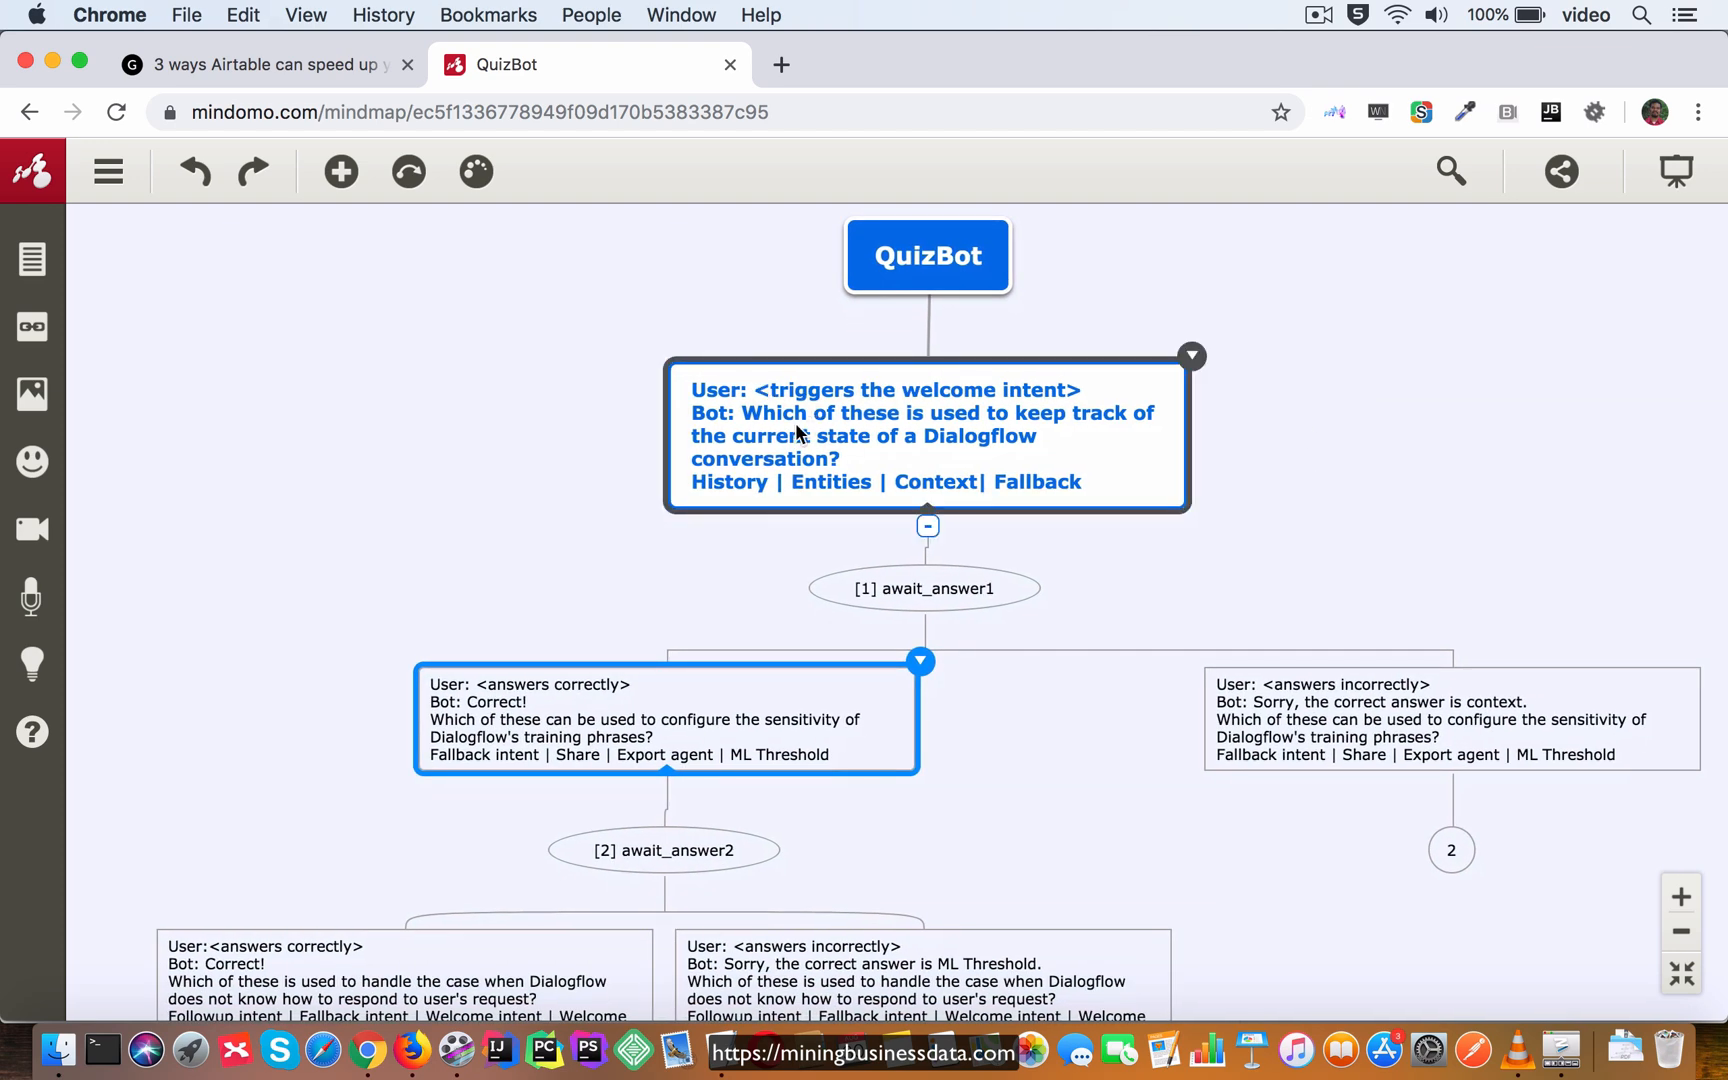
scroll(down, 3)
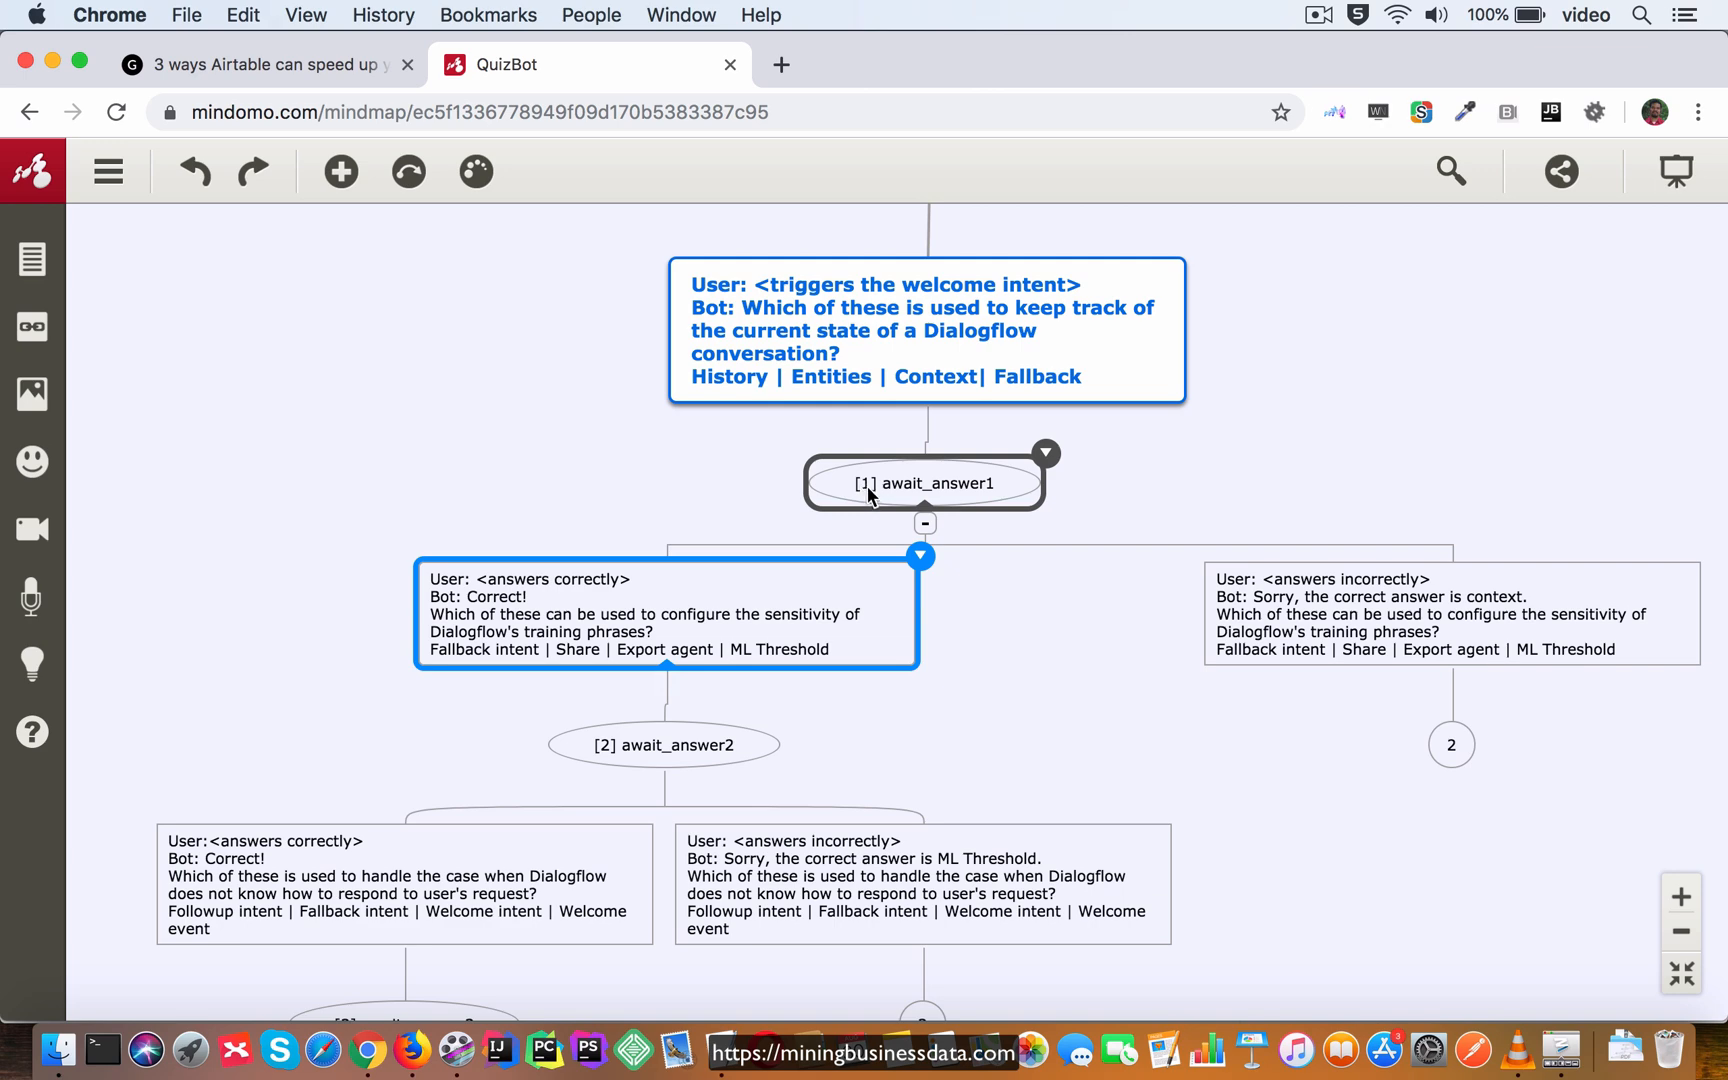
mouse_move(1146, 782)
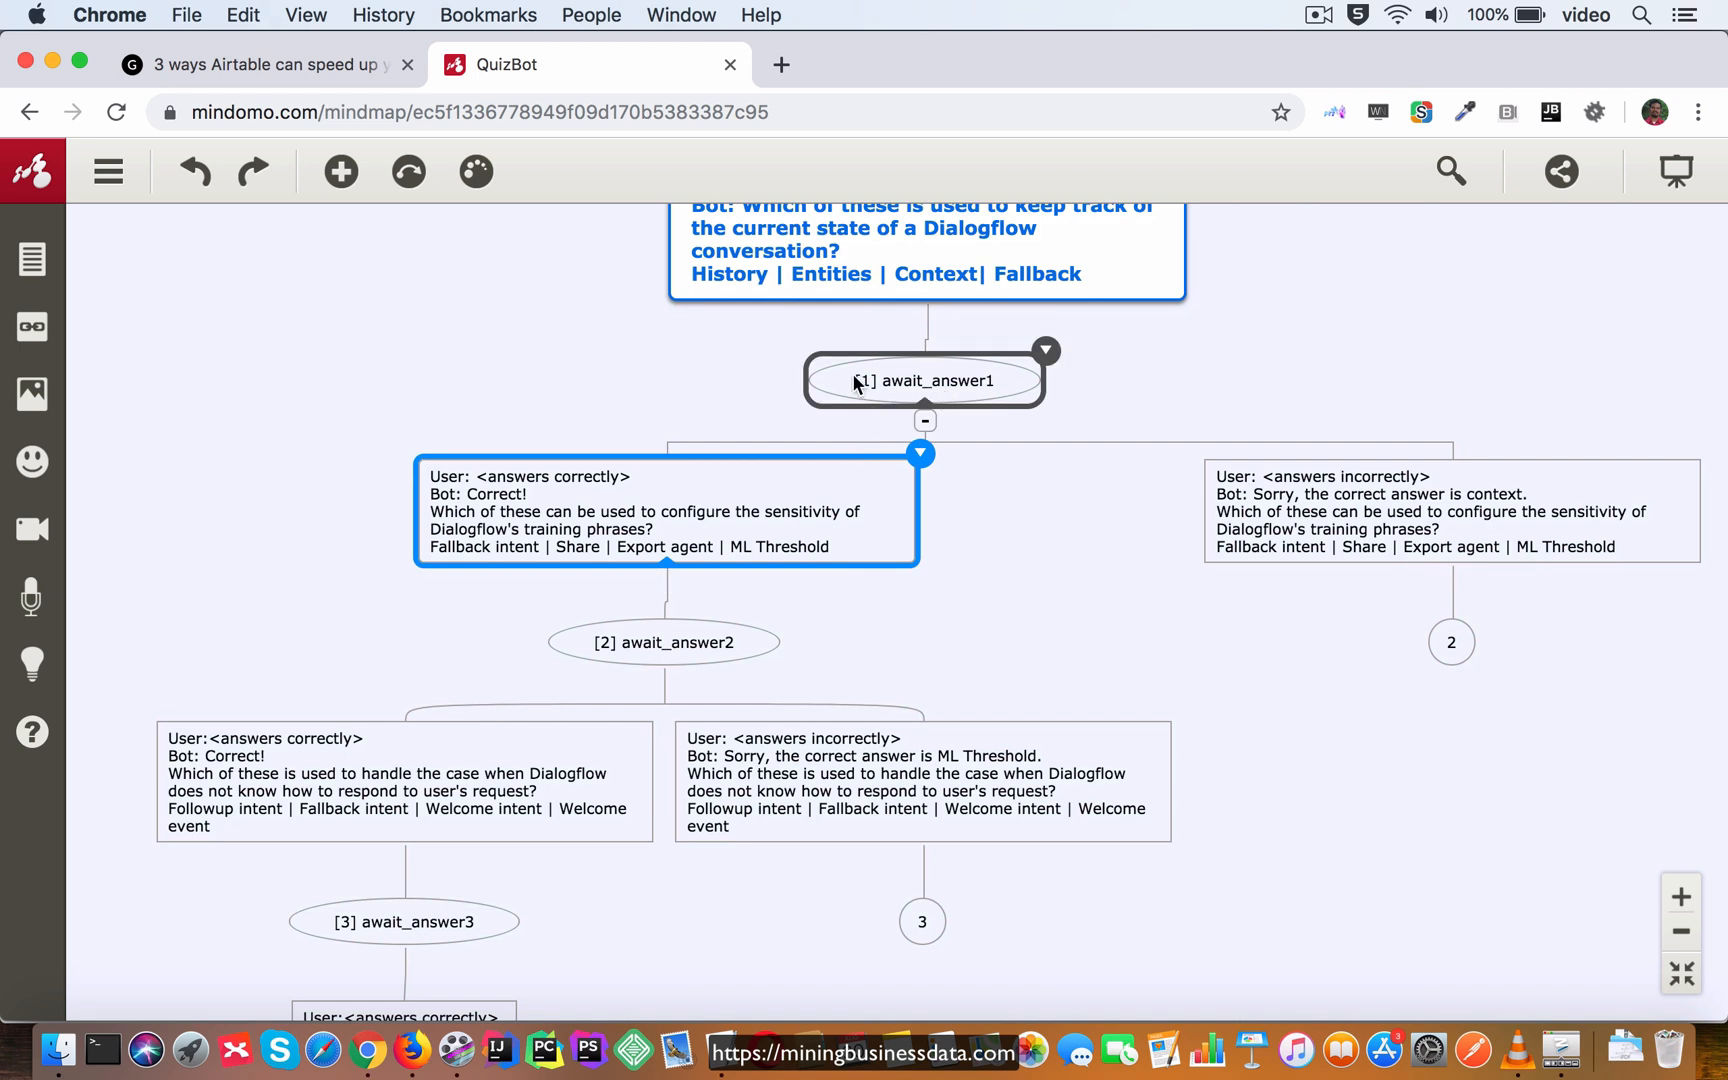
mouse_move(944, 384)
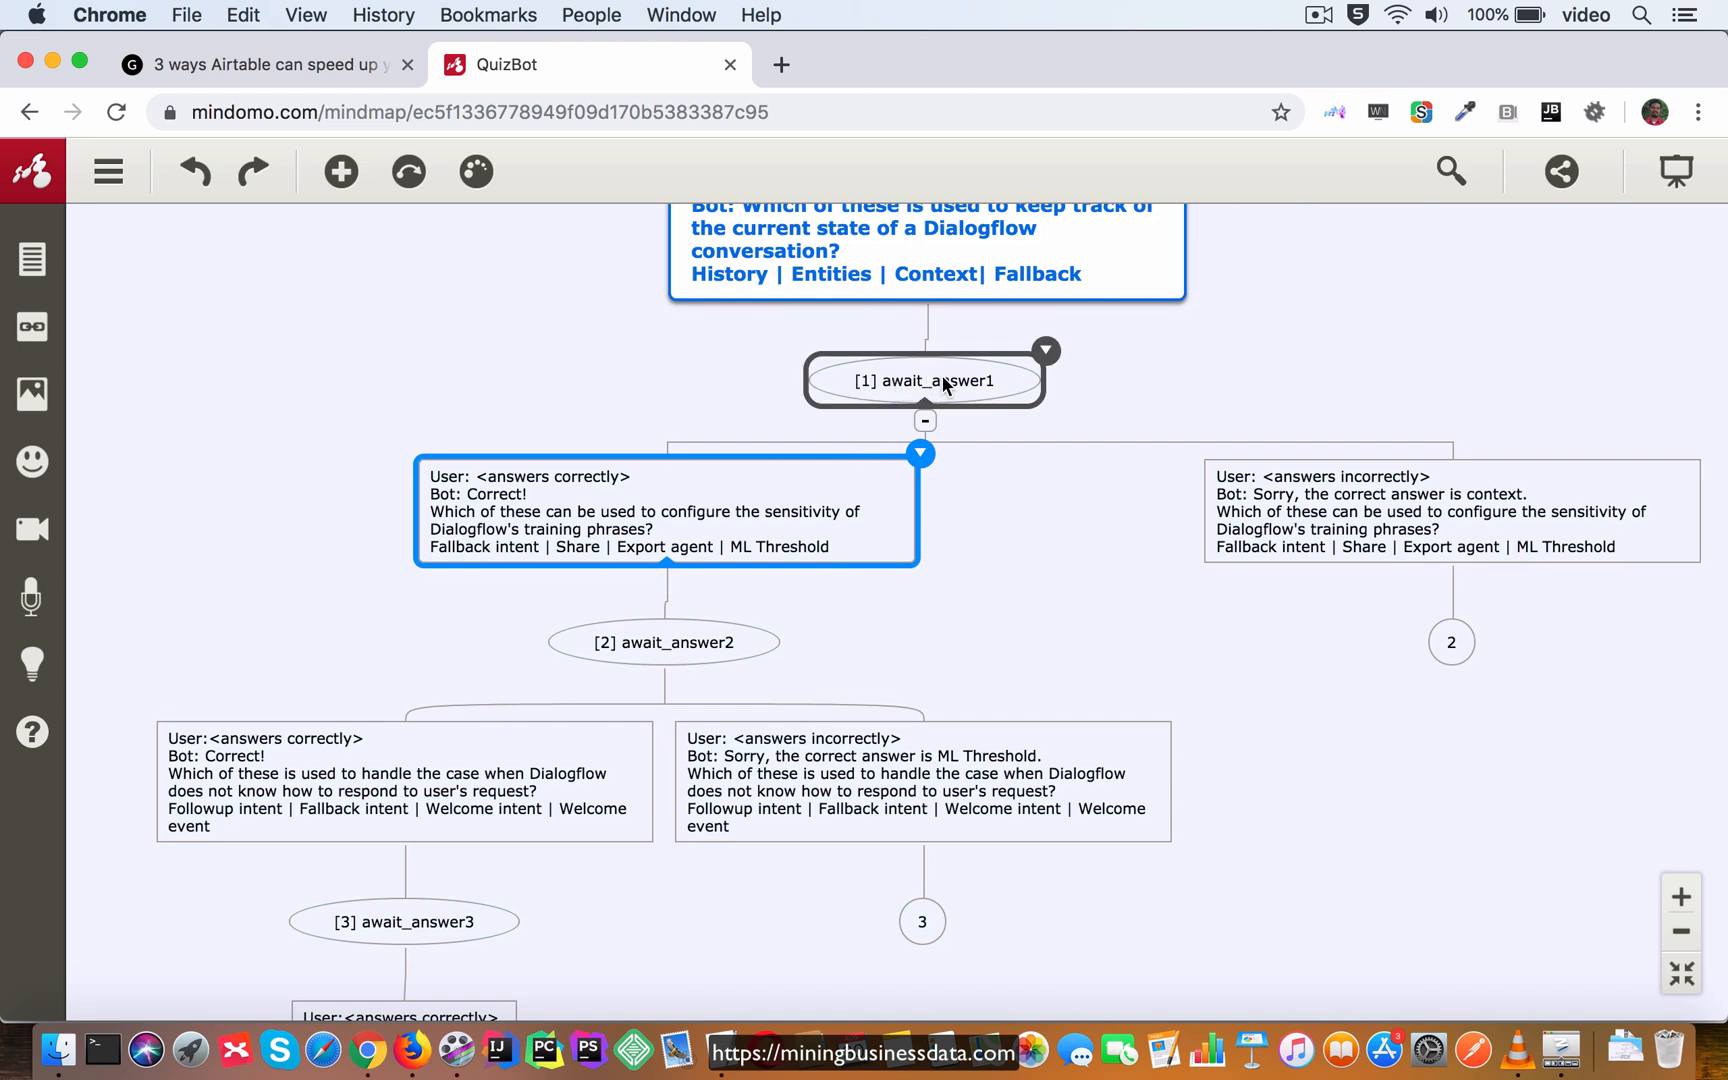
mouse_move(936, 392)
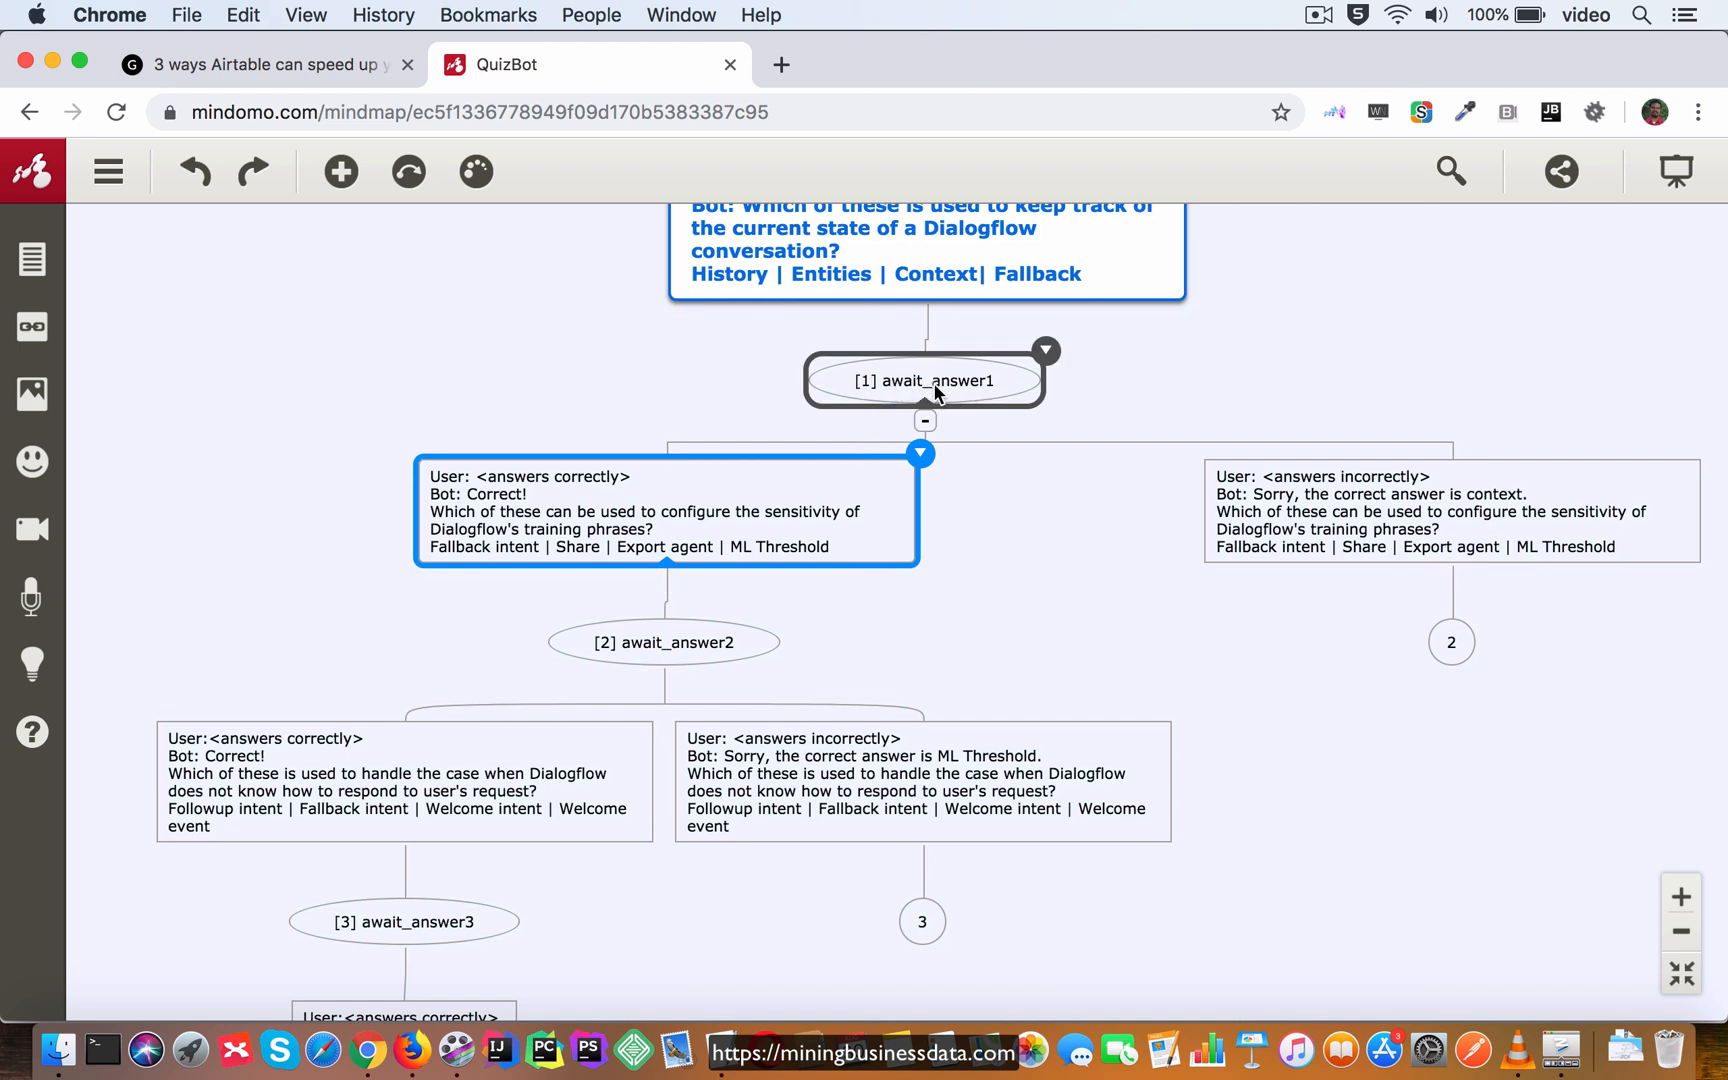
click(663, 642)
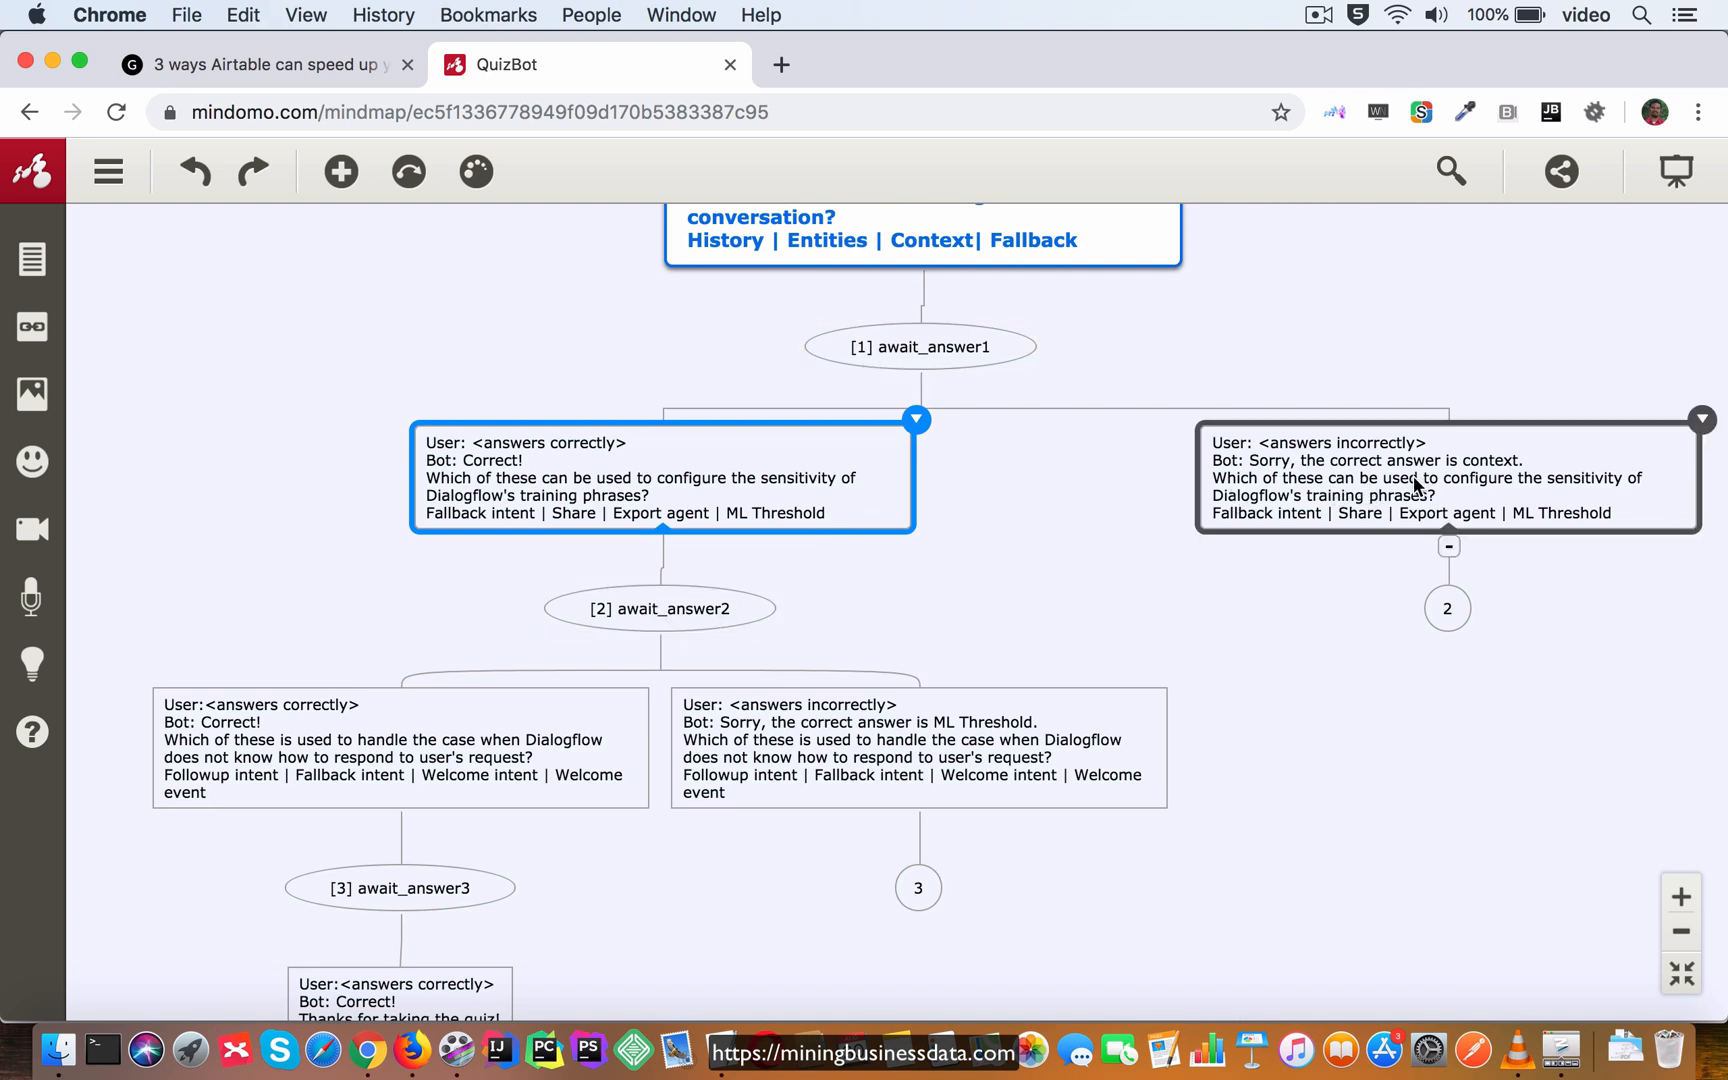
click(659, 608)
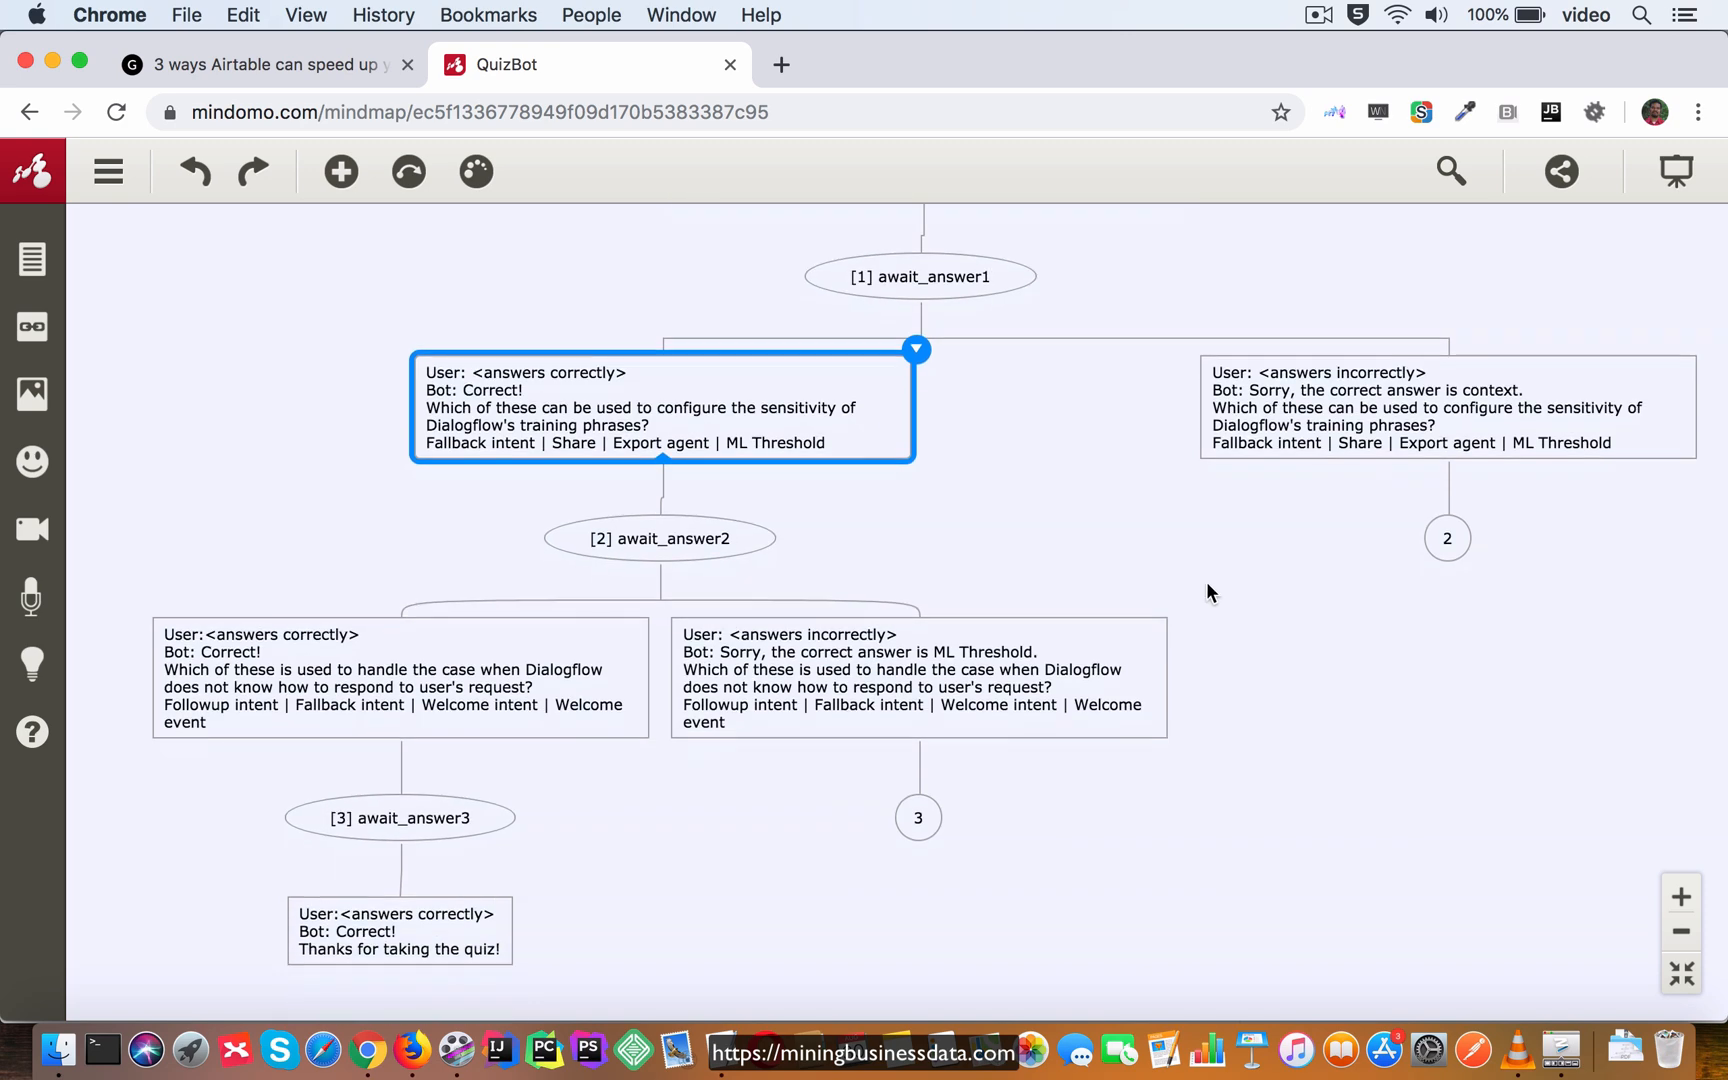
mouse_move(1437, 769)
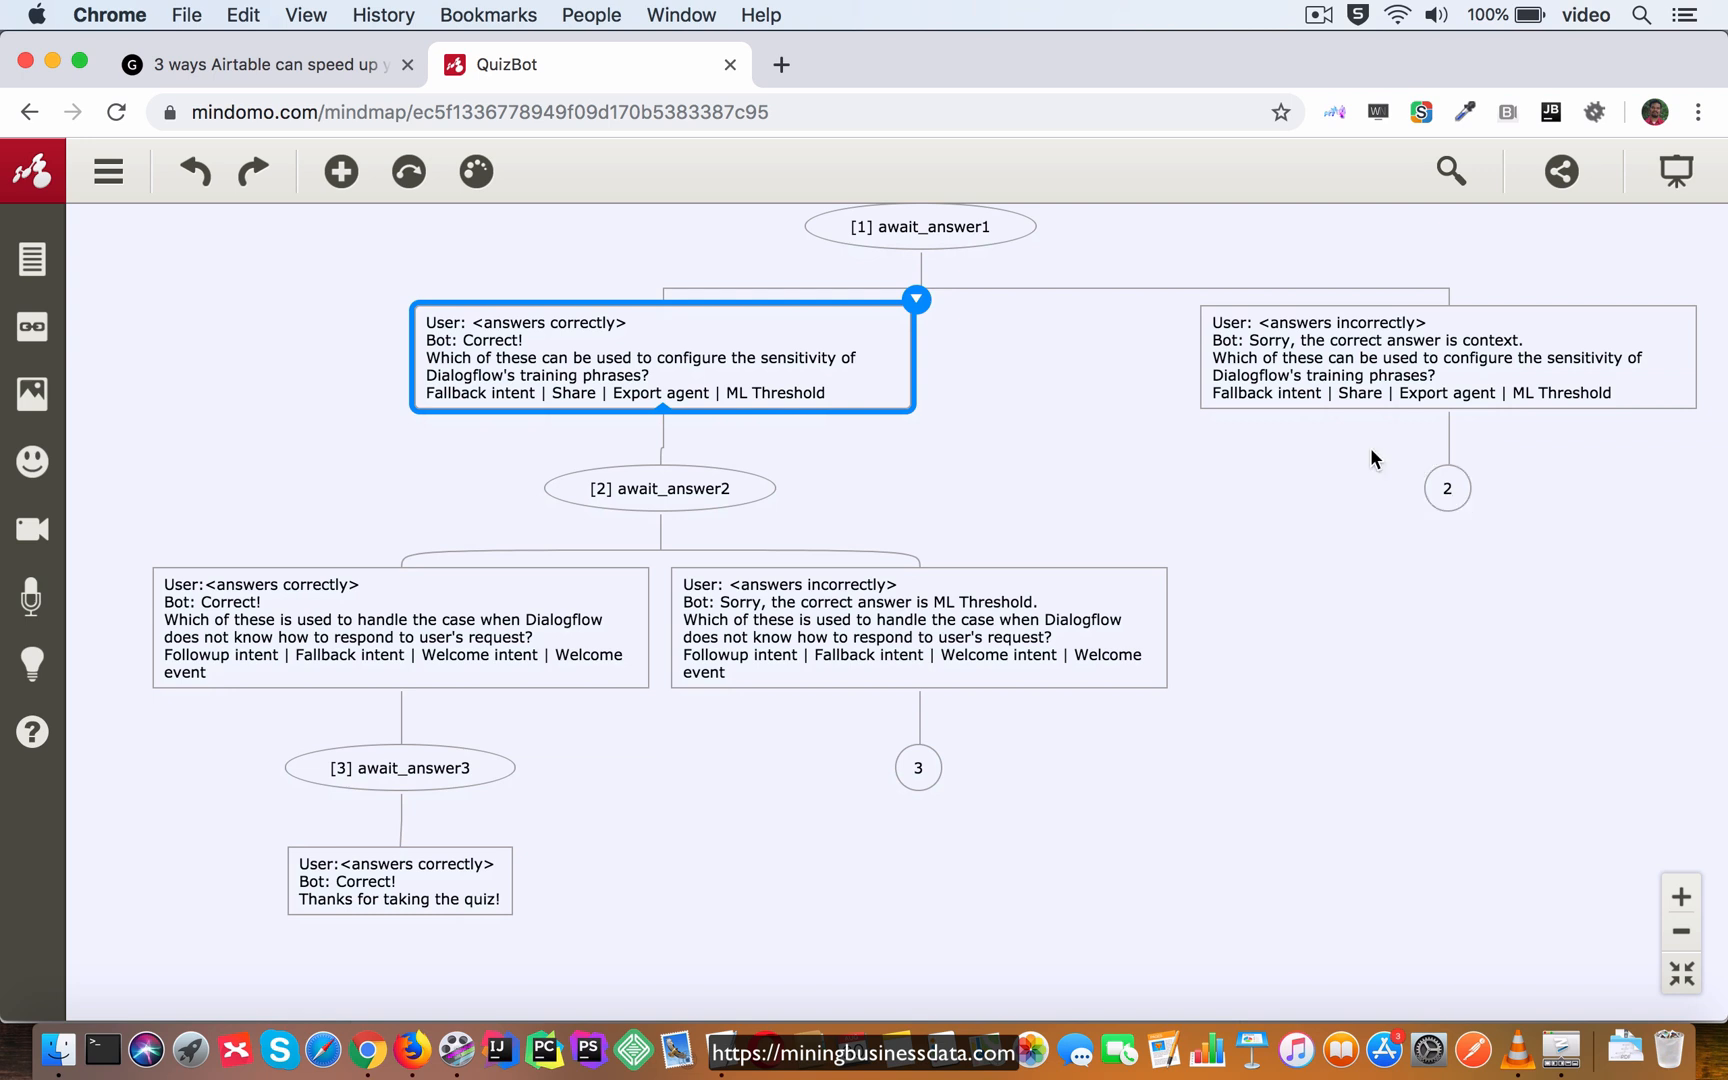
mouse_move(1234, 813)
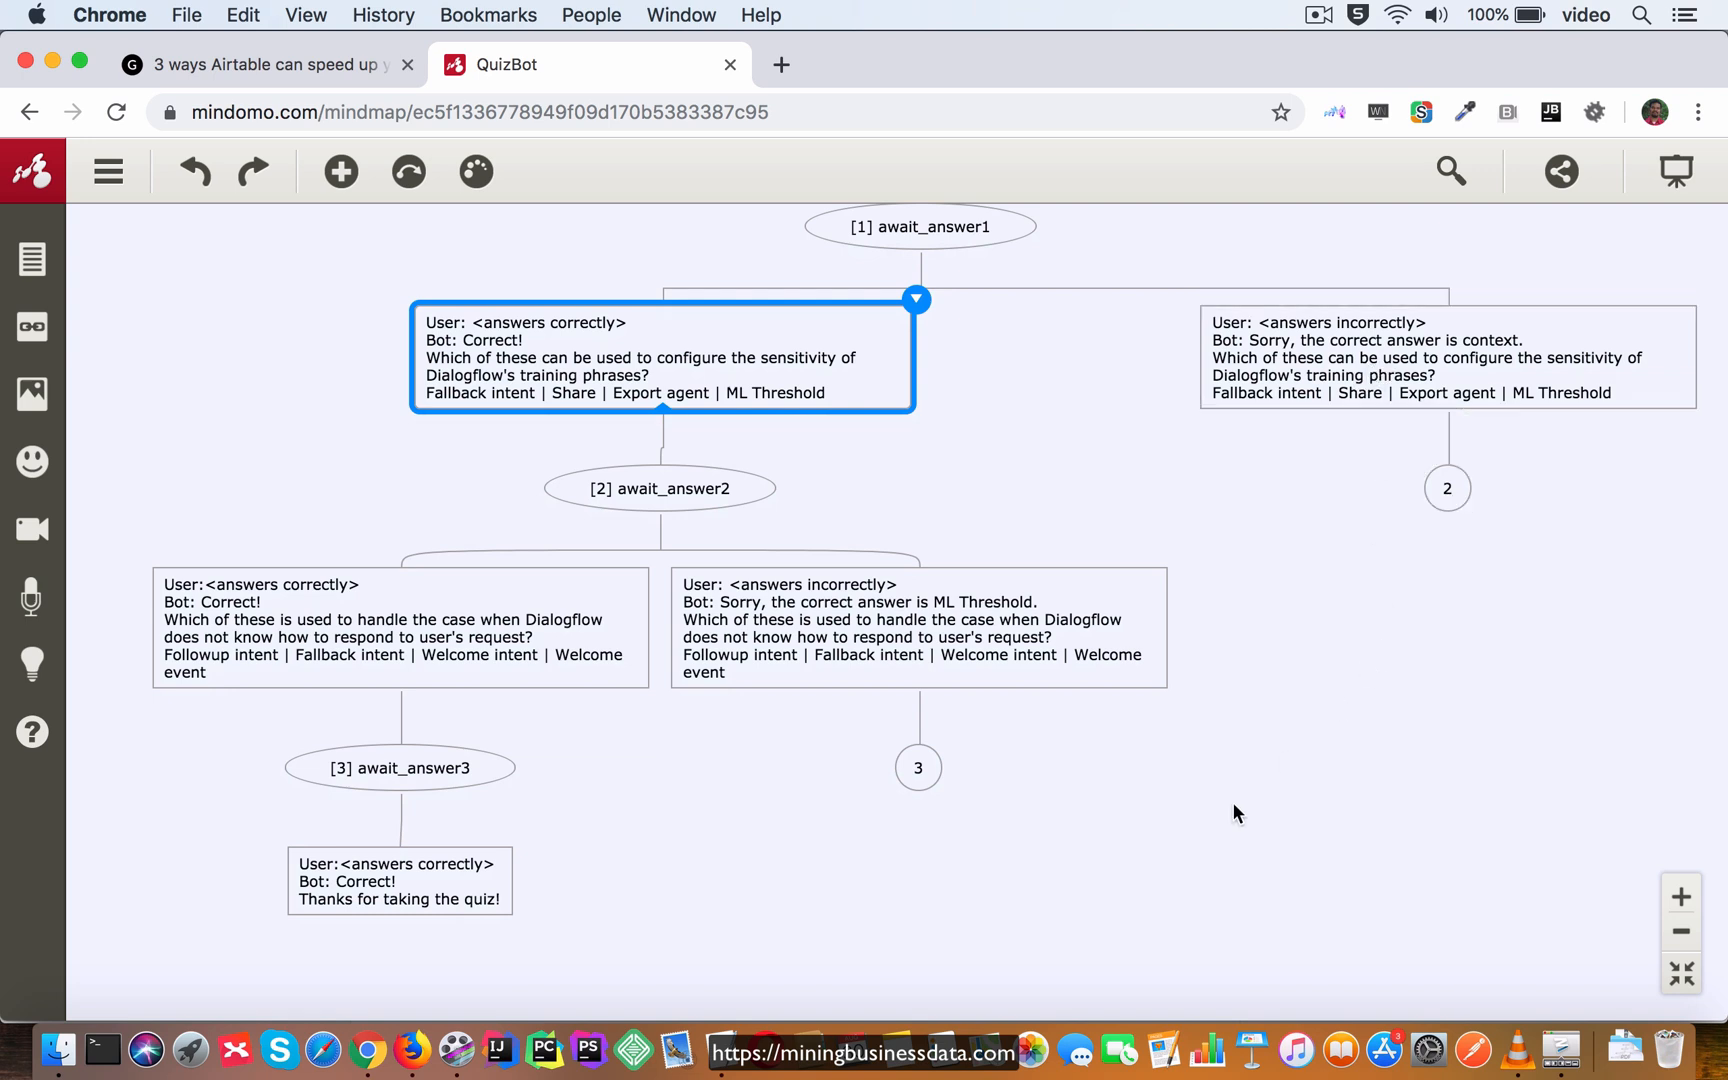
mouse_move(1279, 670)
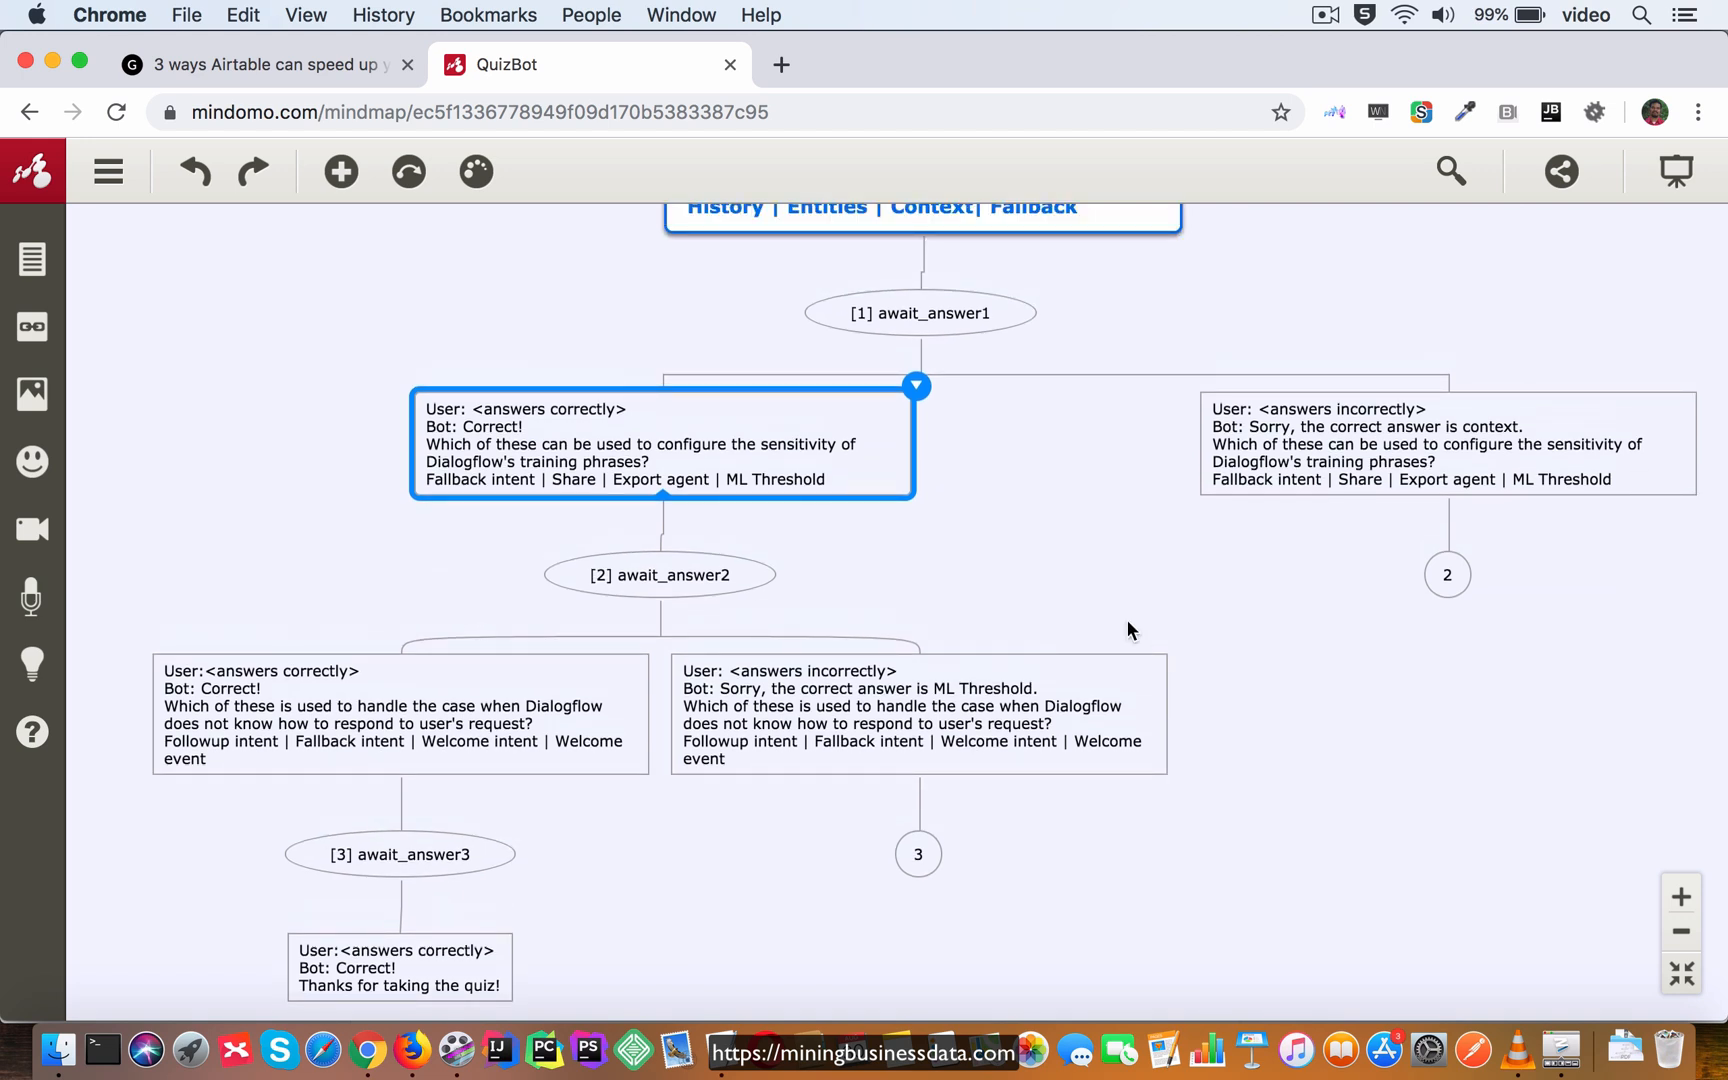
mouse_move(1350, 819)
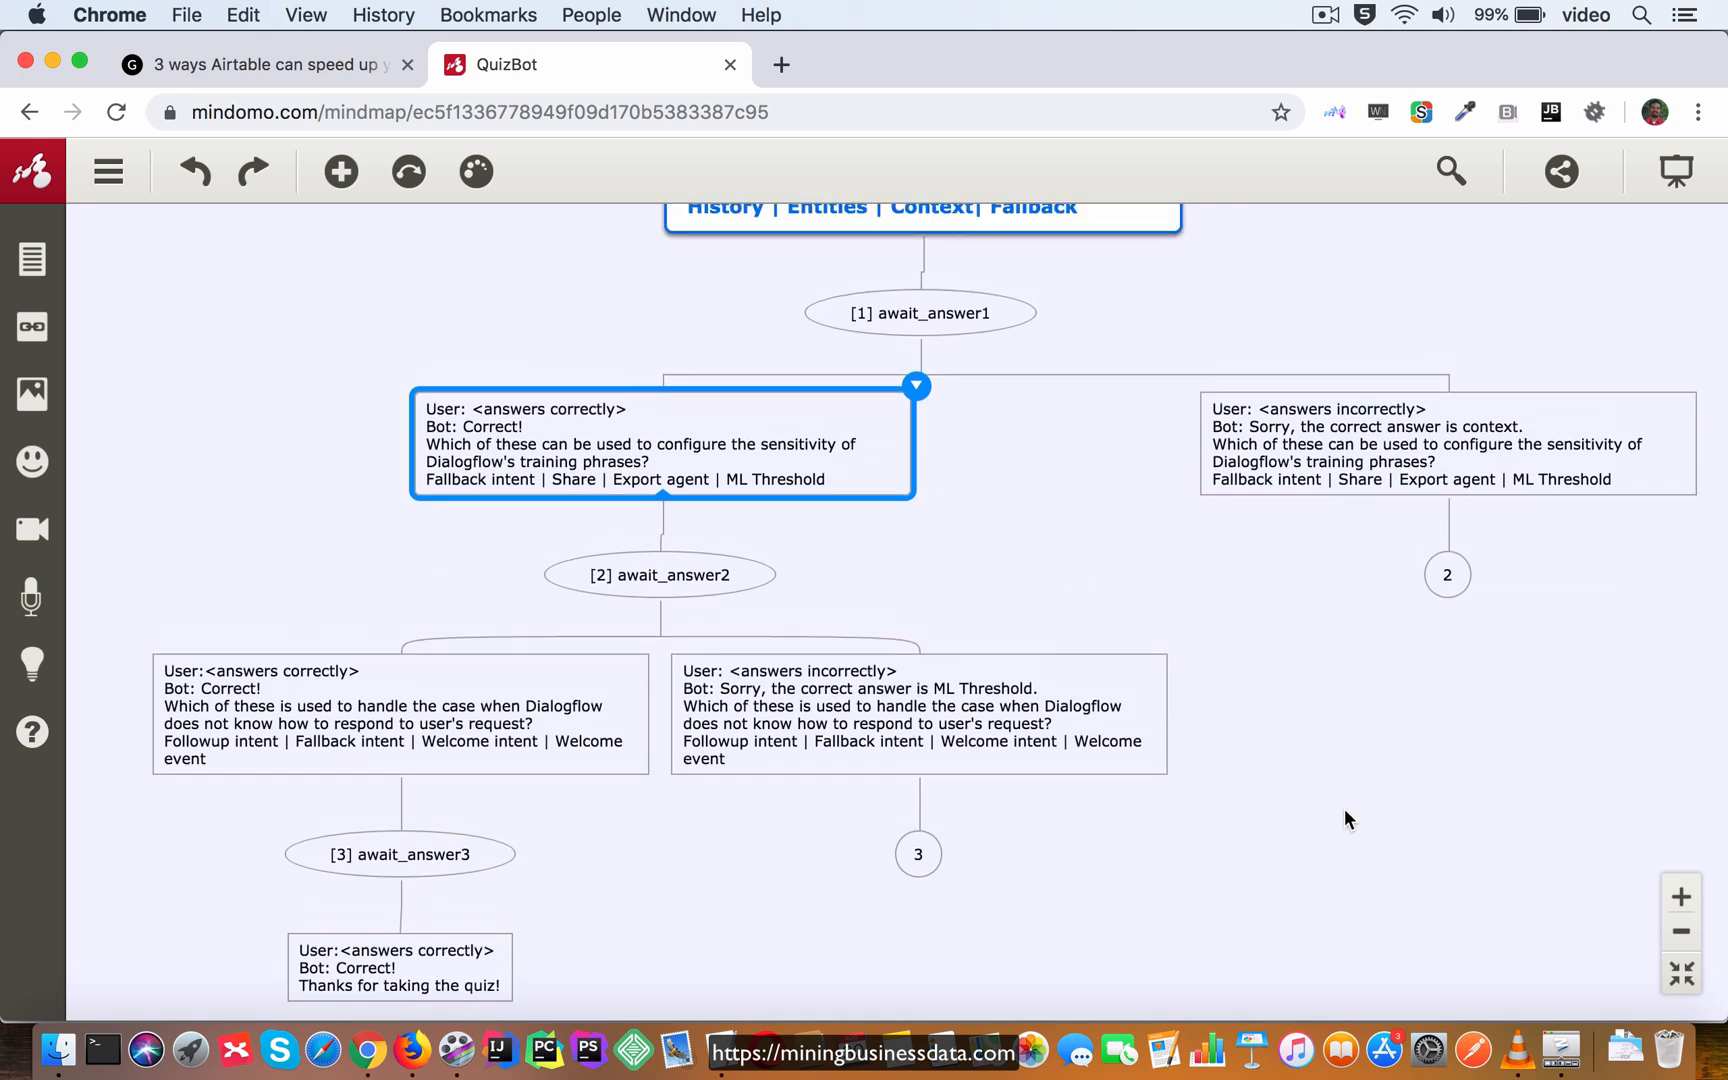